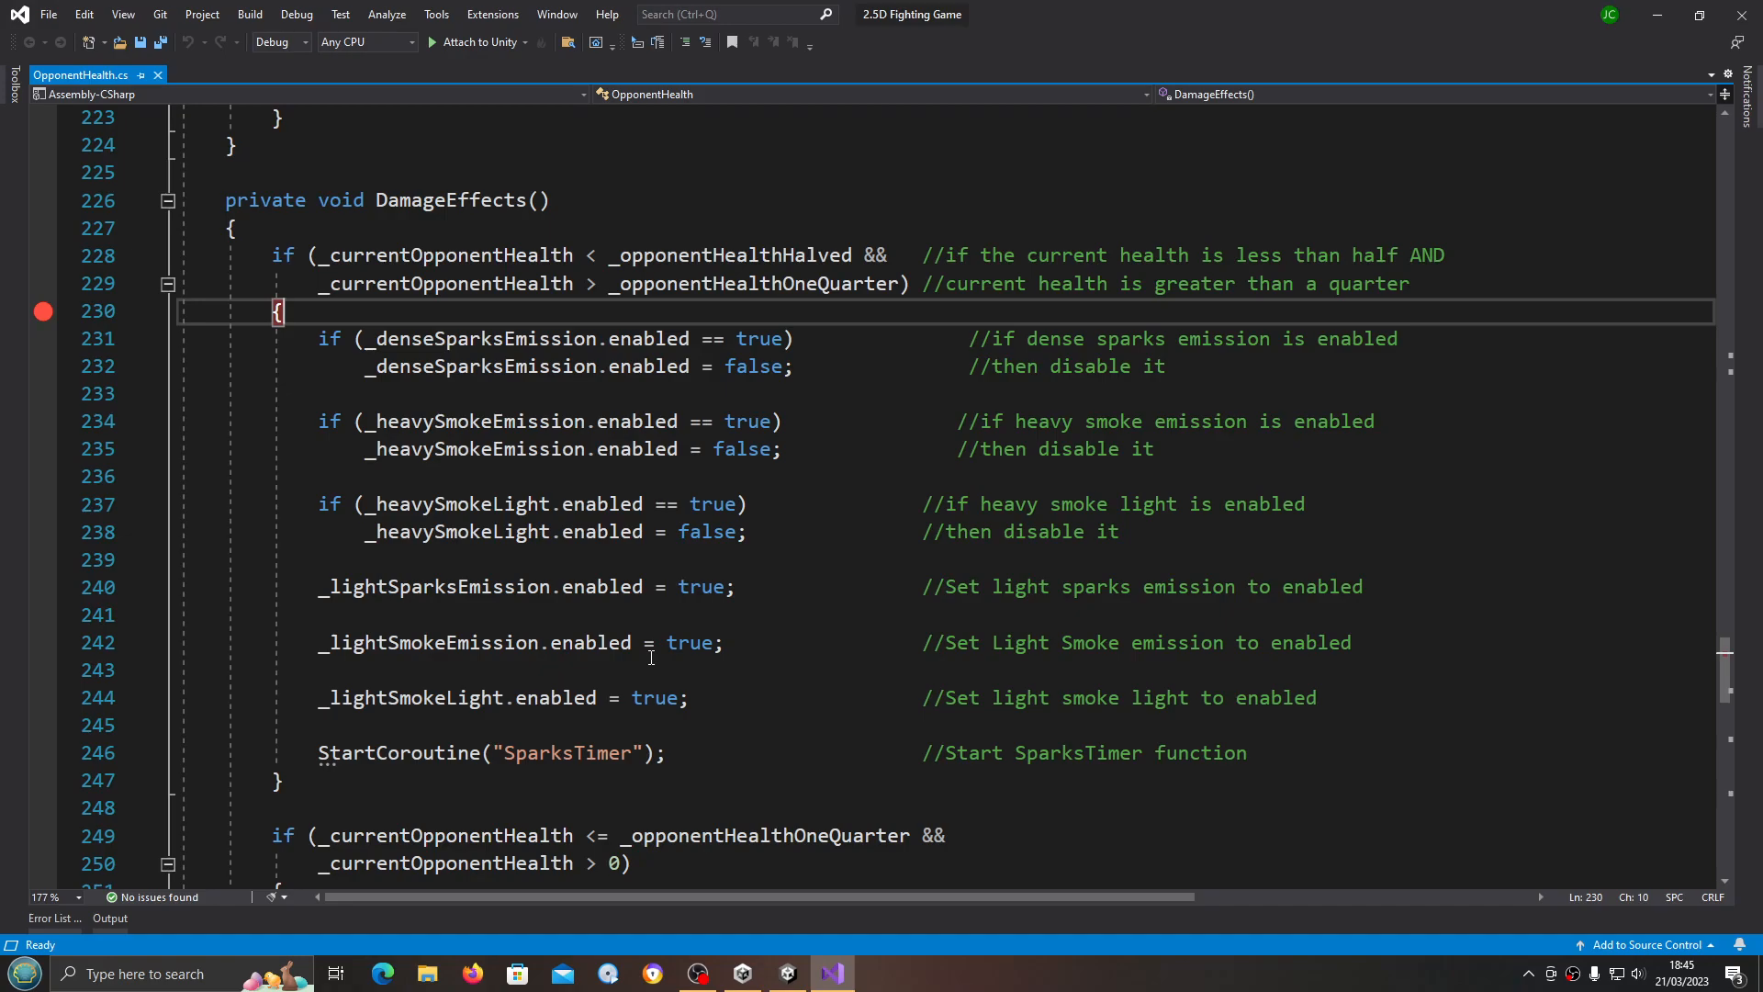
Step: Paste the below-half/above-quarter health condition from DamageEffects() into SparksPosition() with empty braces
{"action": "scroll", "scroll_direction": "down", "scroll_amount": 3}
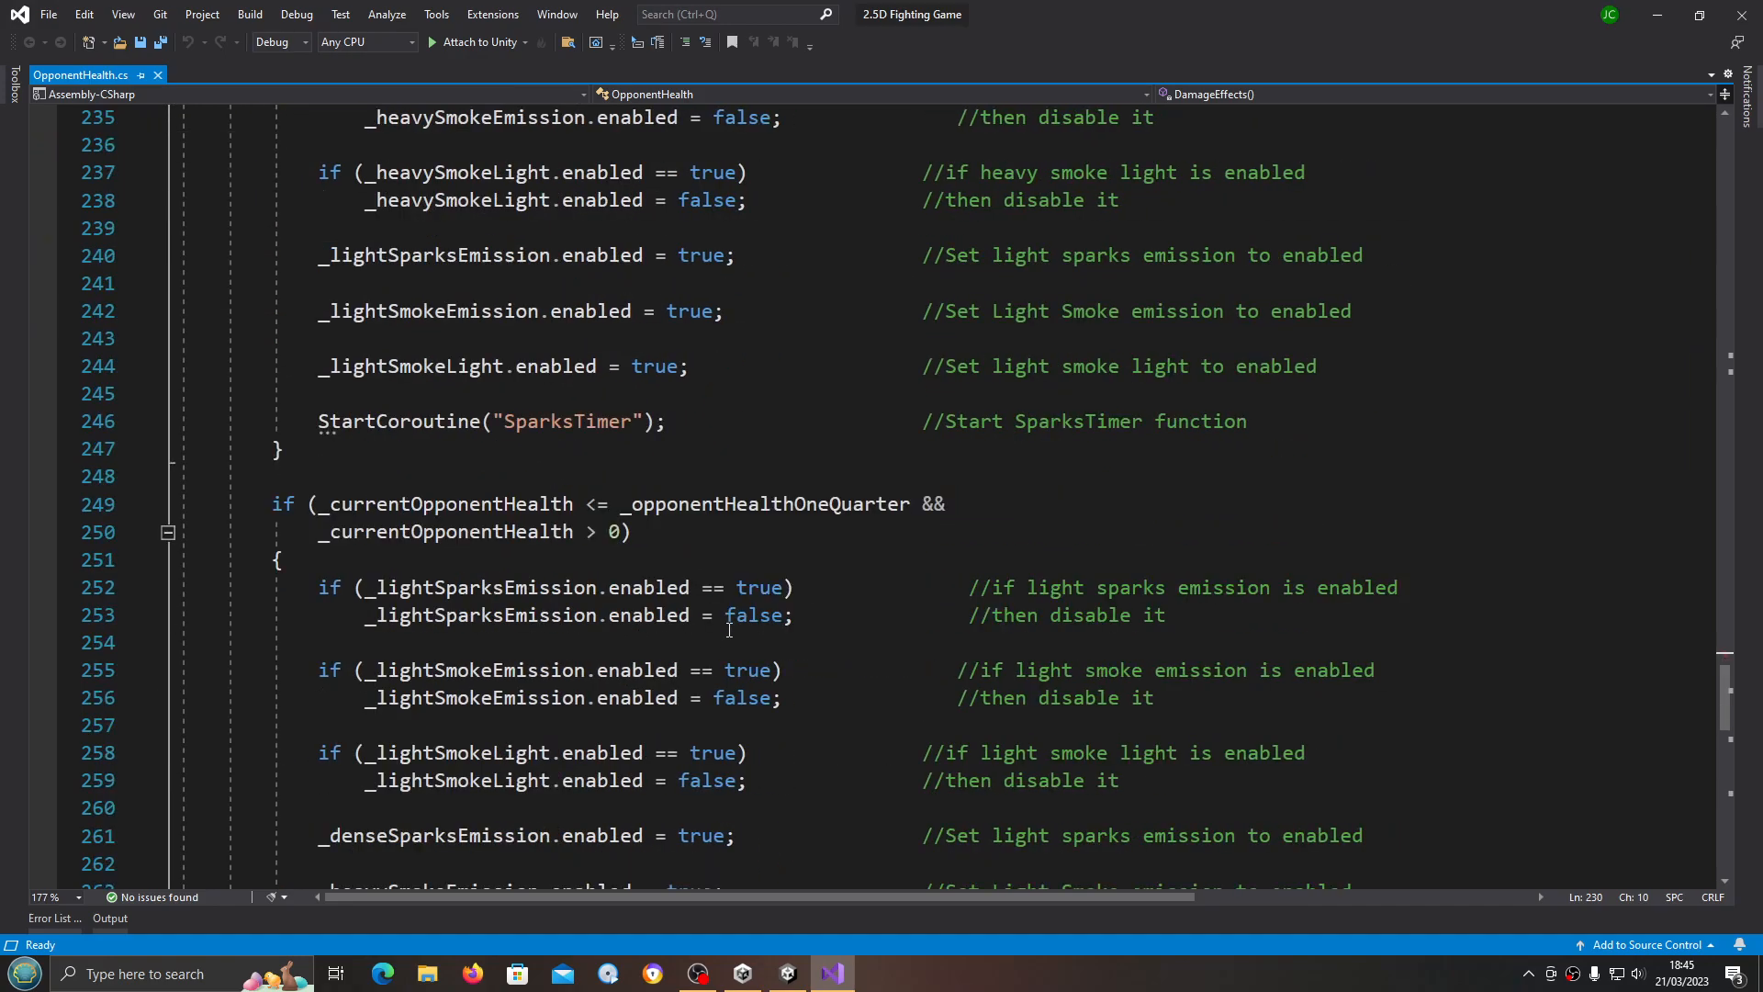
{"action": "scroll", "scroll_direction": "down", "scroll_amount": 3}
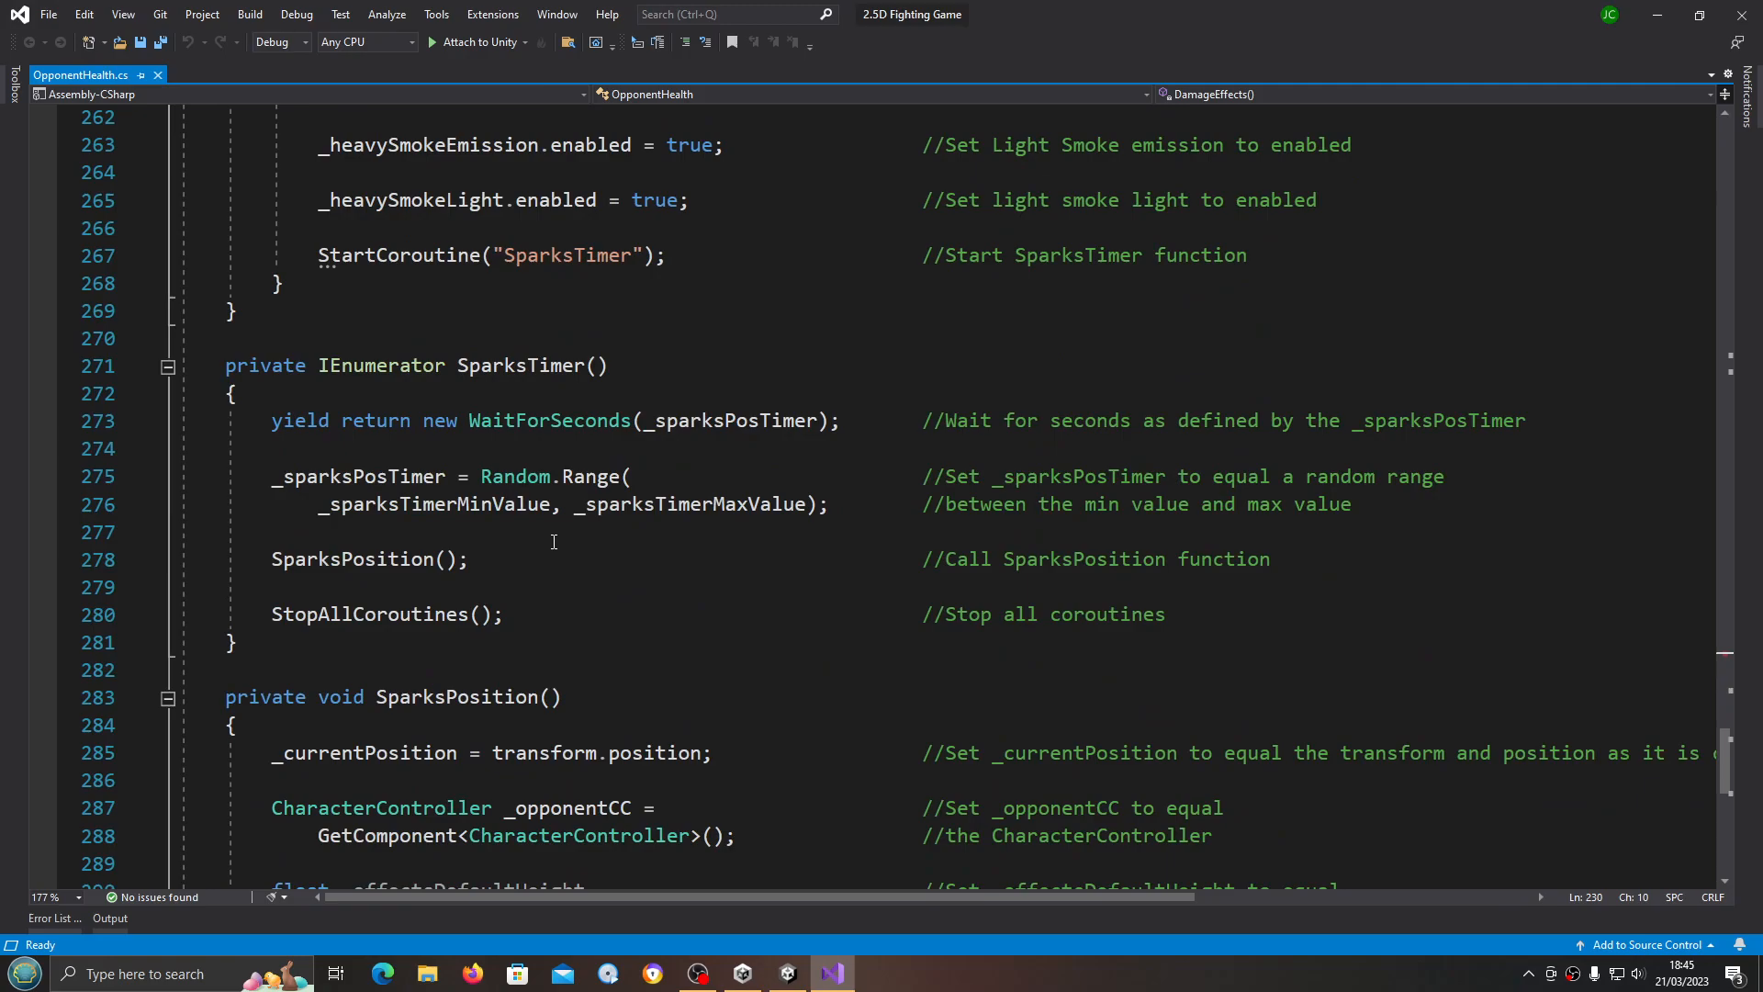
{"action": "scroll", "scroll_direction": "up", "scroll_amount": 3}
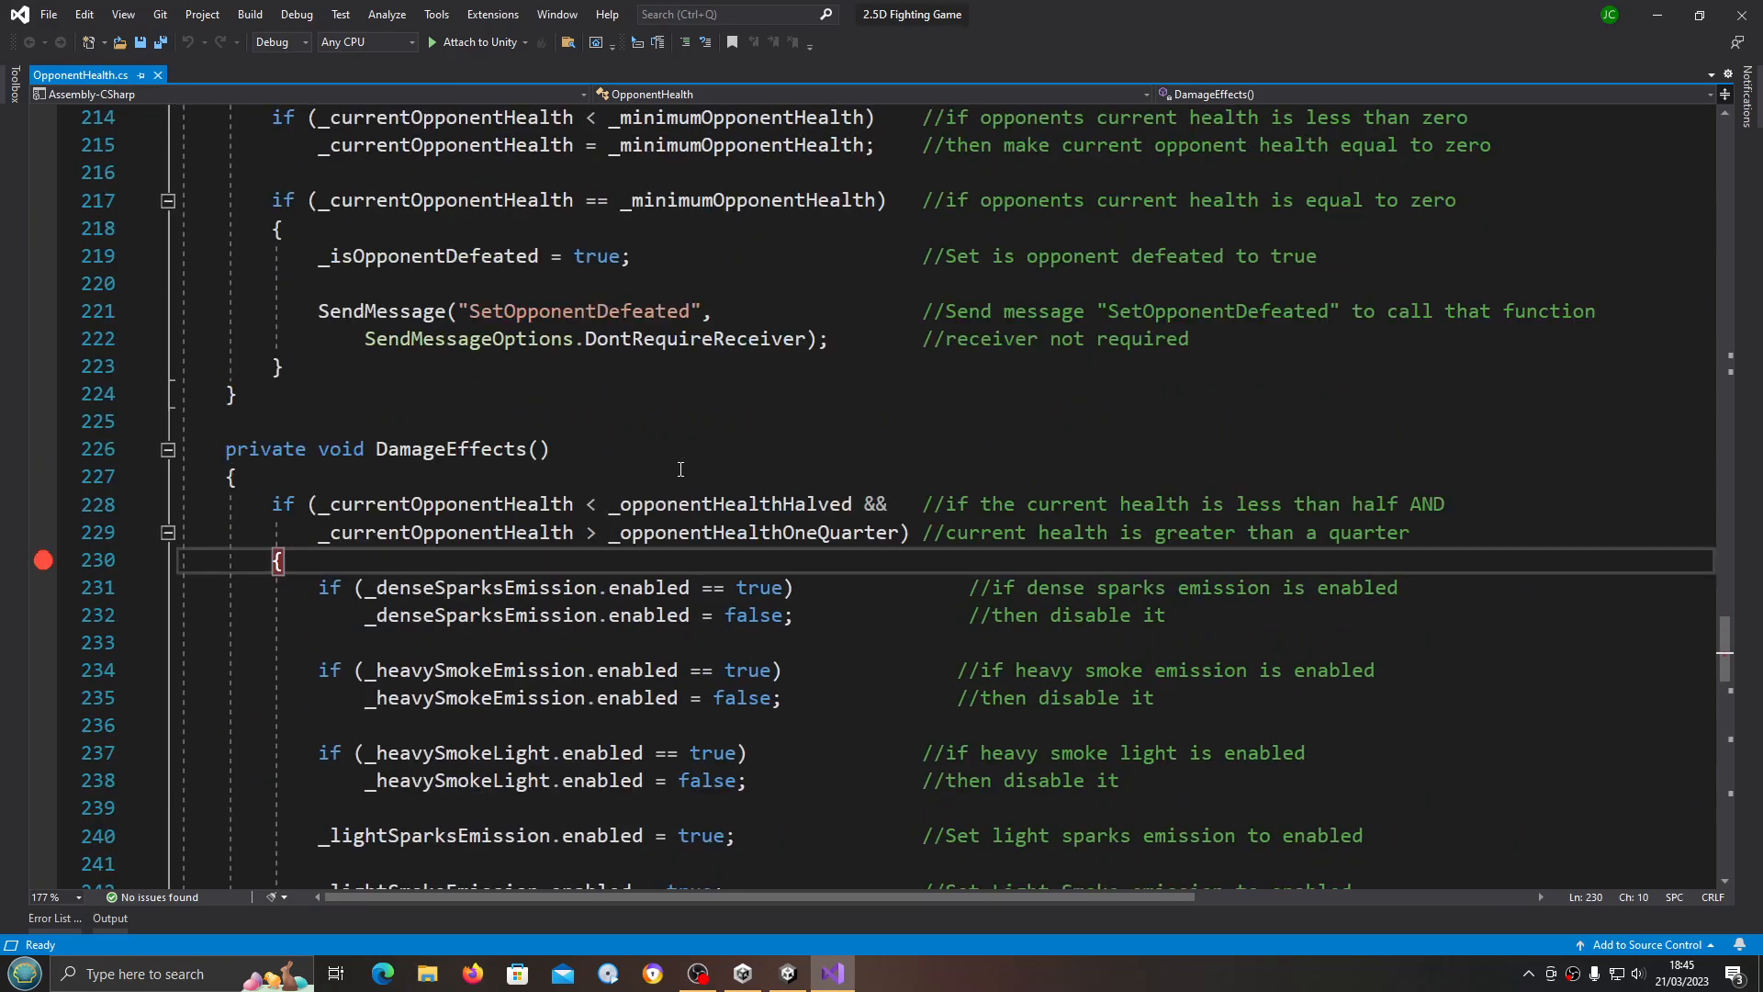
{"action": "scroll", "scroll_direction": "down", "scroll_amount": 3}
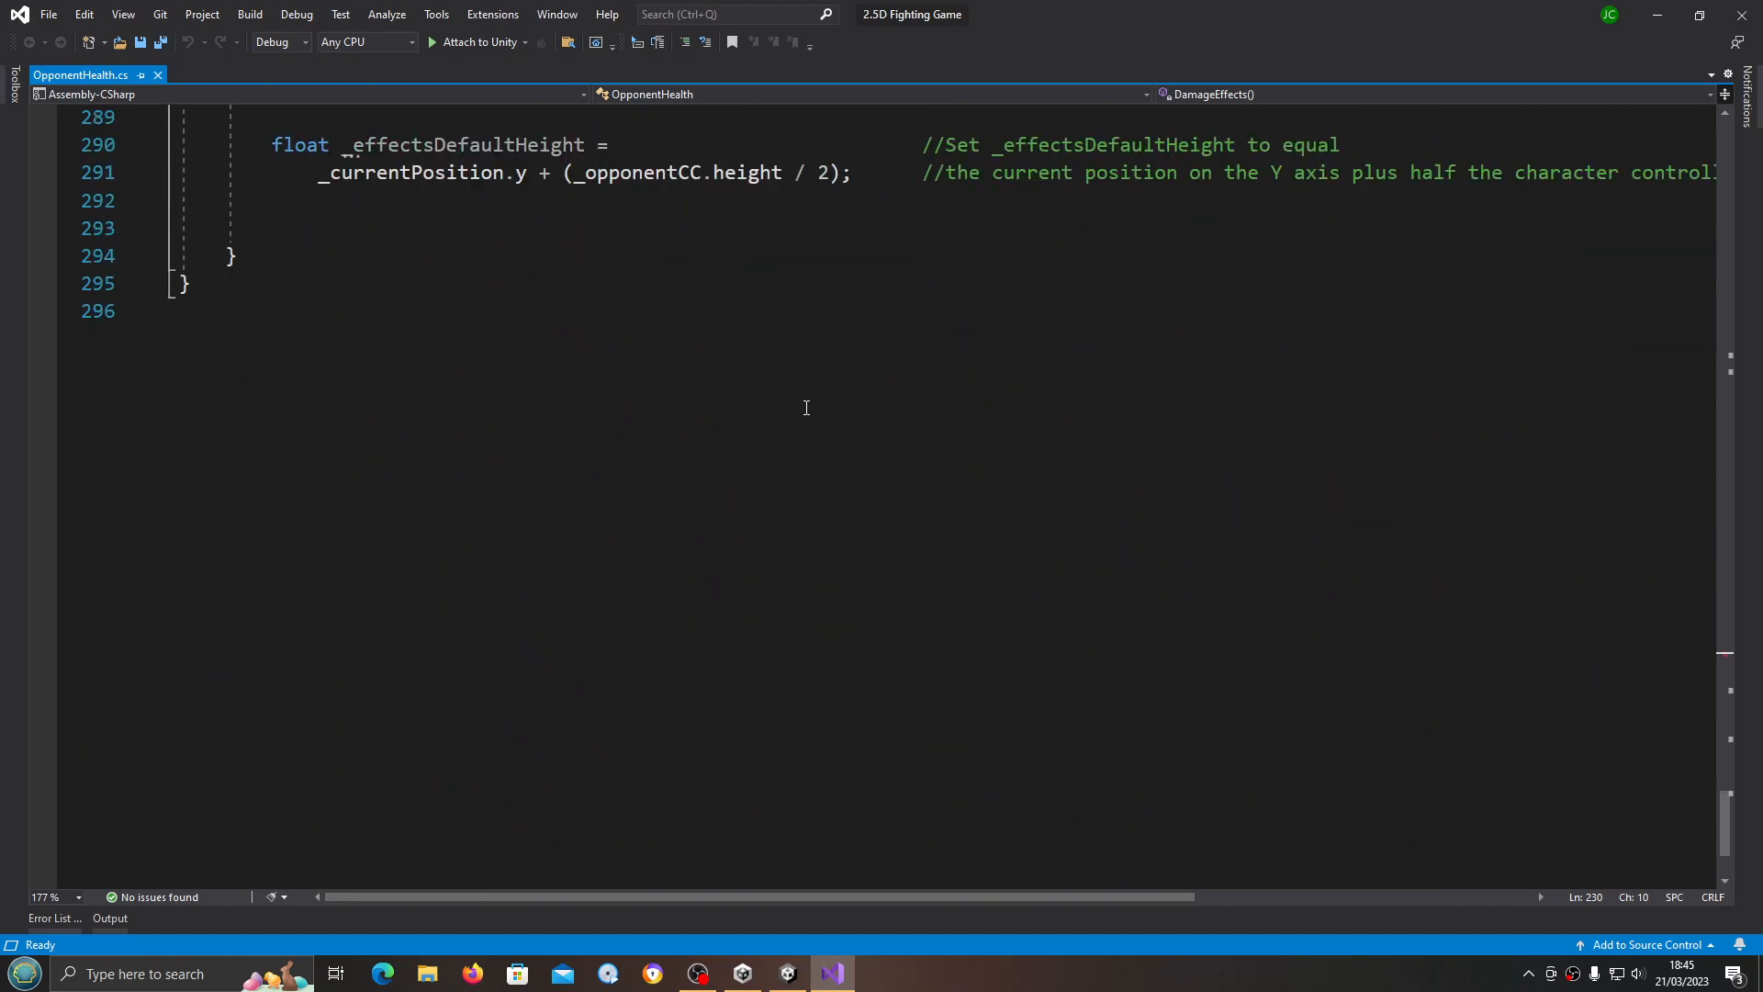
{"action": "scroll", "scroll_direction": "up", "scroll_amount": 3}
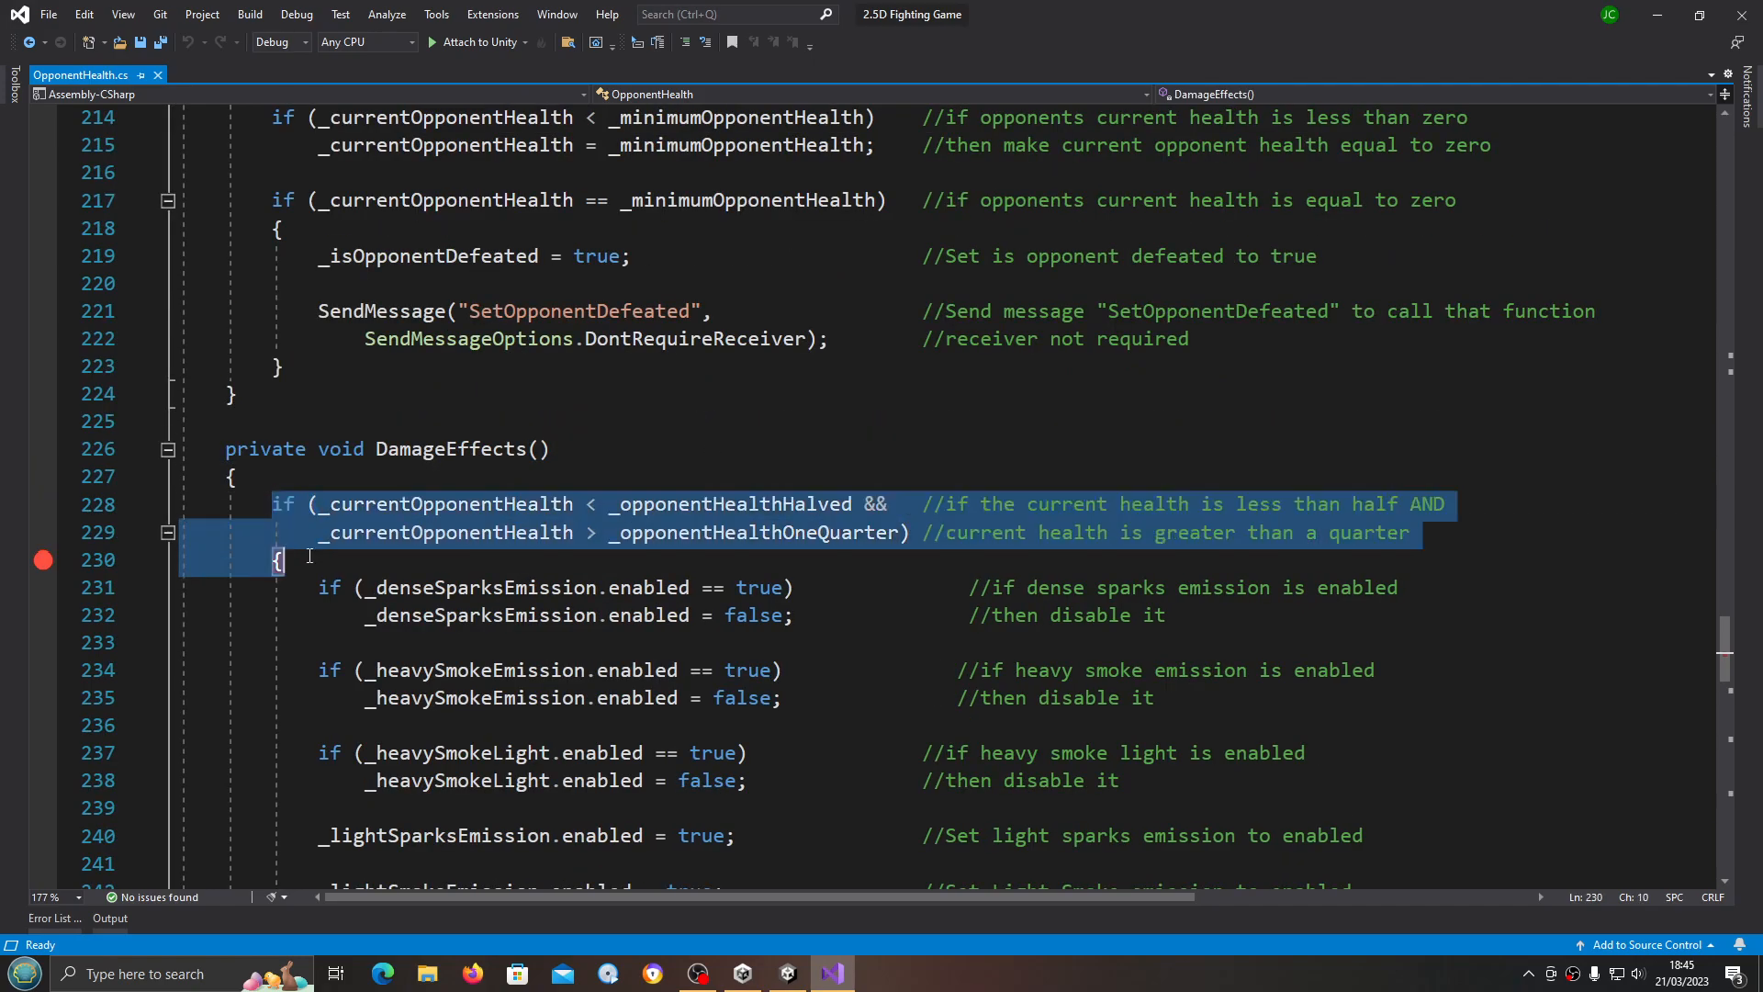
{"action": "mouse_move", "coordinate": [428, 532]}
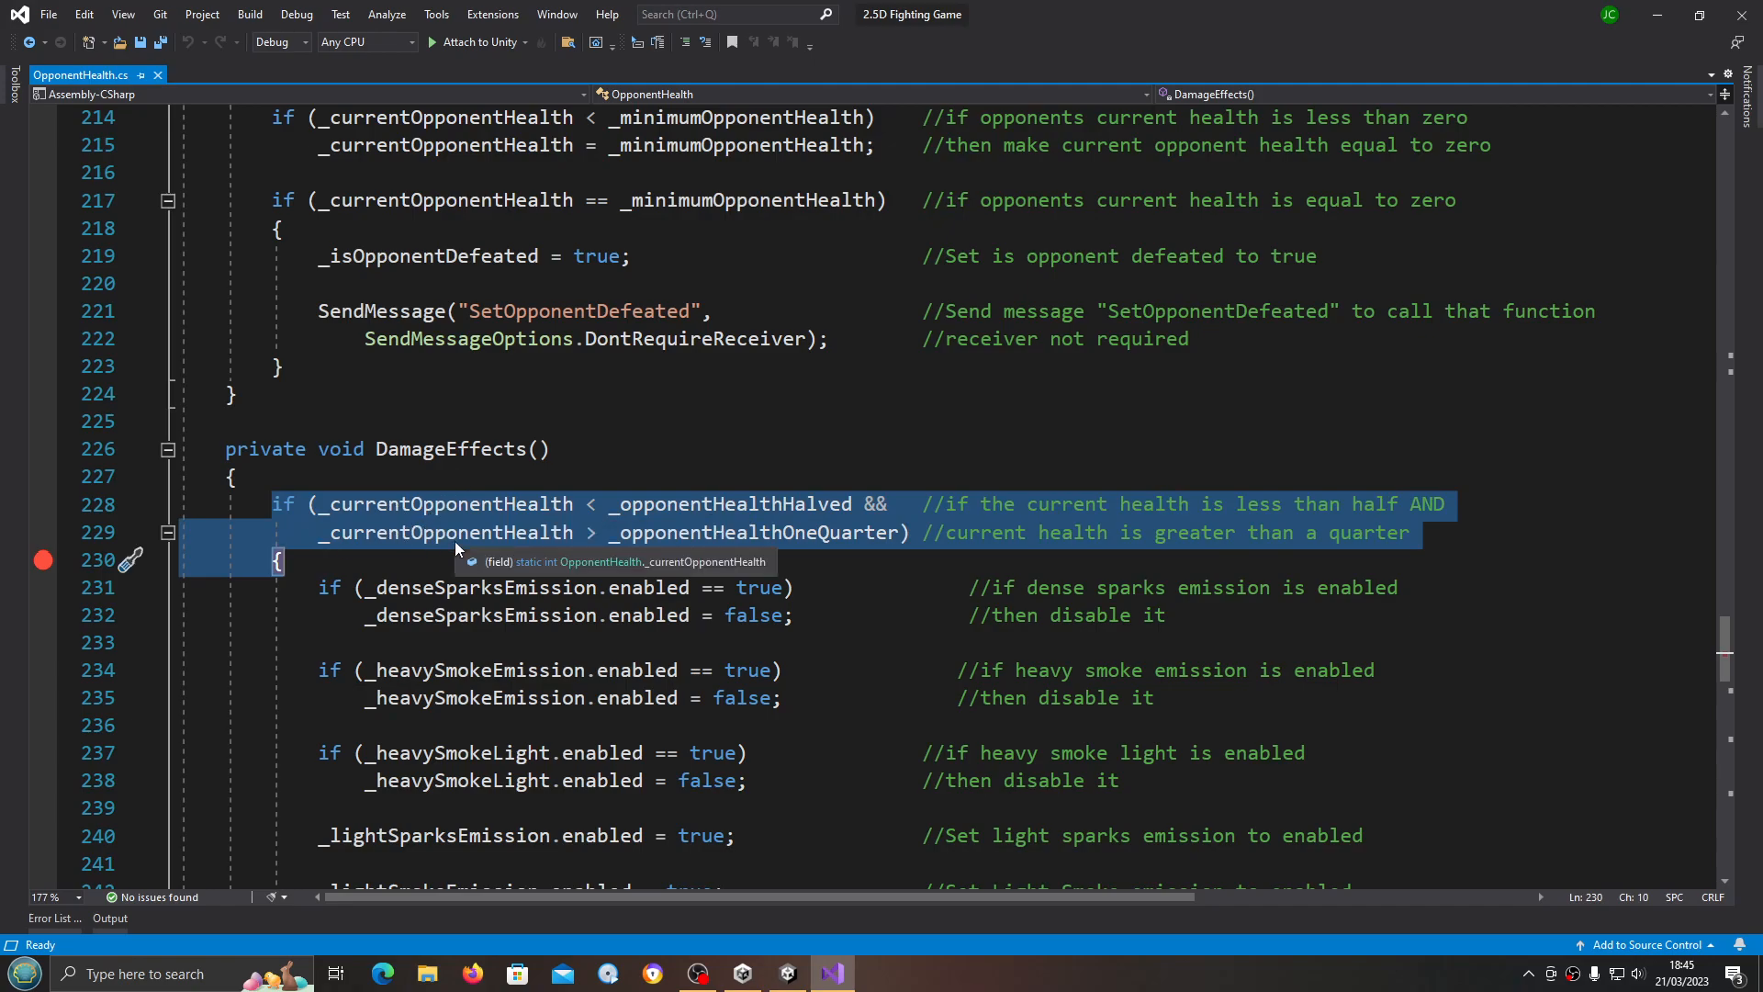
{"action": "mouse_move", "coordinate": [634, 525]}
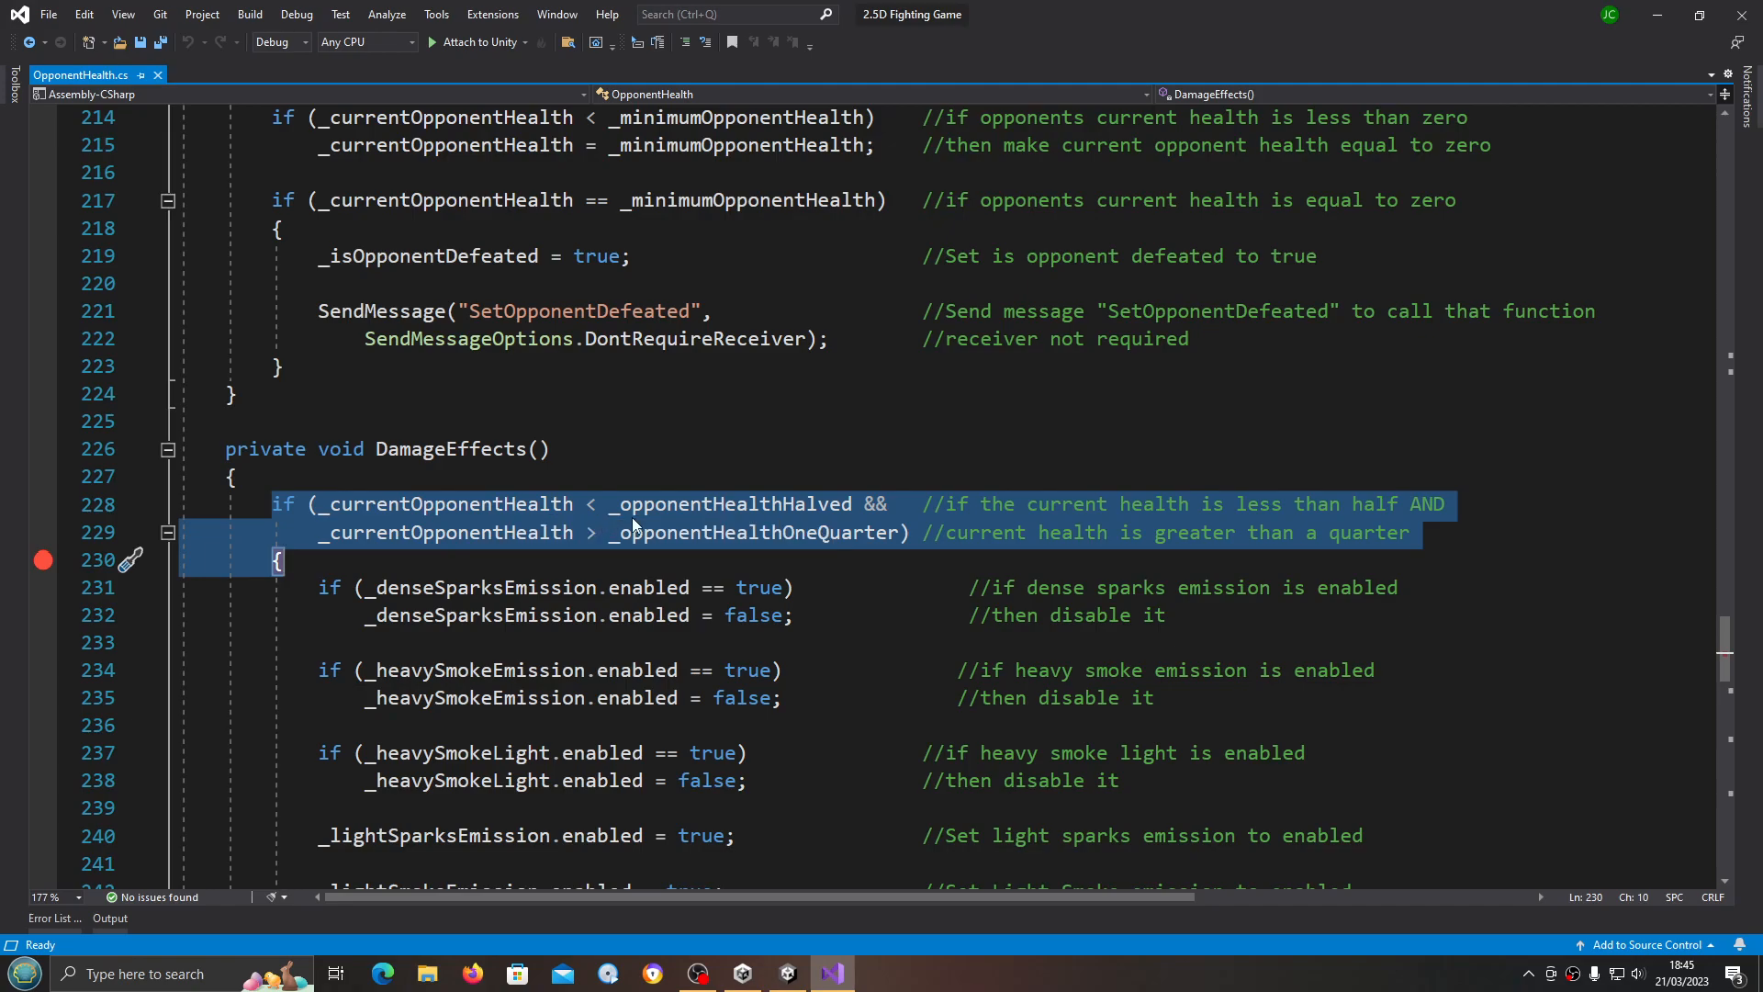
{"action": "mouse_move", "coordinate": [773, 503]}
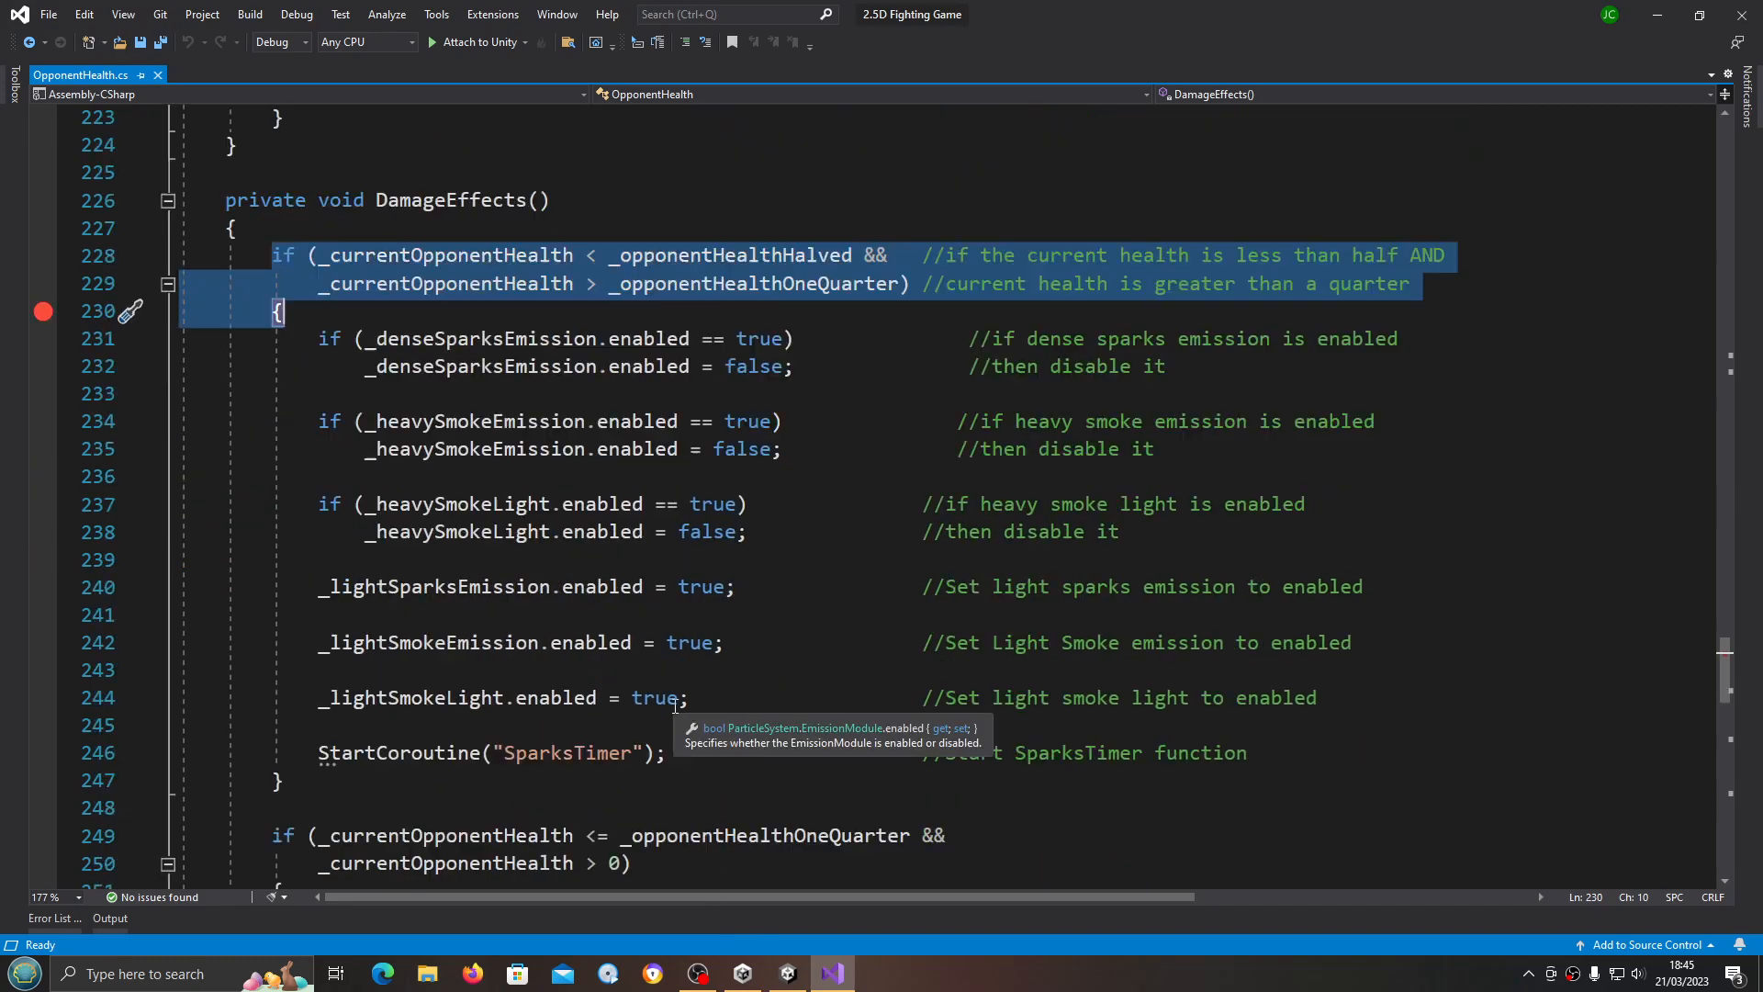
{"action": "scroll", "scroll_direction": "down", "scroll_amount": 3}
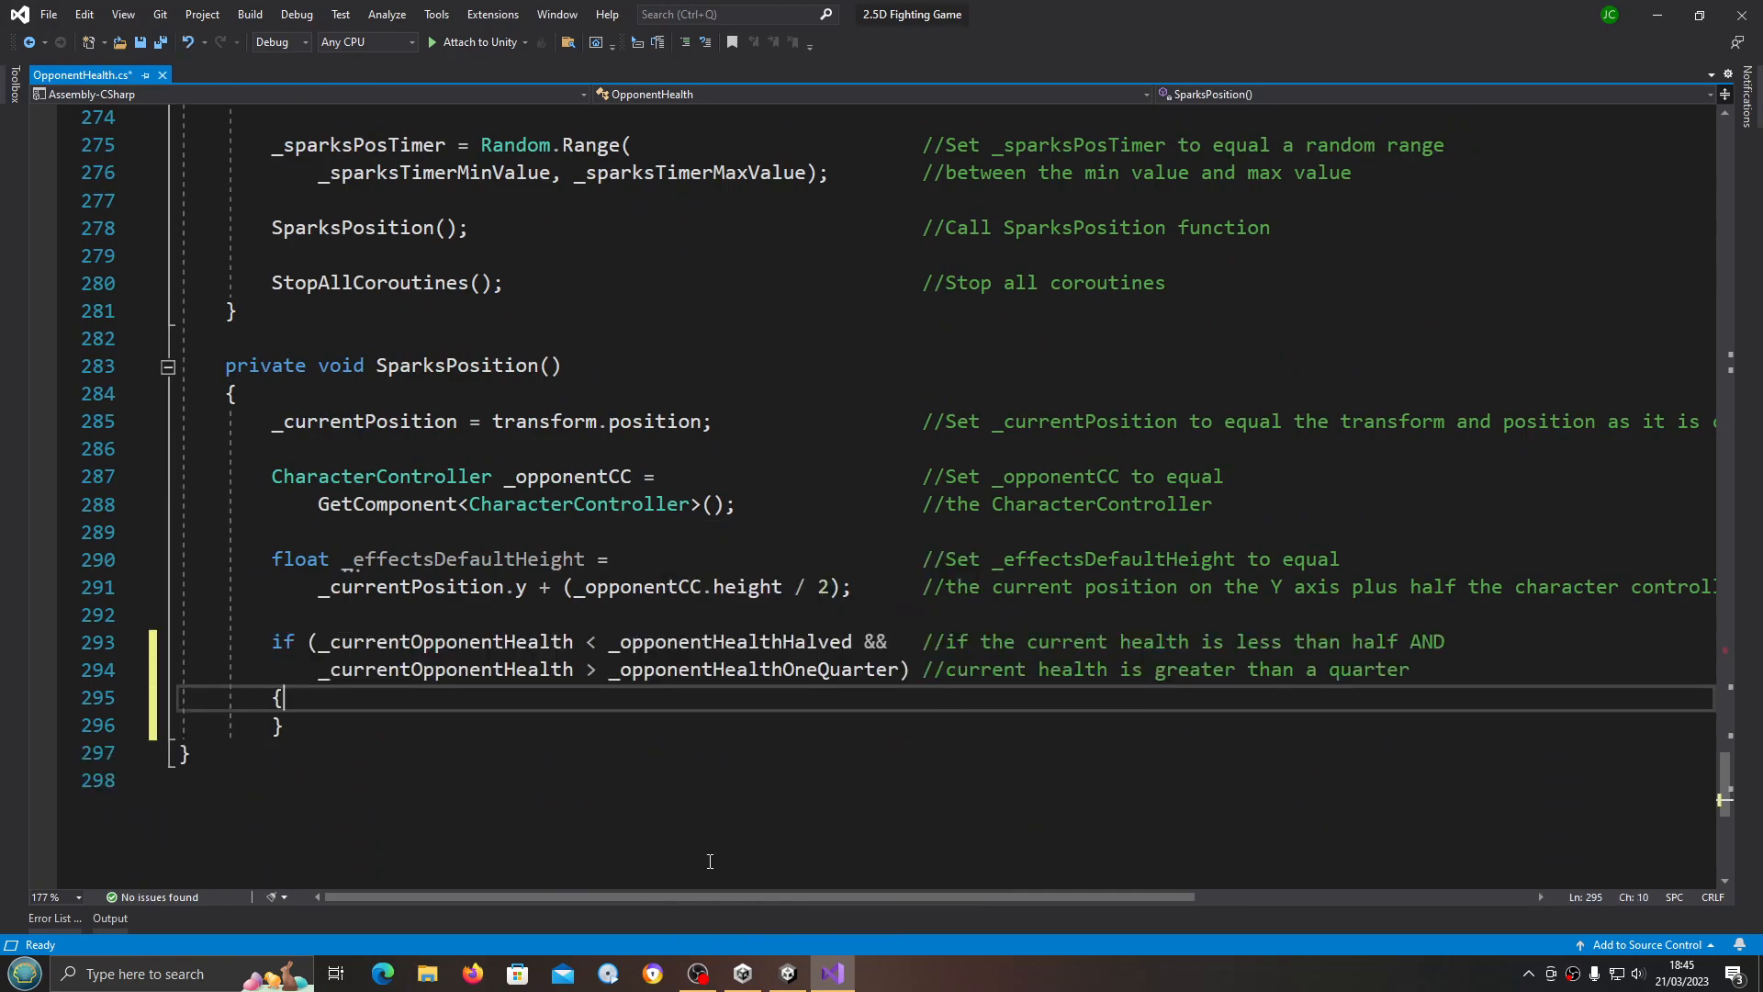
{"action": "key", "text": "Return"}
{"action": "type", "text": "}"}
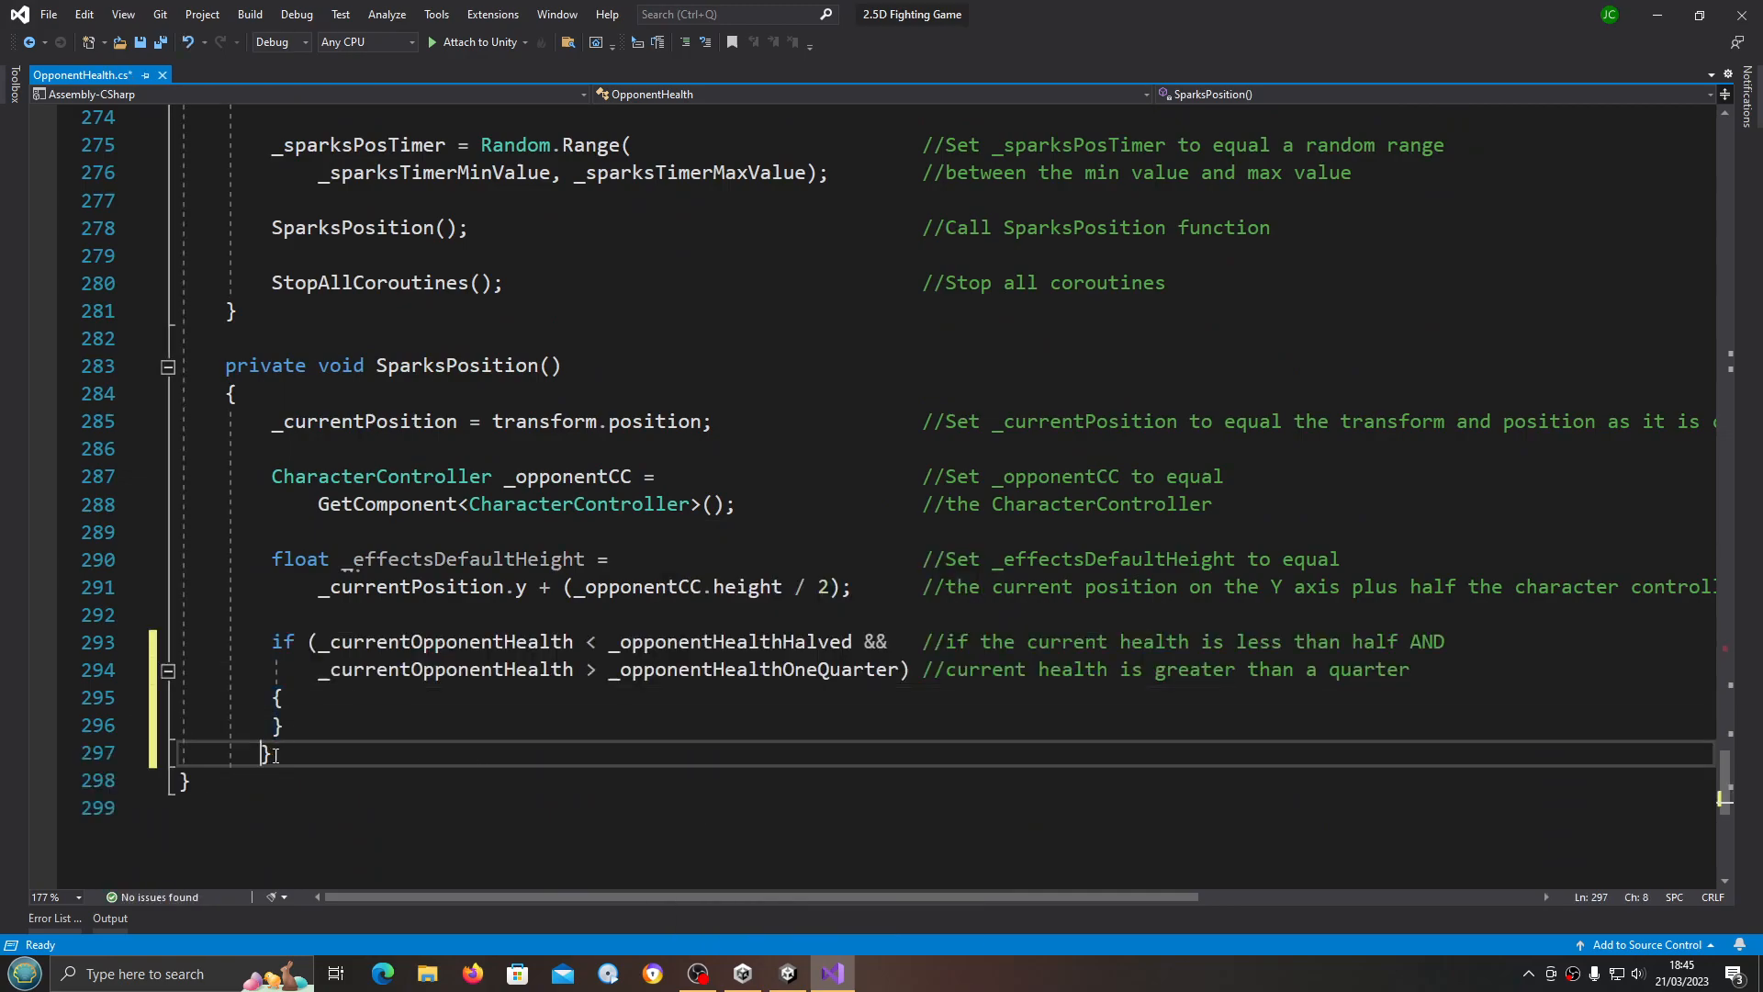
{"action": "scroll", "scroll_direction": "up", "scroll_amount": 3}
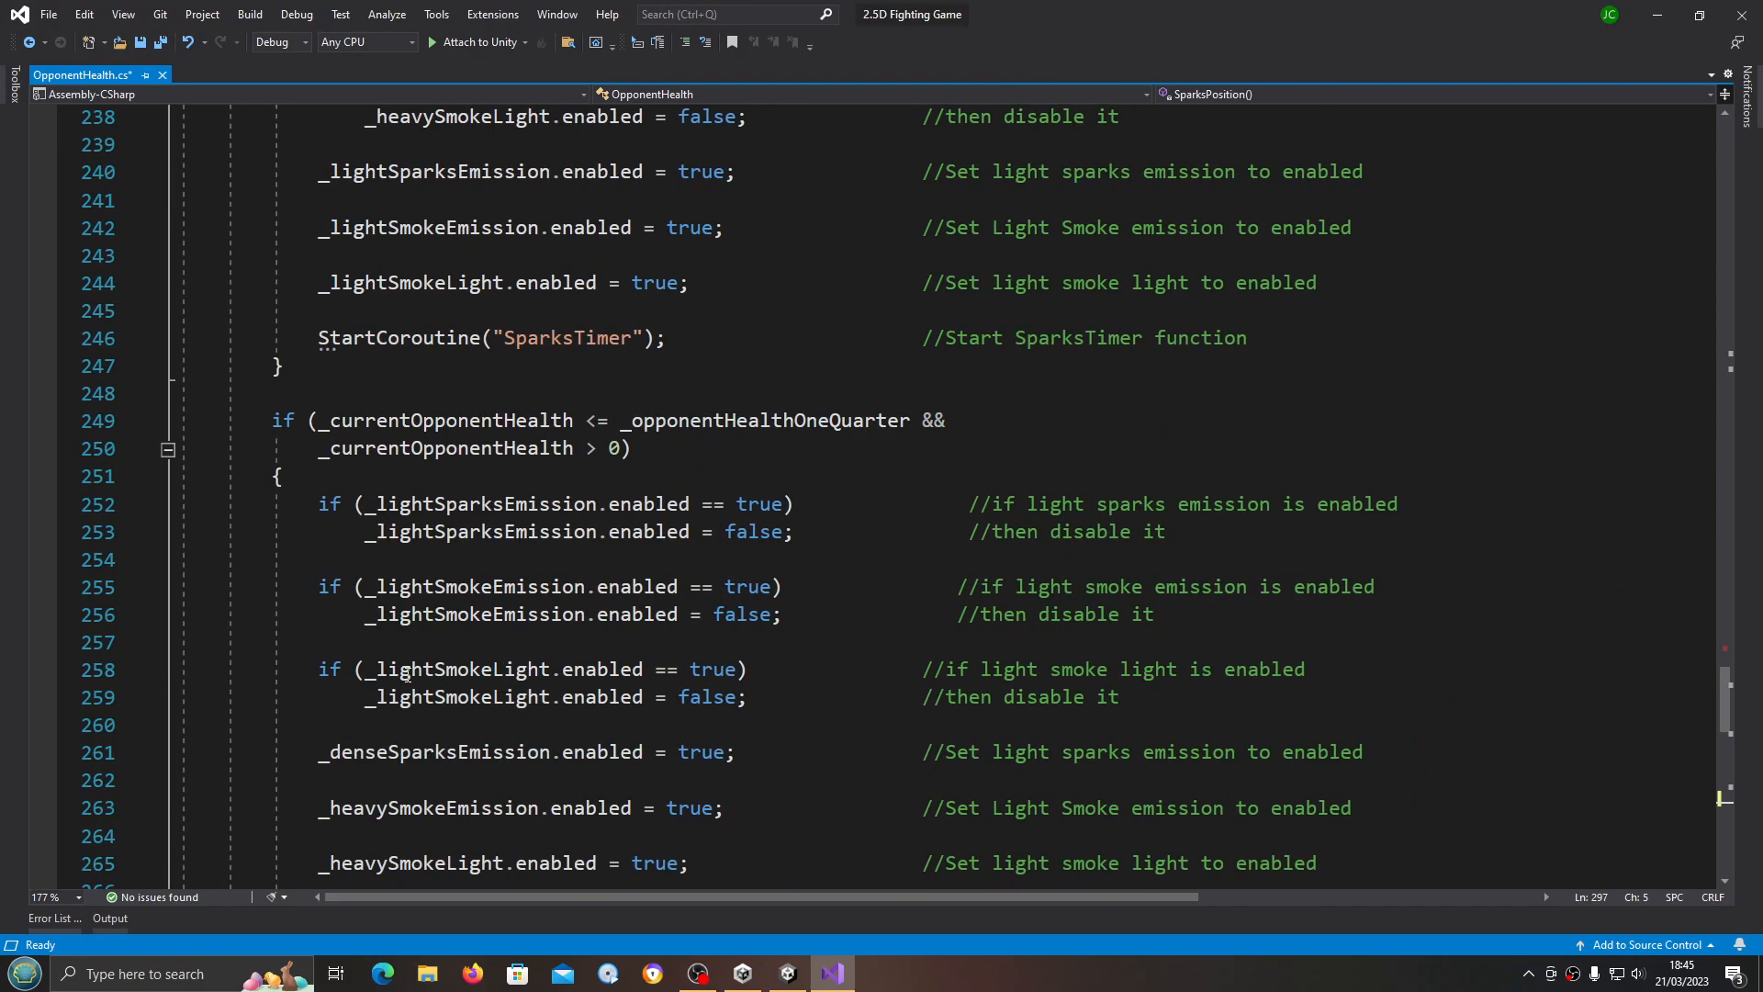
{"action": "scroll", "scroll_direction": "up", "scroll_amount": 3}
{"action": "type", "text": "if (_currentOpponentHealth <= _opponentHealthOneQuarter &&"}
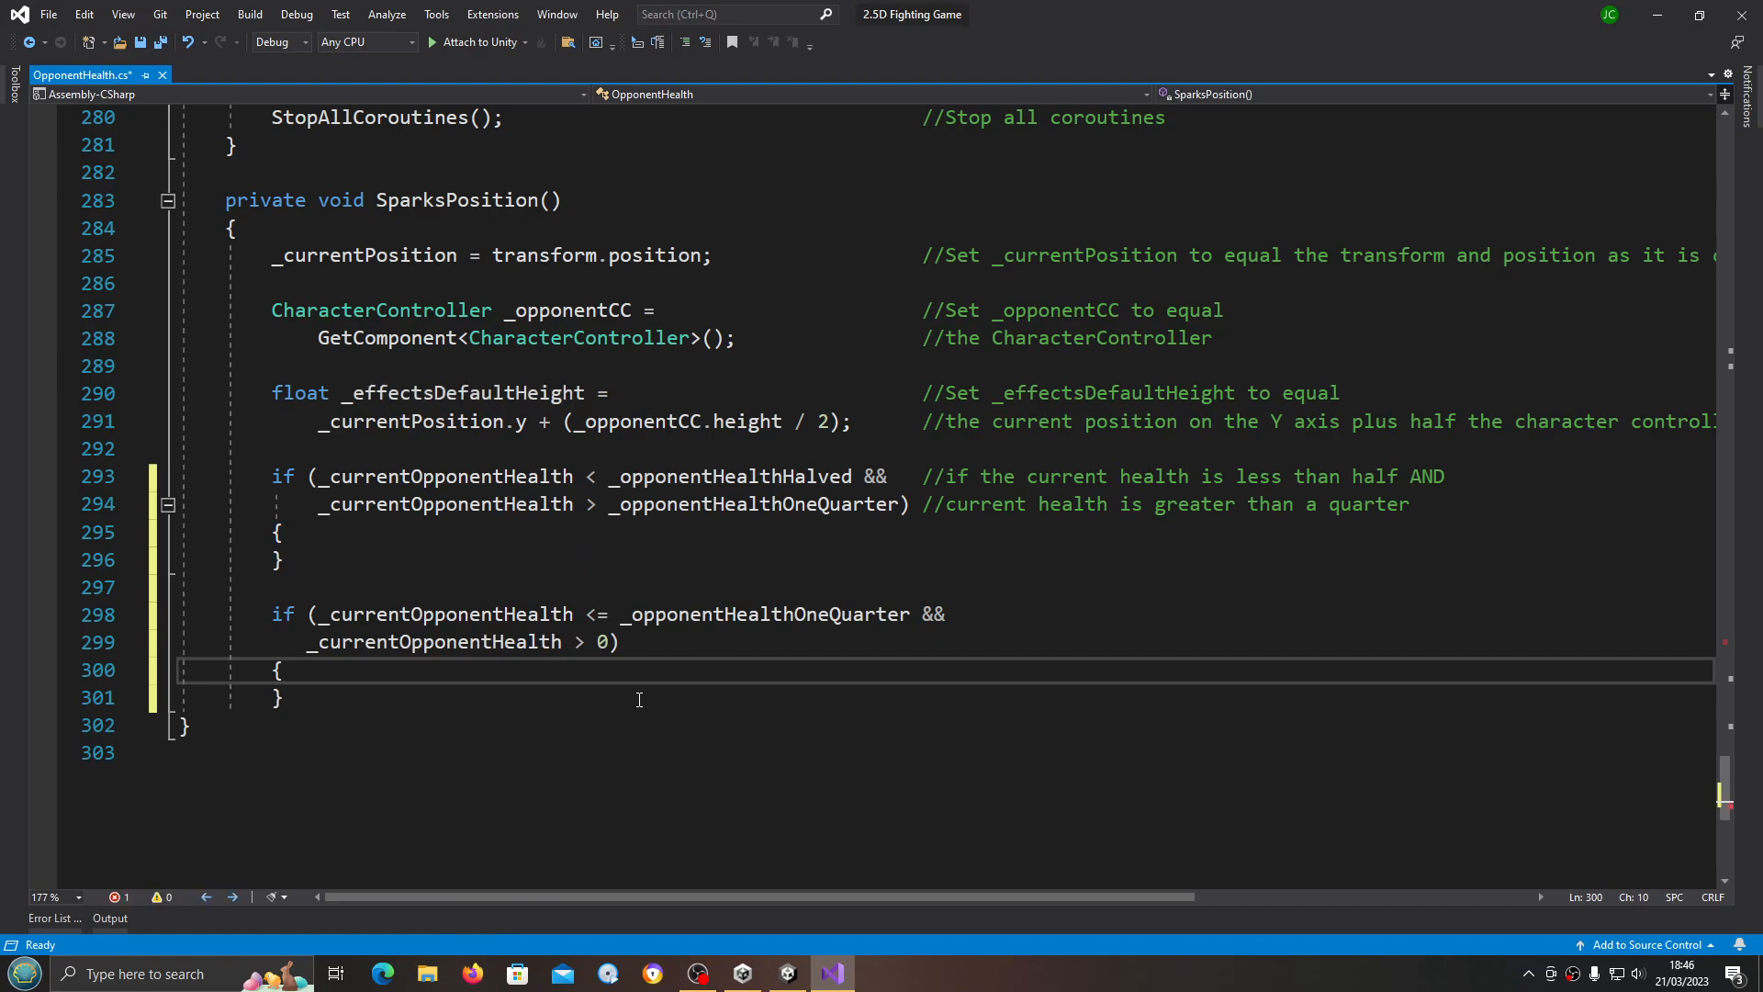
Step: Scroll up through the script past SparksPosition to the Update method calling DamageEffects
{"action": "scroll", "scroll_direction": "up", "scroll_amount": 3}
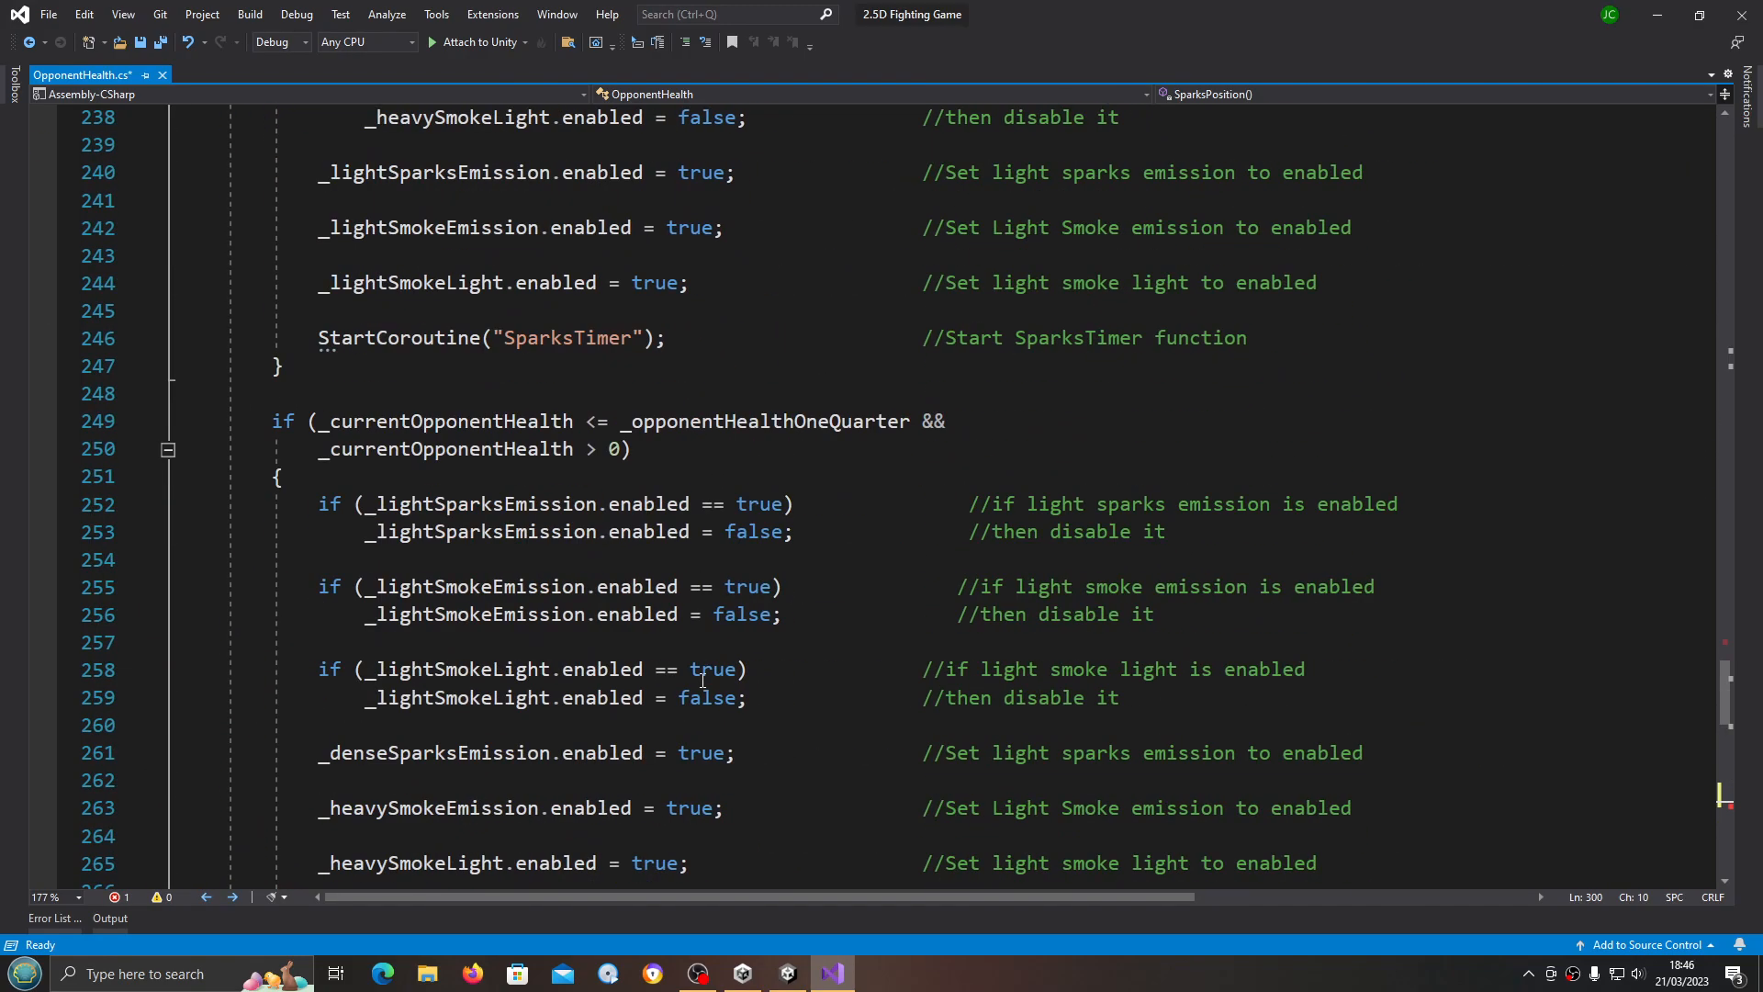
{"action": "scroll", "scroll_direction": "up", "scroll_amount": 3}
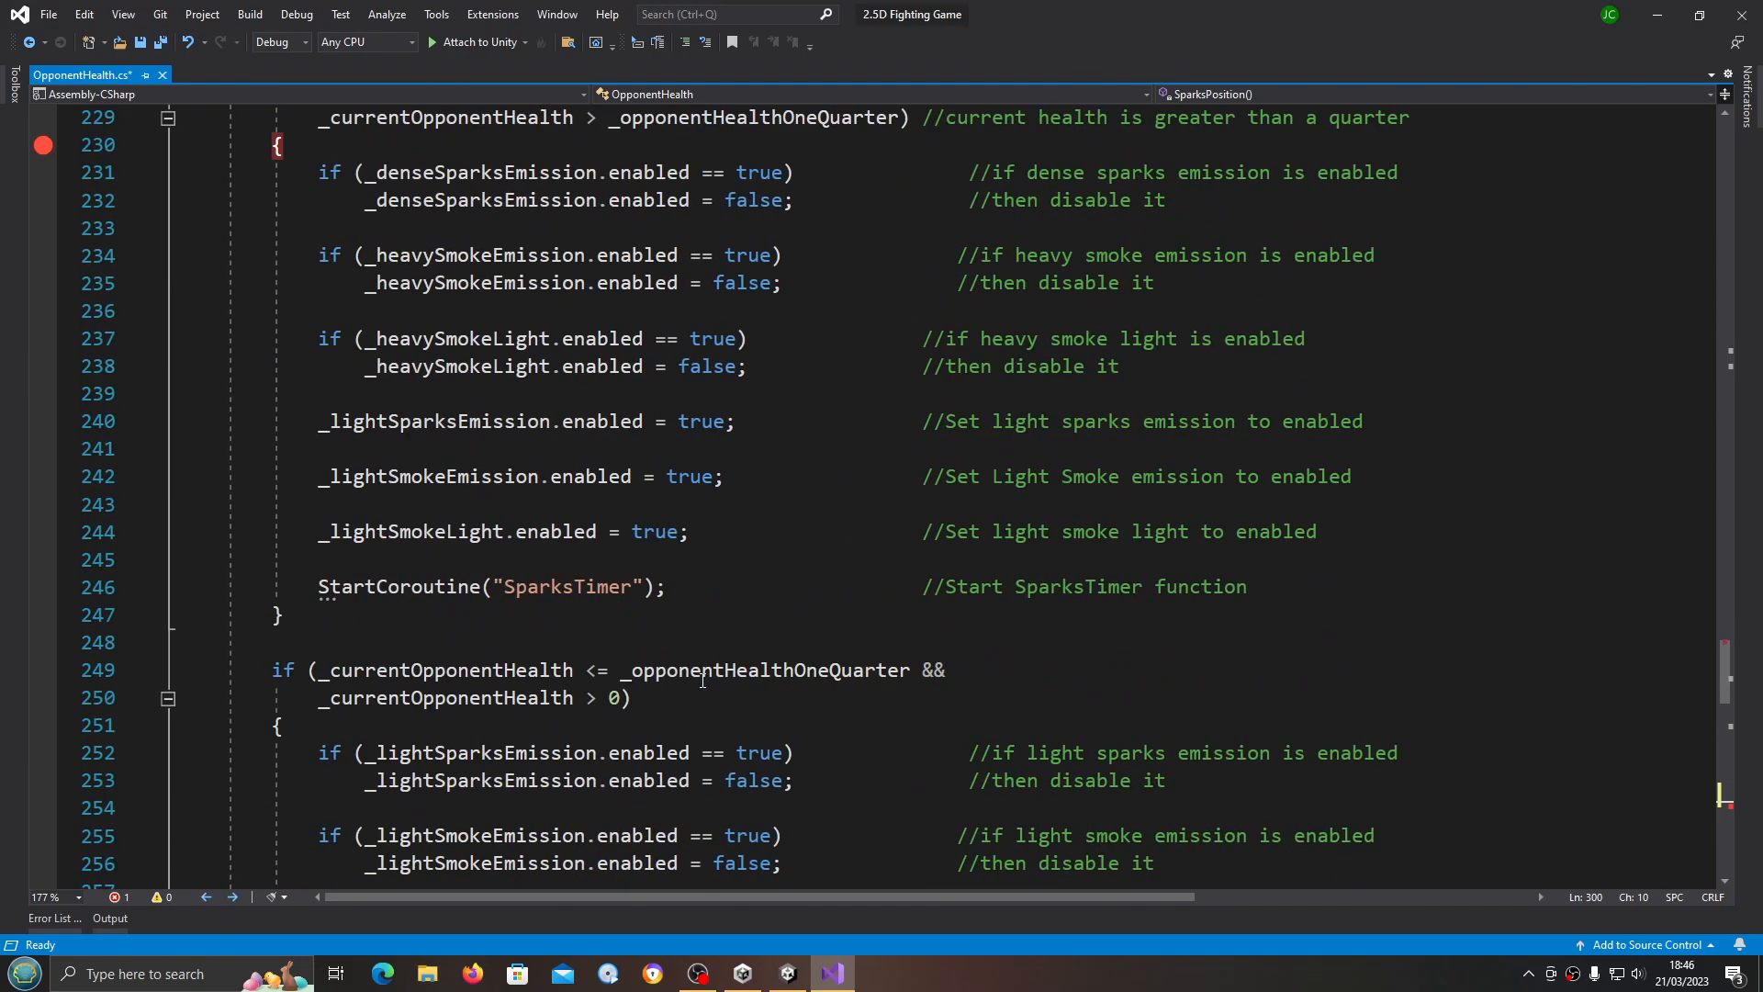
{"action": "scroll", "scroll_direction": "down", "scroll_amount": 3}
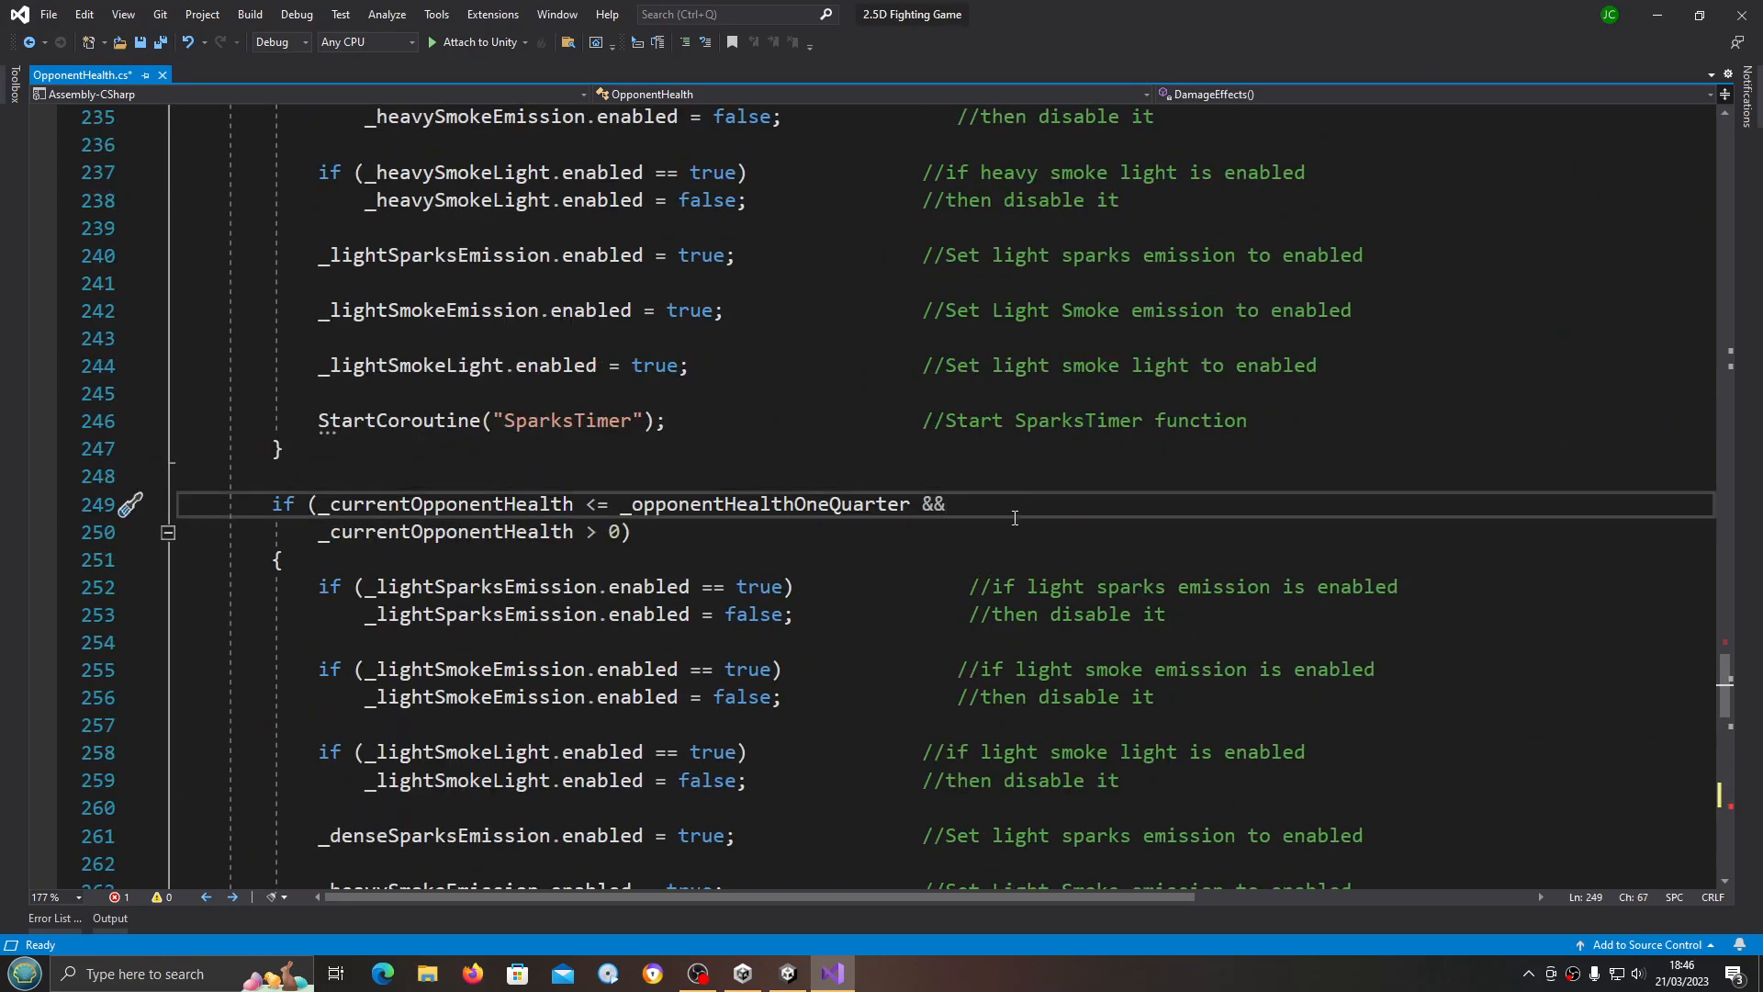
{"action": "scroll", "scroll_direction": "up", "scroll_amount": 3}
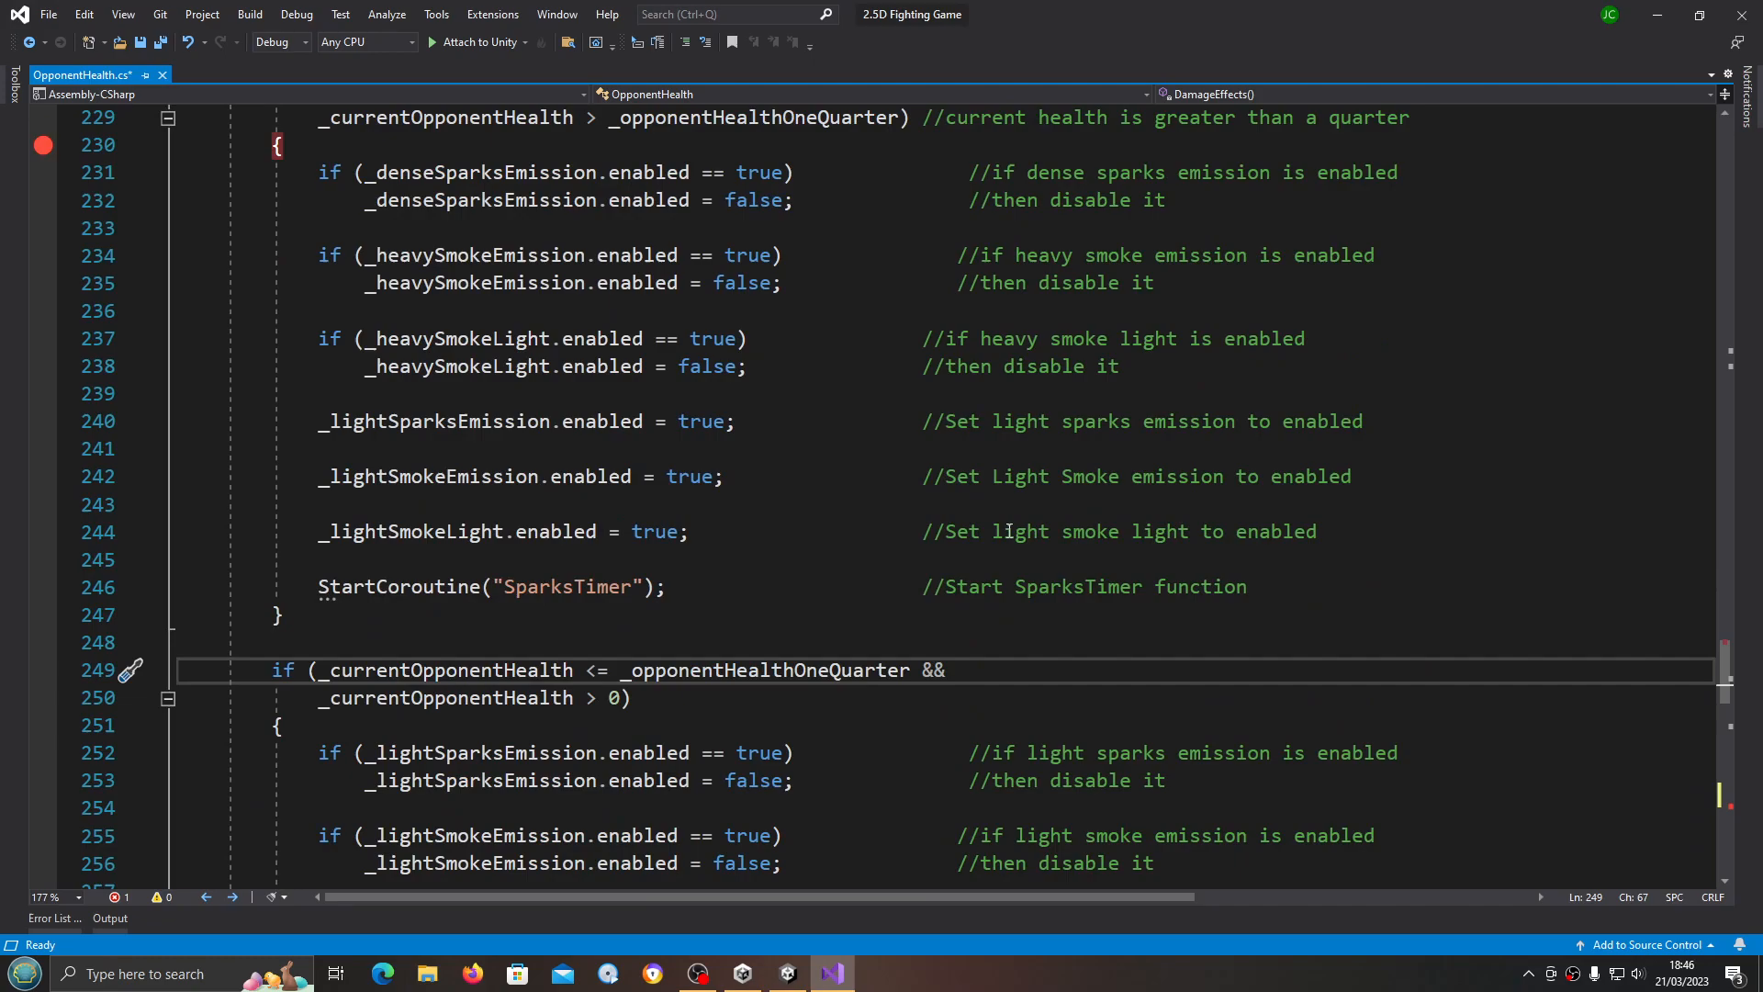
{"action": "scroll", "scroll_direction": "up", "scroll_amount": 3}
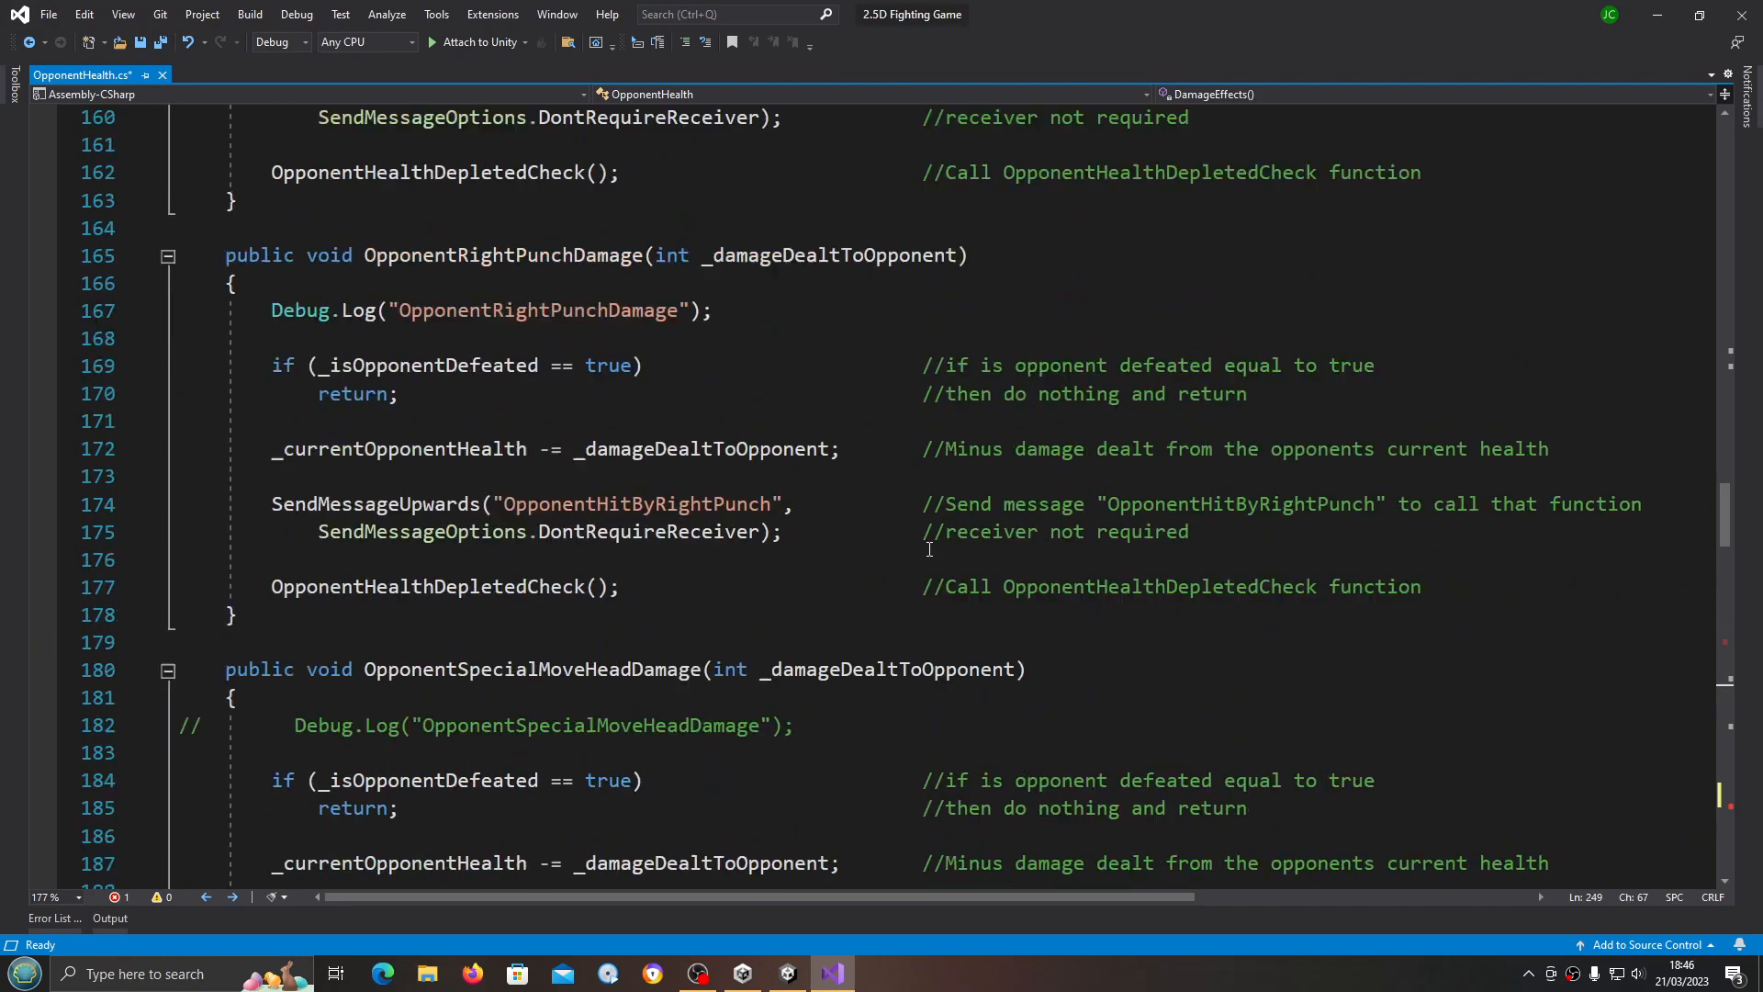
{"action": "scroll", "scroll_direction": "up", "scroll_amount": 3}
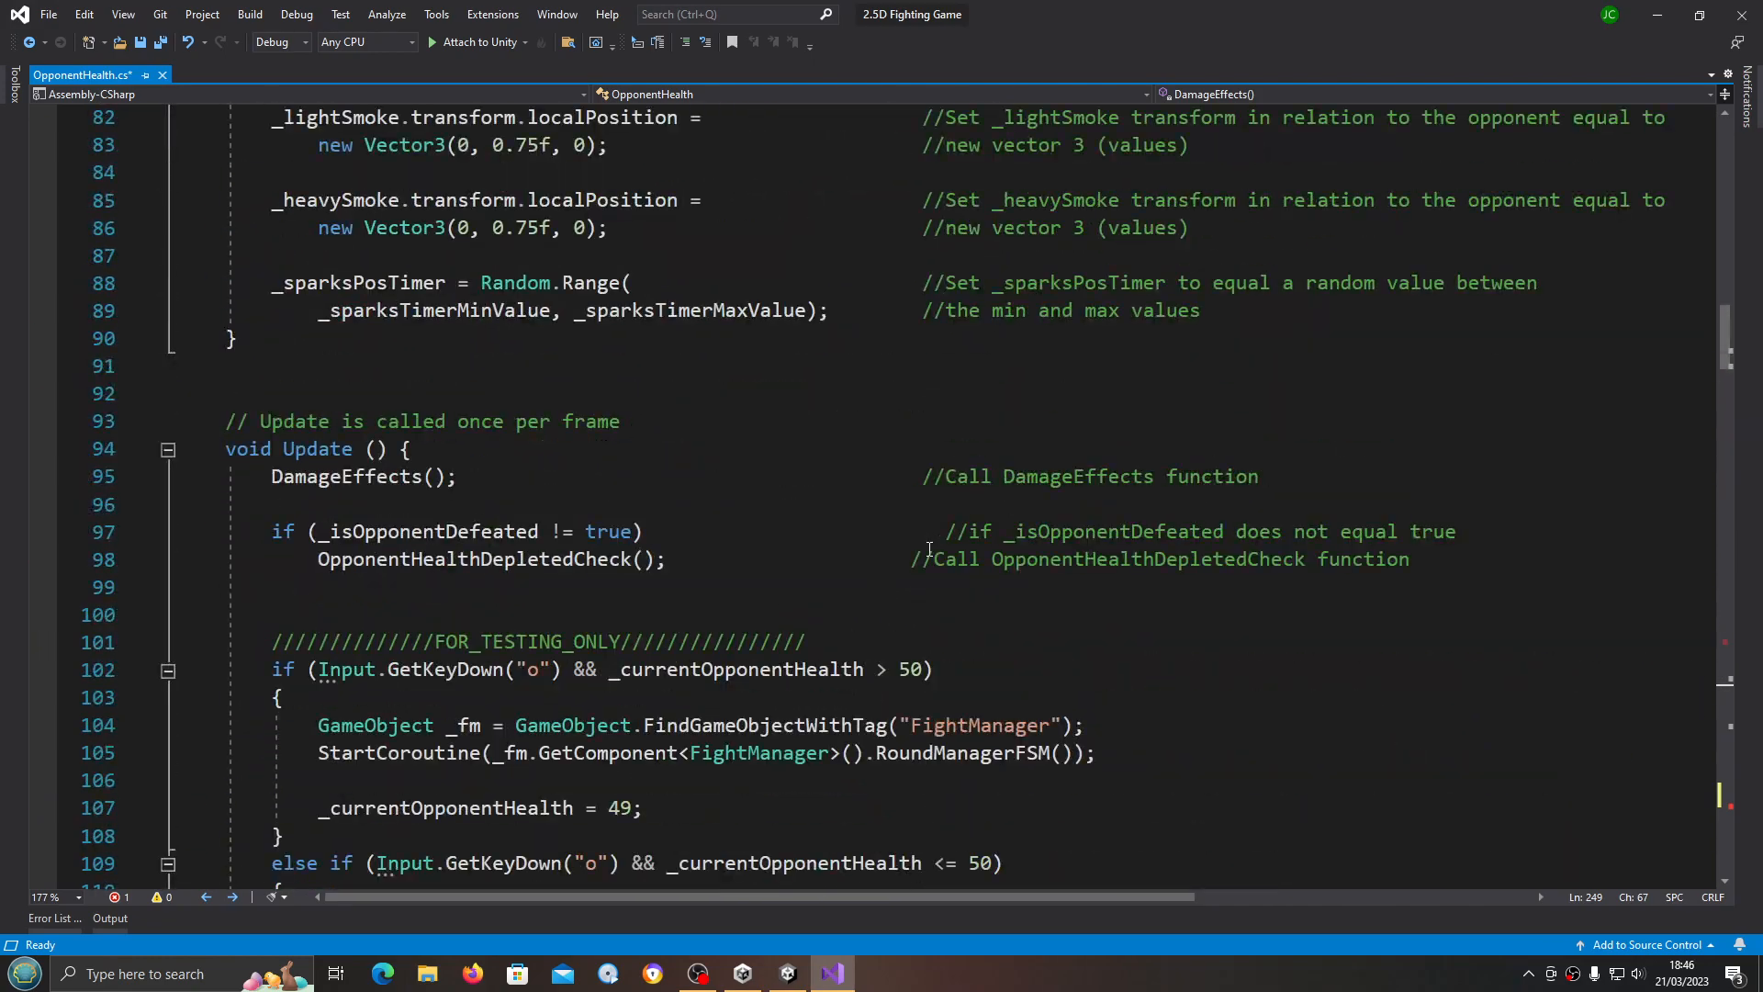
Step: In Start(), replace the mistaken _currentOpponentHealth on line 54 with _opponentHealthOneQuarter
{"action": "scroll", "scroll_direction": "up", "scroll_amount": 3}
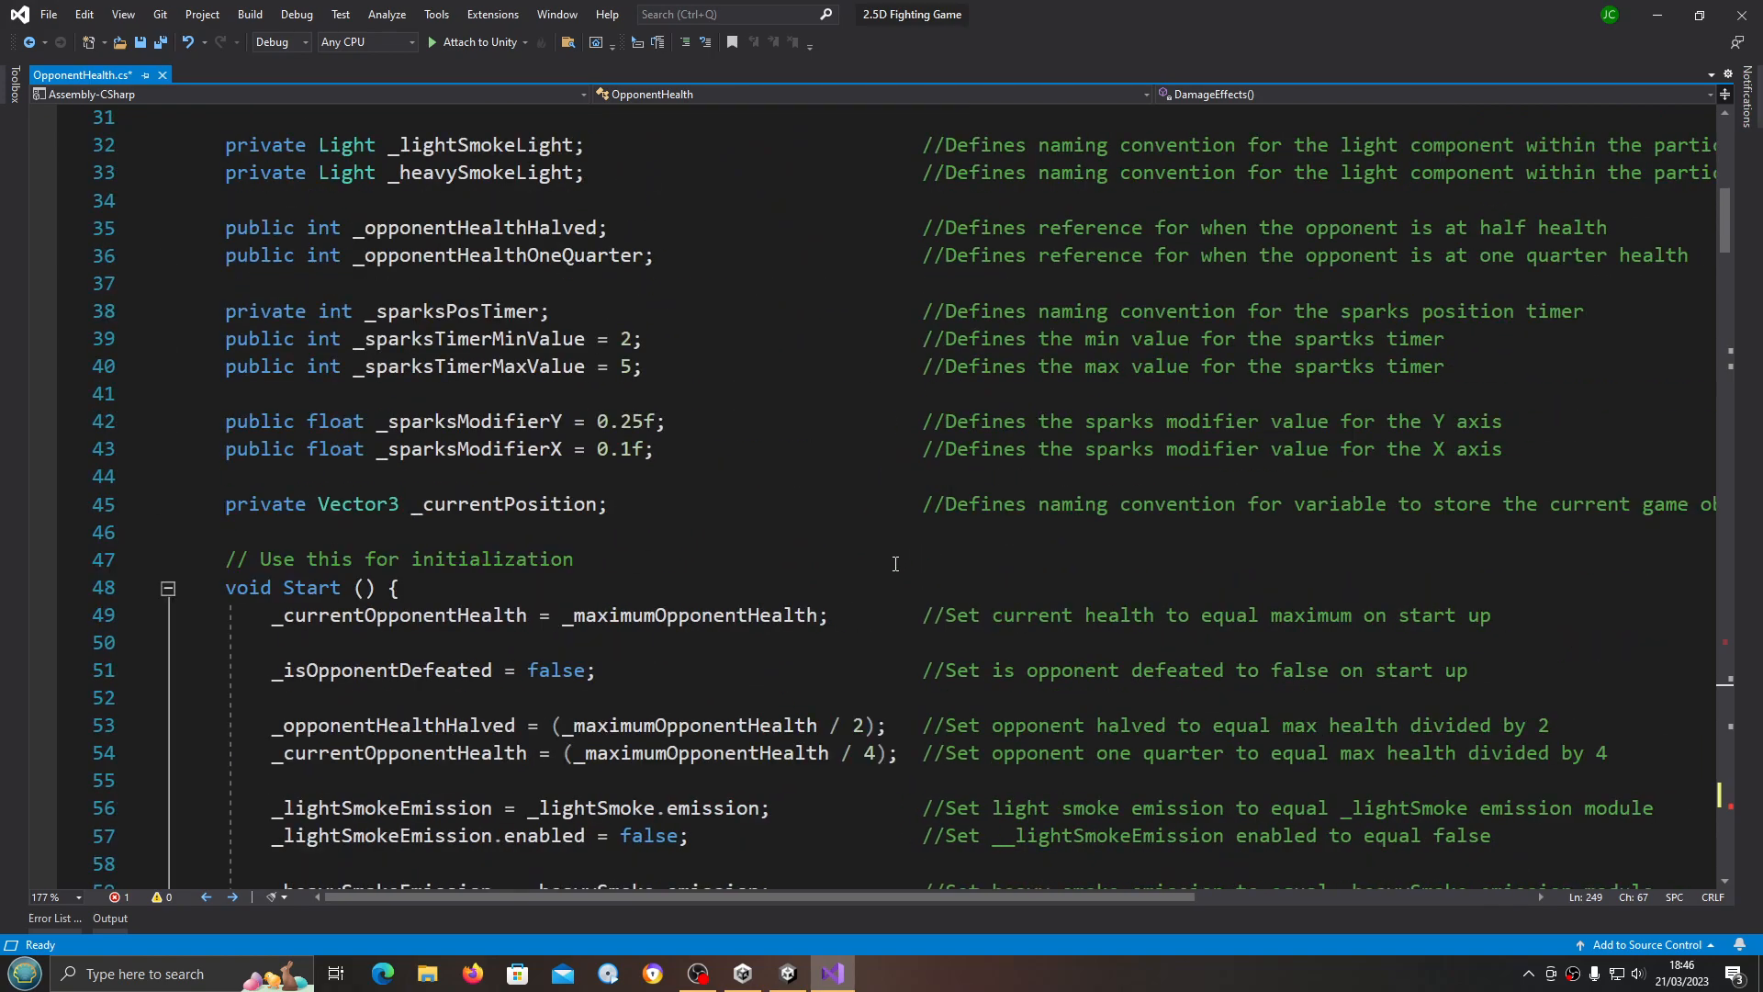
{"action": "scroll", "scroll_direction": "down", "scroll_amount": 3}
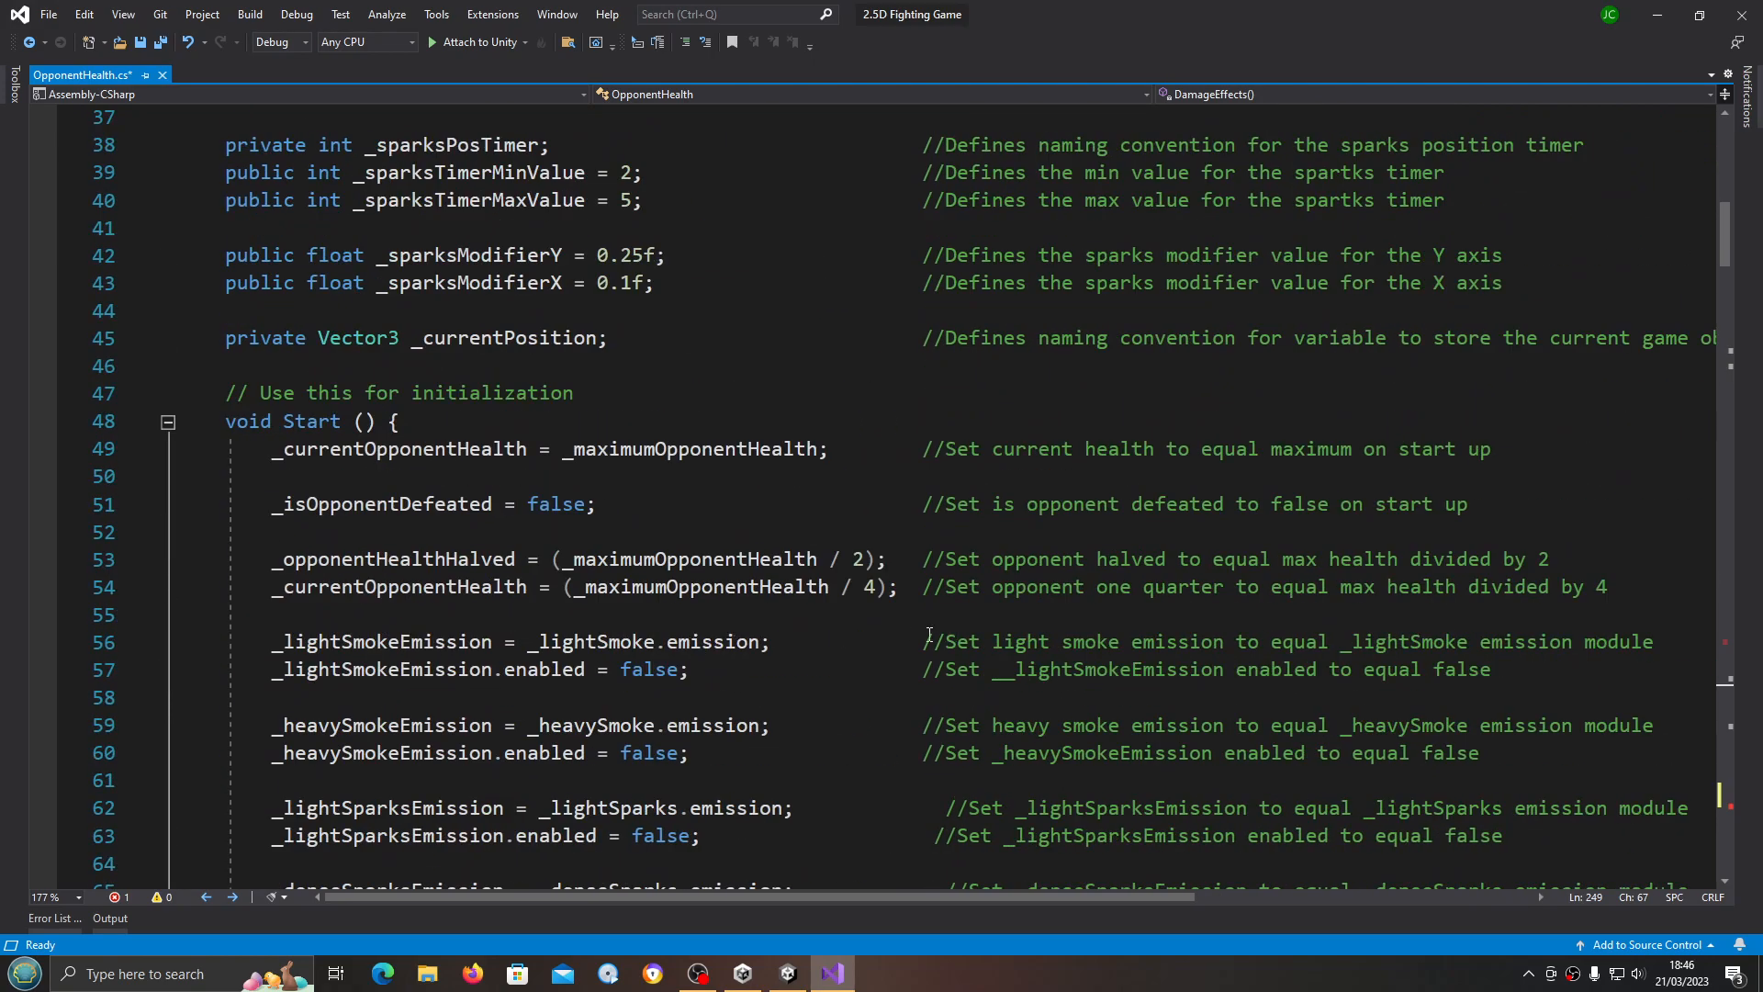
{"action": "scroll", "scroll_direction": "down", "scroll_amount": 3}
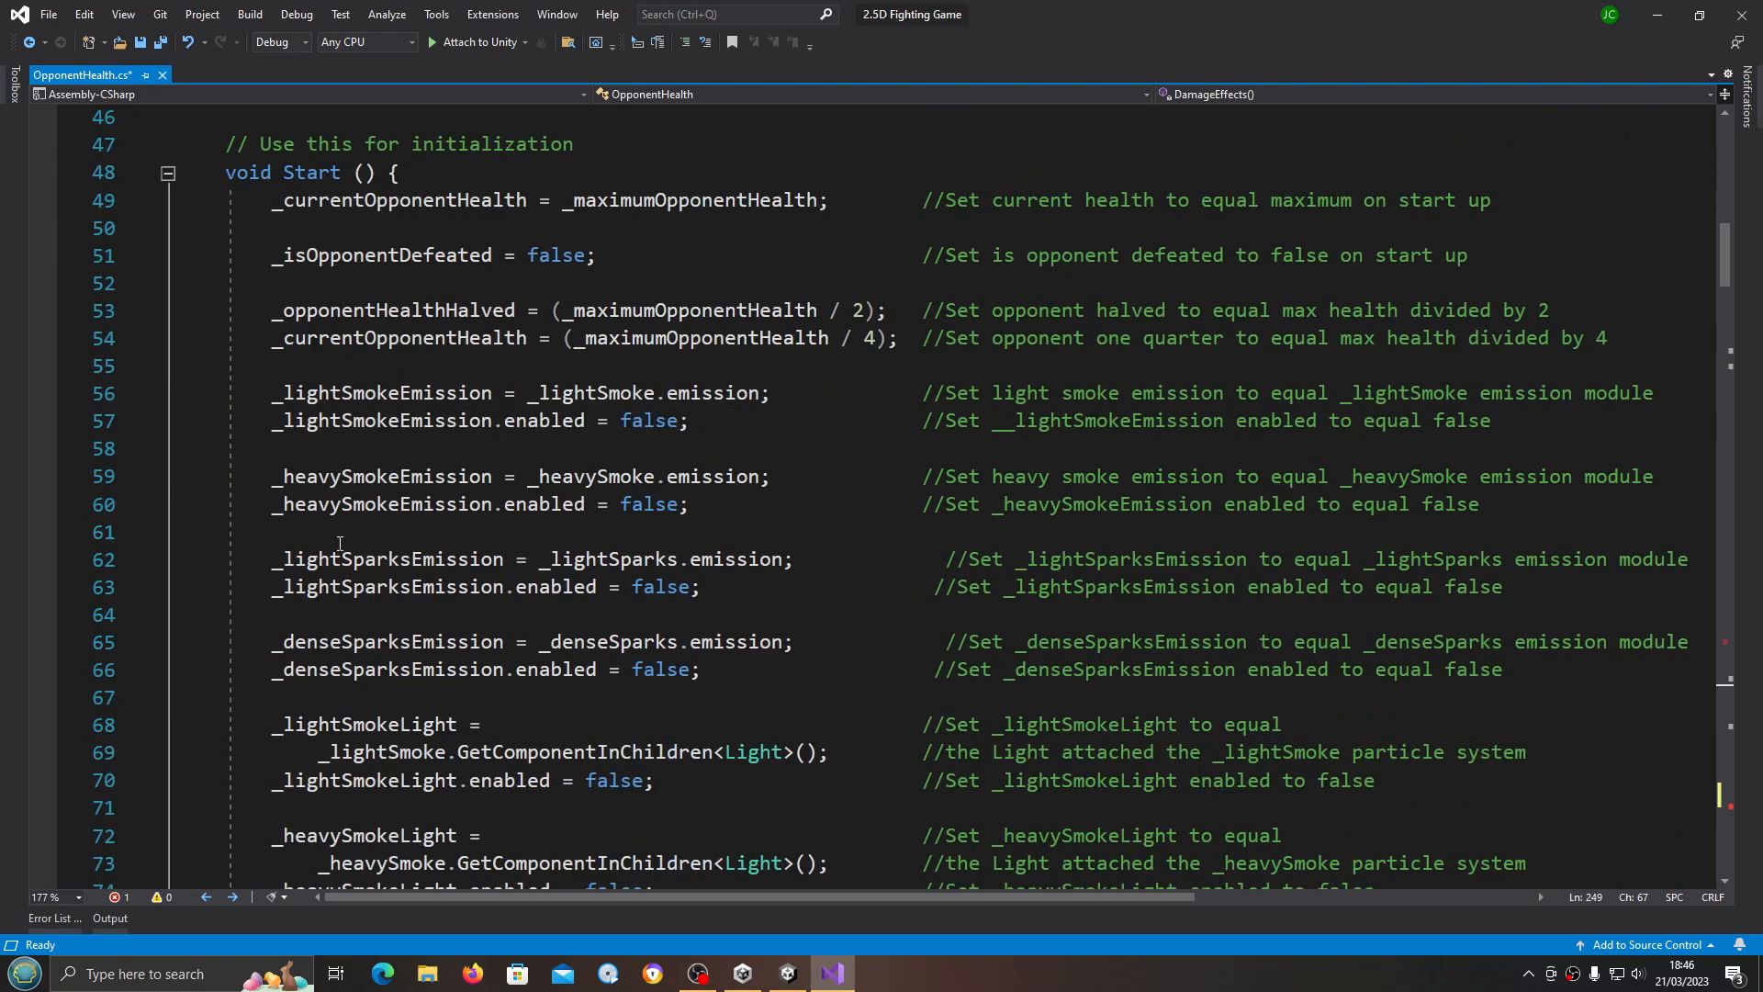
{"action": "mouse_move", "coordinate": [396, 338]}
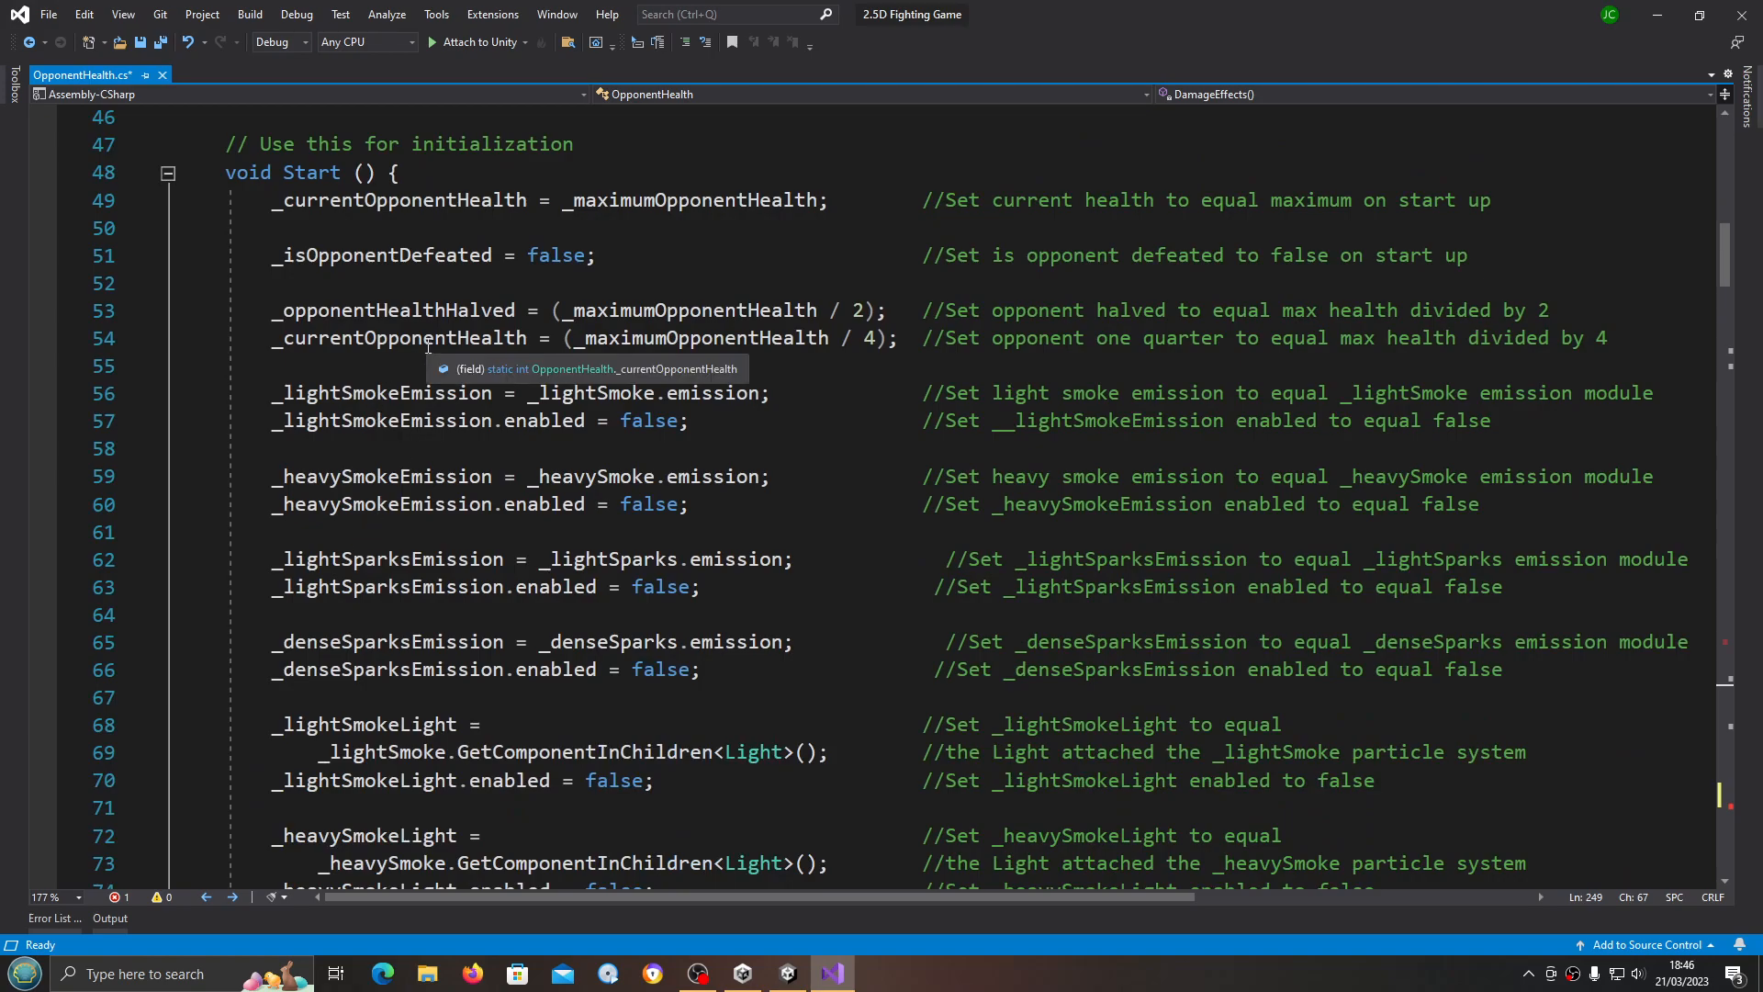
{"action": "double_click", "coordinate": [398, 338]}
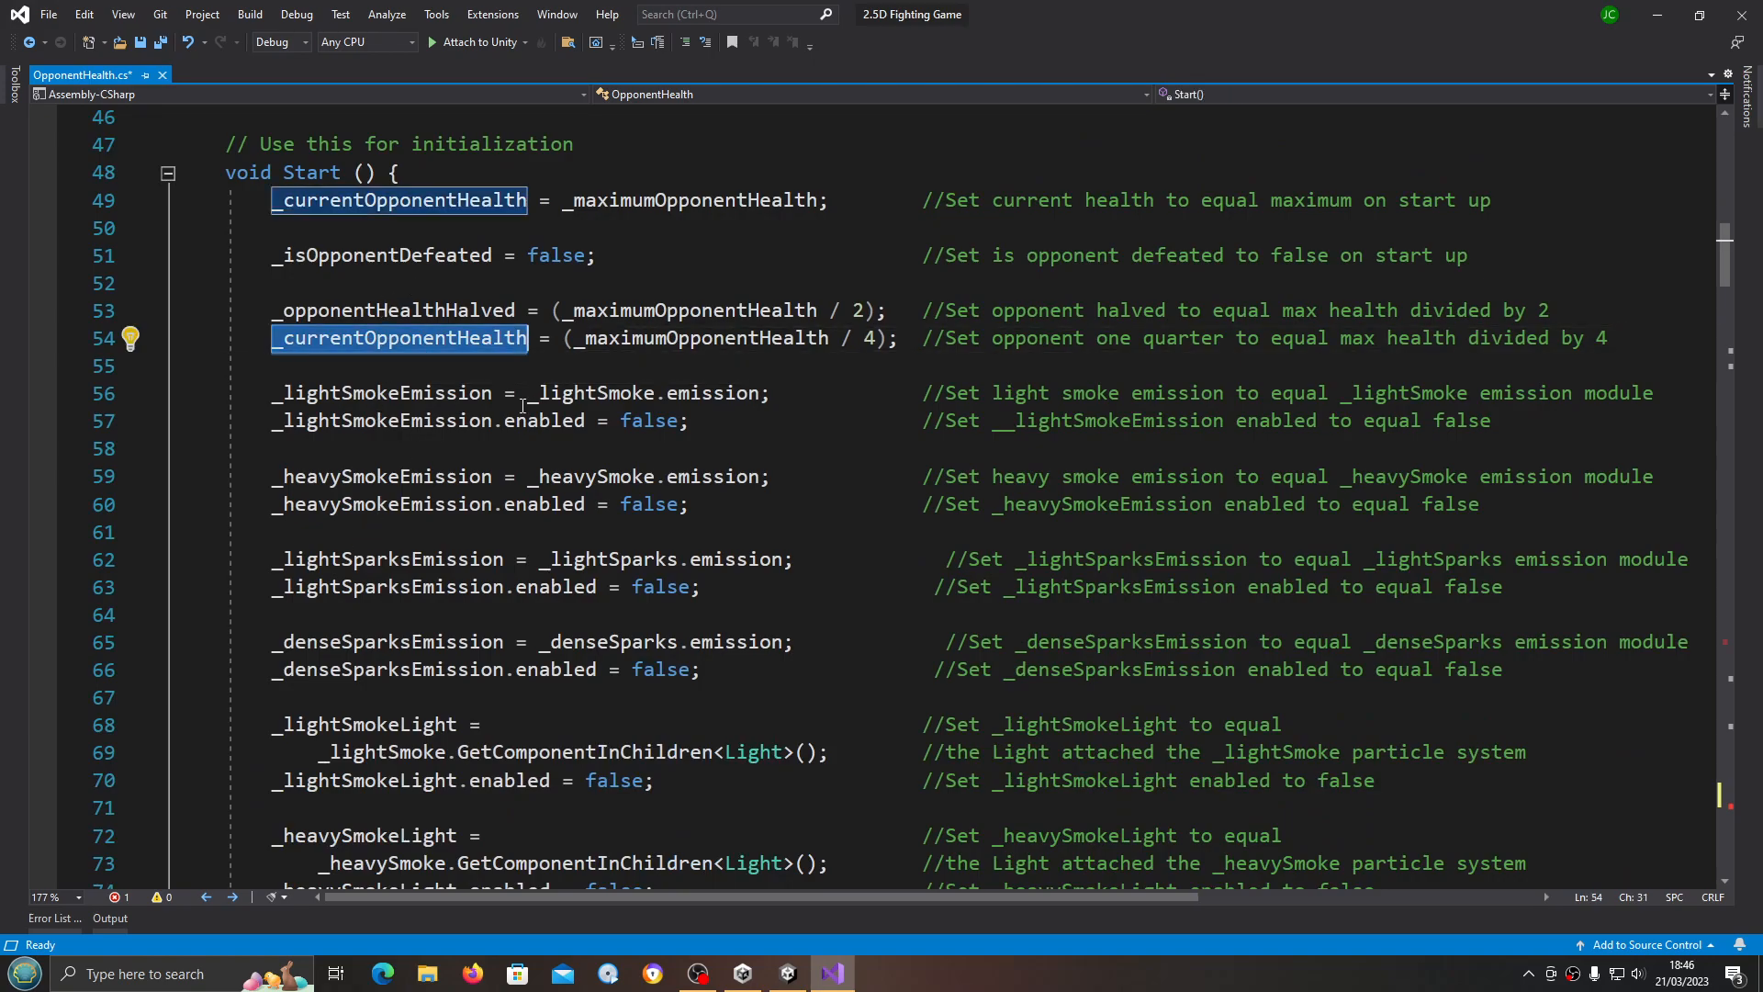
{"action": "mouse_move", "coordinate": [398, 338]}
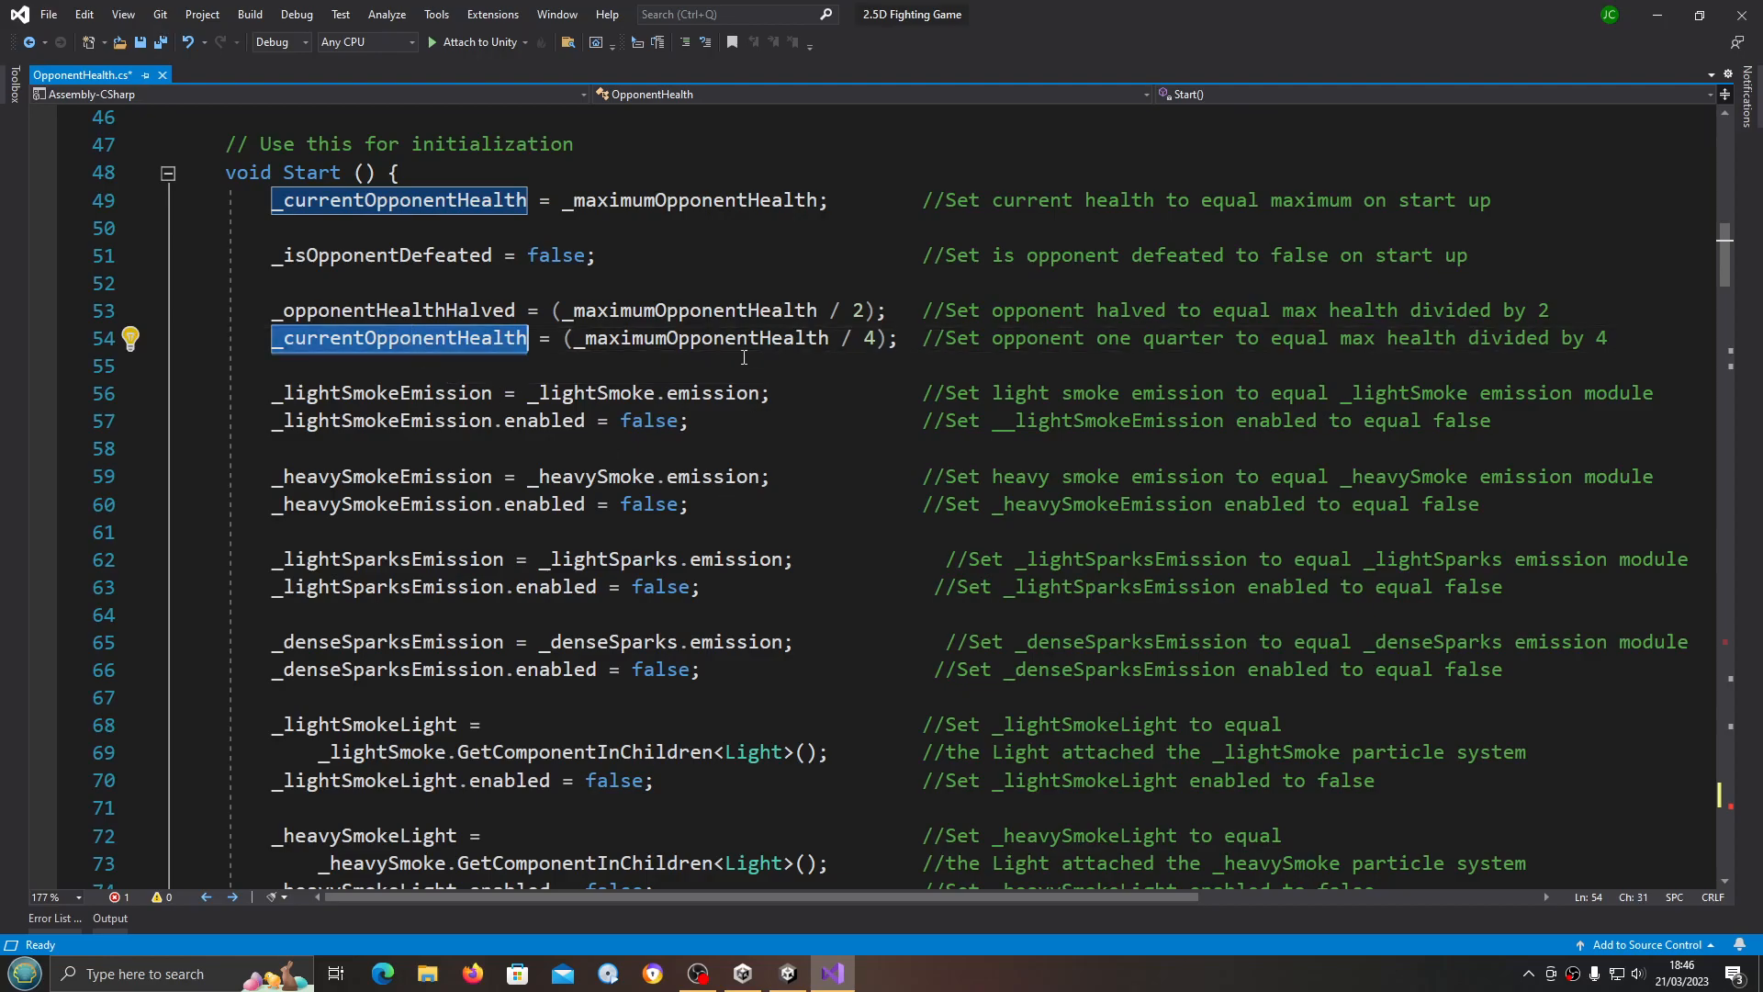
{"action": "double_click", "coordinate": [700, 338]}
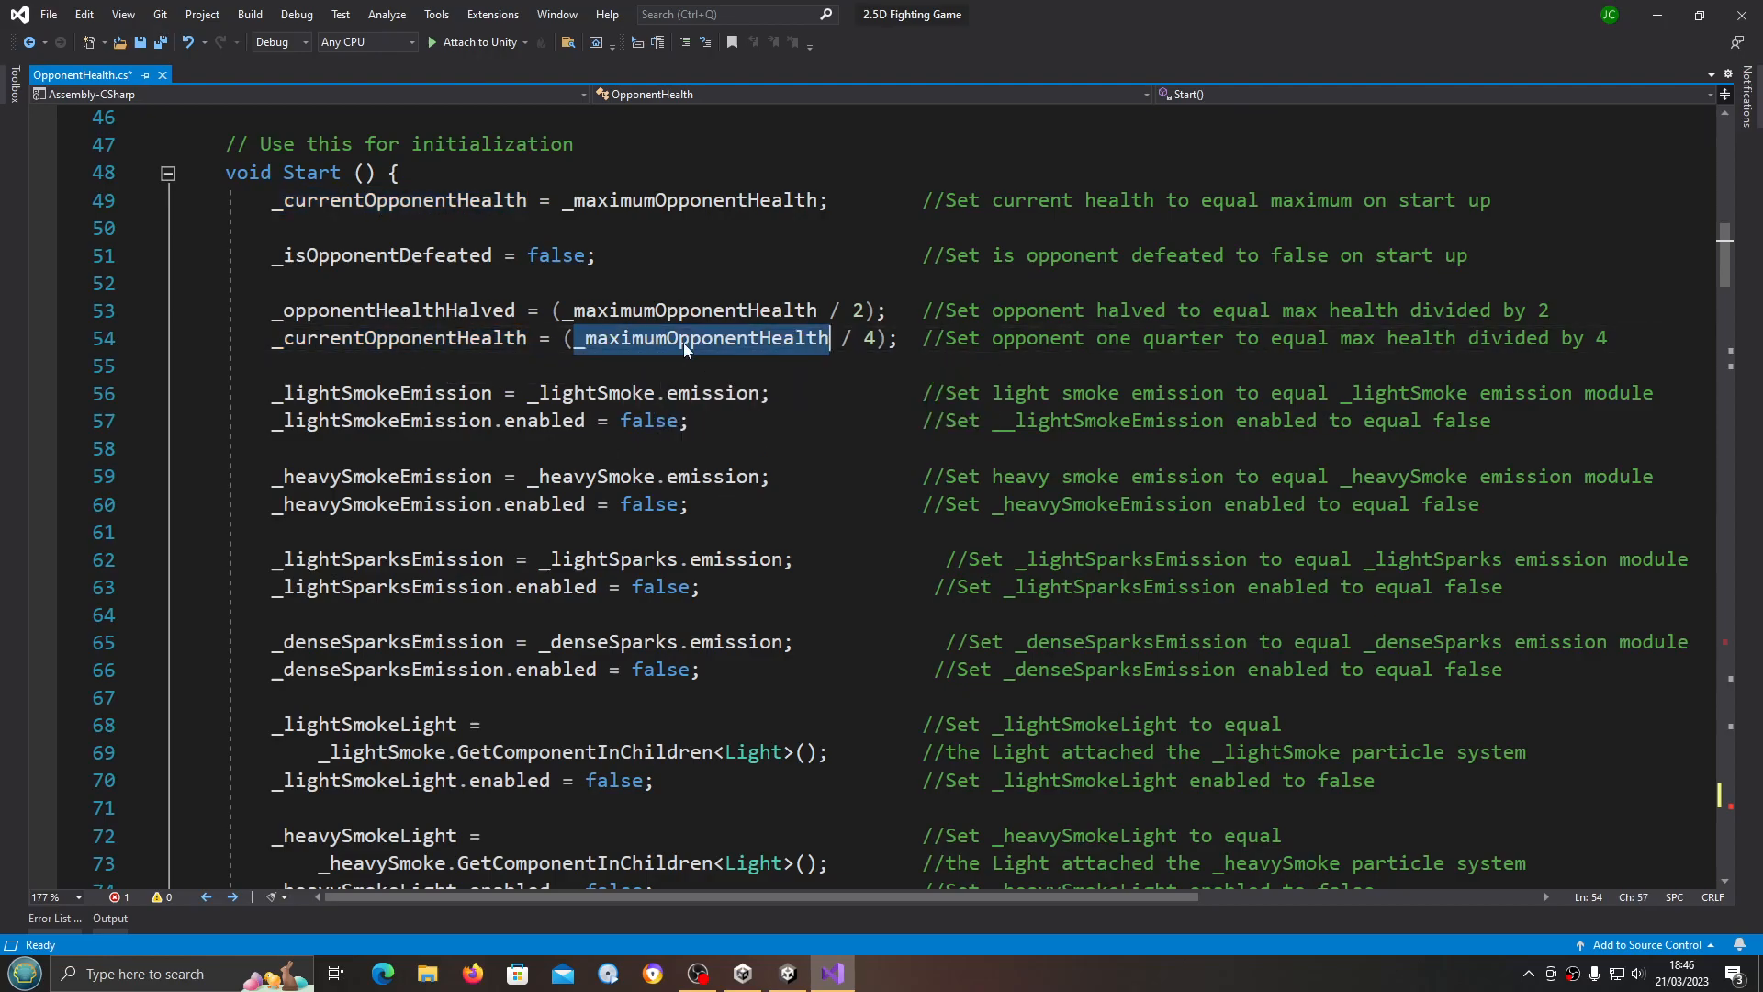
{"action": "double_click", "coordinate": [399, 338]}
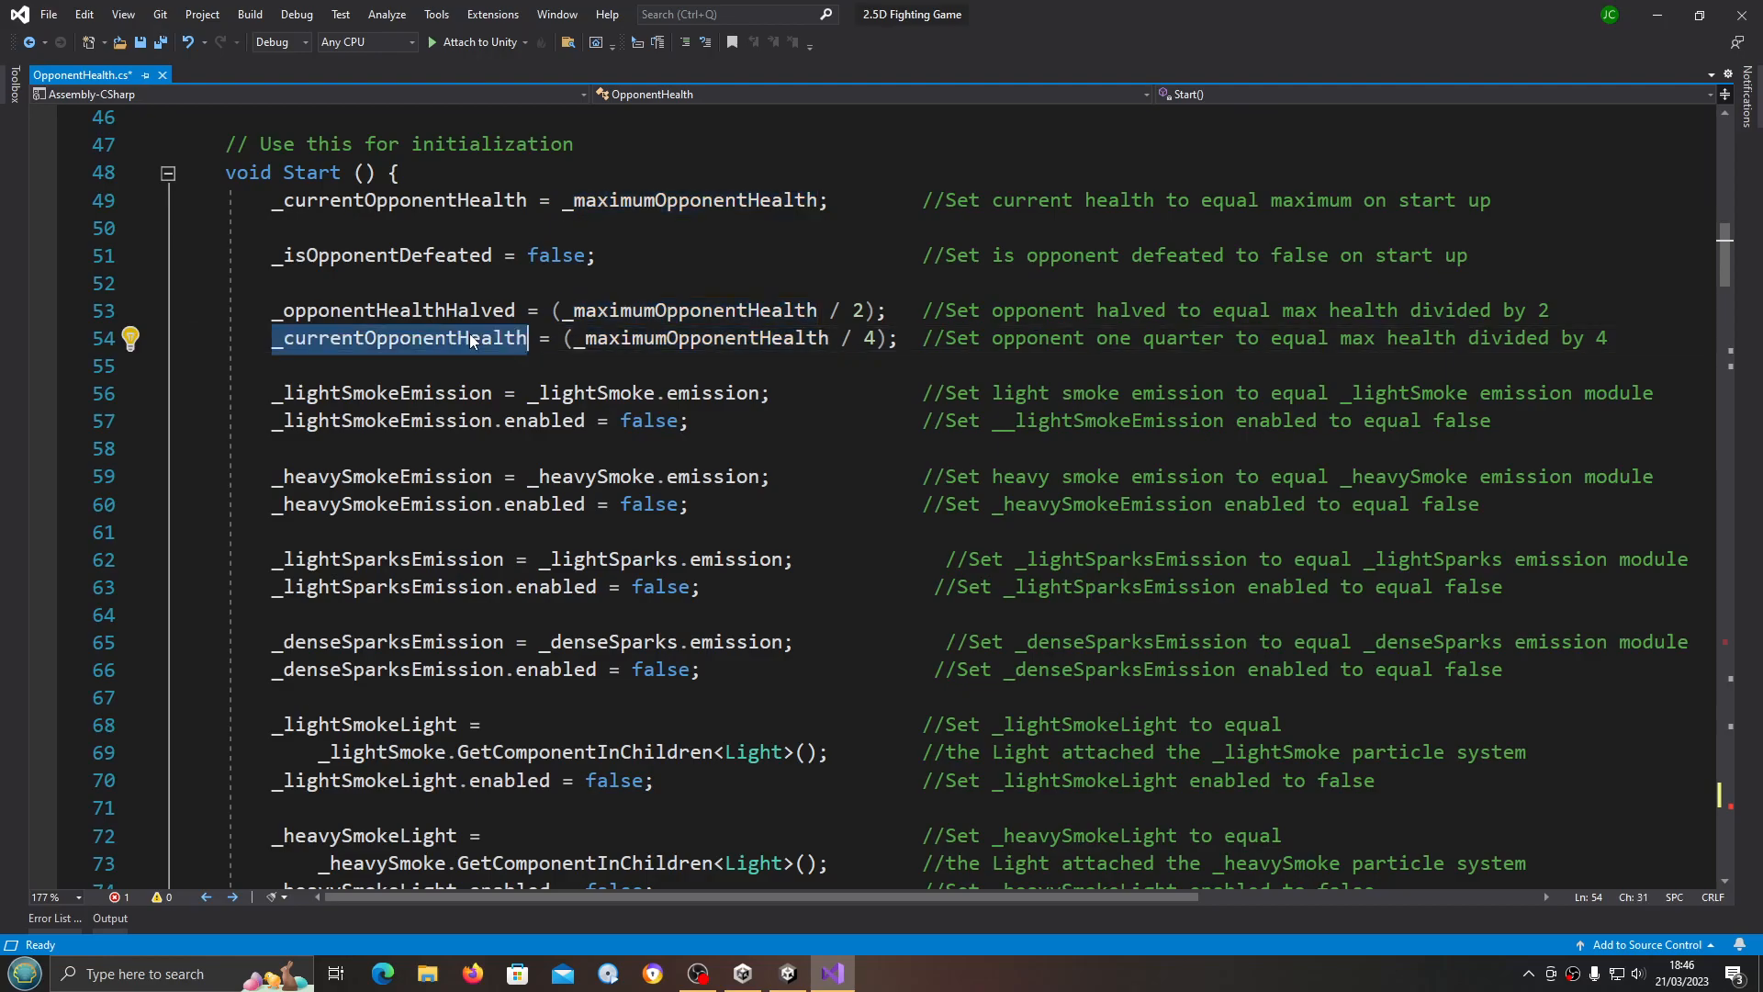
{"action": "type", "text": "_o"}
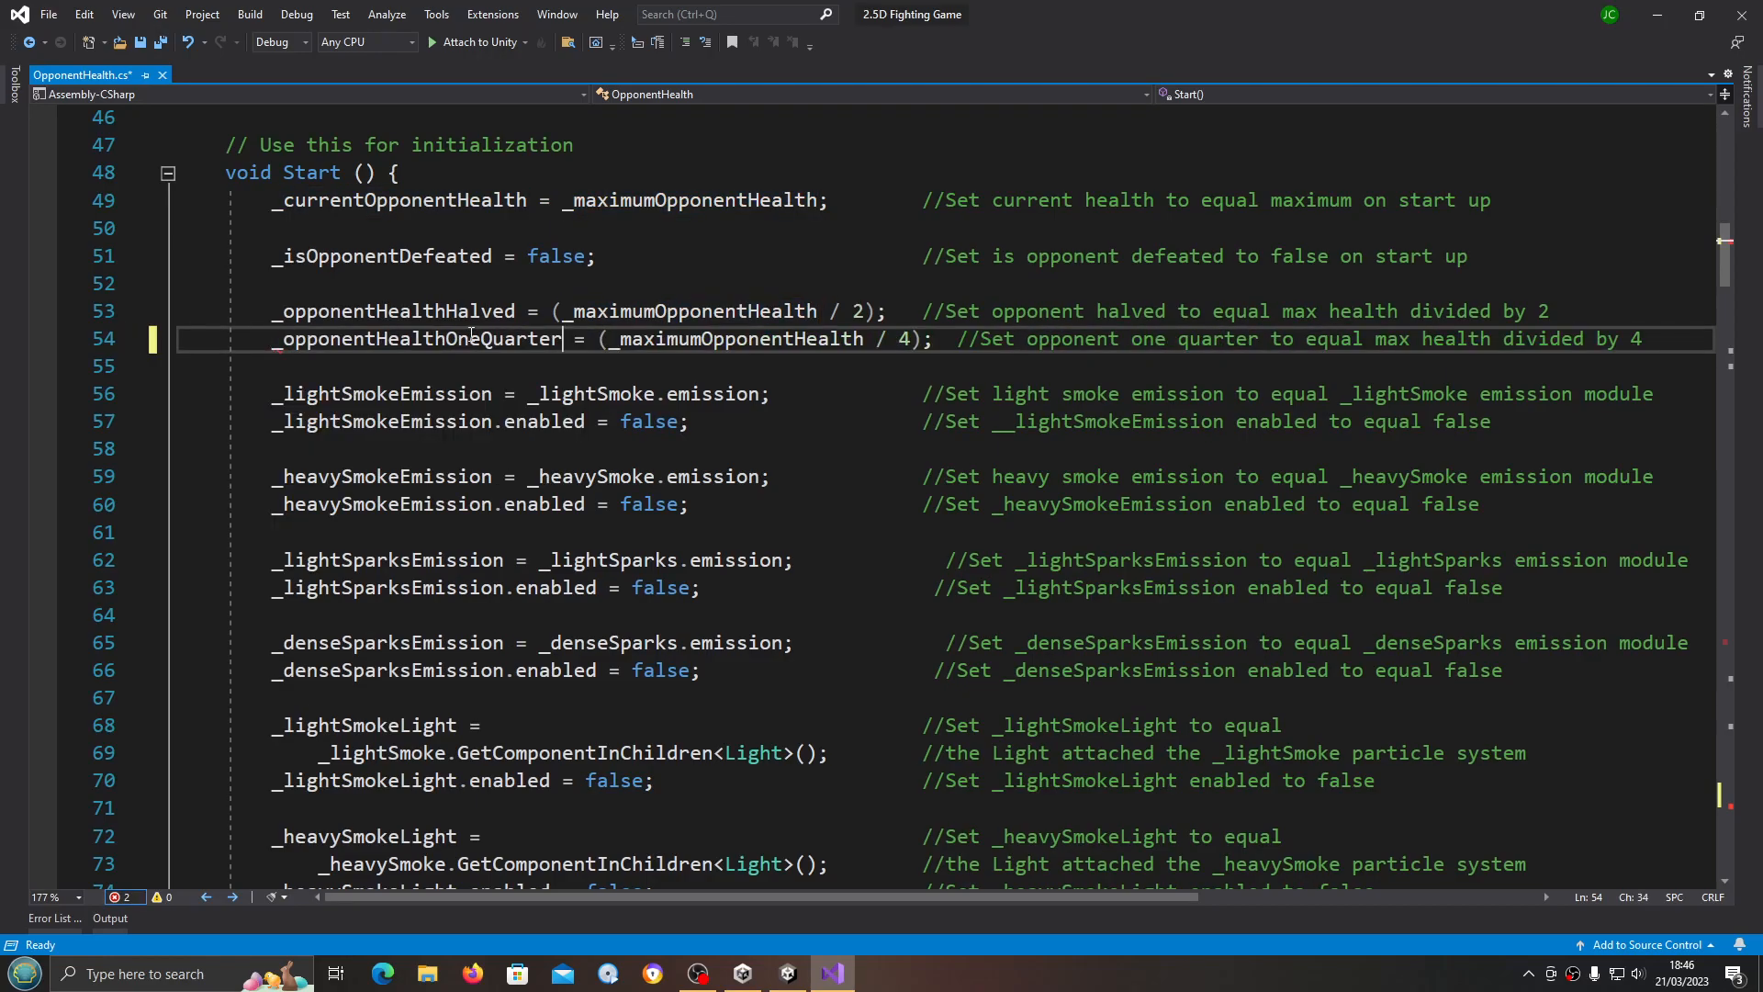
{"action": "double_click", "coordinate": [413, 337]}
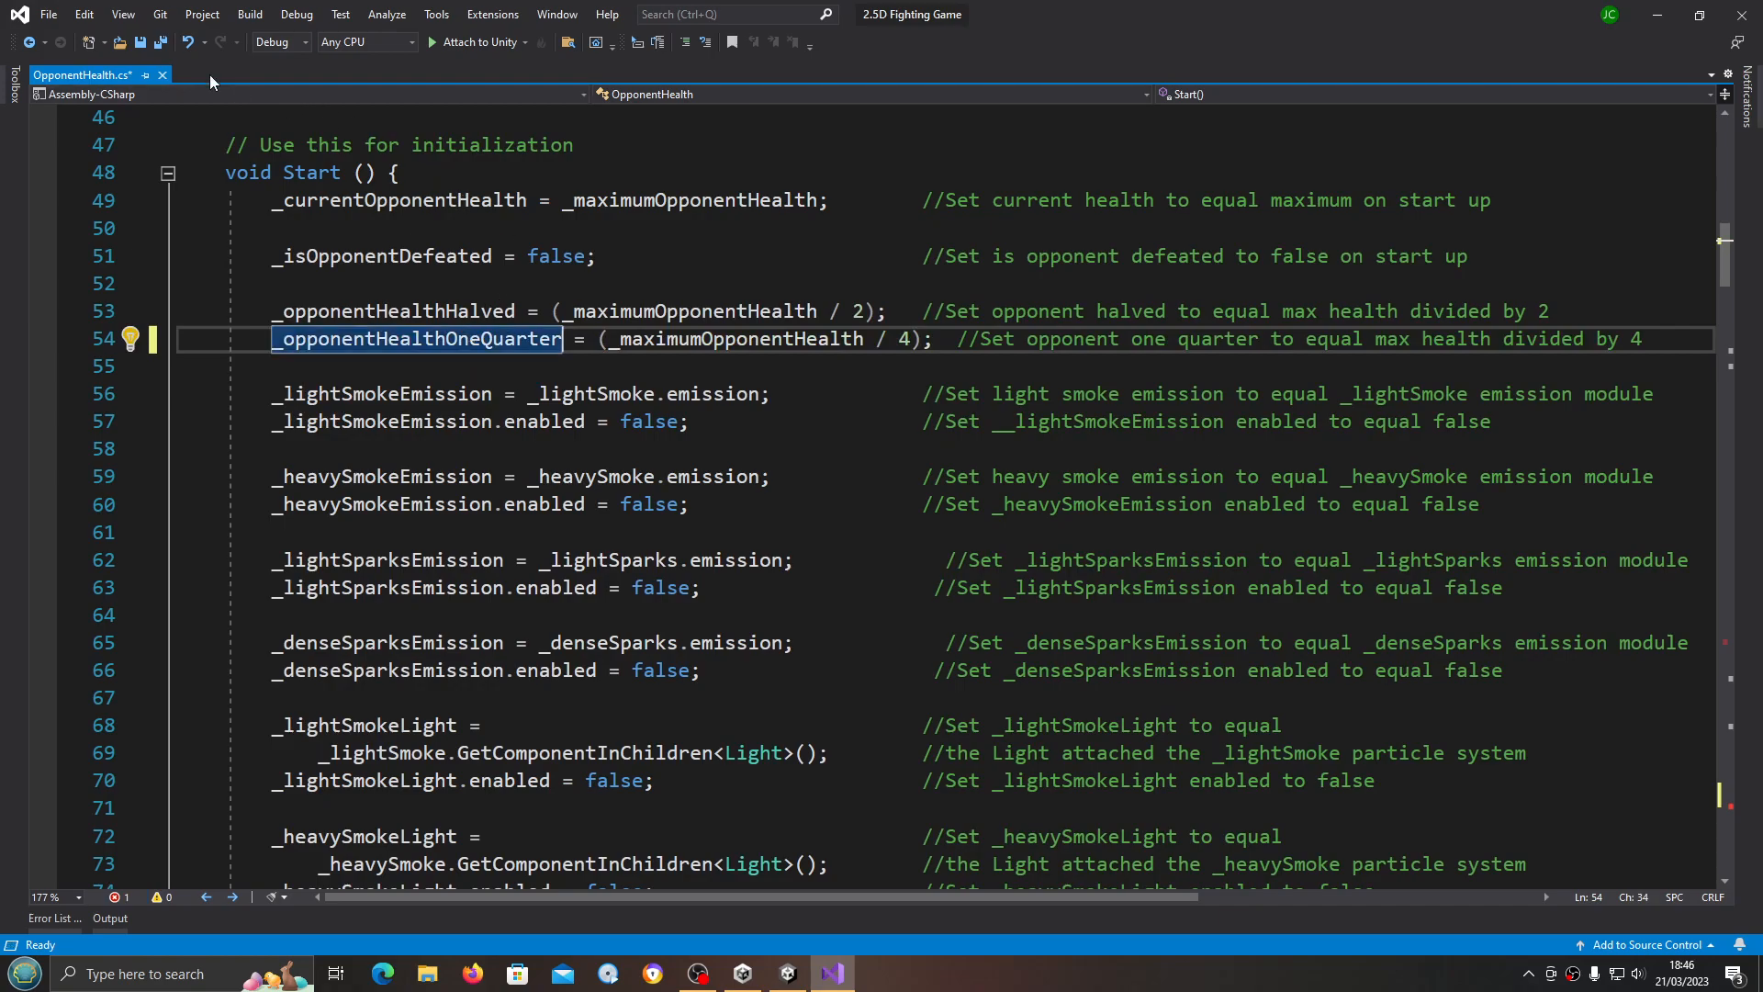
Step: Save all open files via File > Save All and scroll back down toward SparksPosition()
{"action": "left_click", "coordinate": [47, 13]}
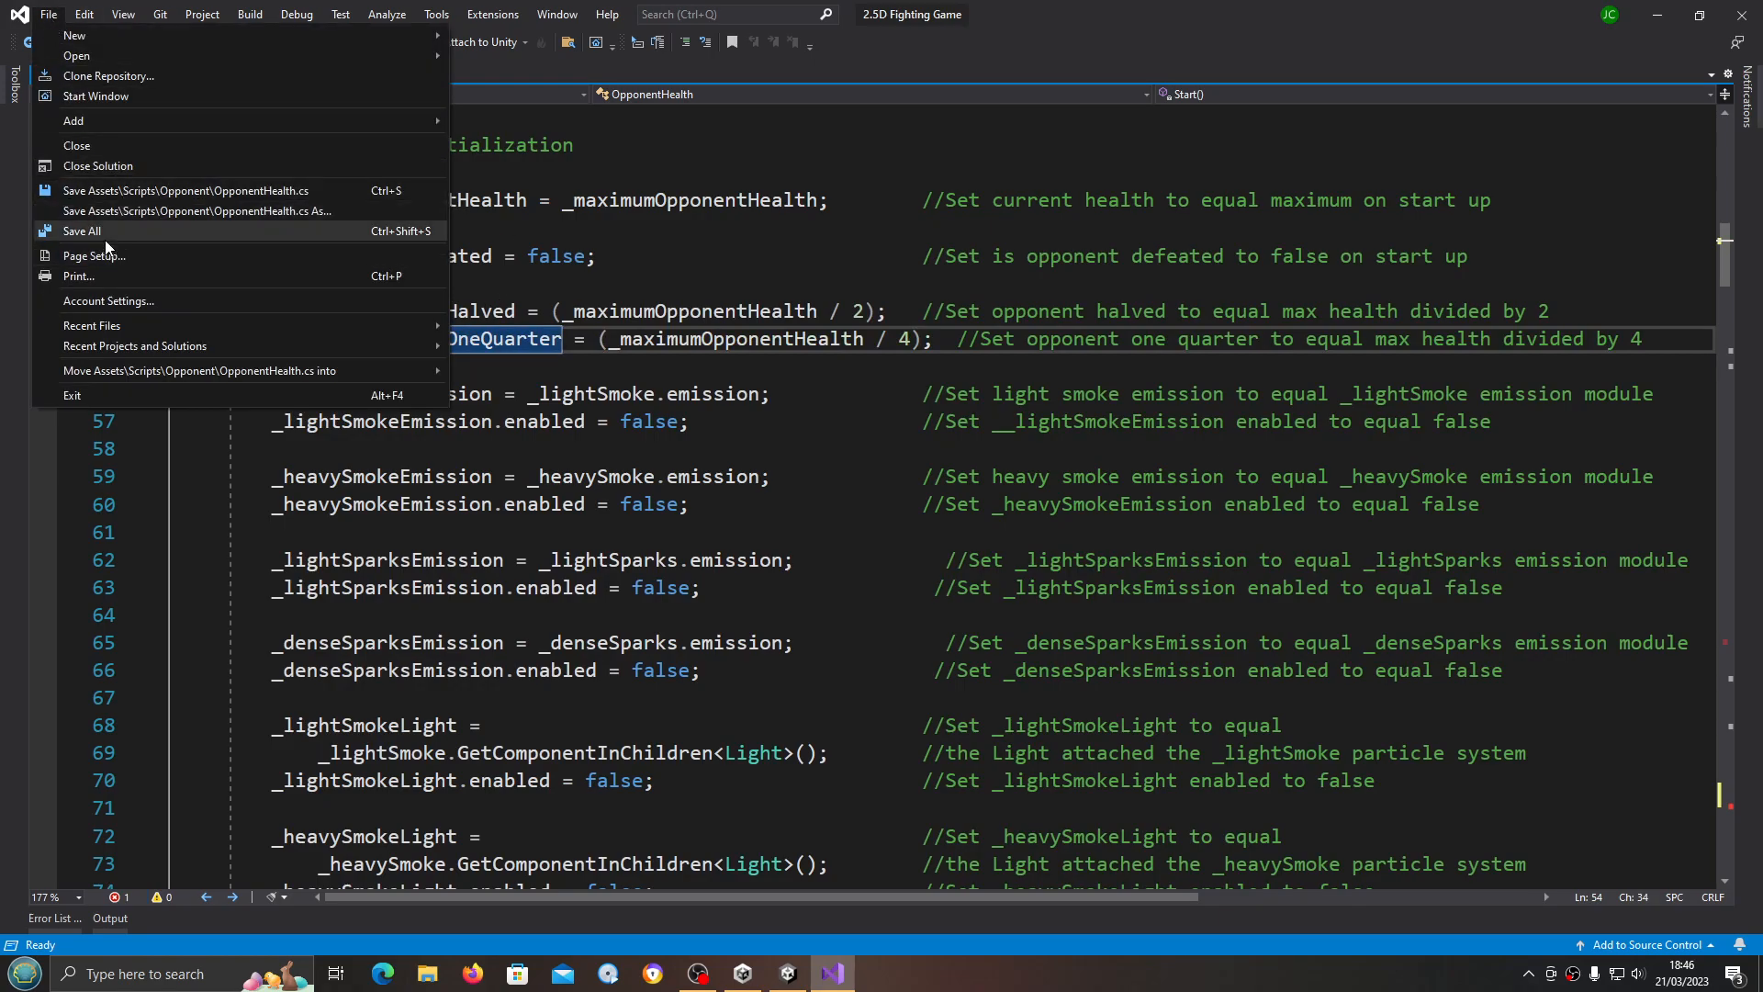
{"action": "left_click", "coordinate": [83, 231]}
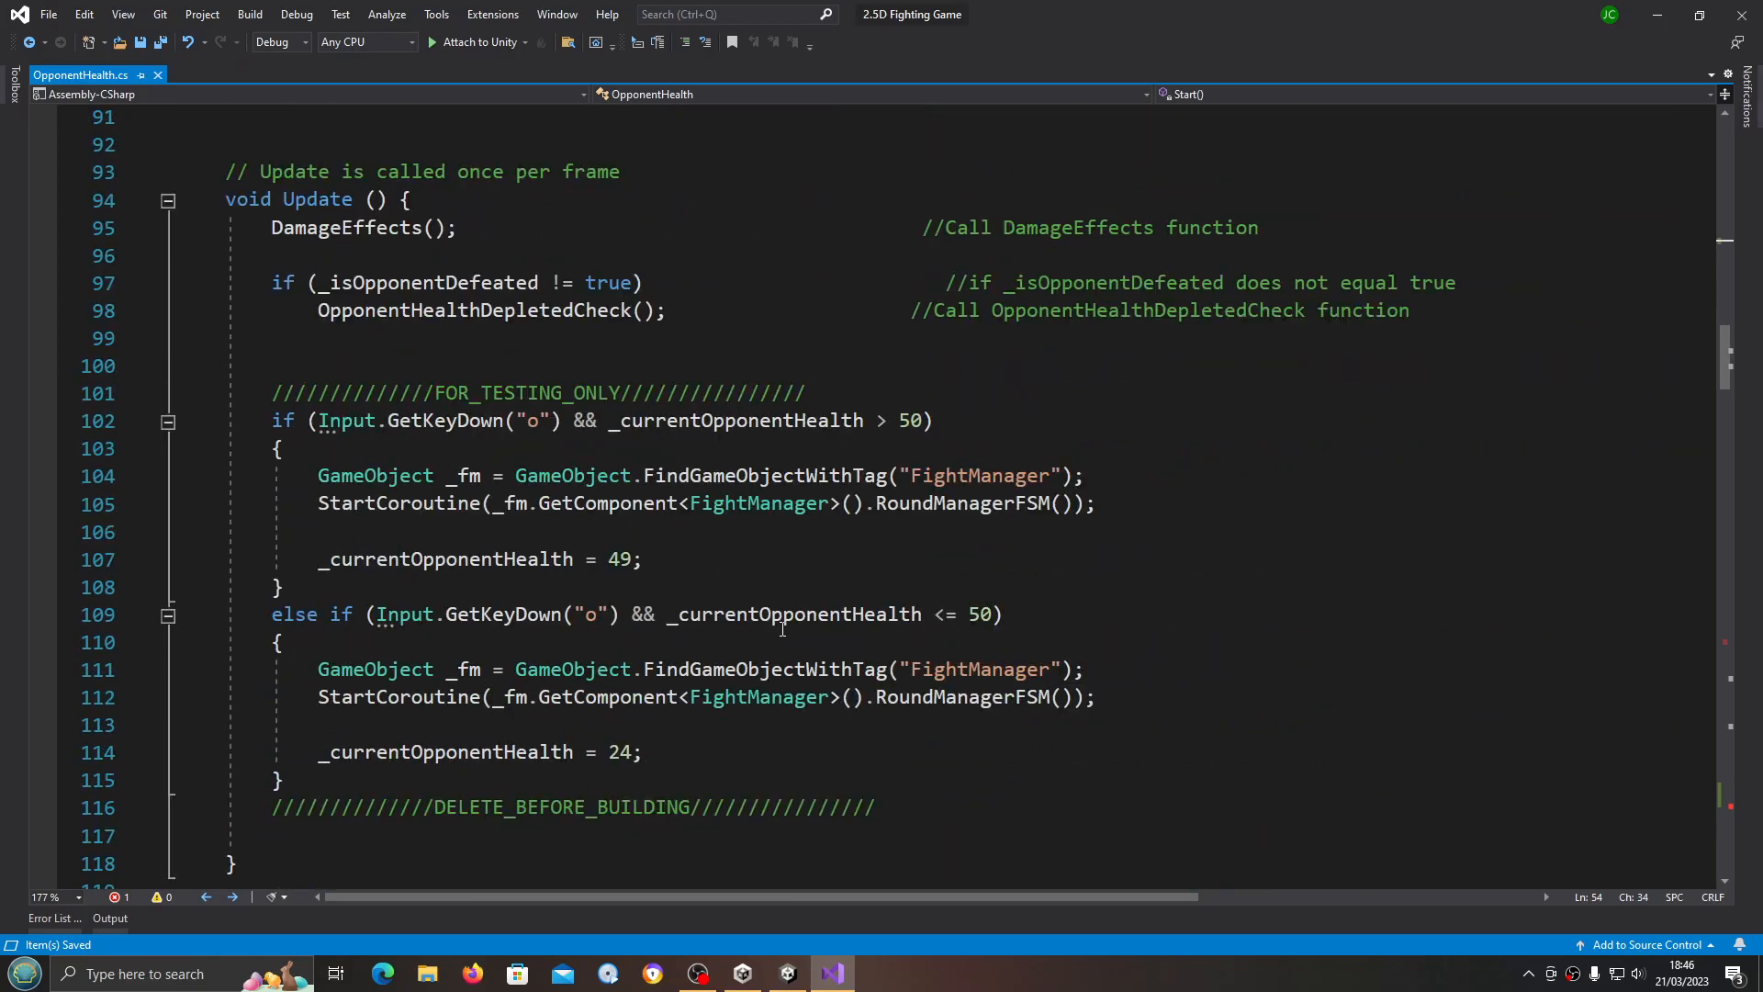
{"action": "scroll", "scroll_direction": "down", "scroll_amount": 3}
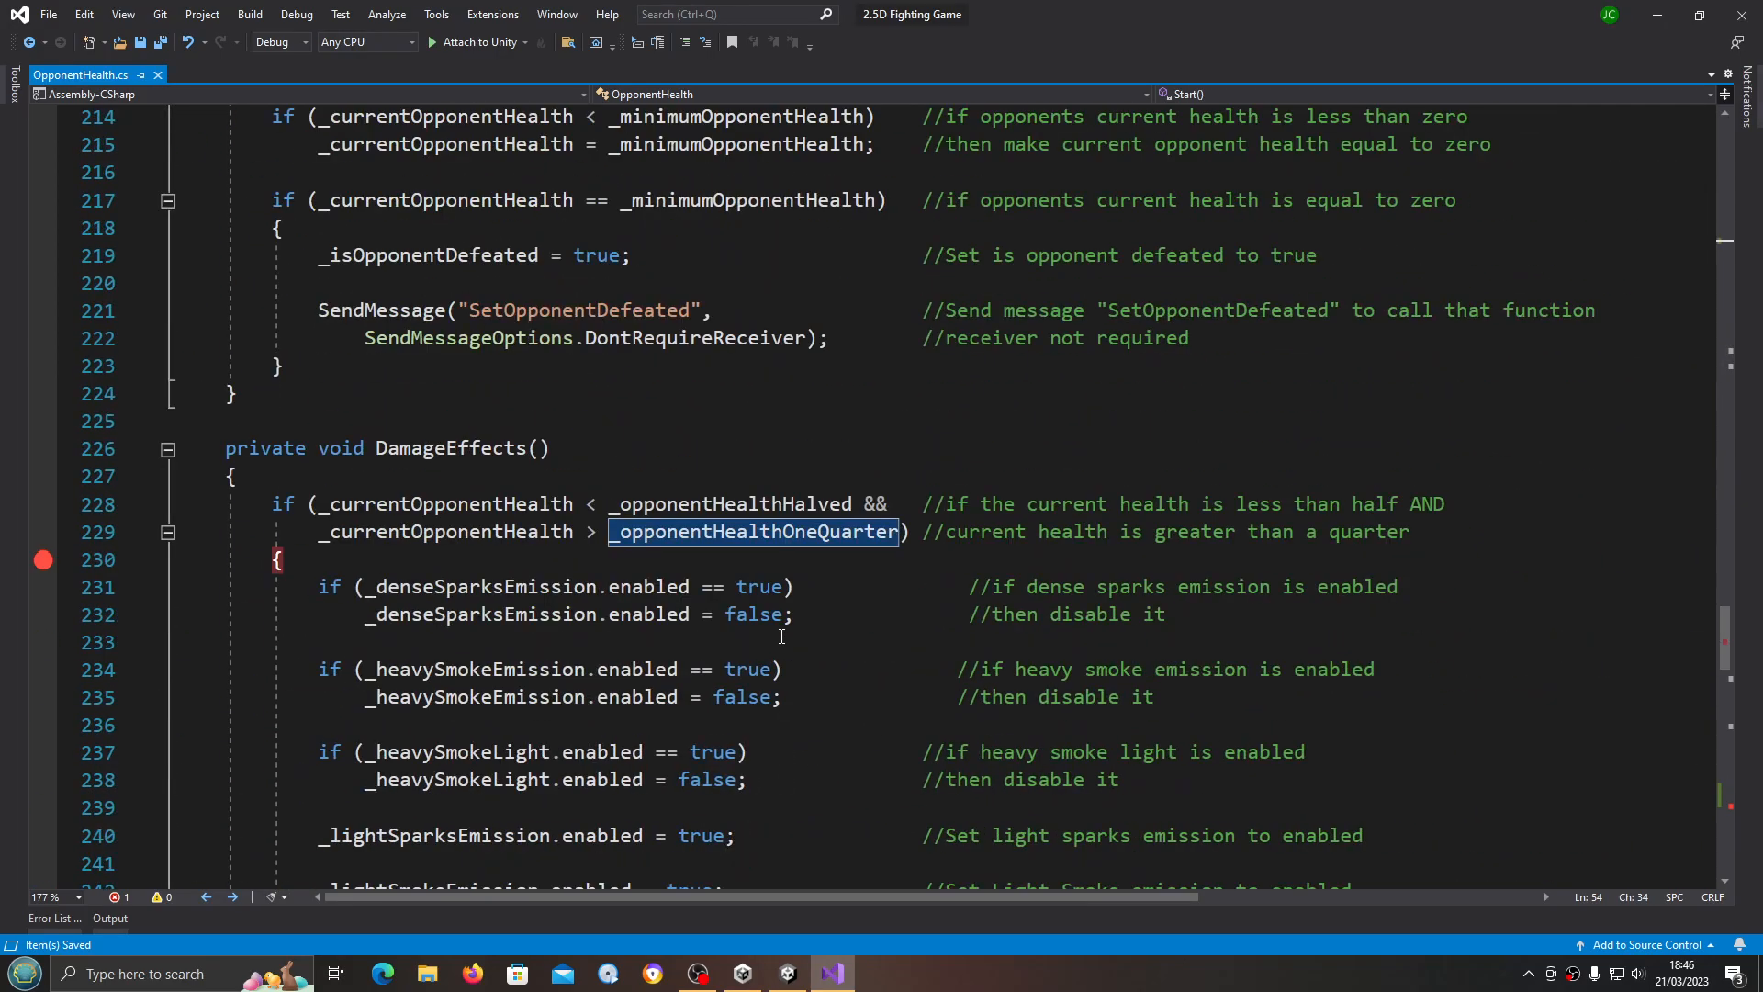
{"action": "scroll", "scroll_direction": "down", "scroll_amount": 3}
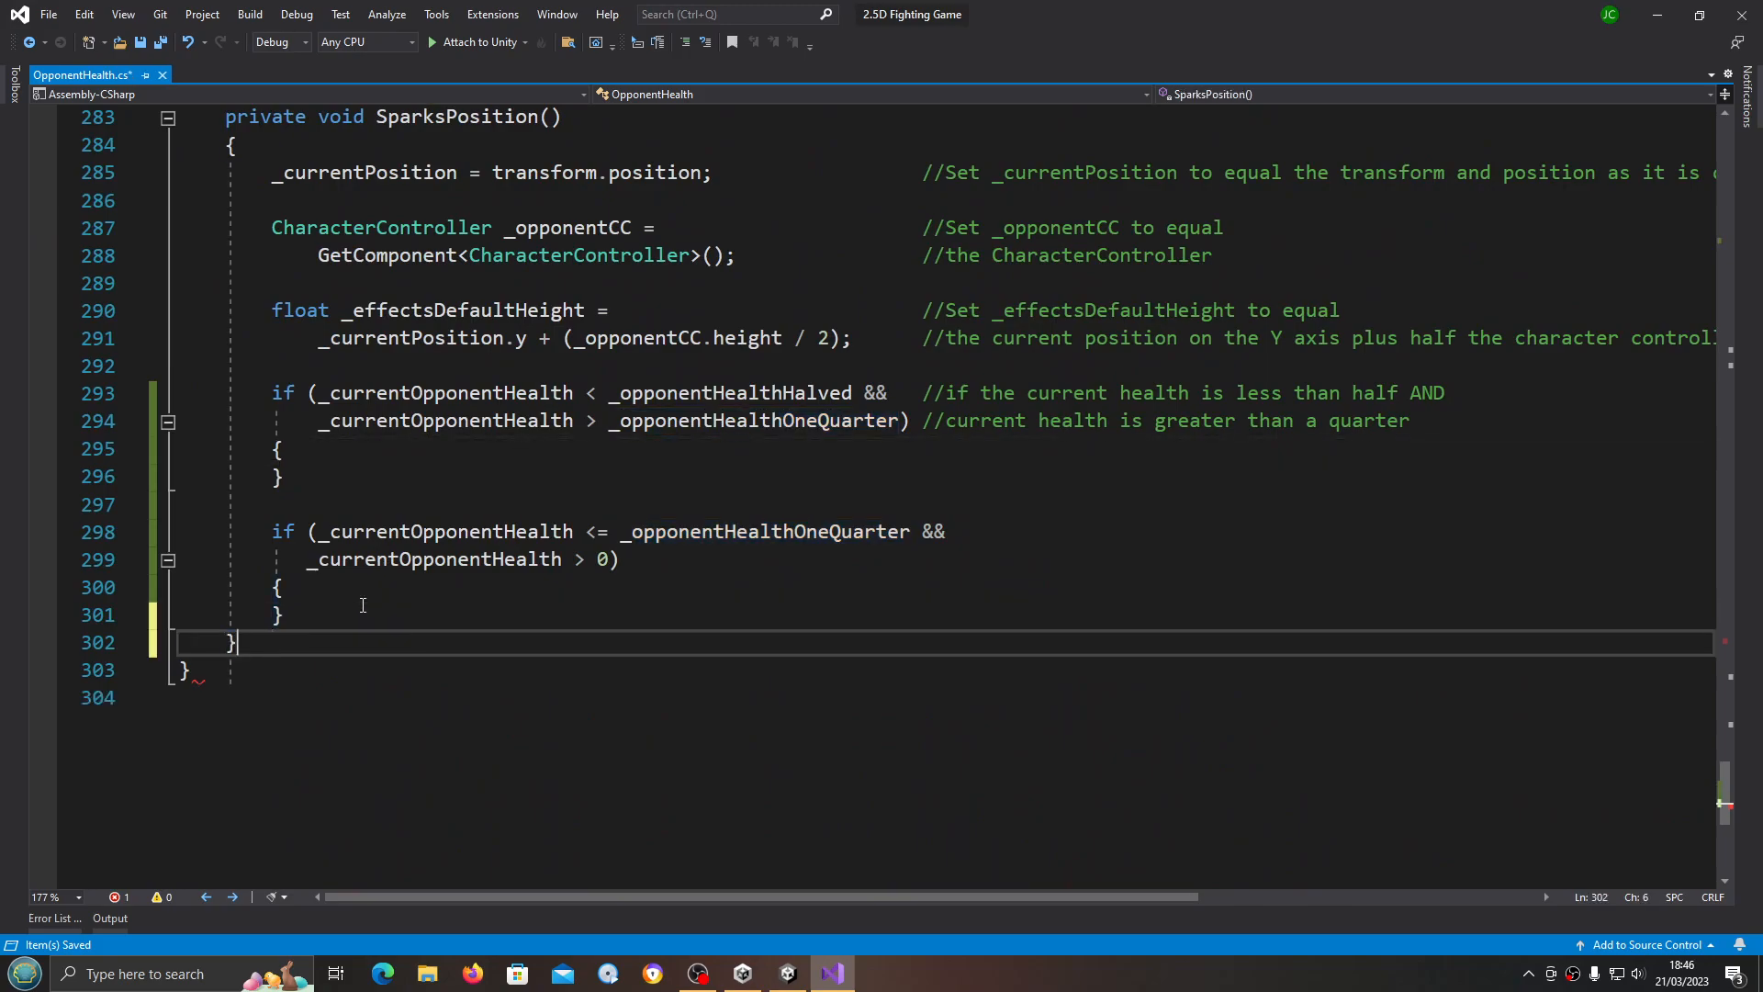
Step: Inside the first health check write _lightSparks.transform.position = new Vector3(); with the closing bracket wrapped to its own line
{"action": "key", "text": "enter"}
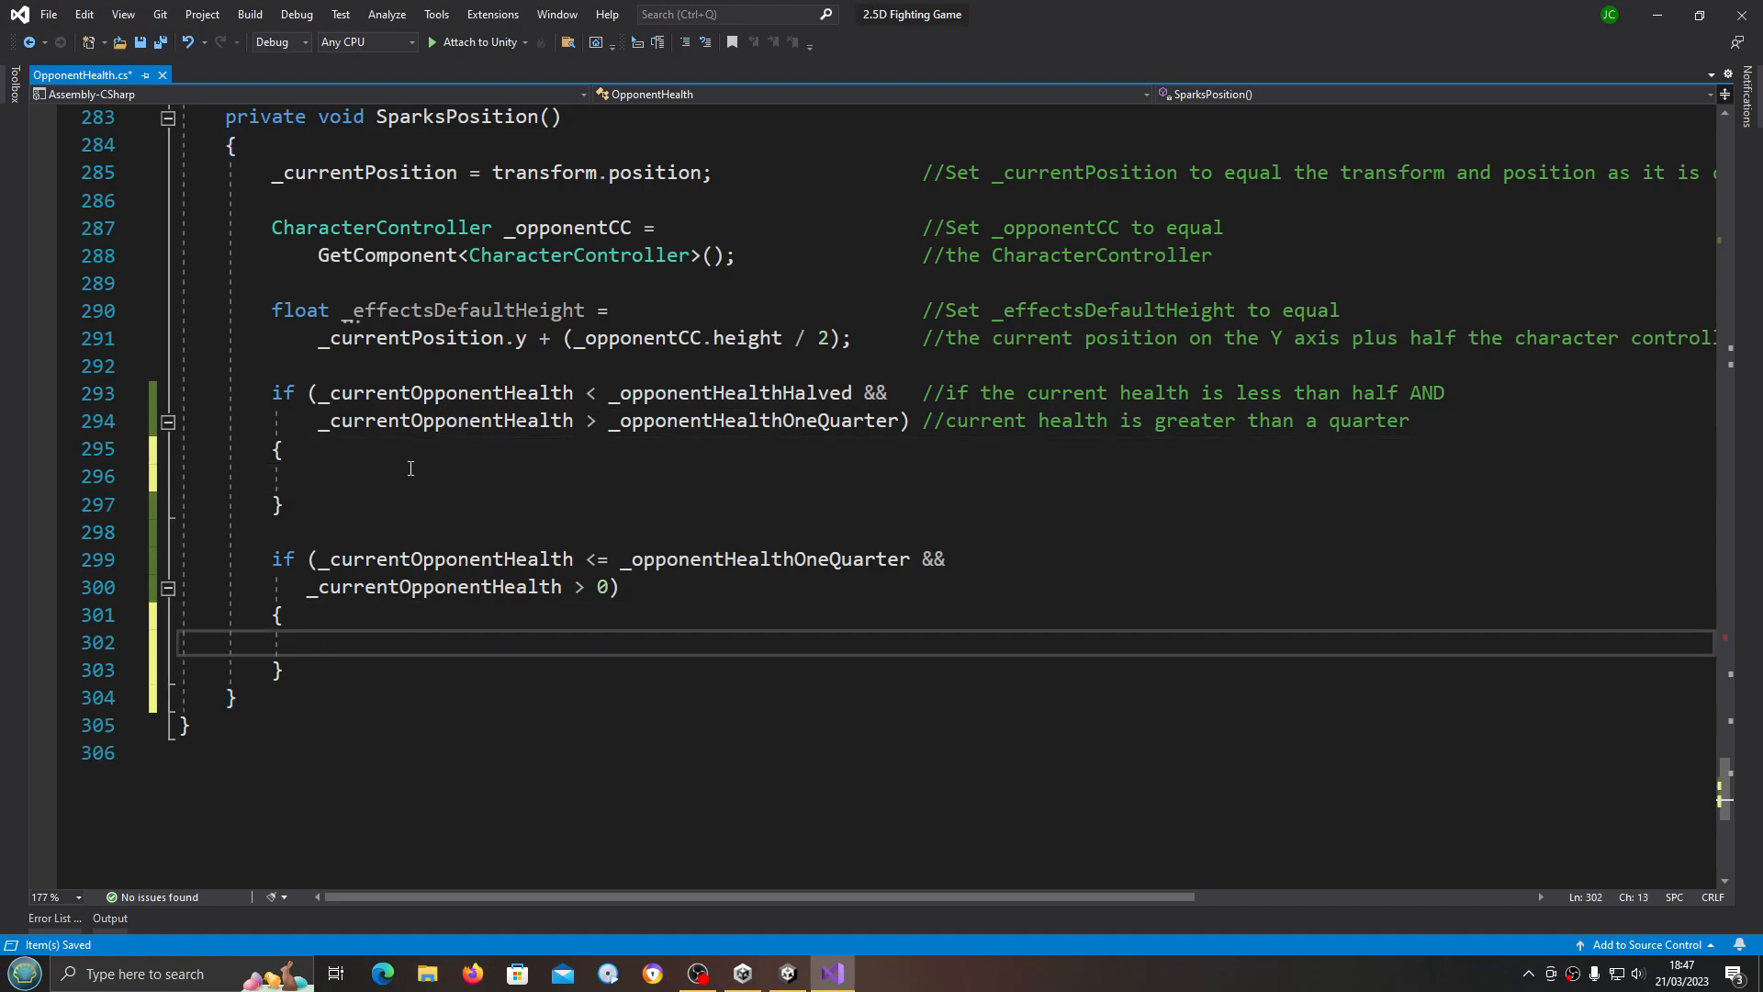
{"action": "left_click", "coordinate": [409, 474]}
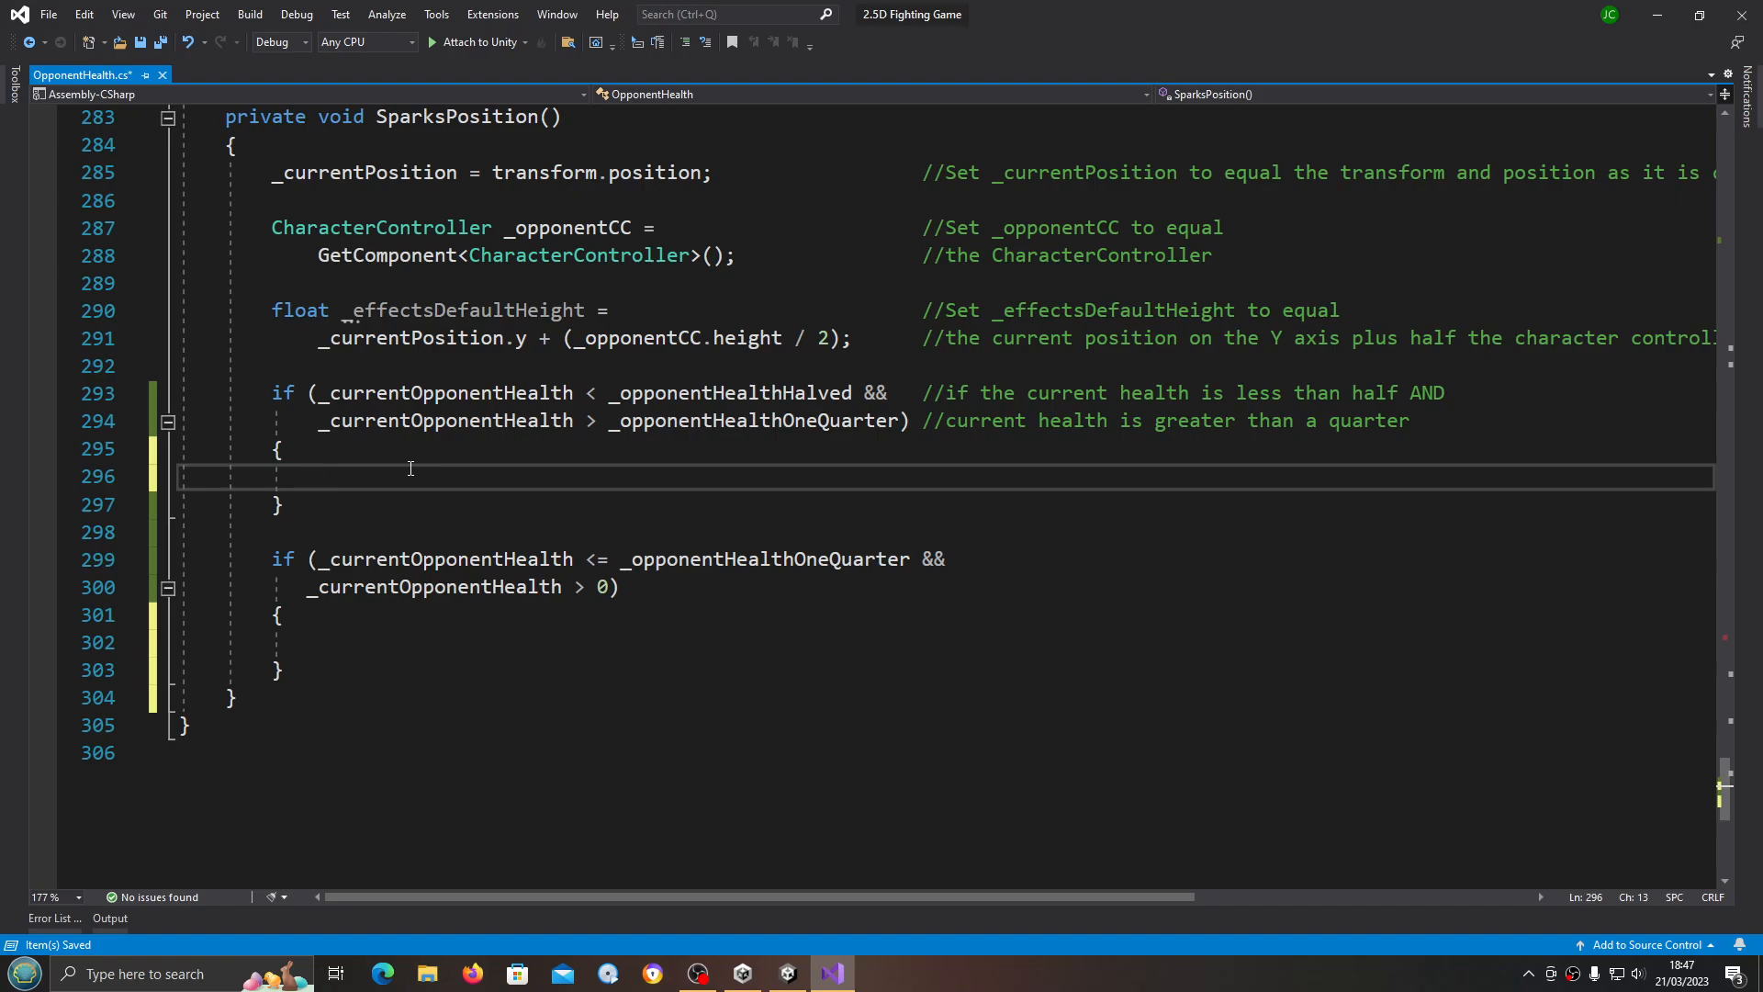
{"action": "left_click", "coordinate": [319, 475]}
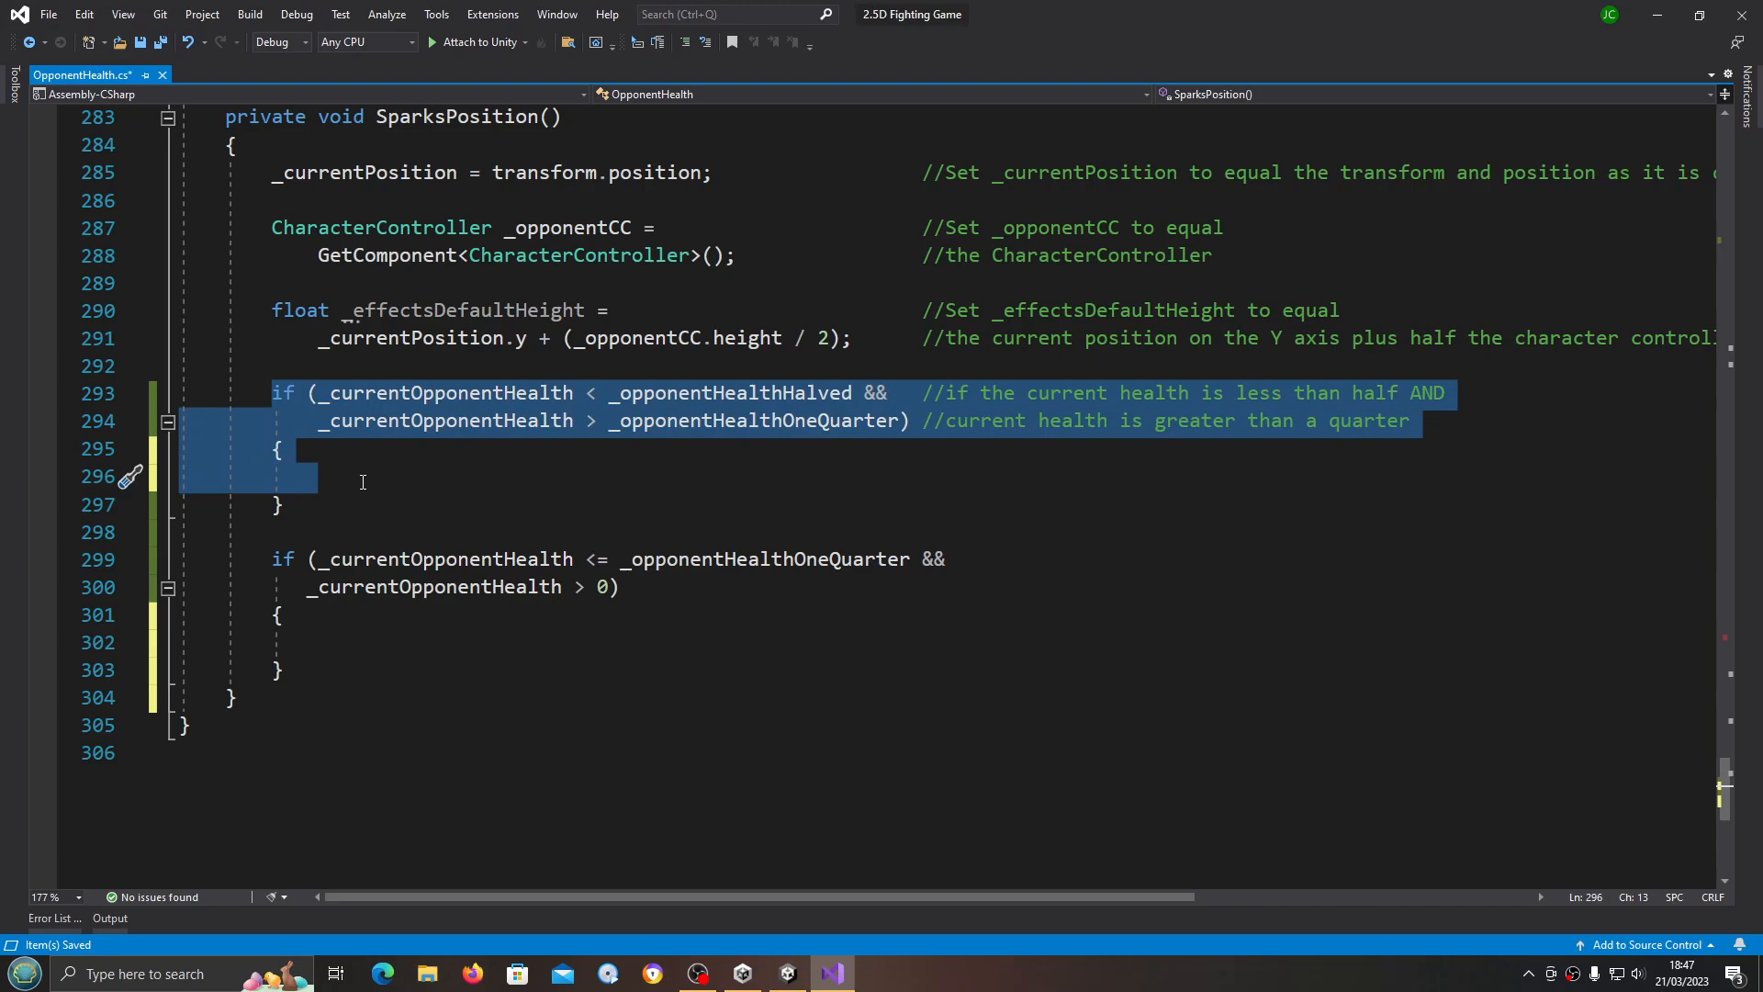
{"action": "left_click", "coordinate": [362, 475]}
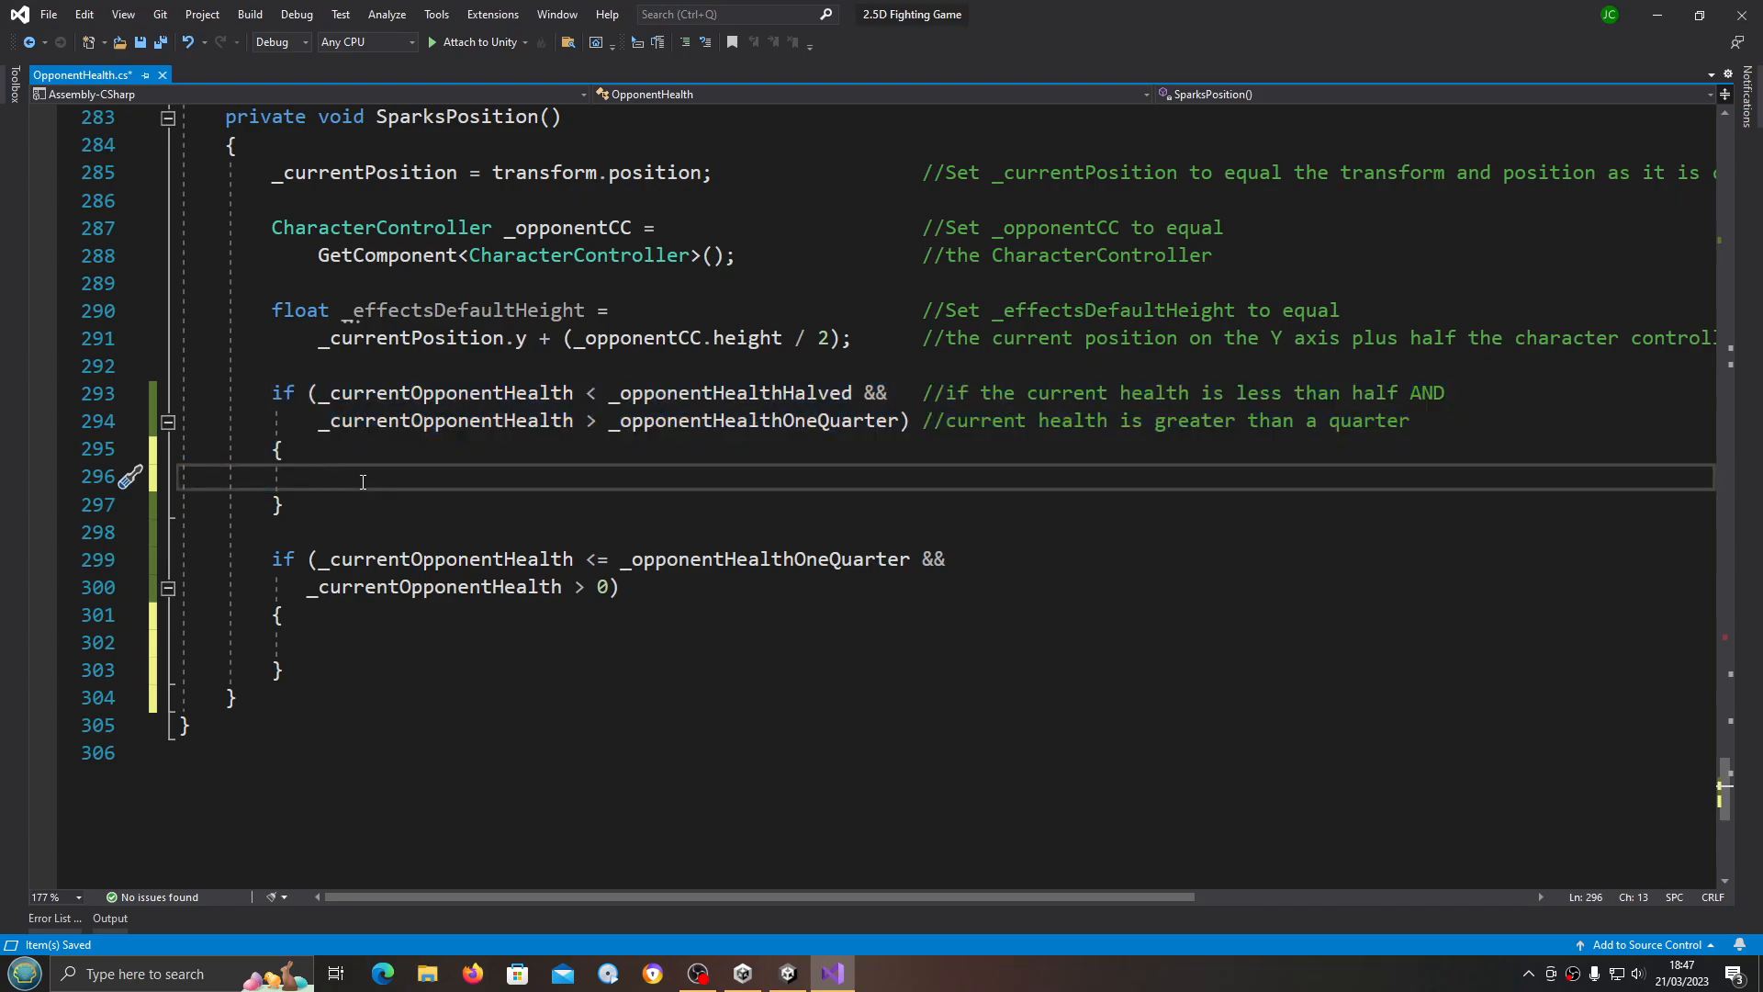
{"action": "type", "text": "_"}
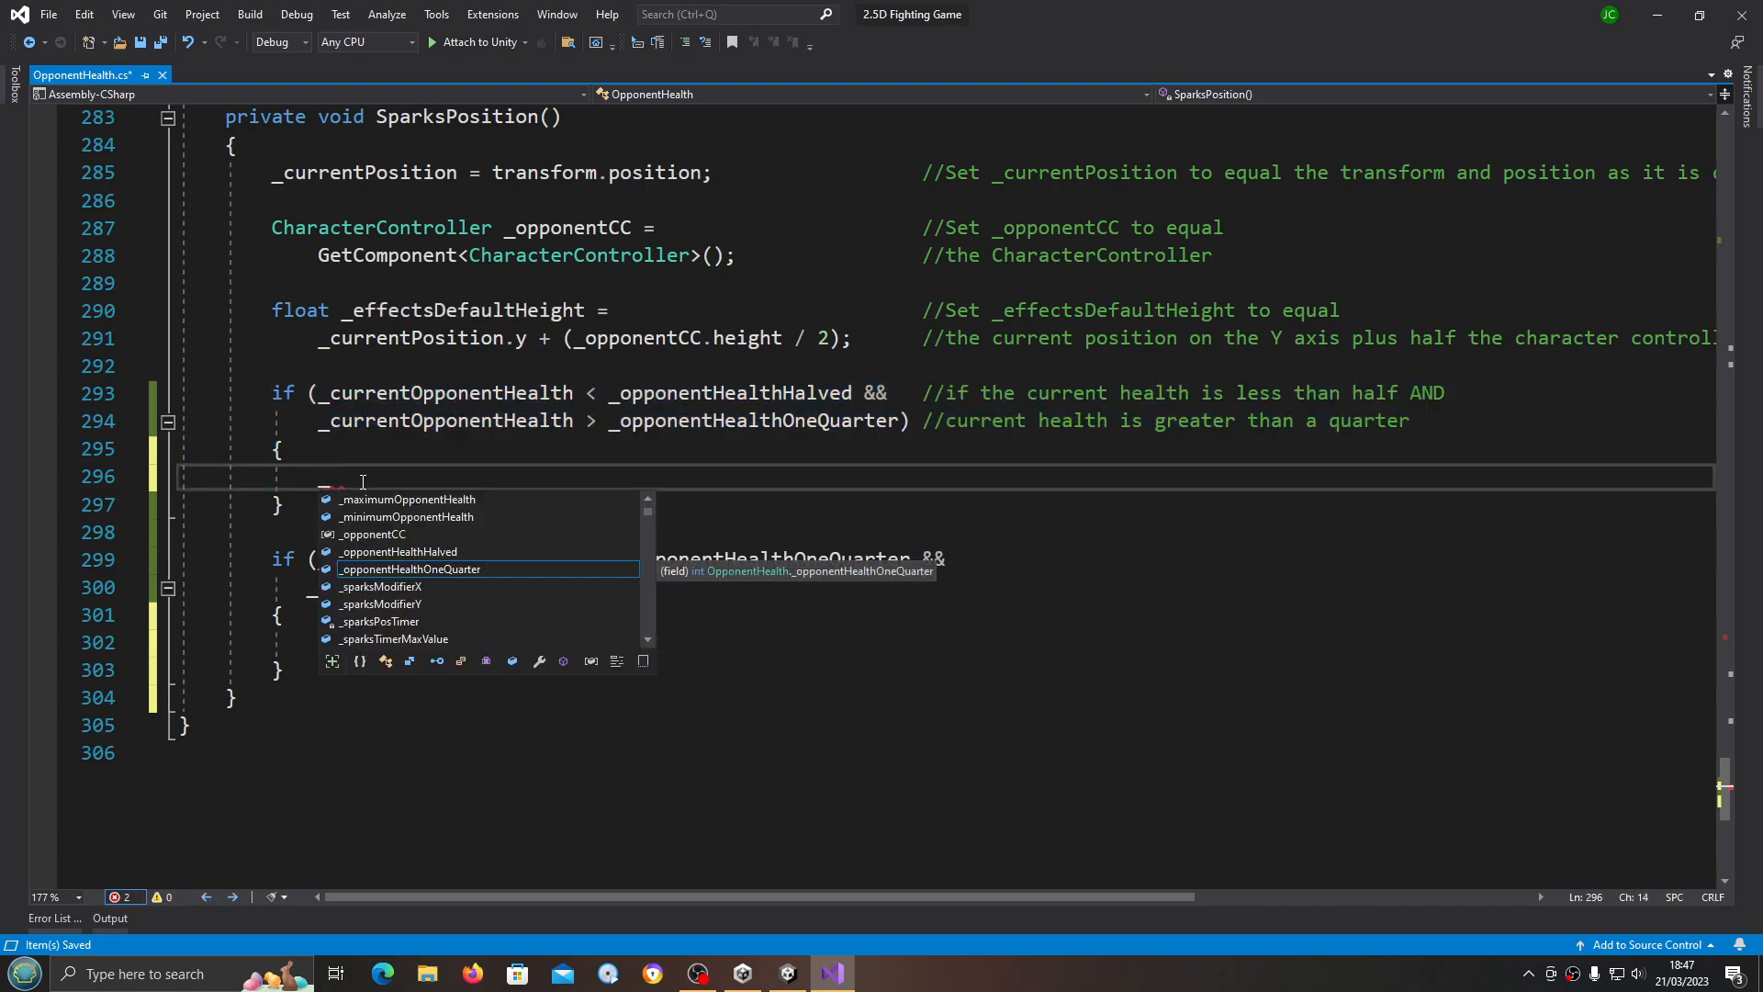
{"action": "type", "text": "lightSparks"}
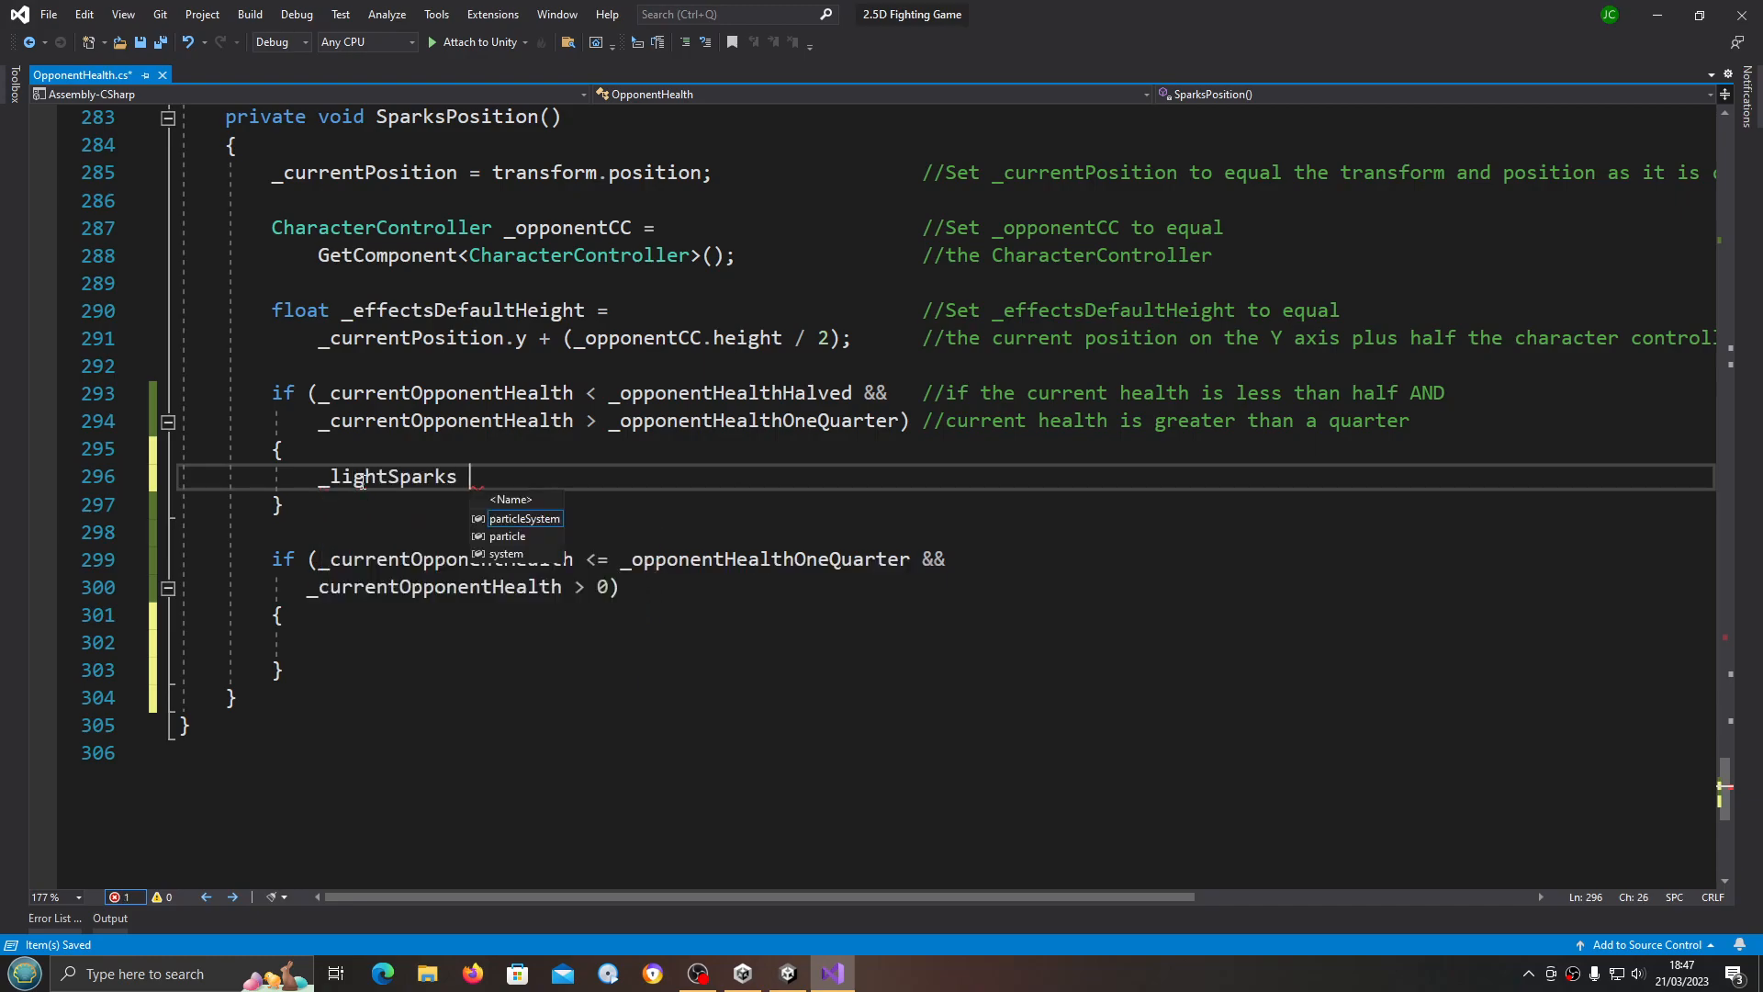
{"action": "type", "text": "."}
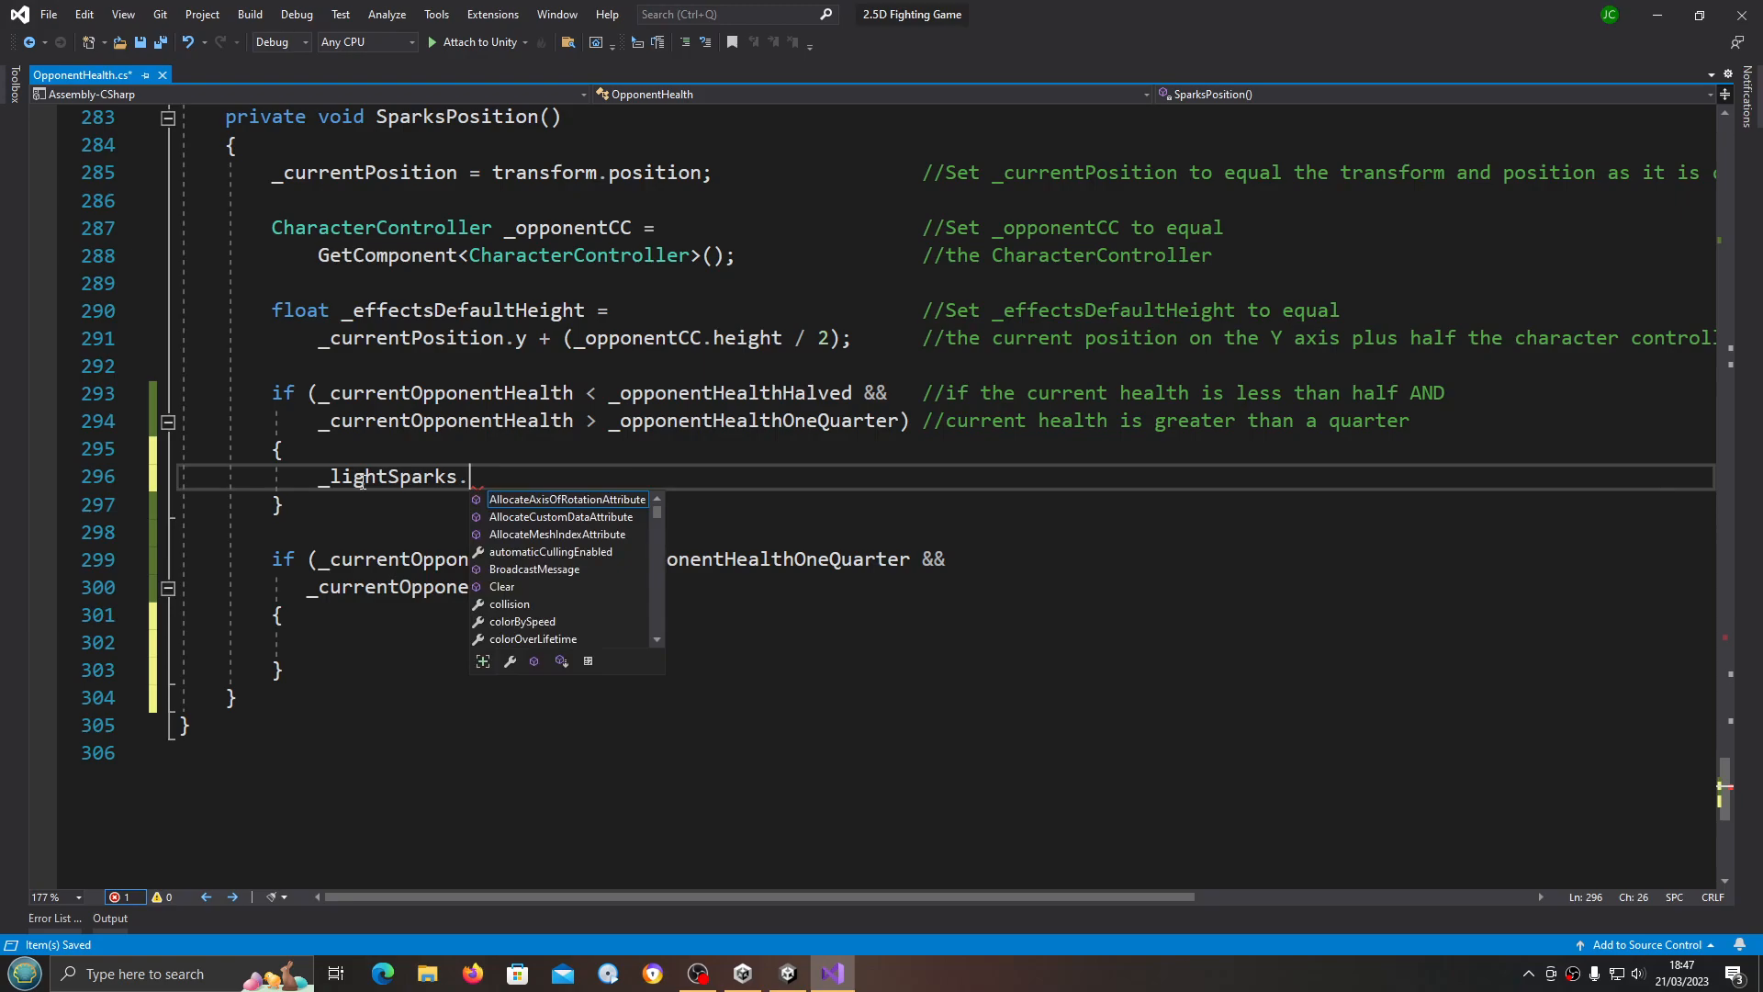
{"action": "type", "text": "tran"}
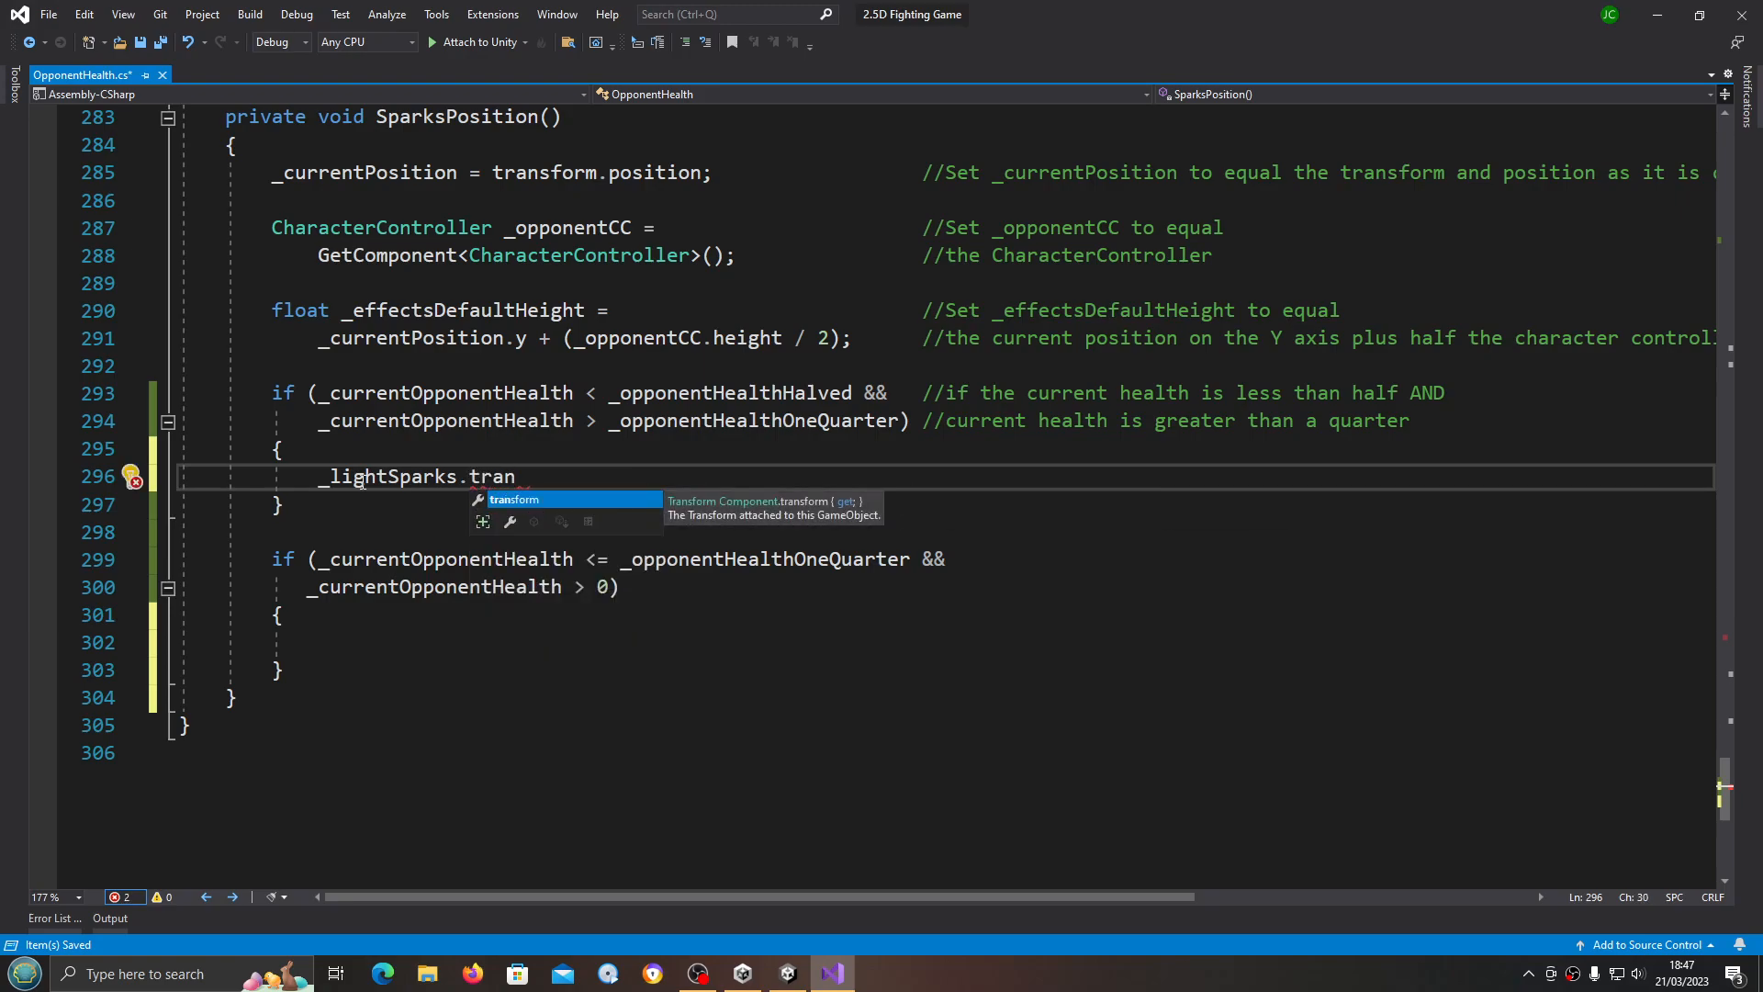
{"action": "type", "text": "sform.position"}
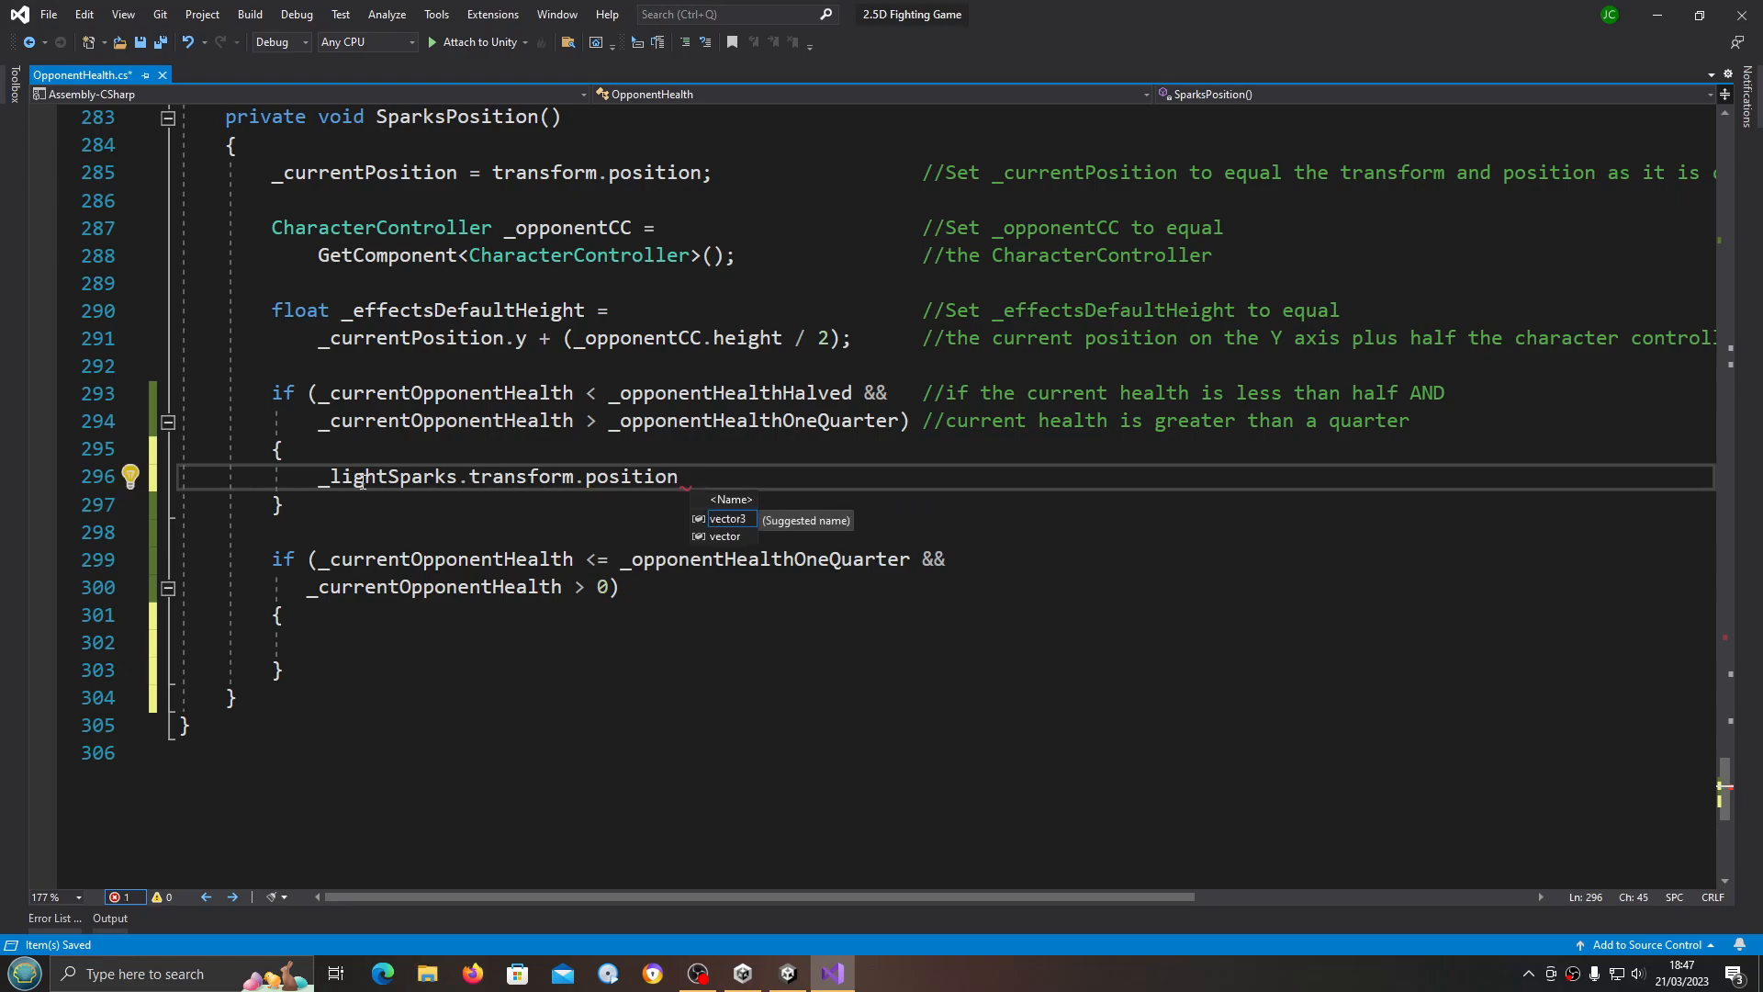
{"action": "type", "text": "="}
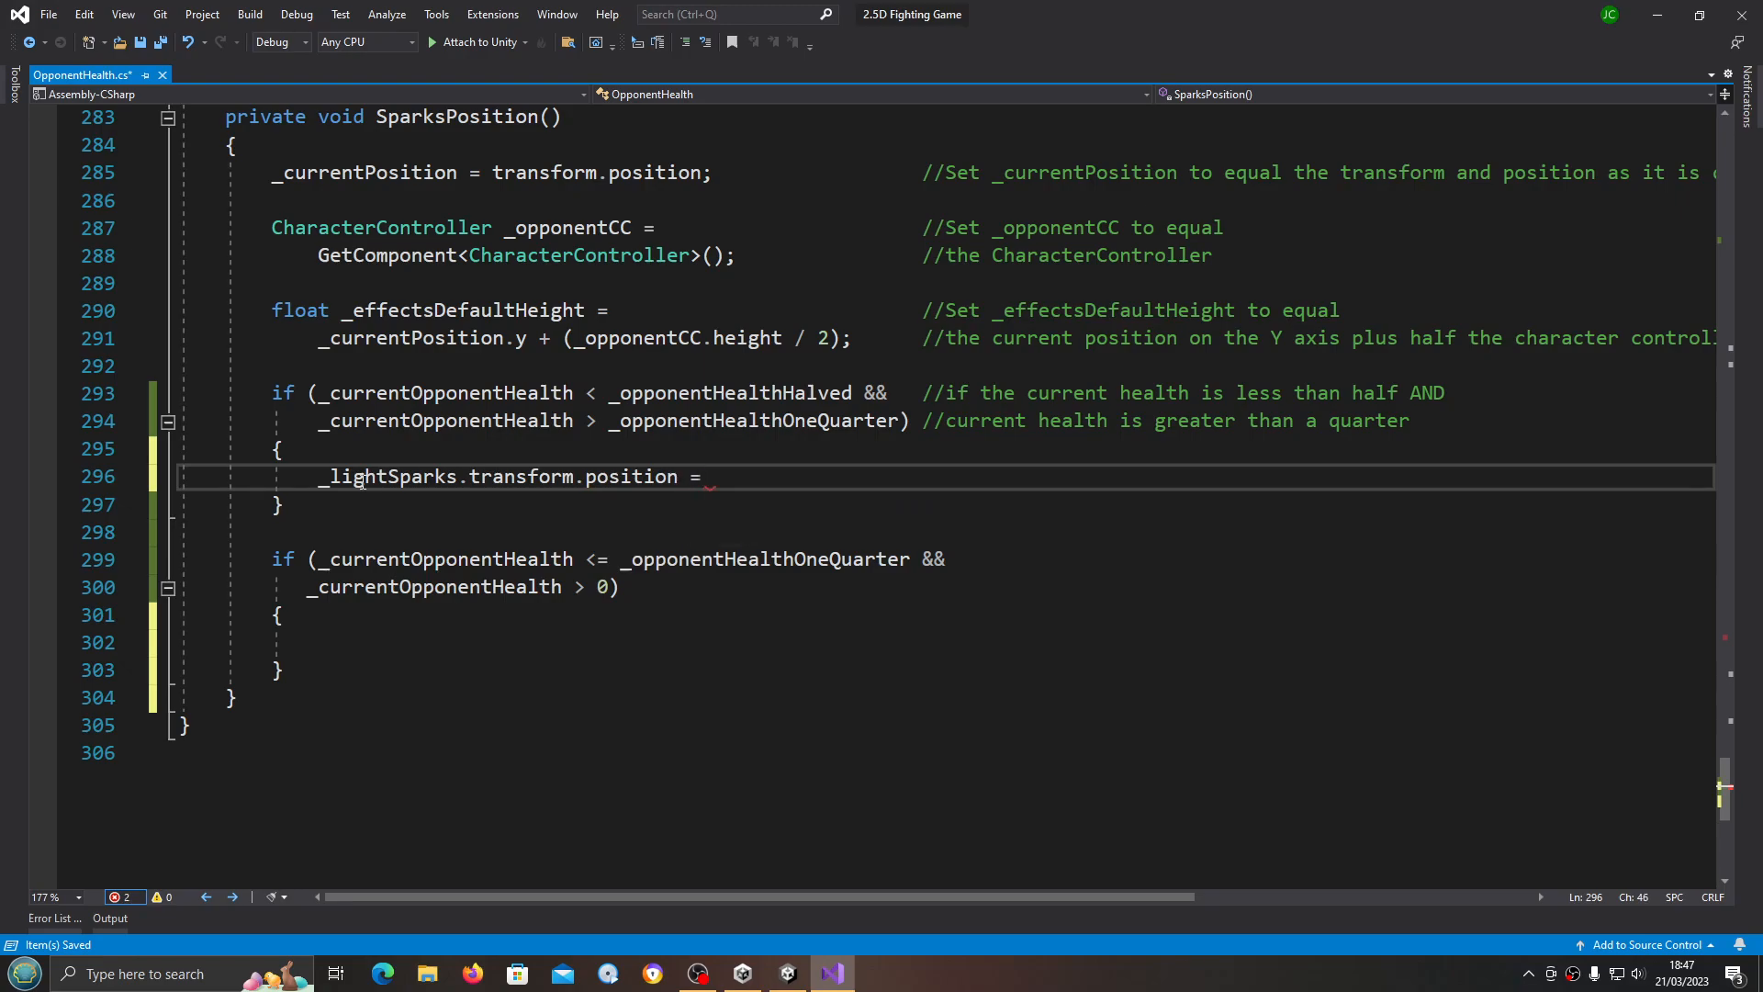
{"action": "type", "text": "new v"}
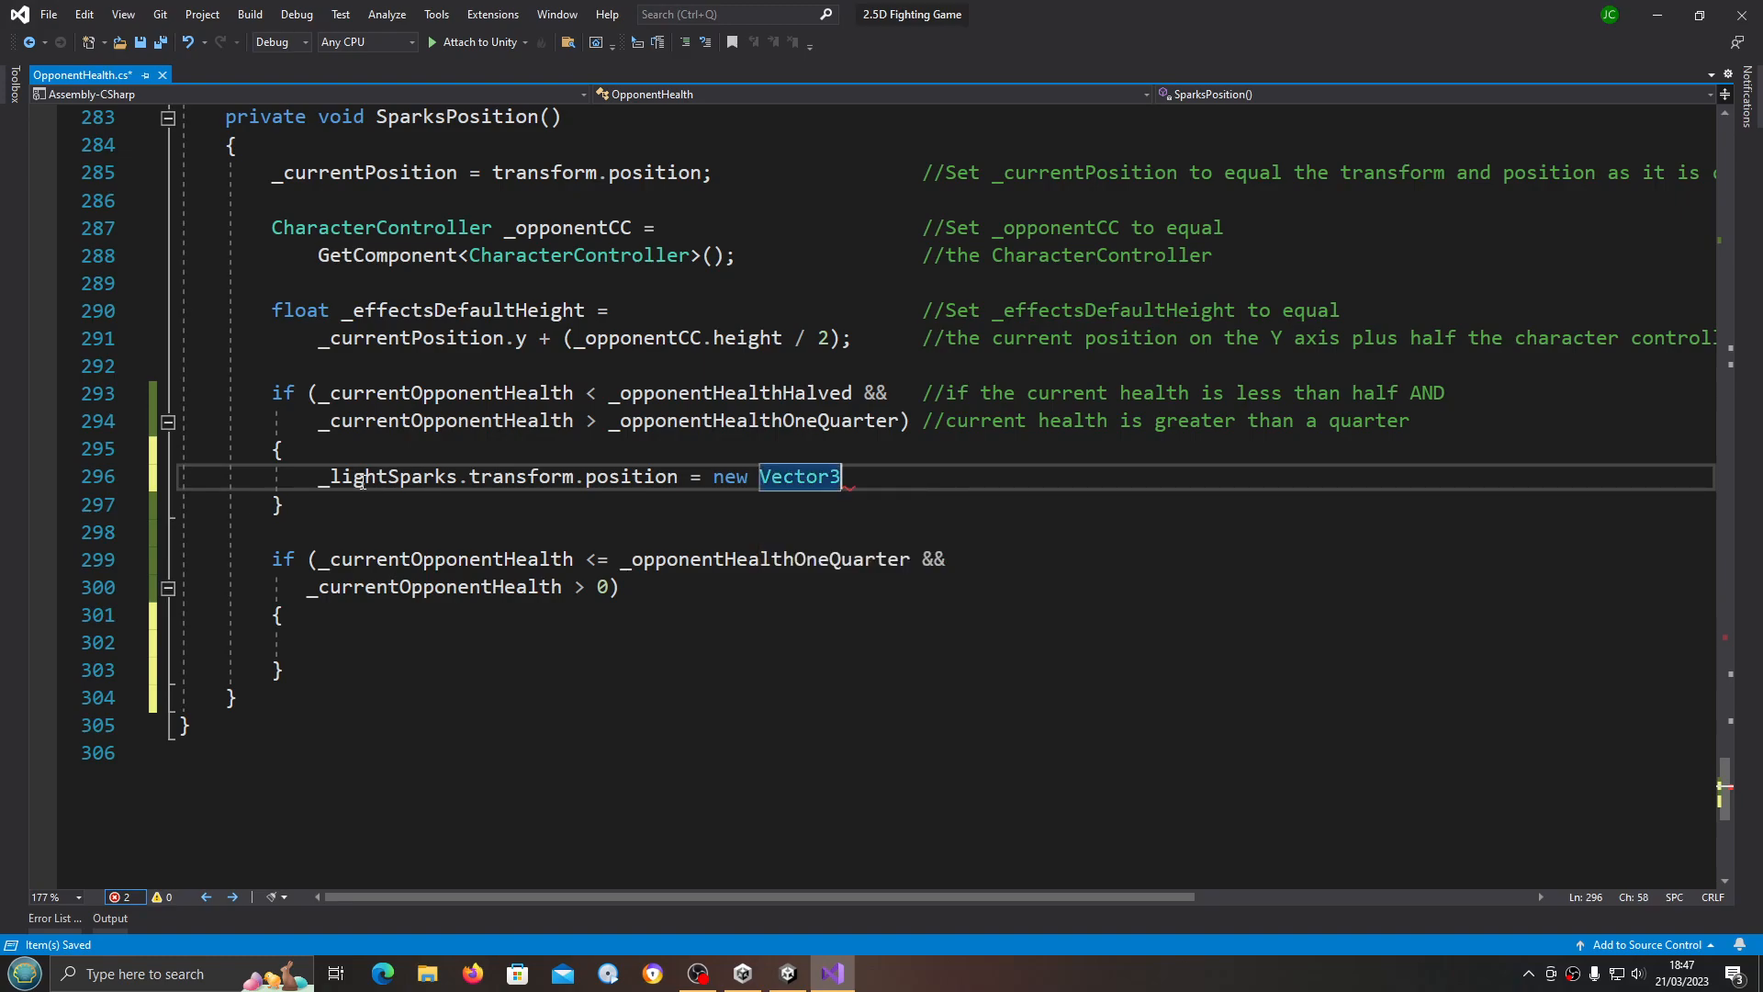
{"action": "type", "text": "()"}
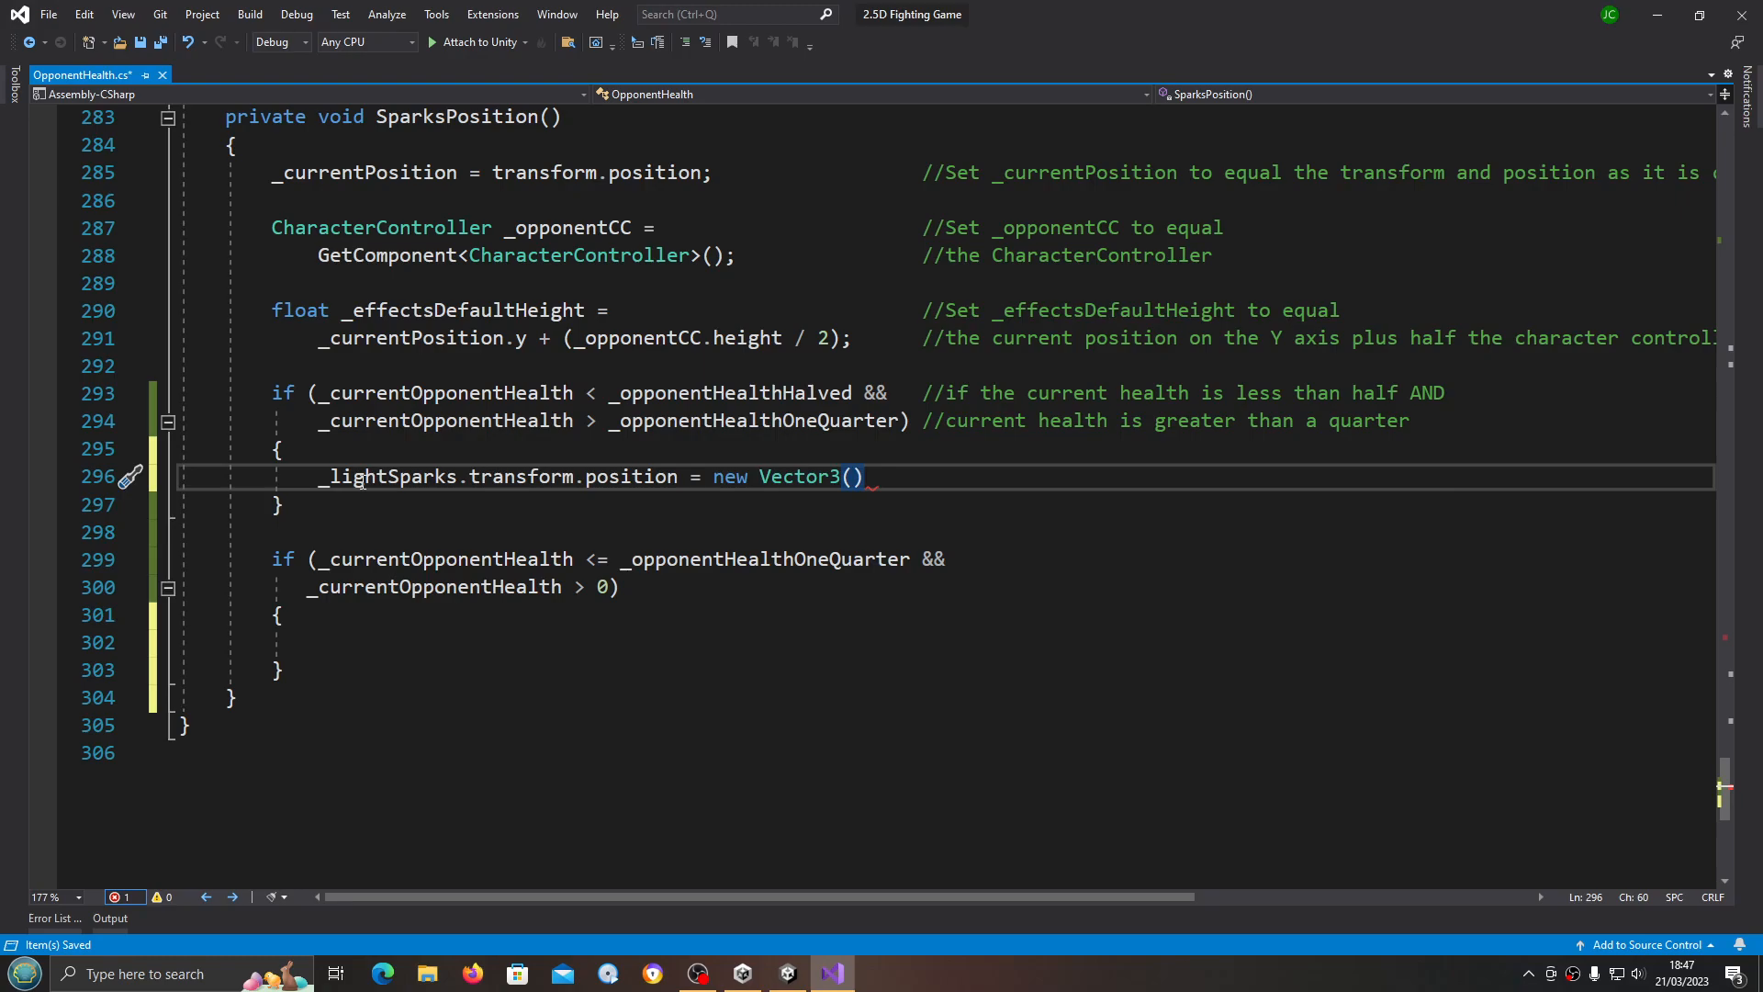
{"action": "type", "text": ";"}
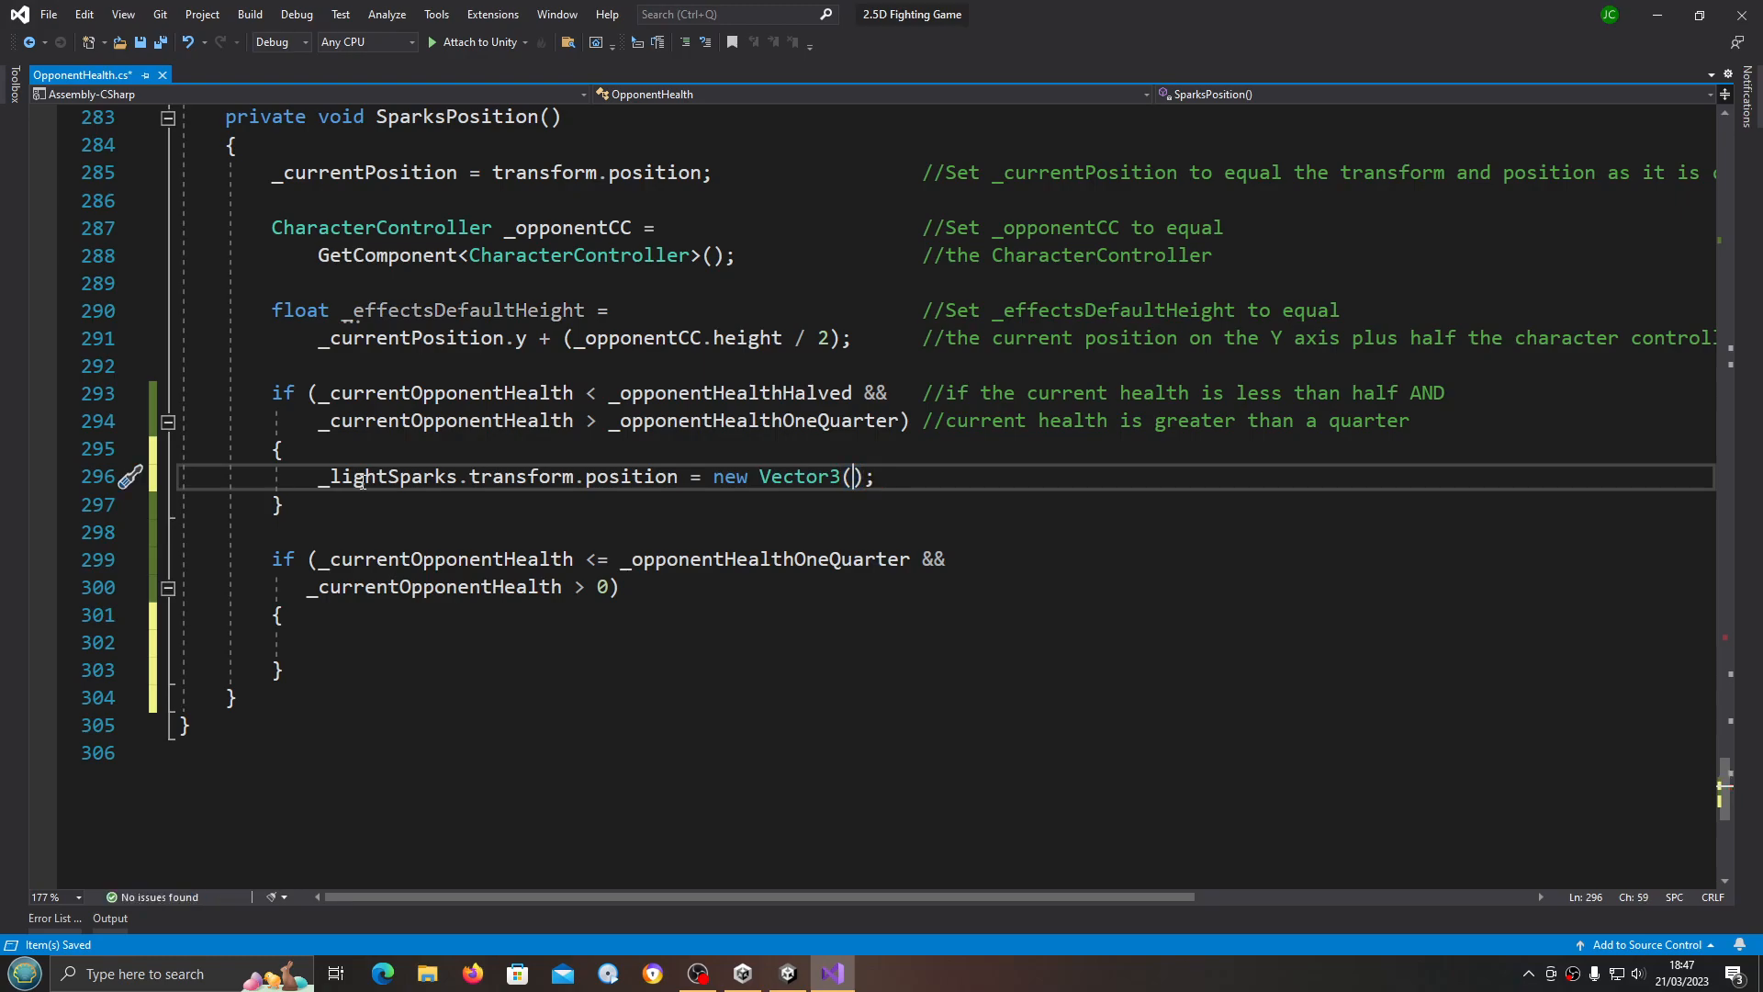
{"action": "key", "text": "enter"}
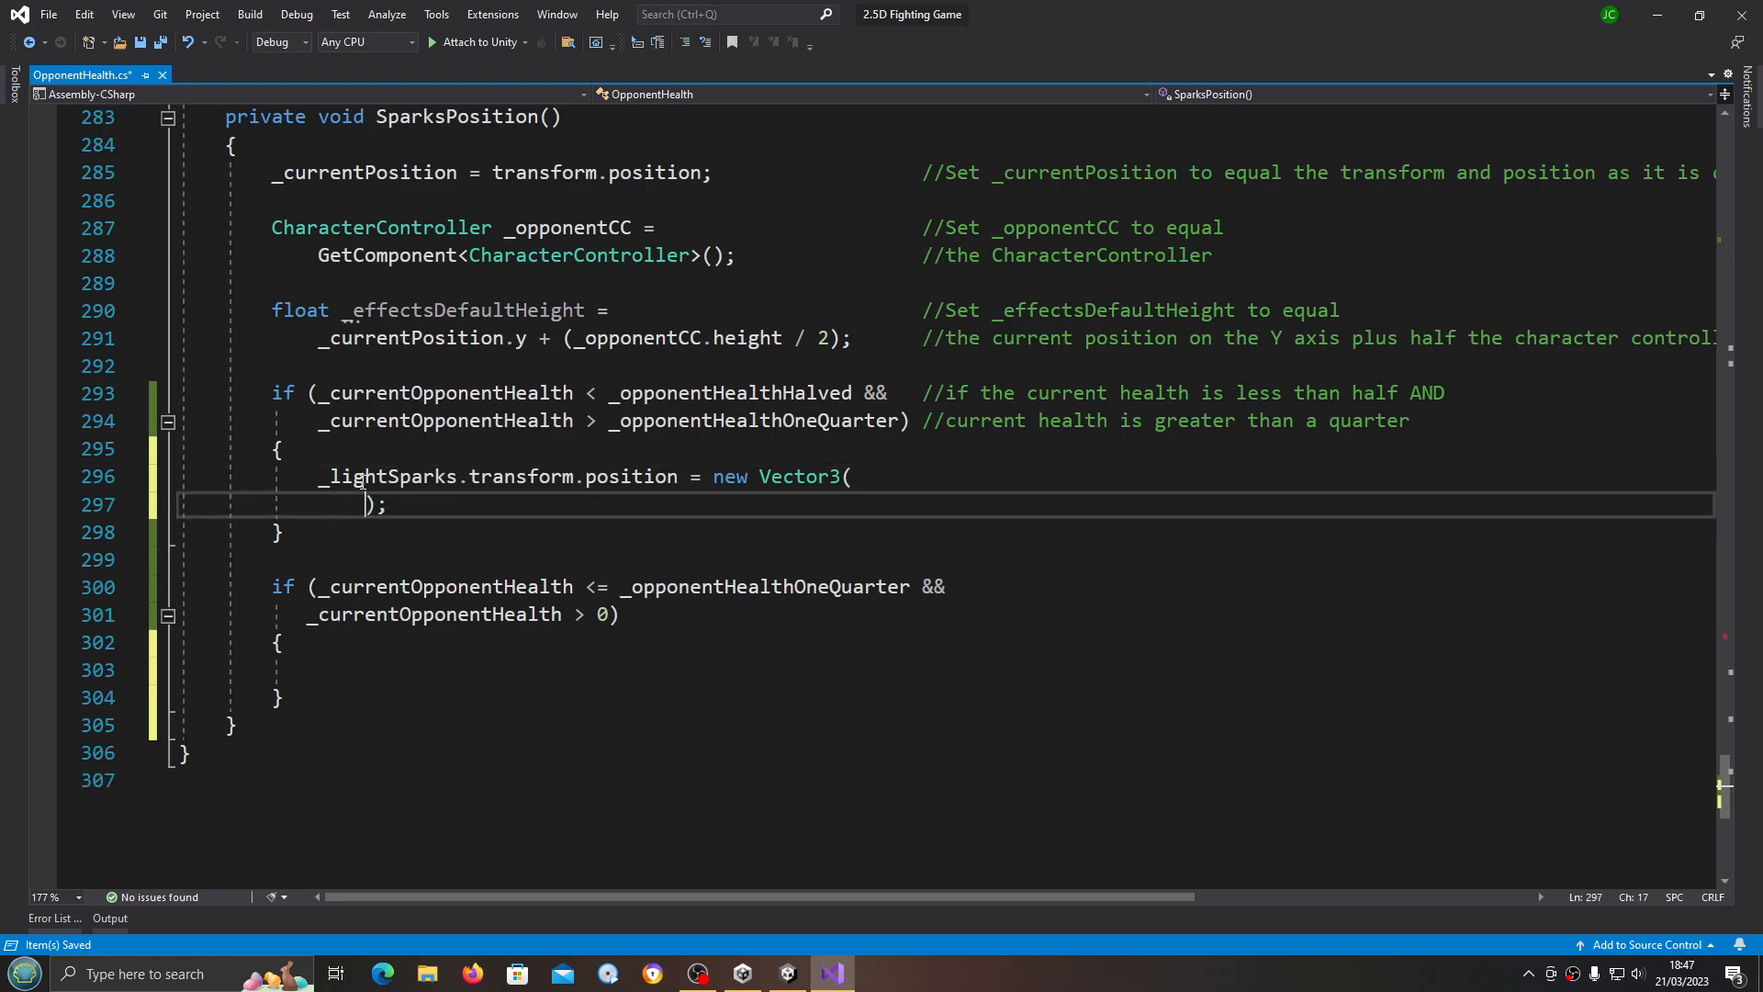
{"action": "mouse_move", "coordinate": [808, 540]}
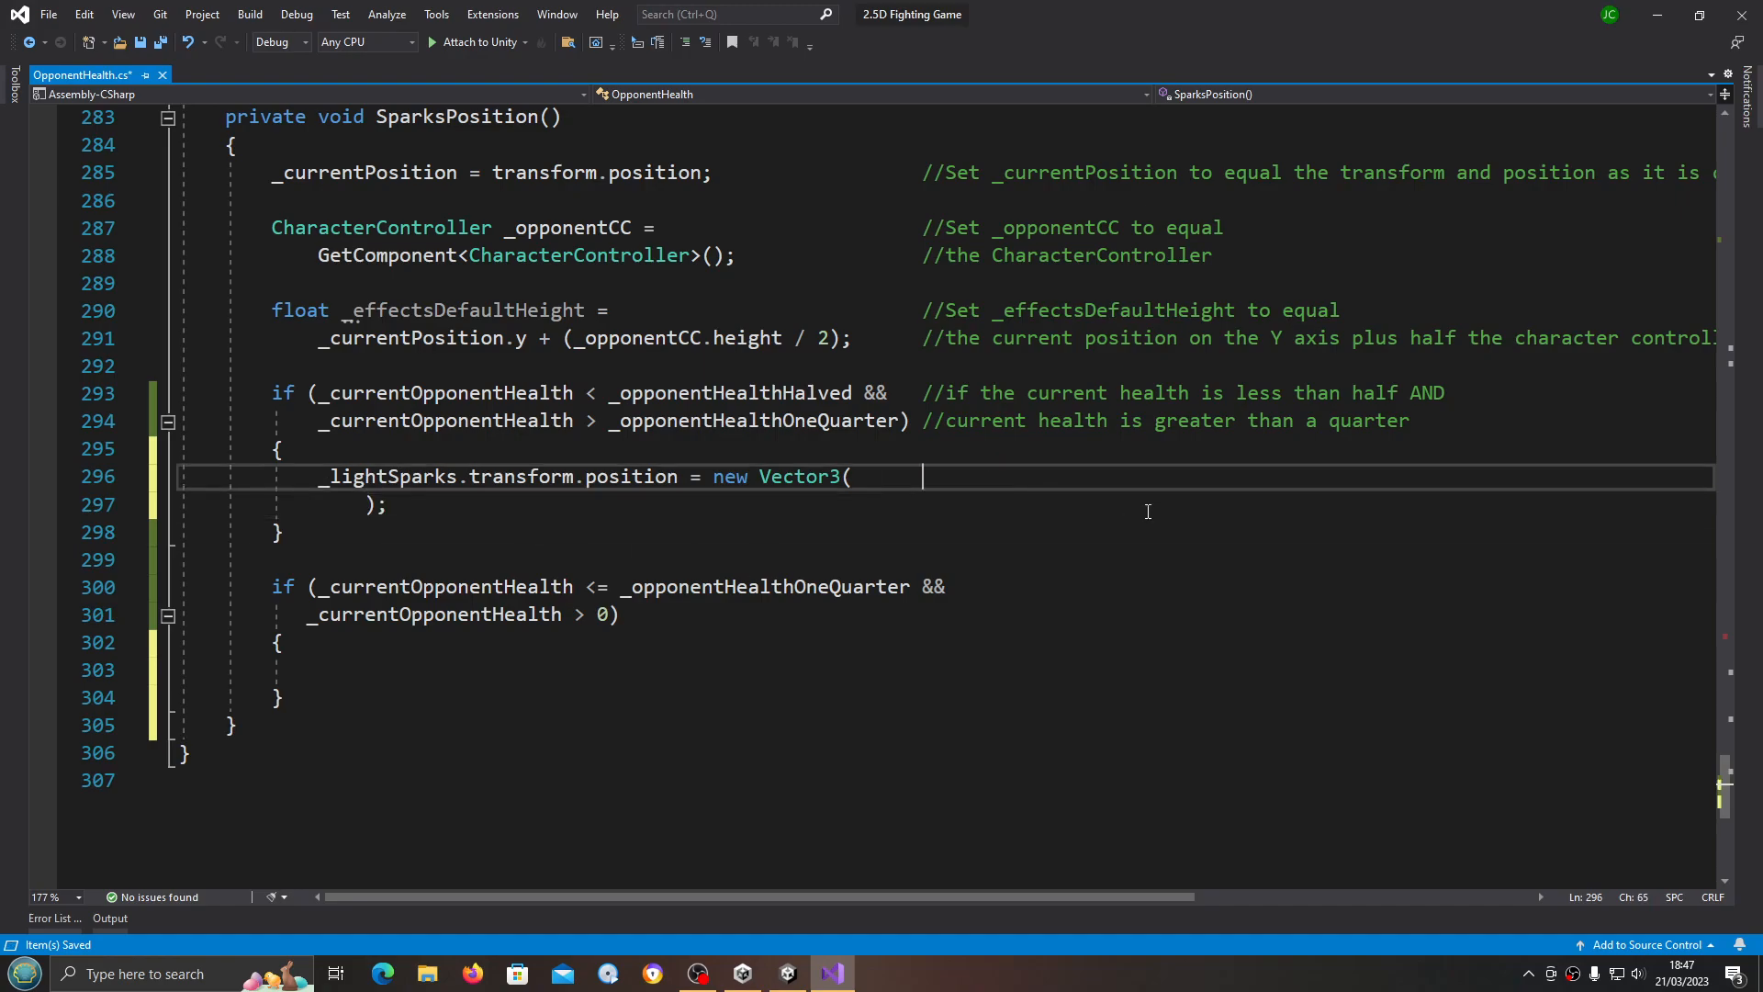
Step: Add the trailing comment 'Set _lightSparks position to equal a new vector 3 at' on the position line
{"action": "type", "text": "//"}
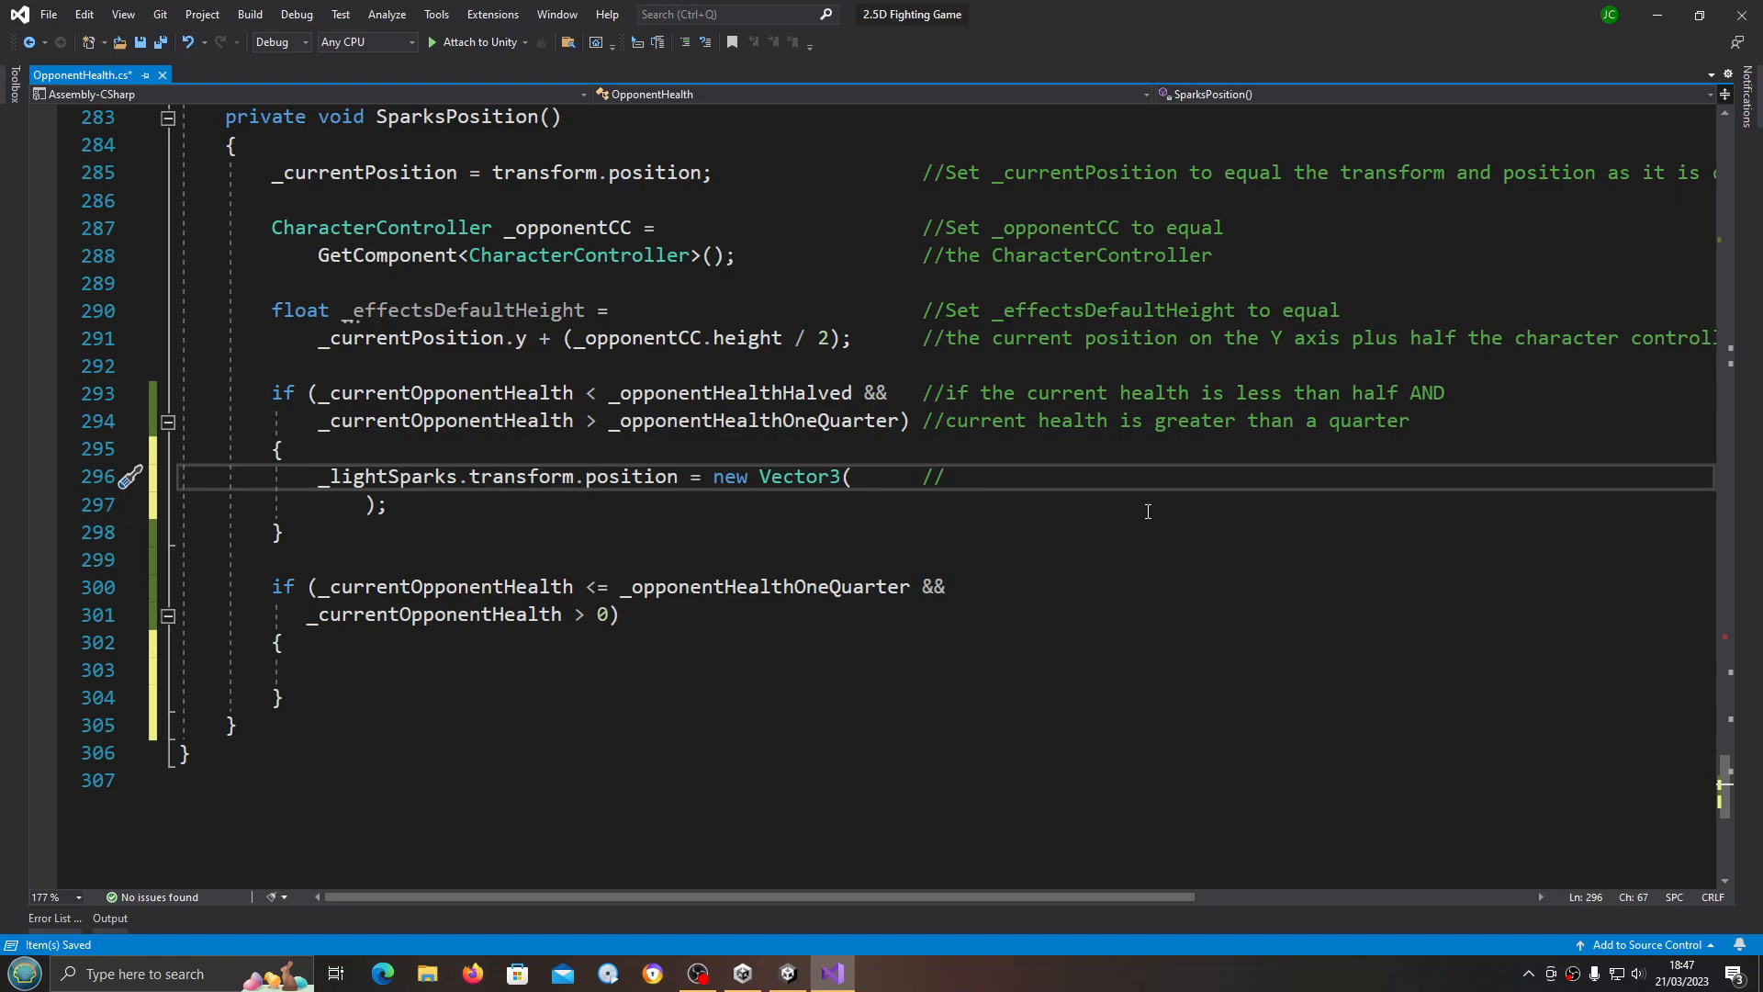
{"action": "left_click", "coordinate": [944, 475]}
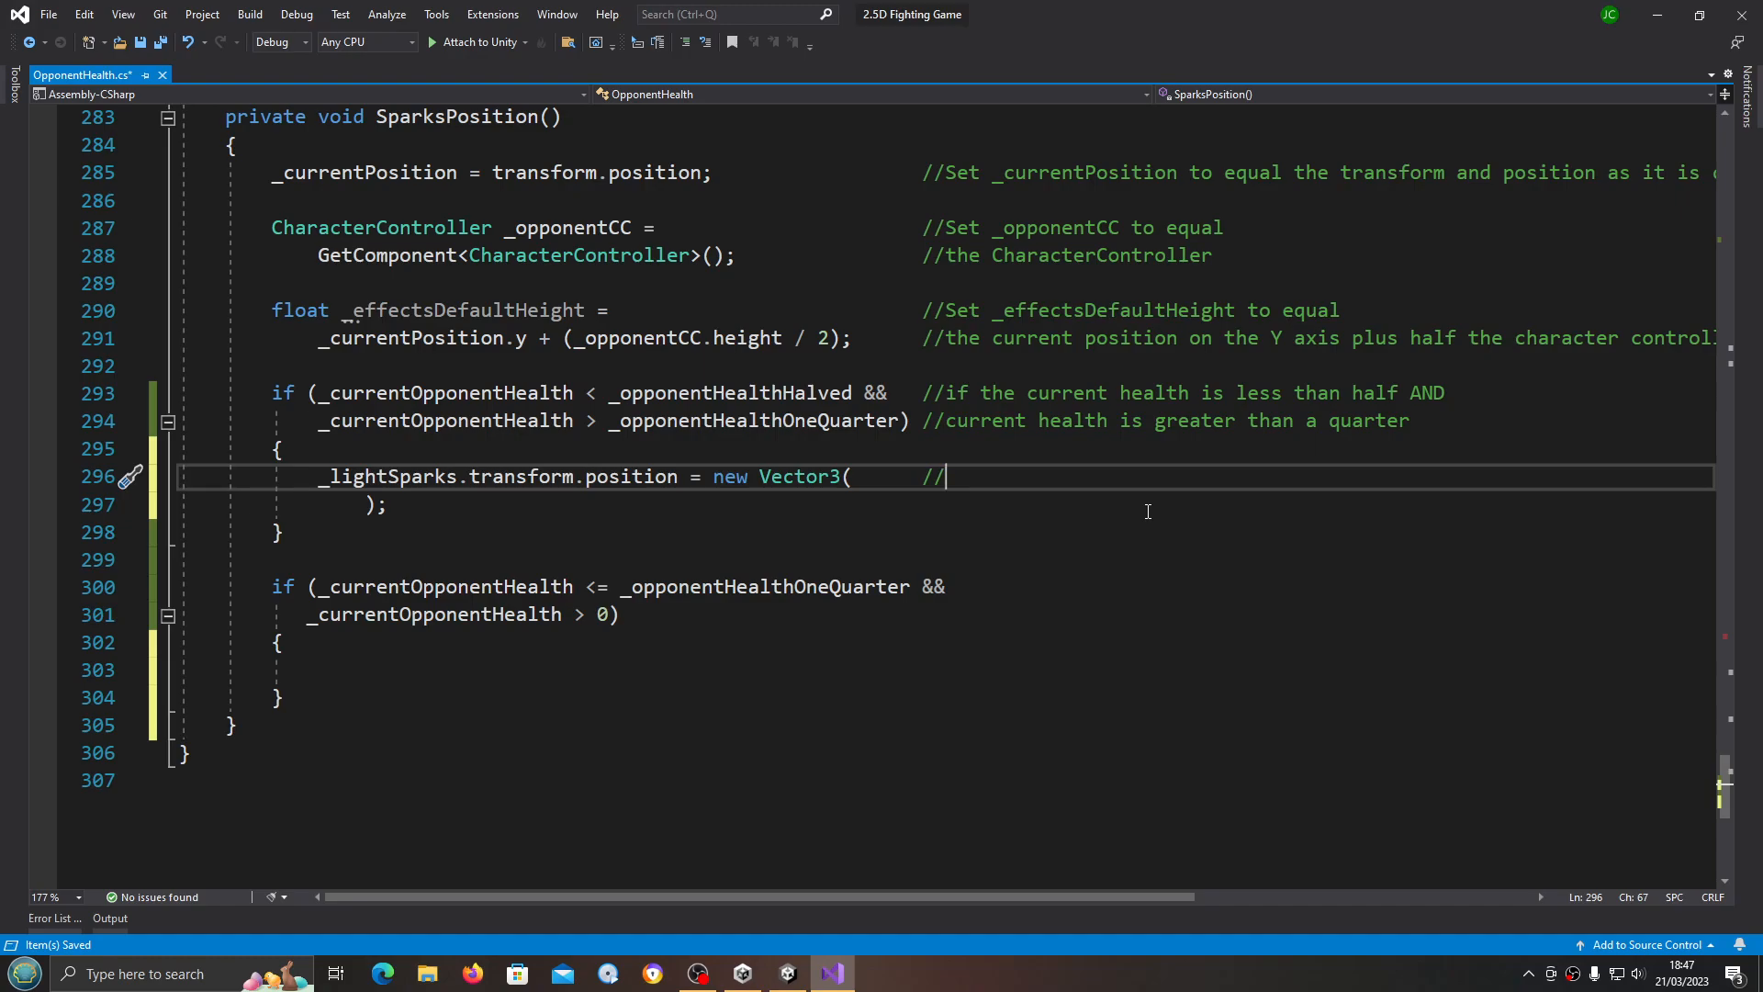
{"action": "type", "text": "Set"}
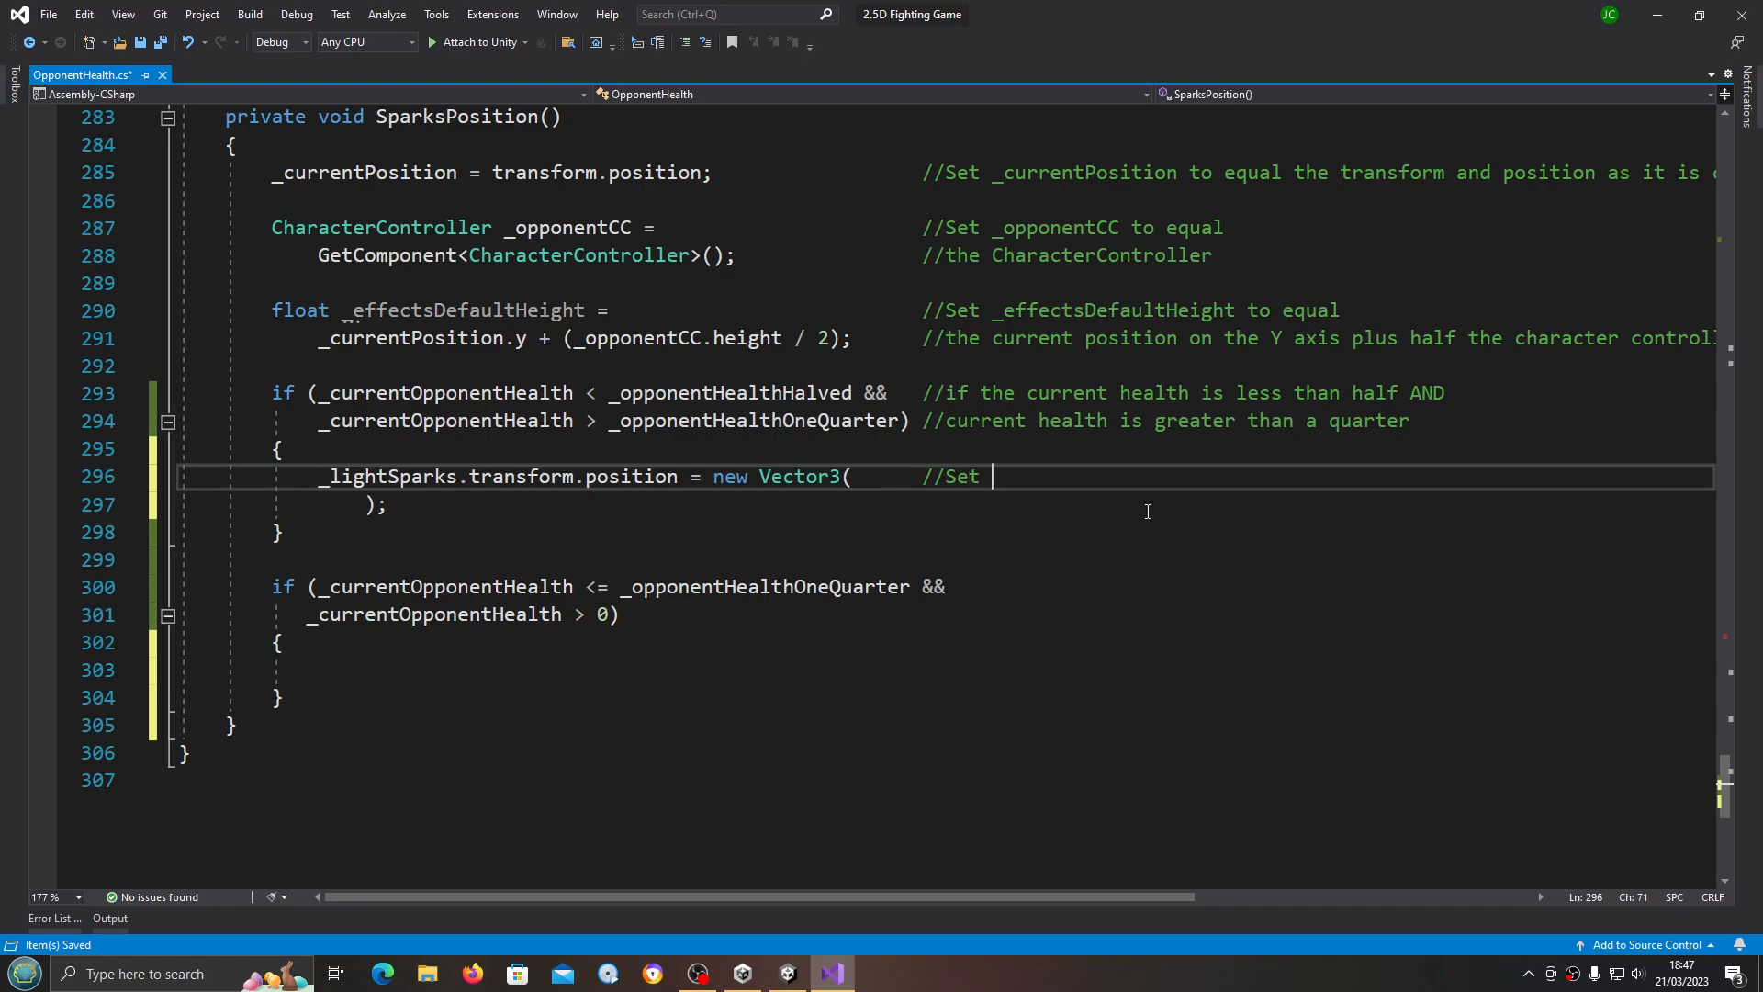
{"action": "type", "text": "_lightSparks p"}
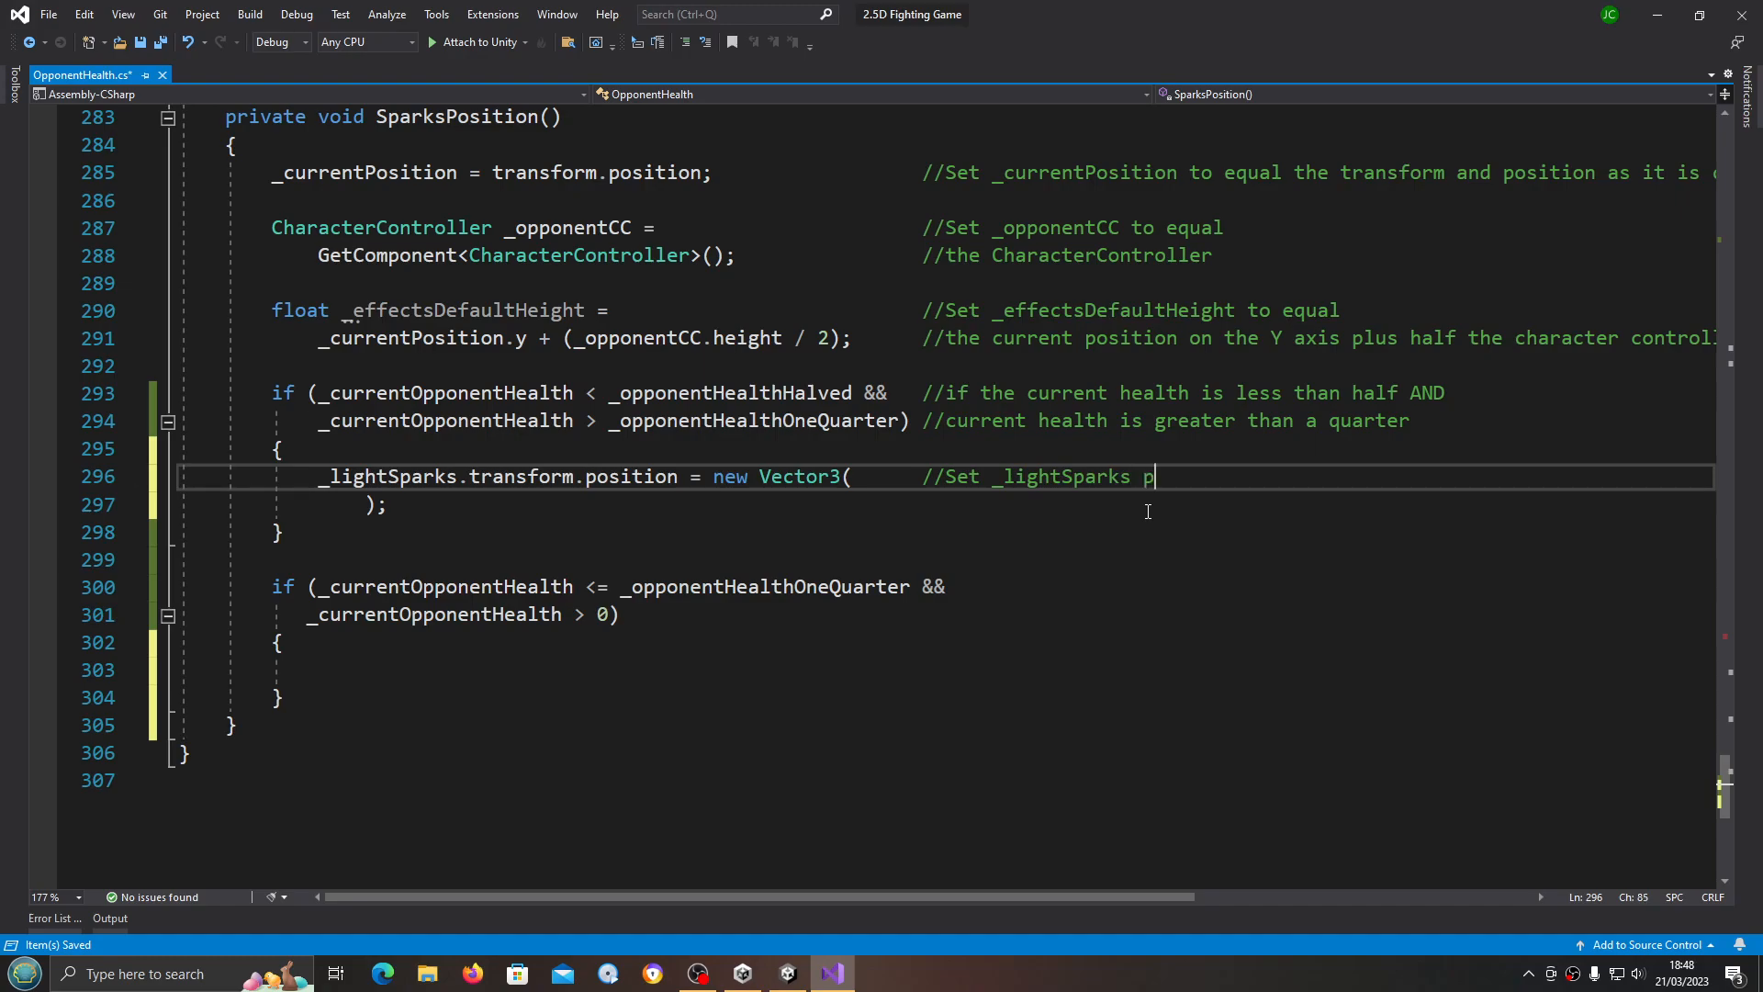
{"action": "type", "text": "osition to"}
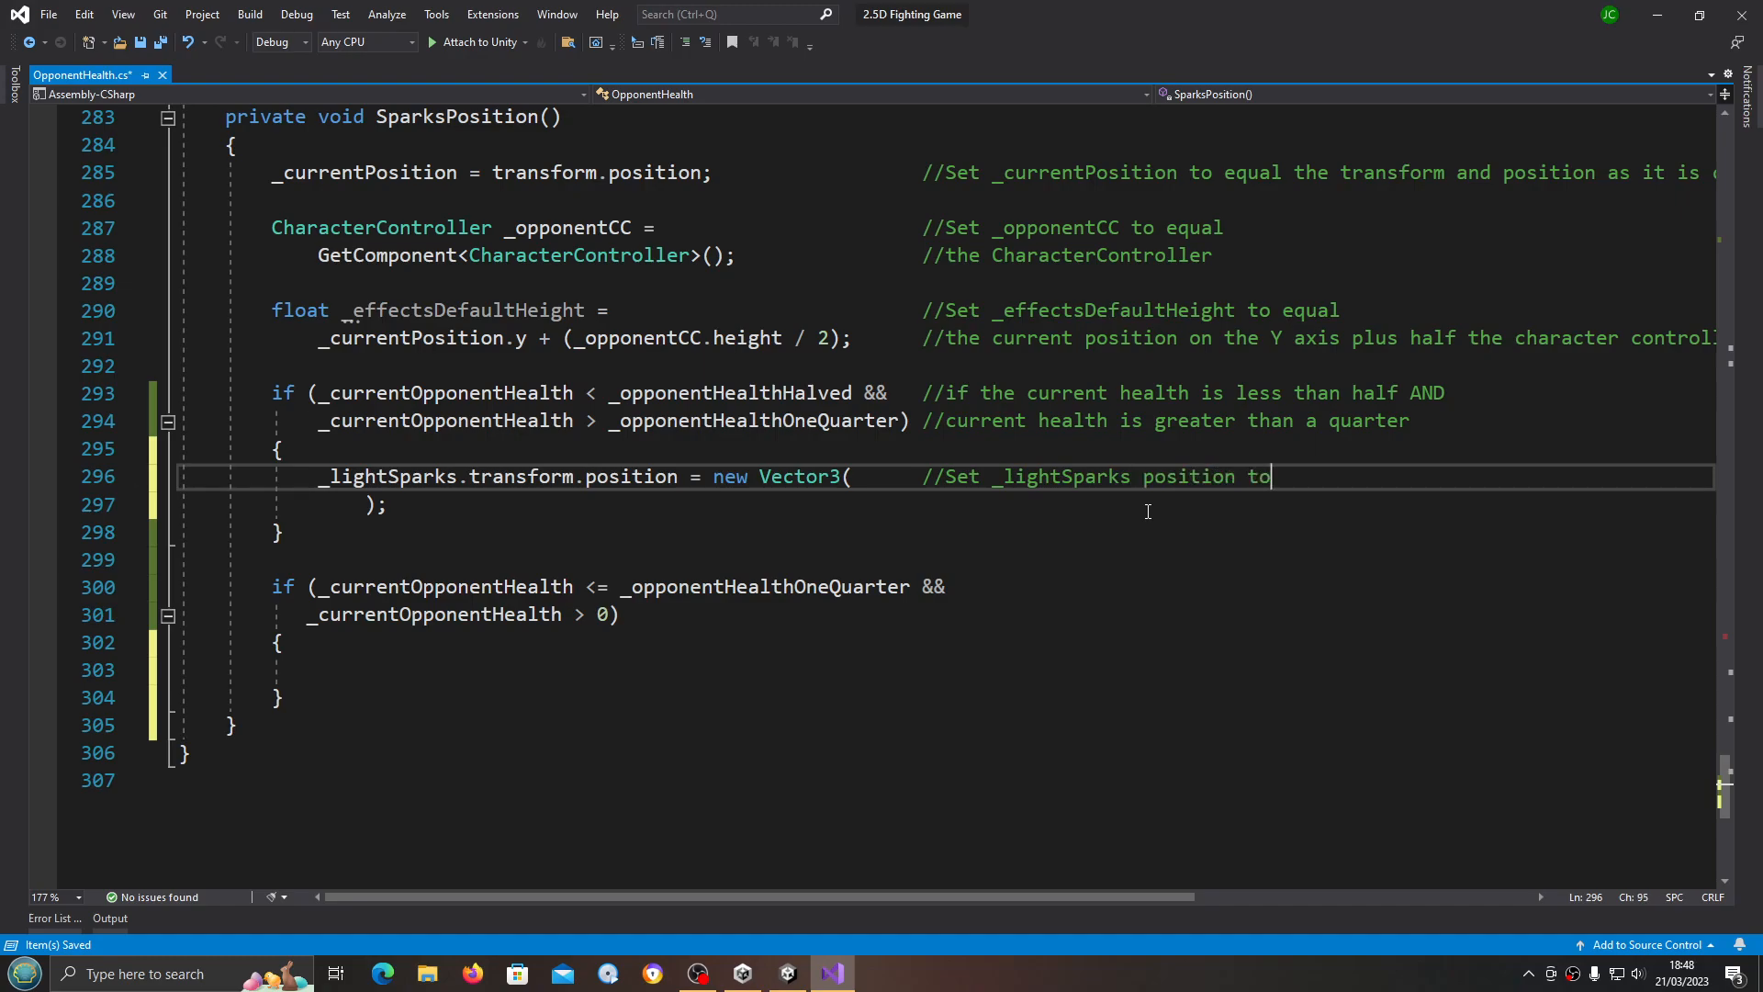
{"action": "type", "text": "equal a new ved"}
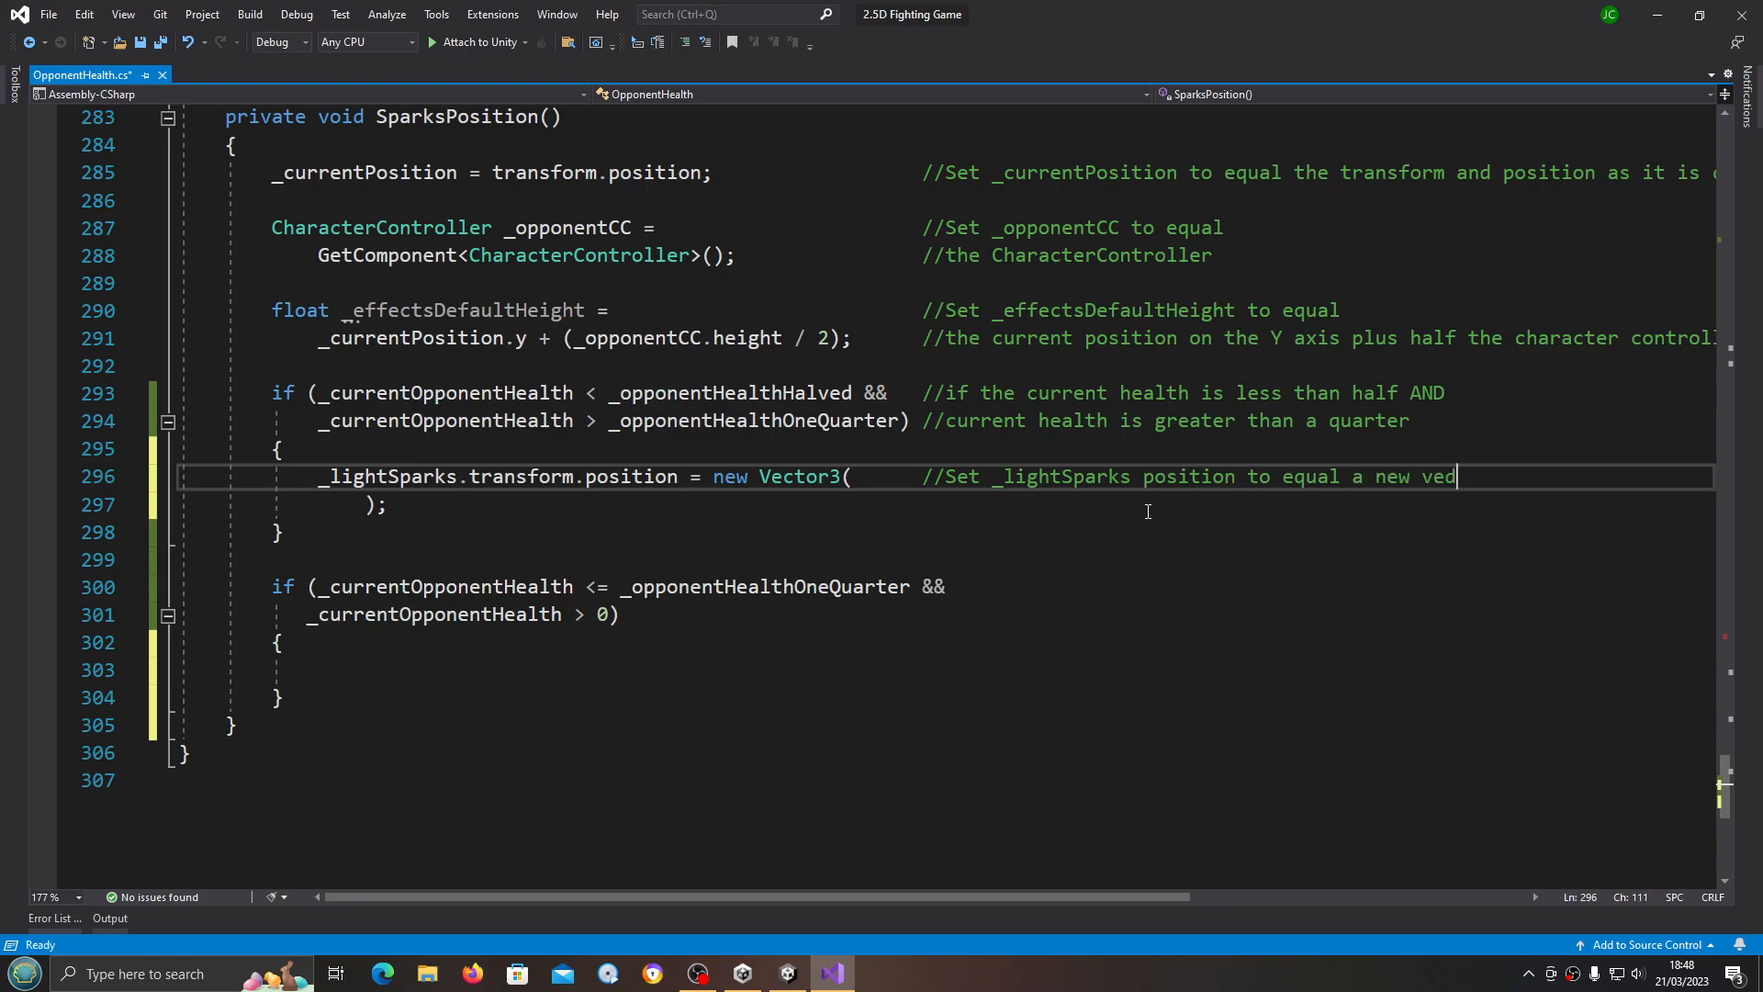
{"action": "type", "text": "tor"}
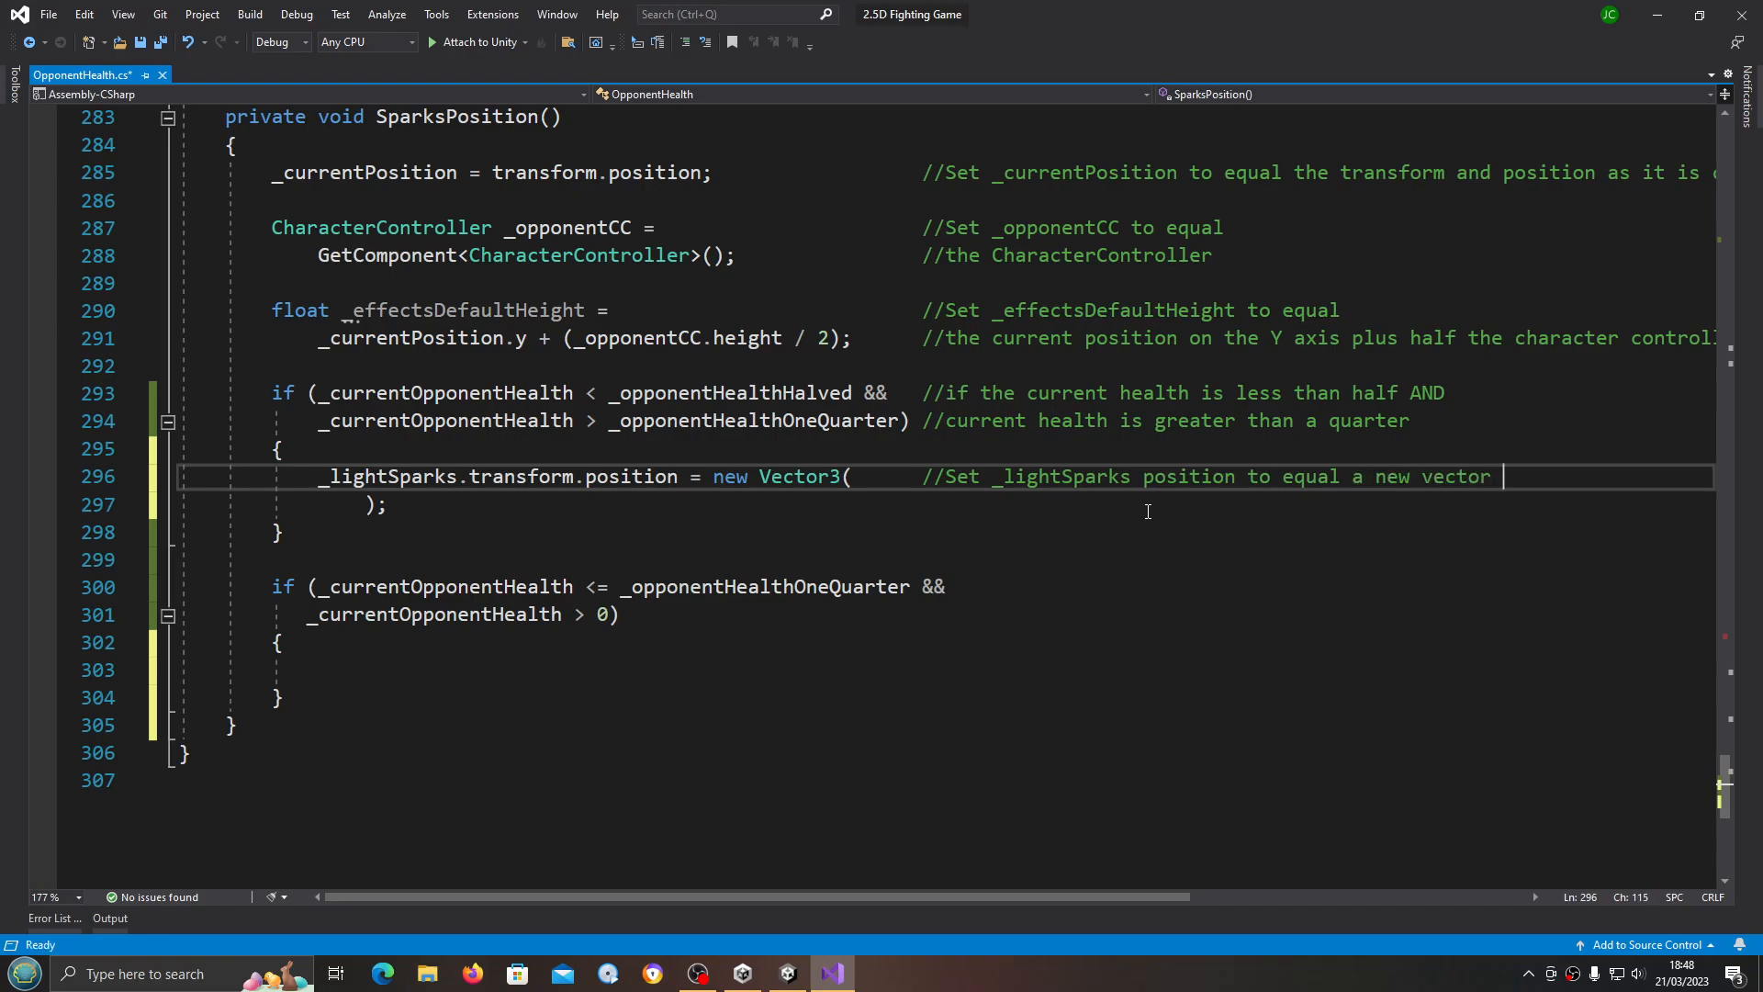
{"action": "type", "text": "3 at"}
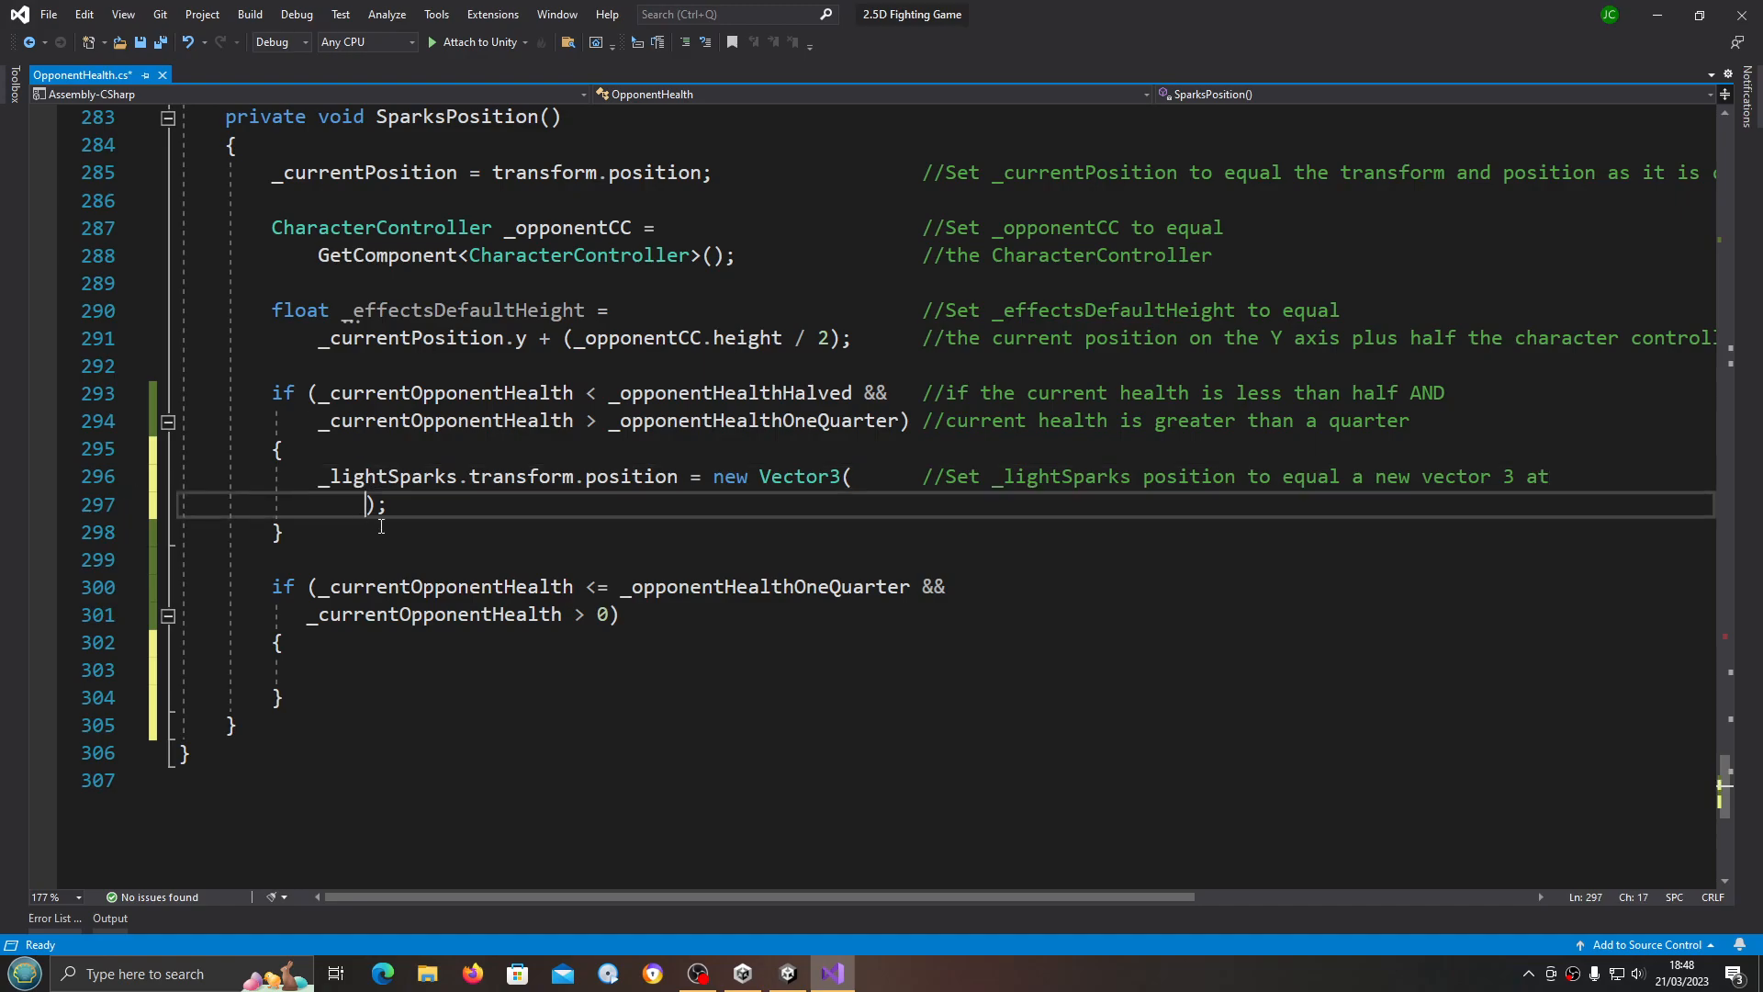
{"action": "mouse_move", "coordinate": [516, 562]}
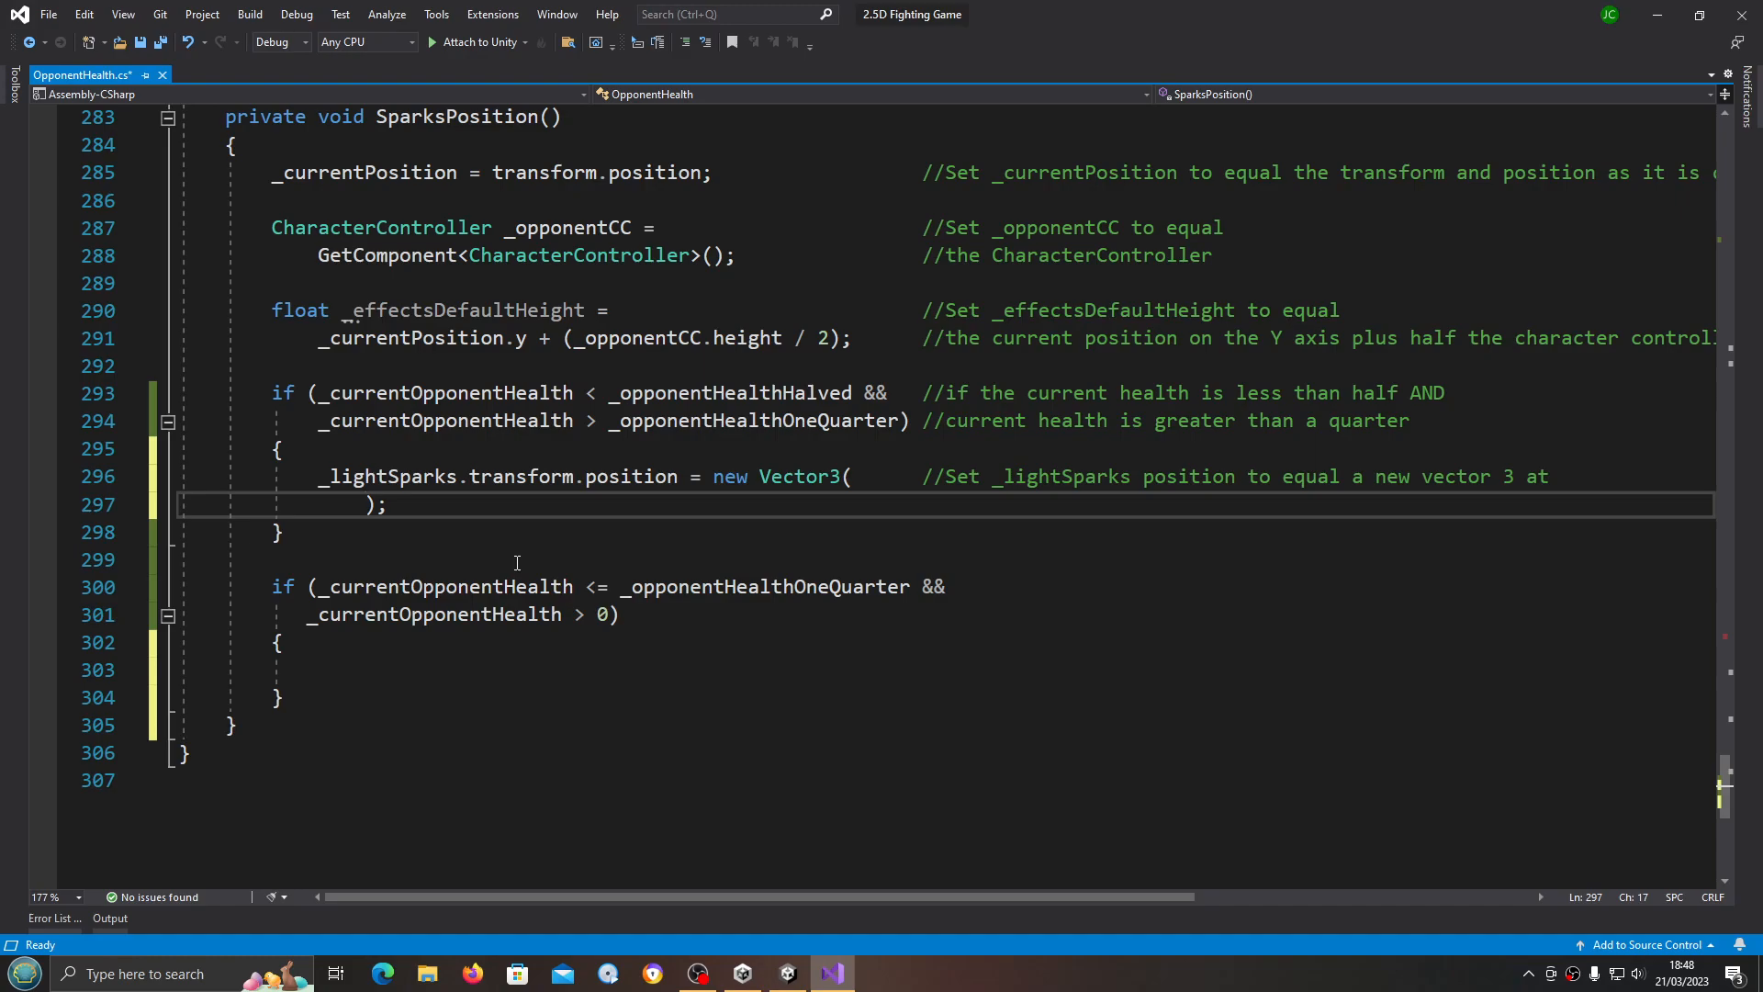
Step: Make the Vector3's first argument Random.Range(_currentPosition.x + _sparksModifierX, _currentPosition.x - _sparksModifierX)
{"action": "type", "text": "ran"}
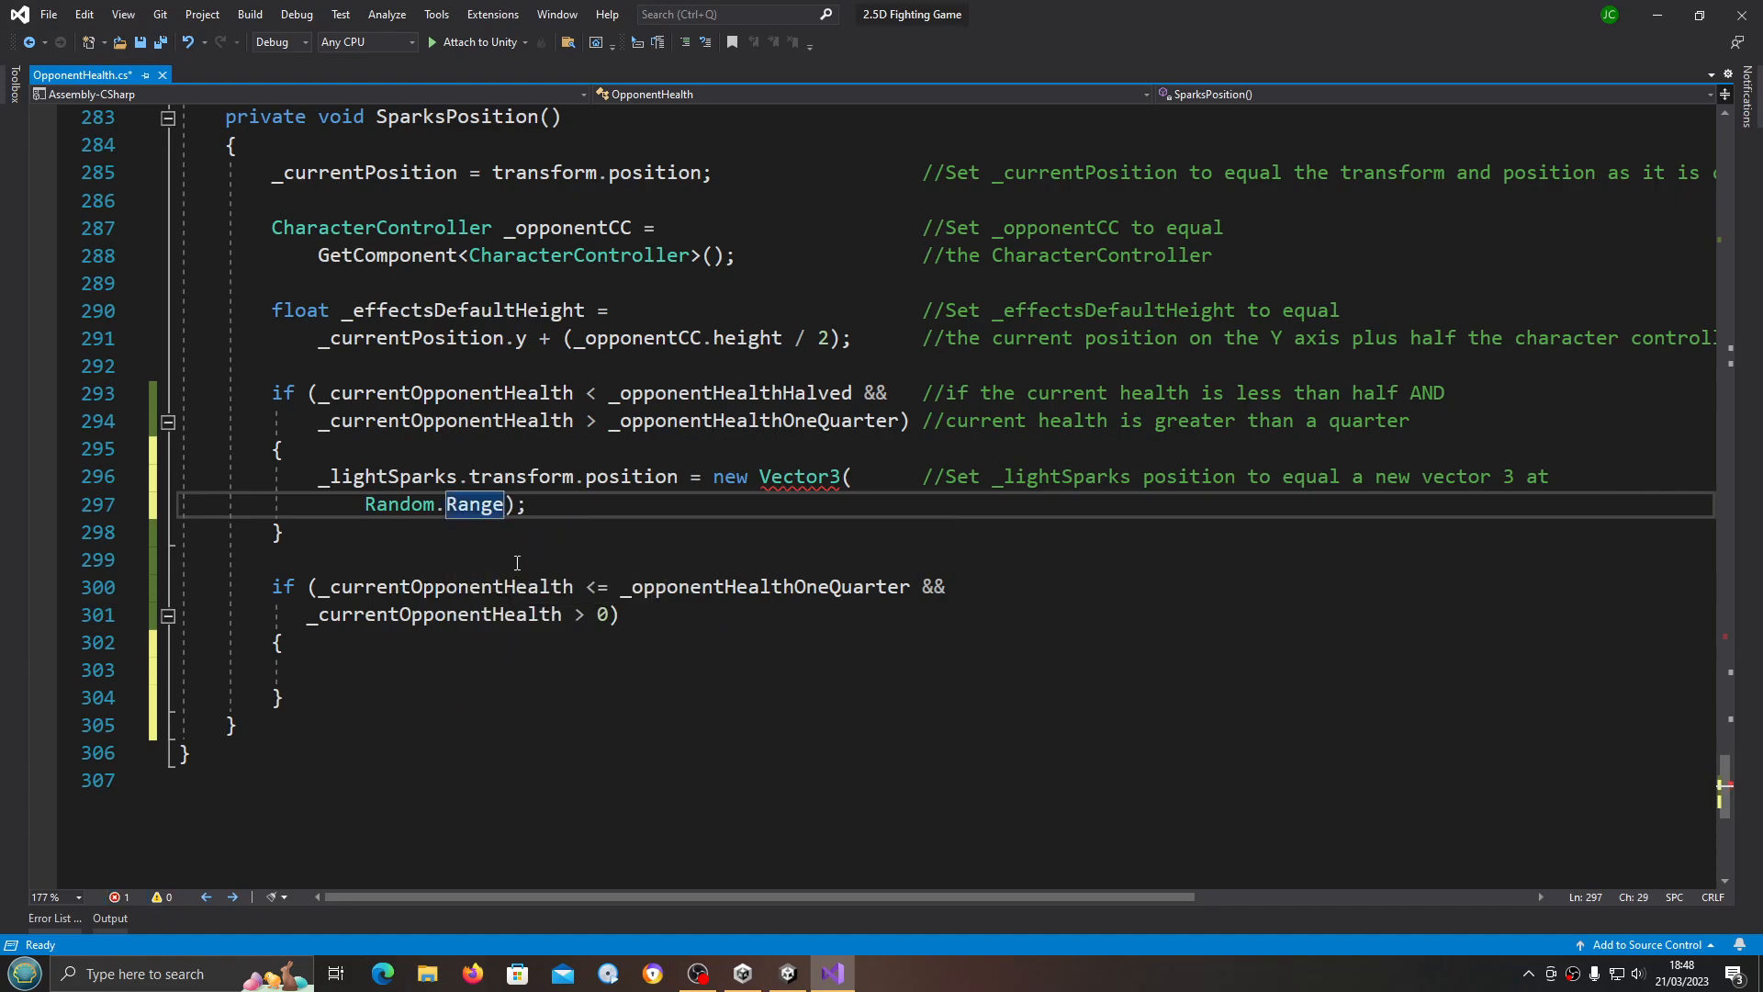
{"action": "type", "text": "("}
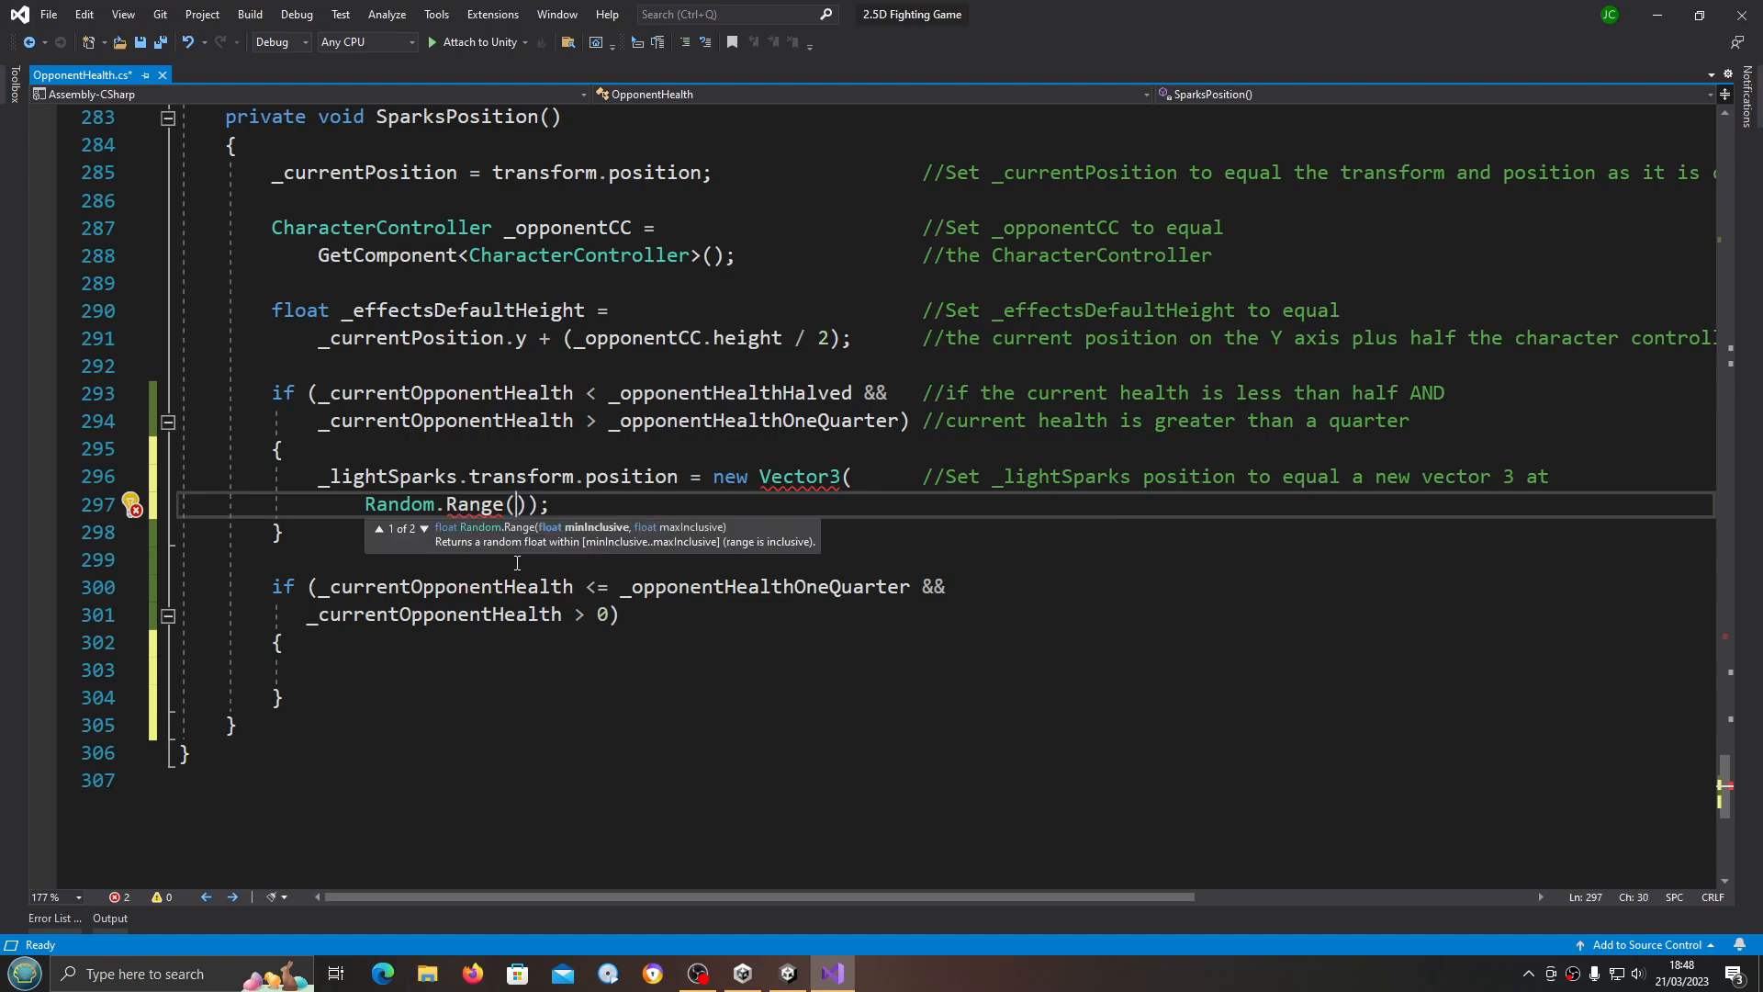
{"action": "type", "text": "_"}
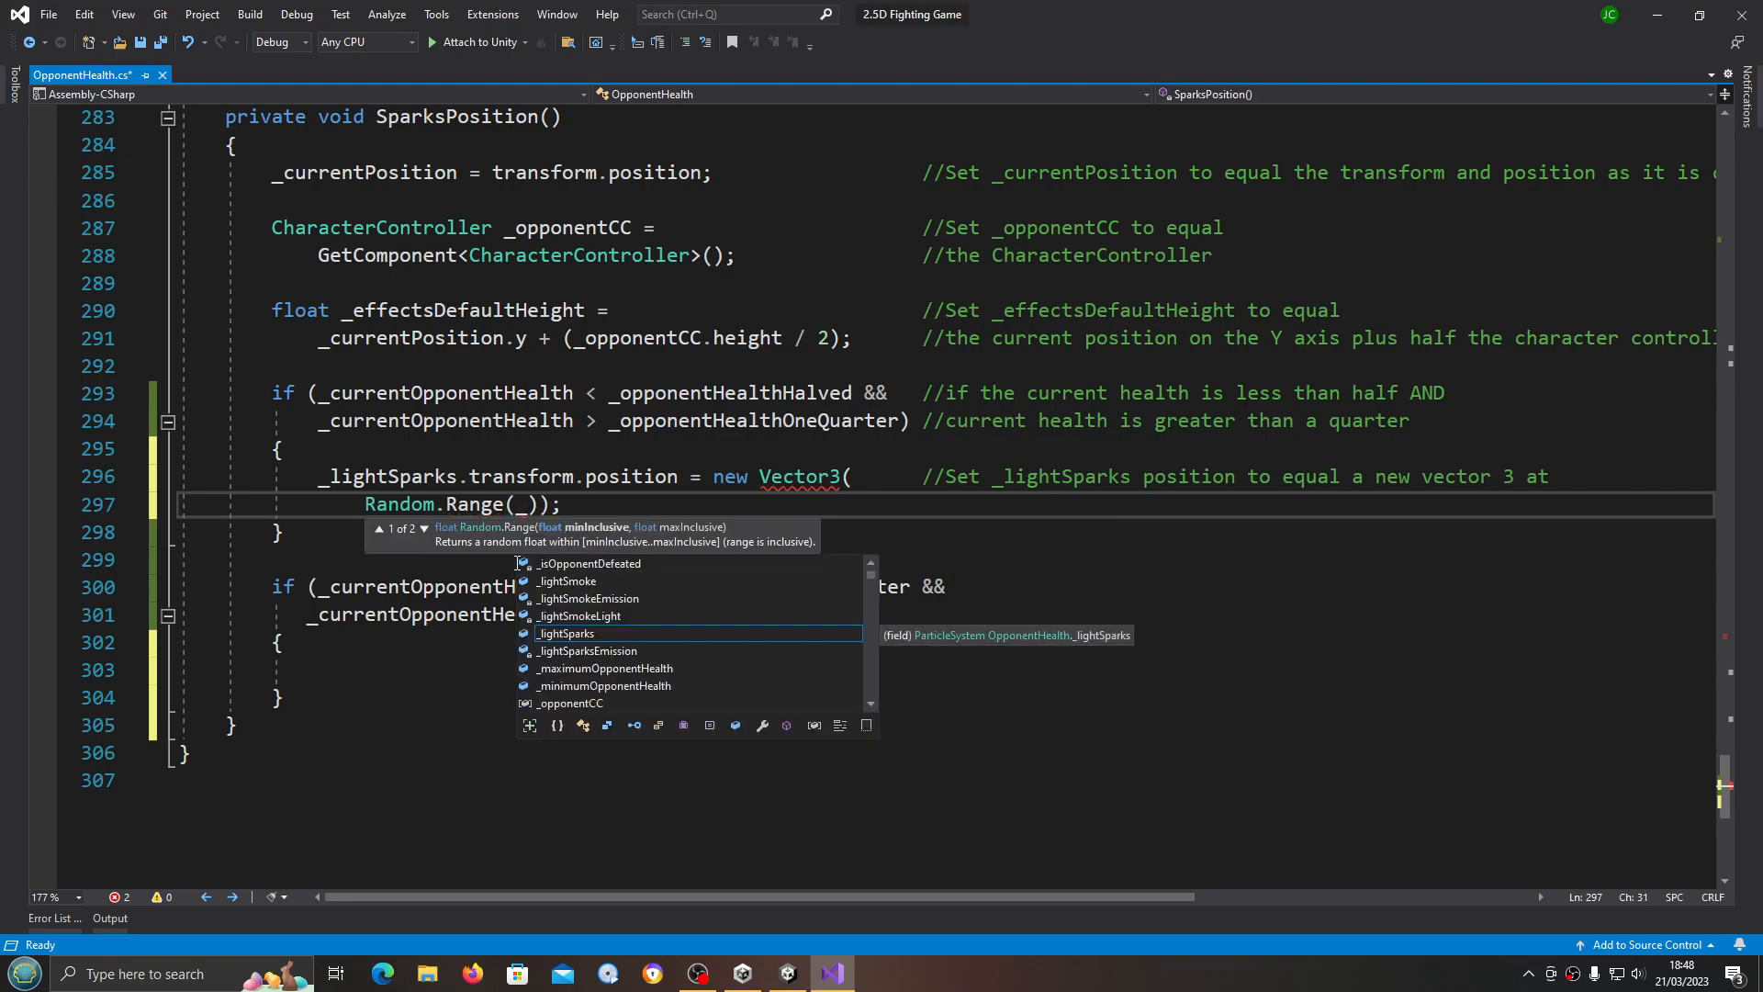
{"action": "type", "text": "_currentPosition"}
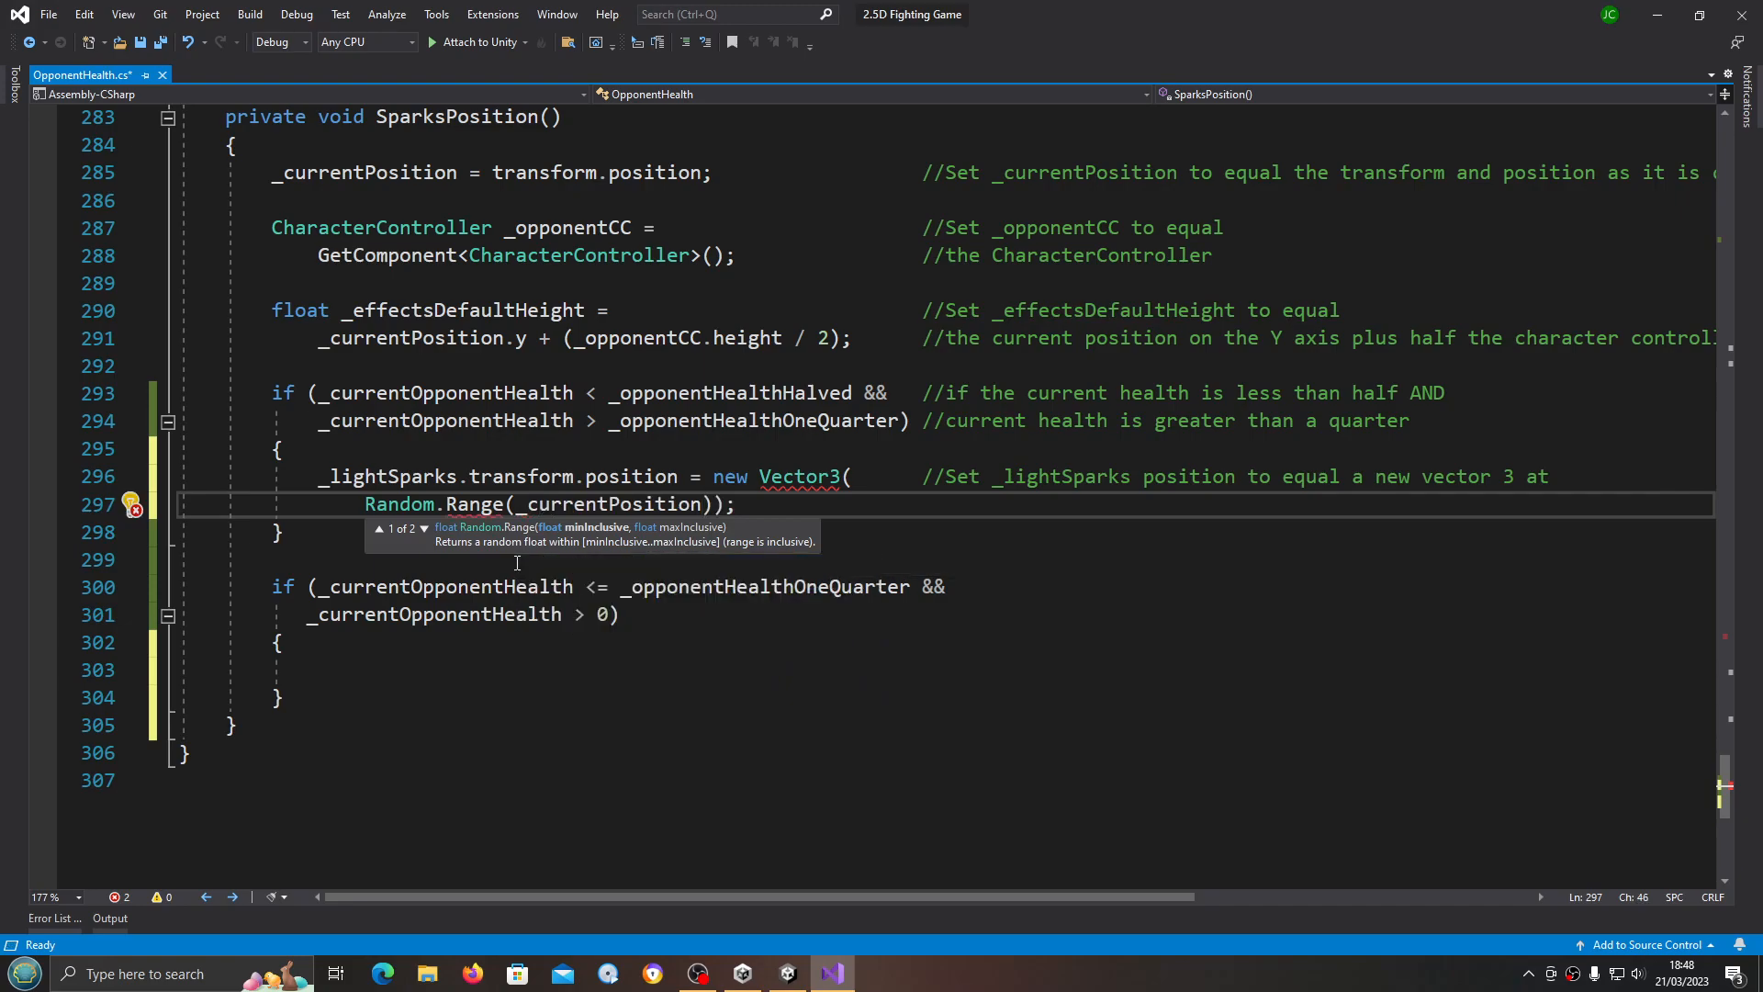
{"action": "type", "text": ".x"}
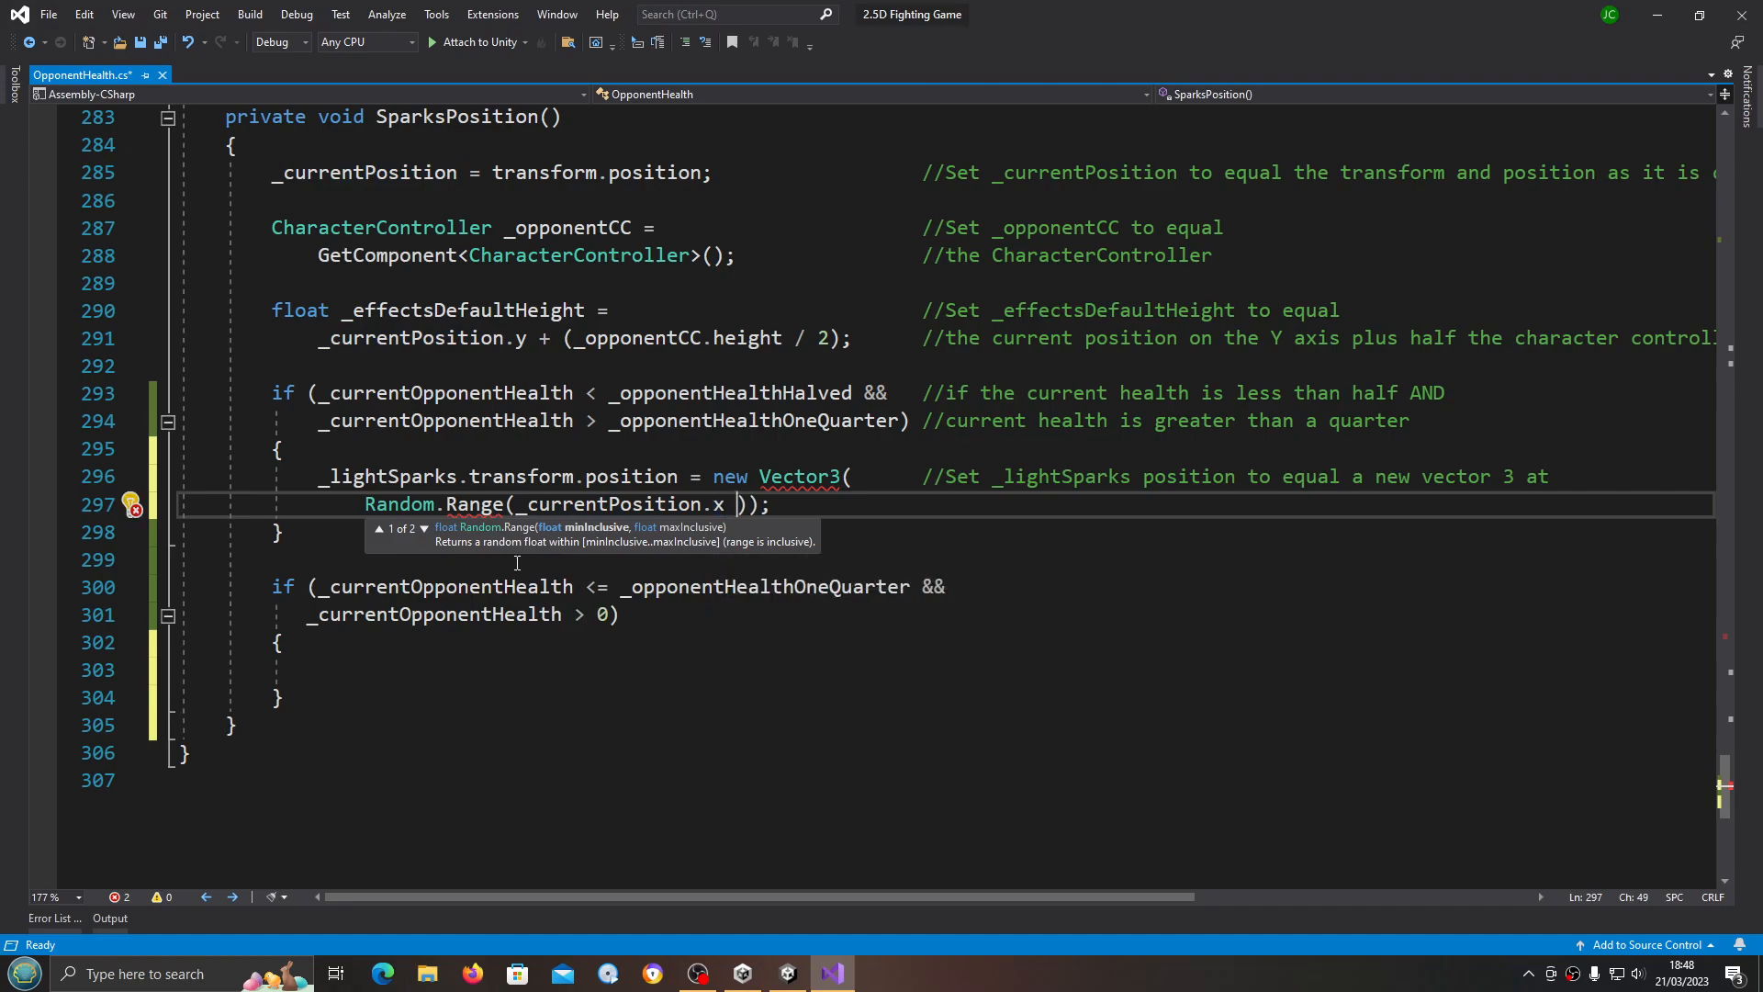
{"action": "type", "text": "+"}
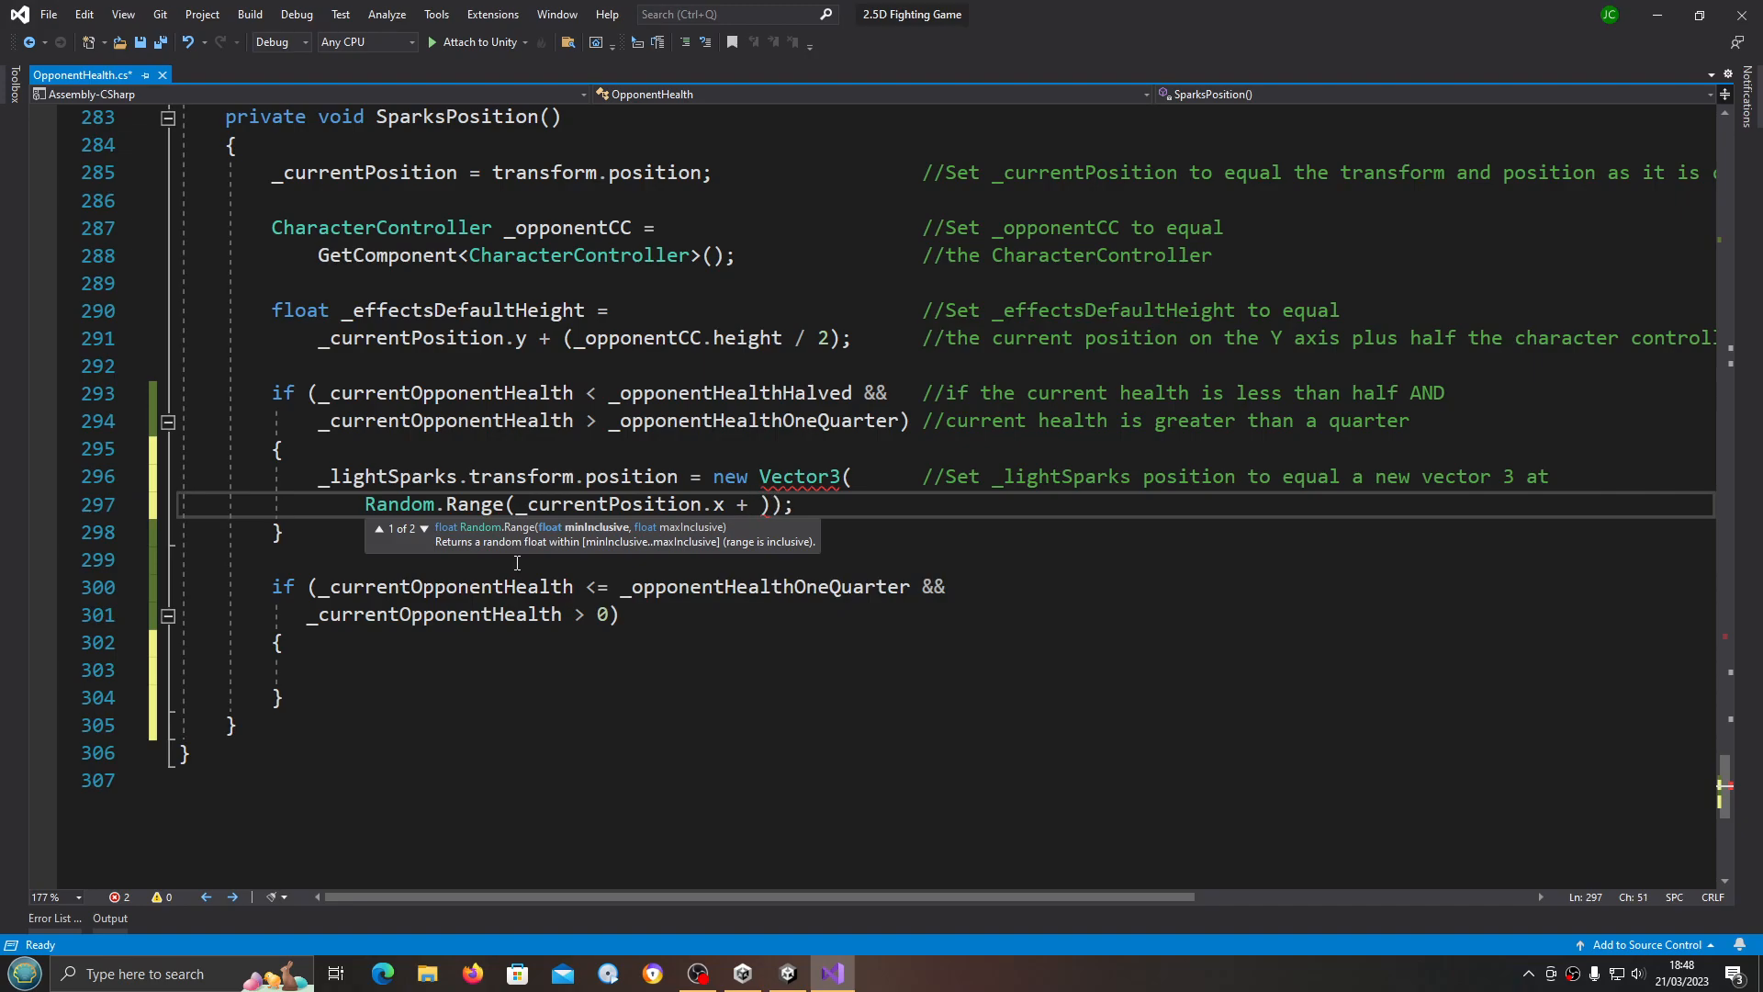
{"action": "type", "text": "_sparksModifierX"}
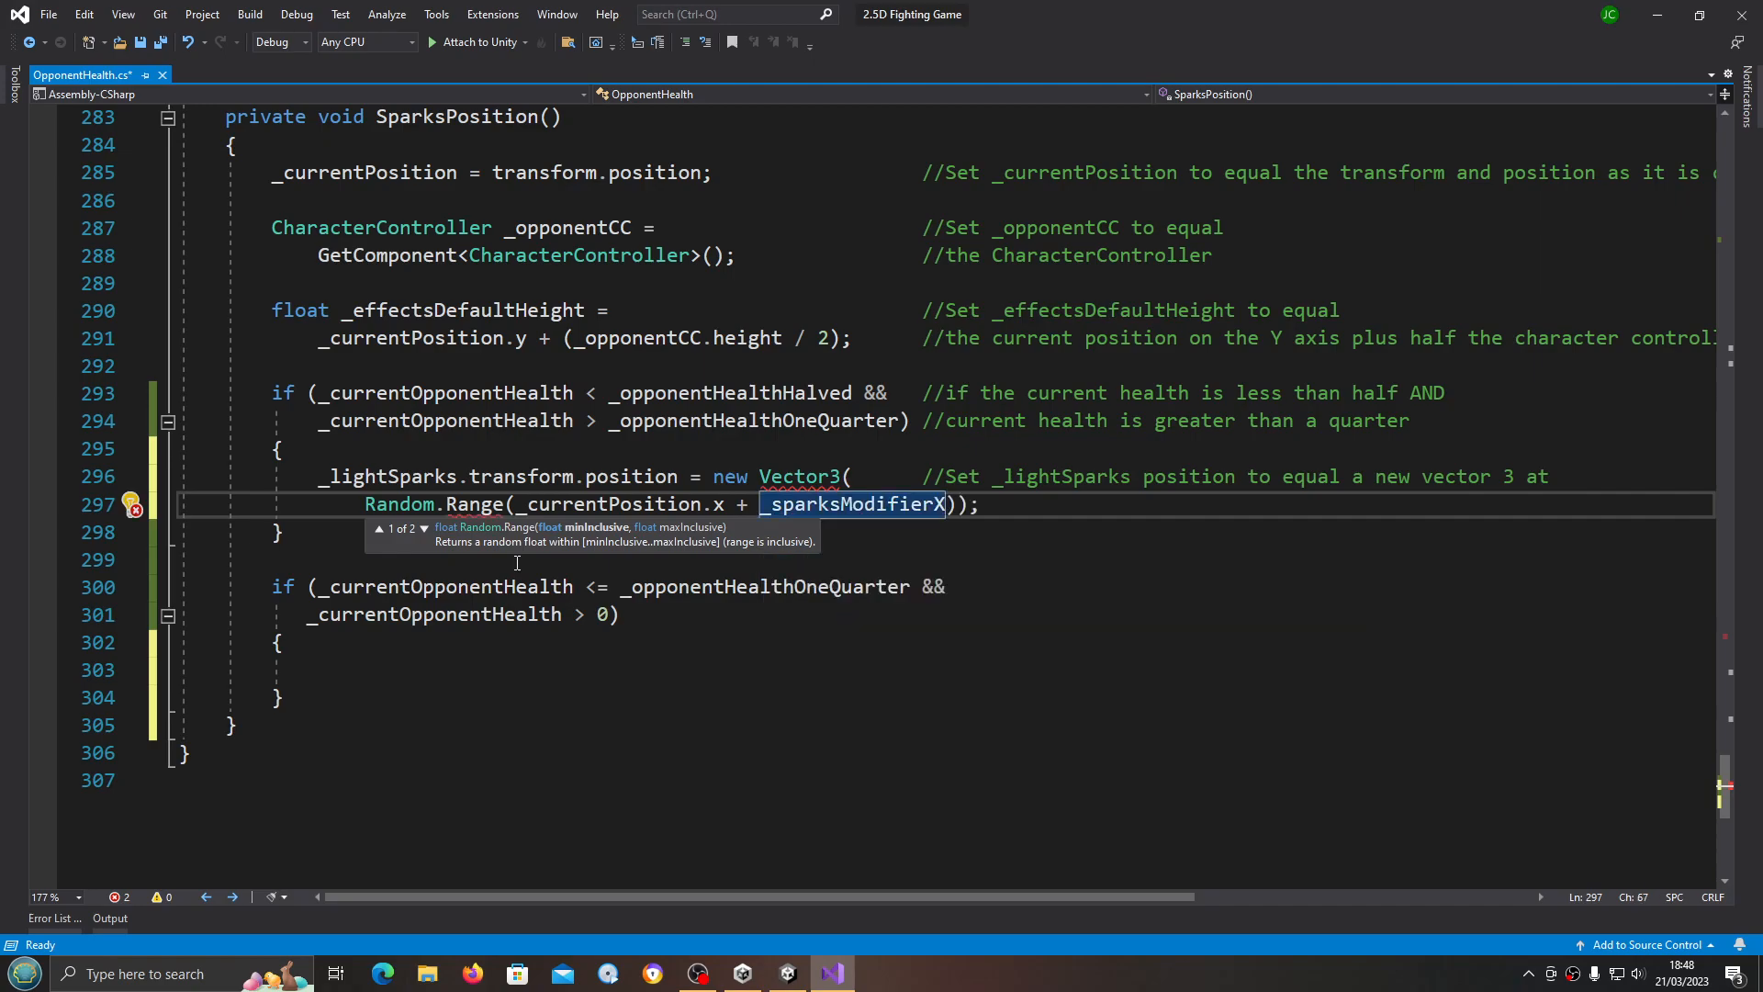
{"action": "type", "text": ","}
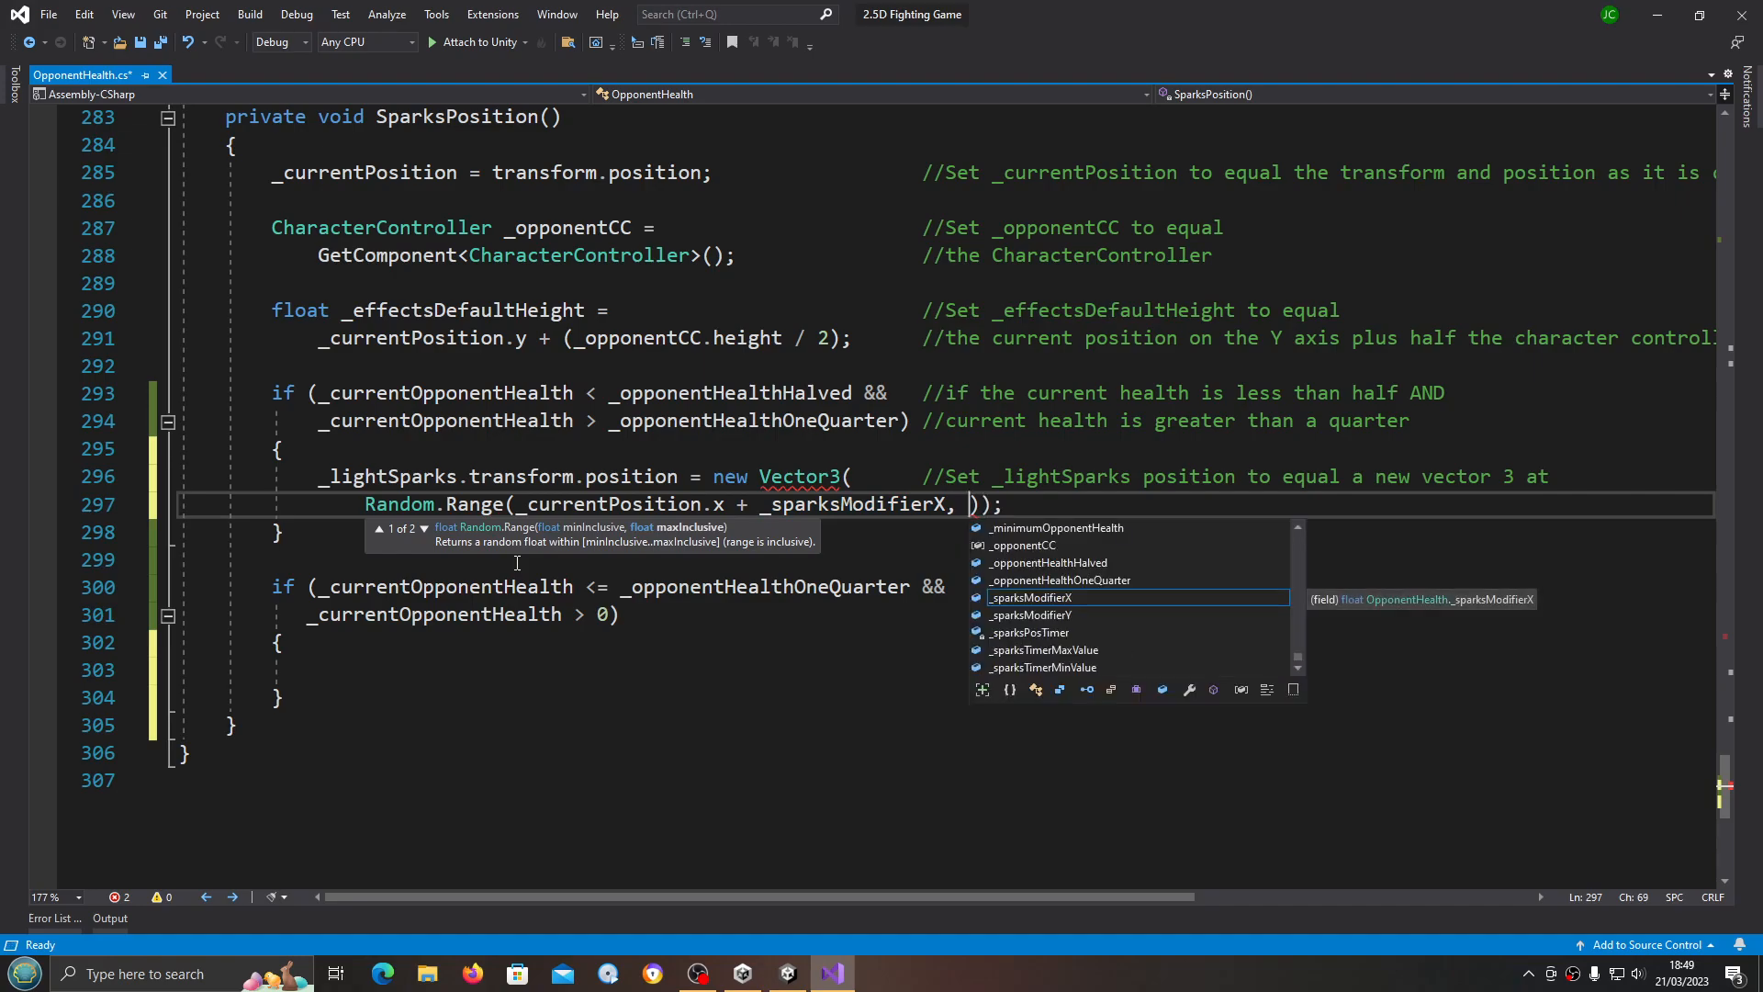
{"action": "type", "text": "_currentPosition"}
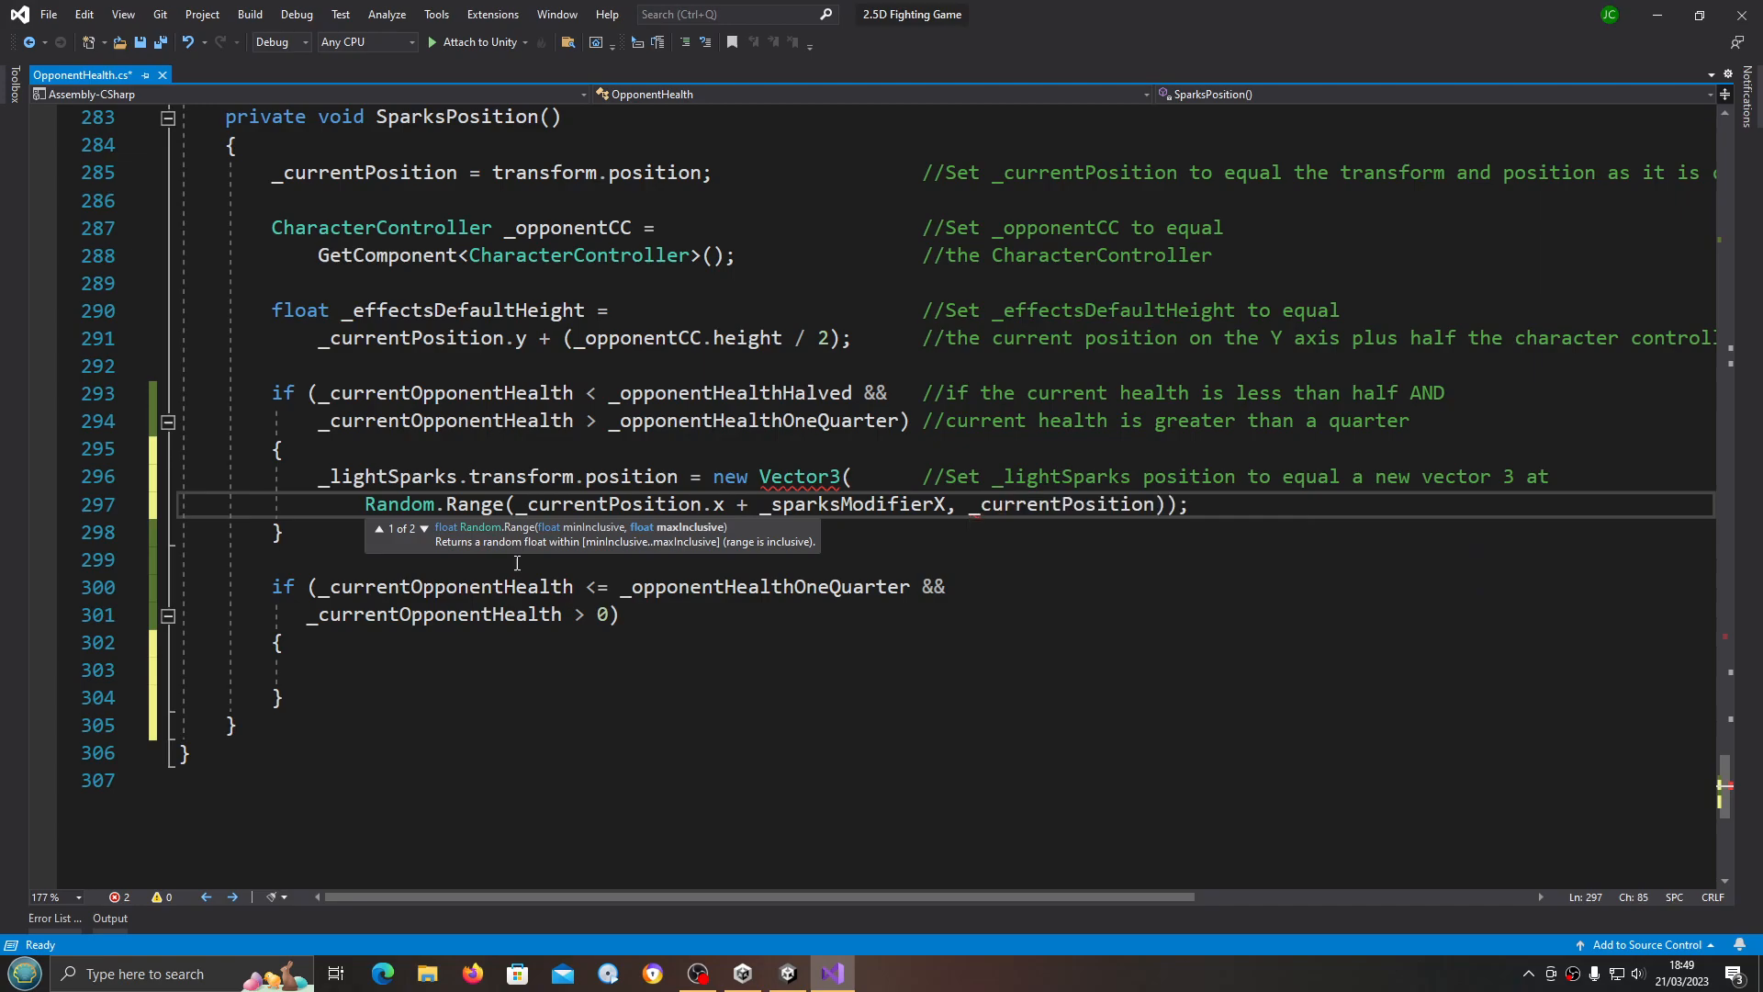
{"action": "type", "text": ".x"}
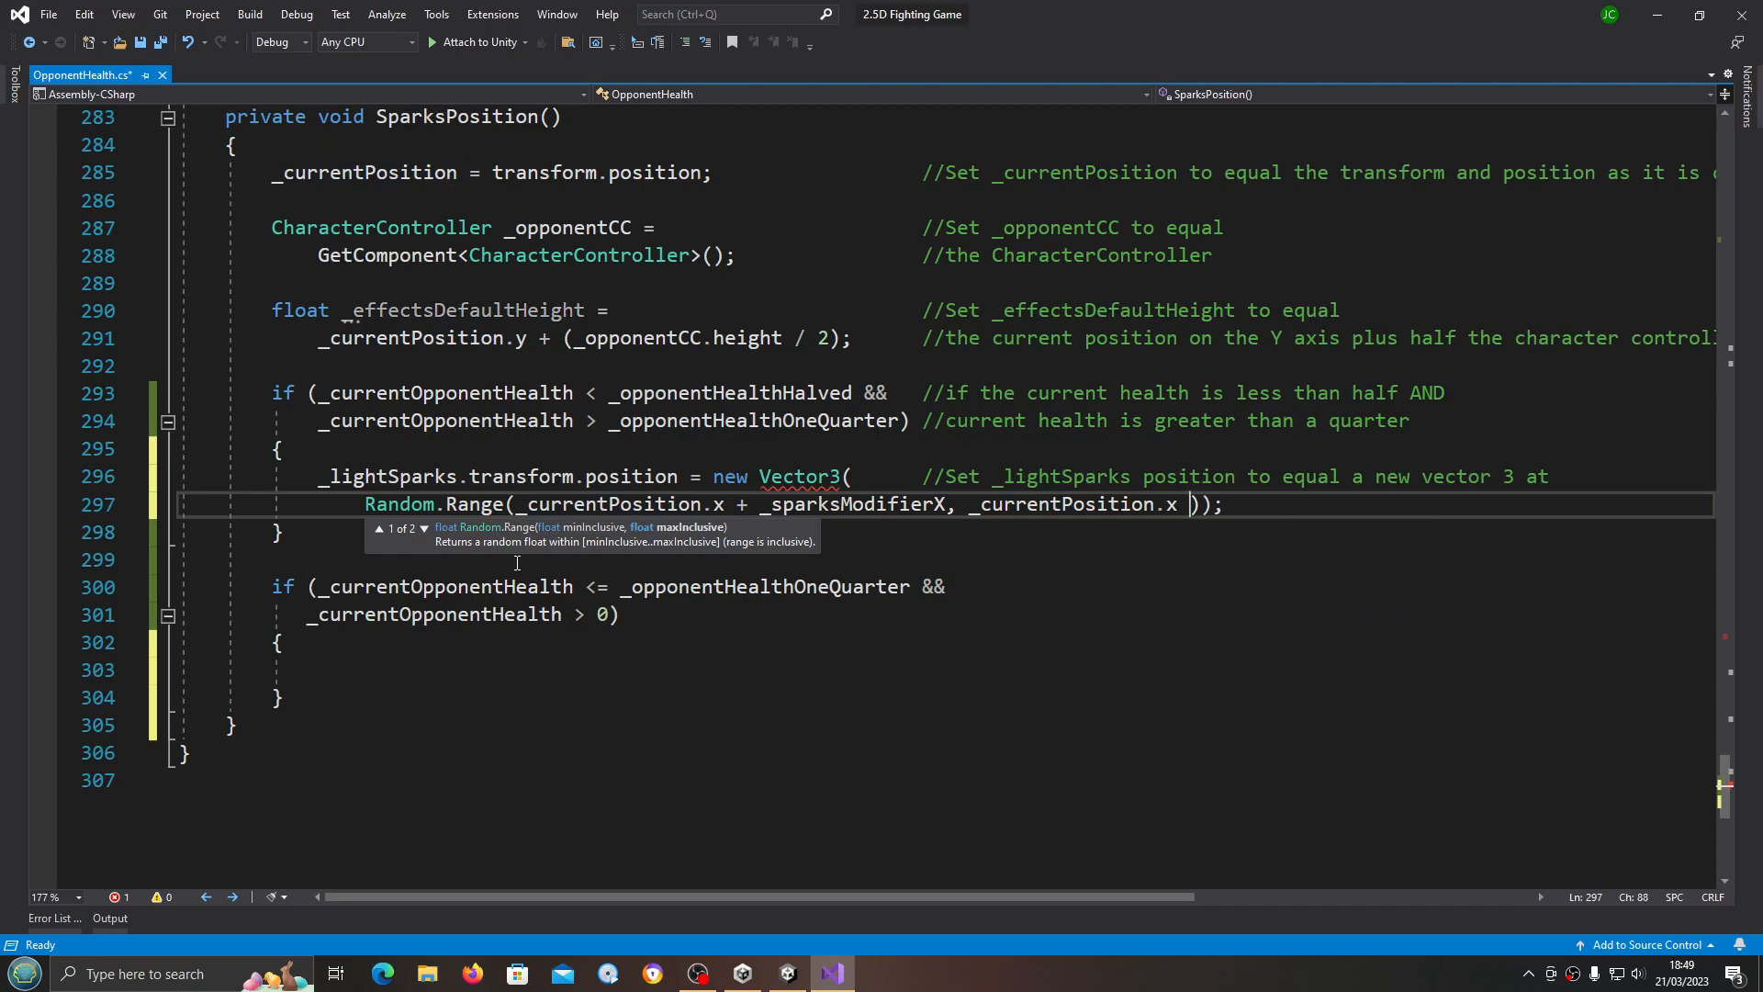
{"action": "type", "text": "- _"}
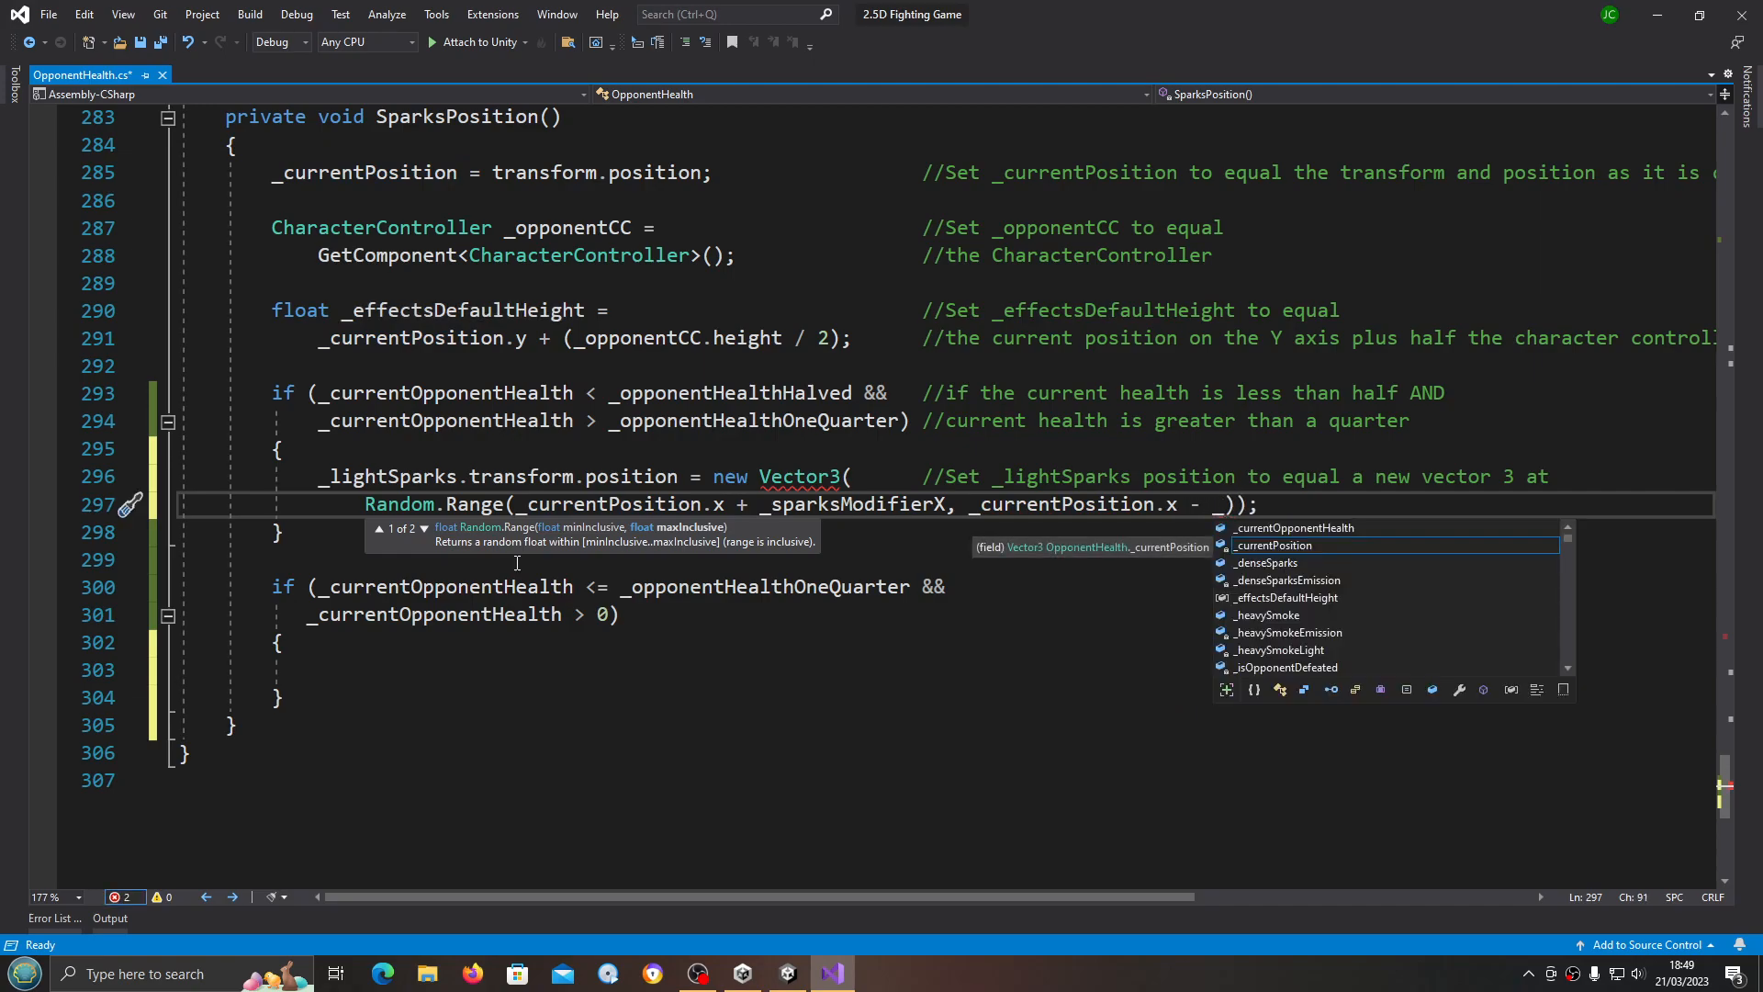
{"action": "type", "text": "sparksModifierX"}
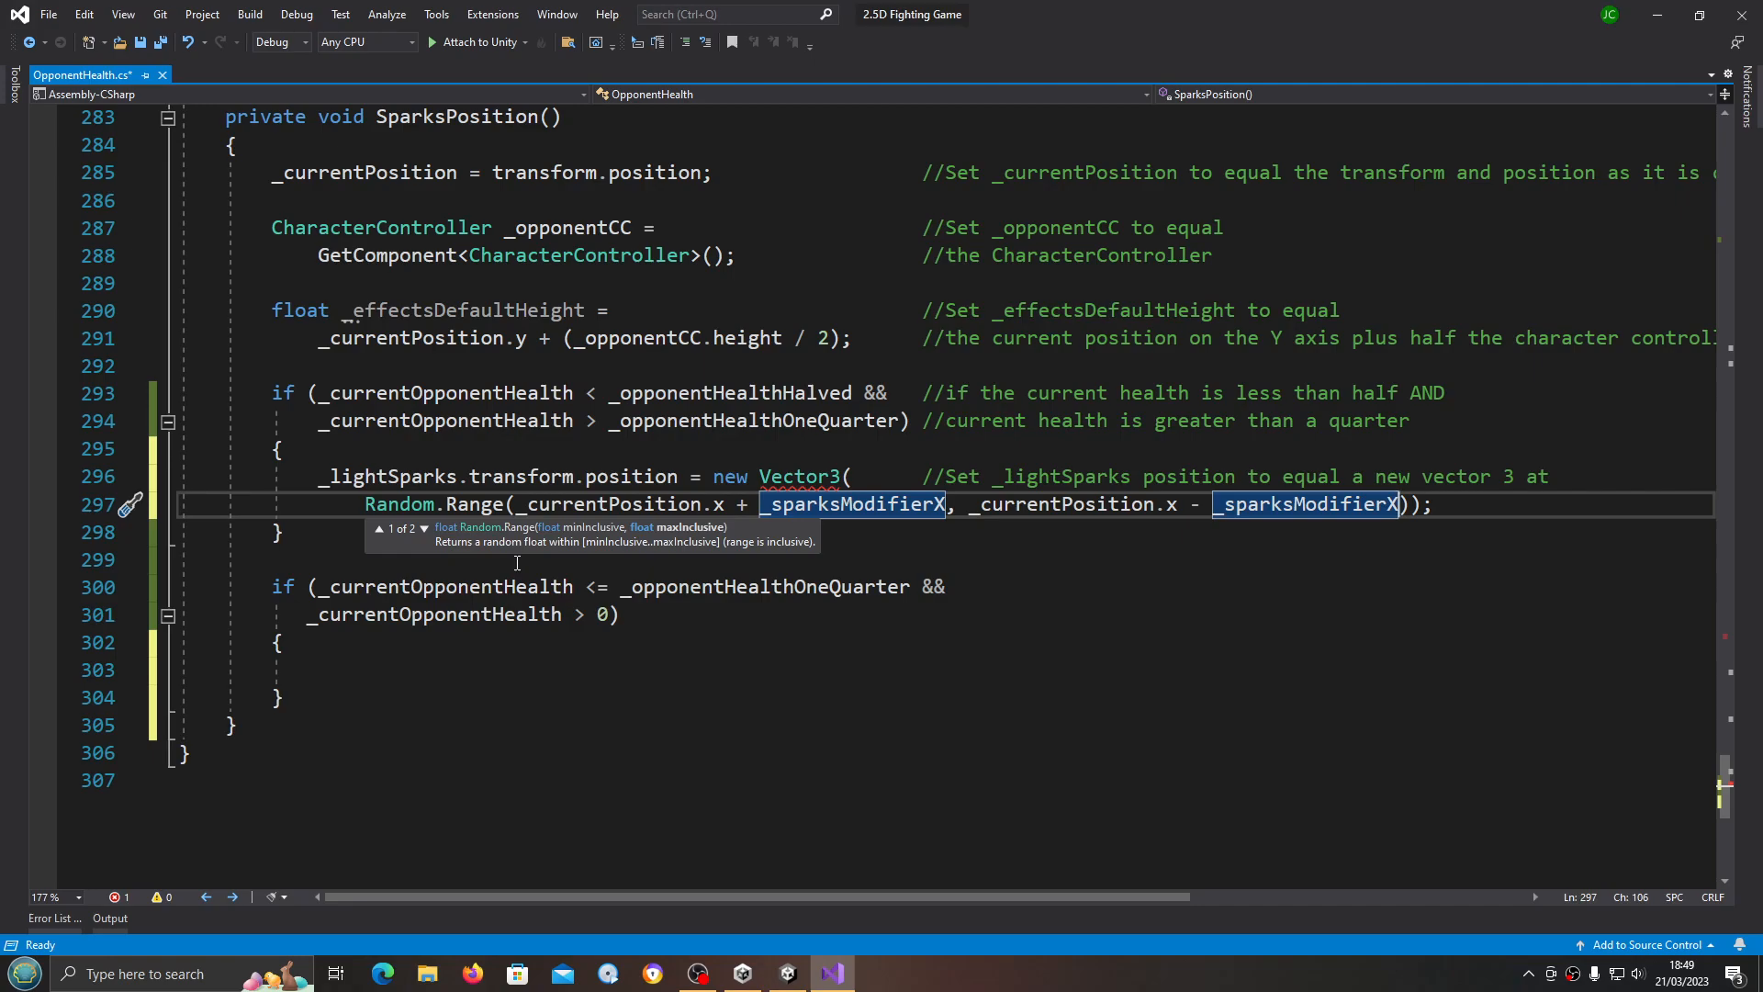
Step: Add a comma after the Random.Range argument and wrap the Vector3's closing bracket onto a new line
{"action": "scroll", "scroll_direction": "up", "scroll_amount": 3}
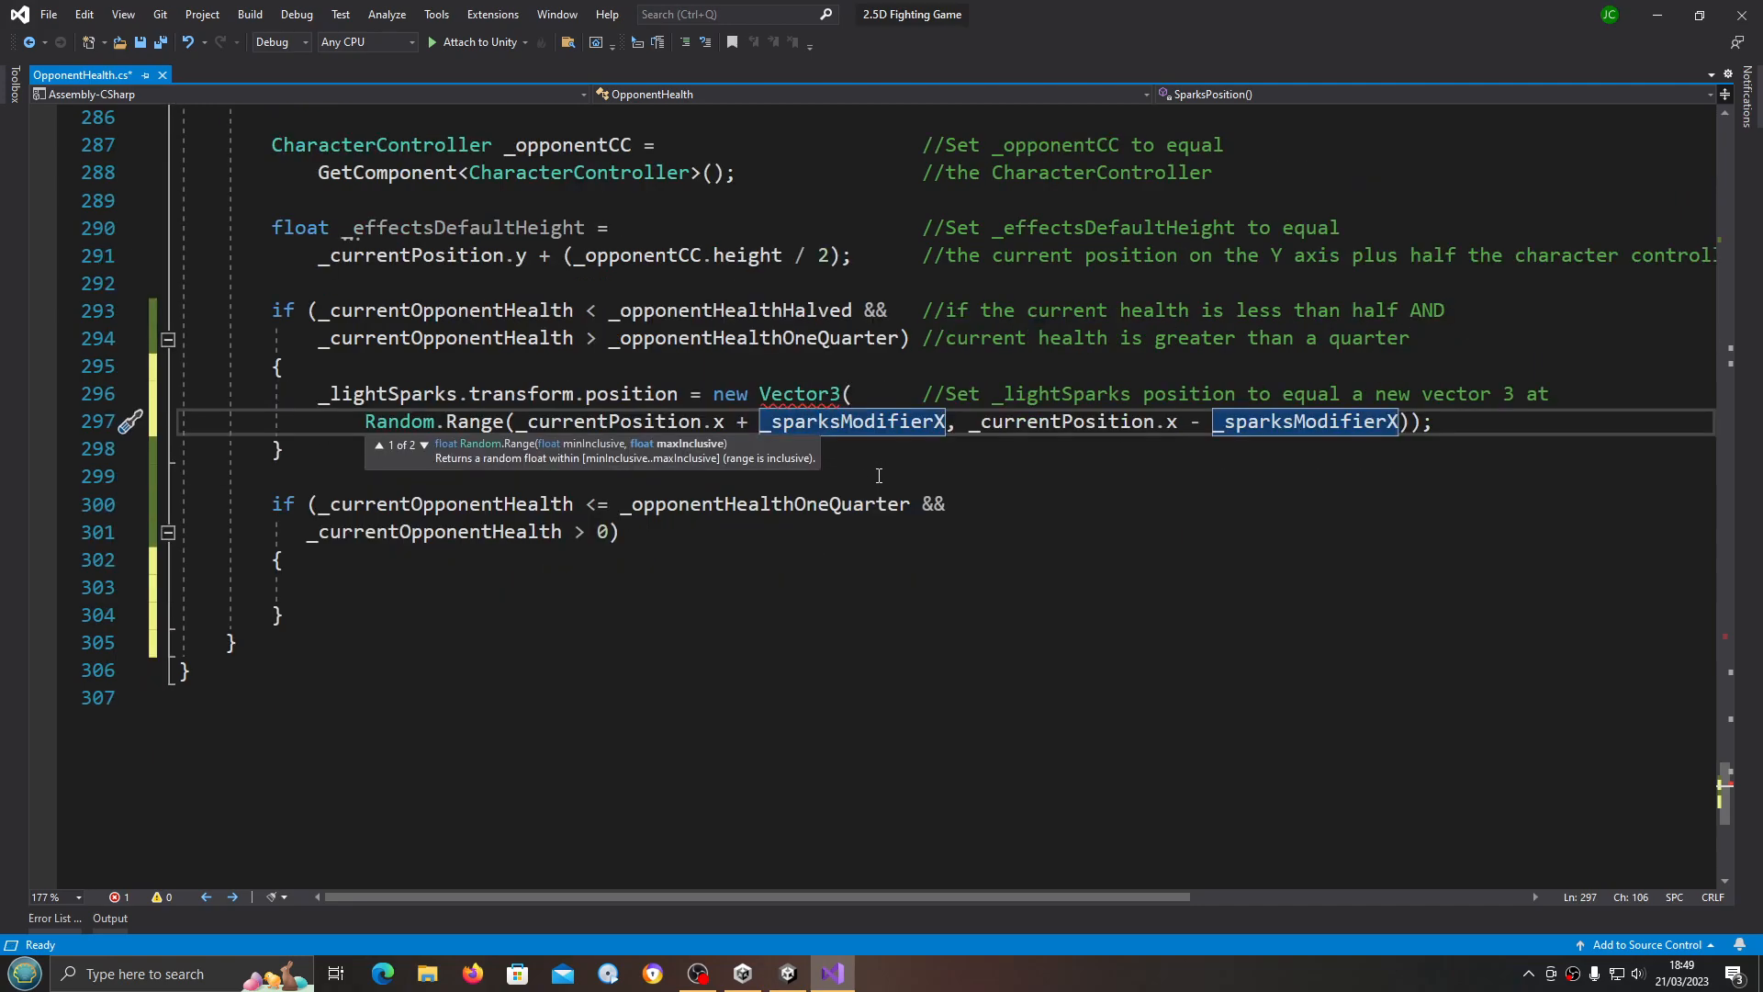
{"action": "mouse_move", "coordinate": [1390, 442]}
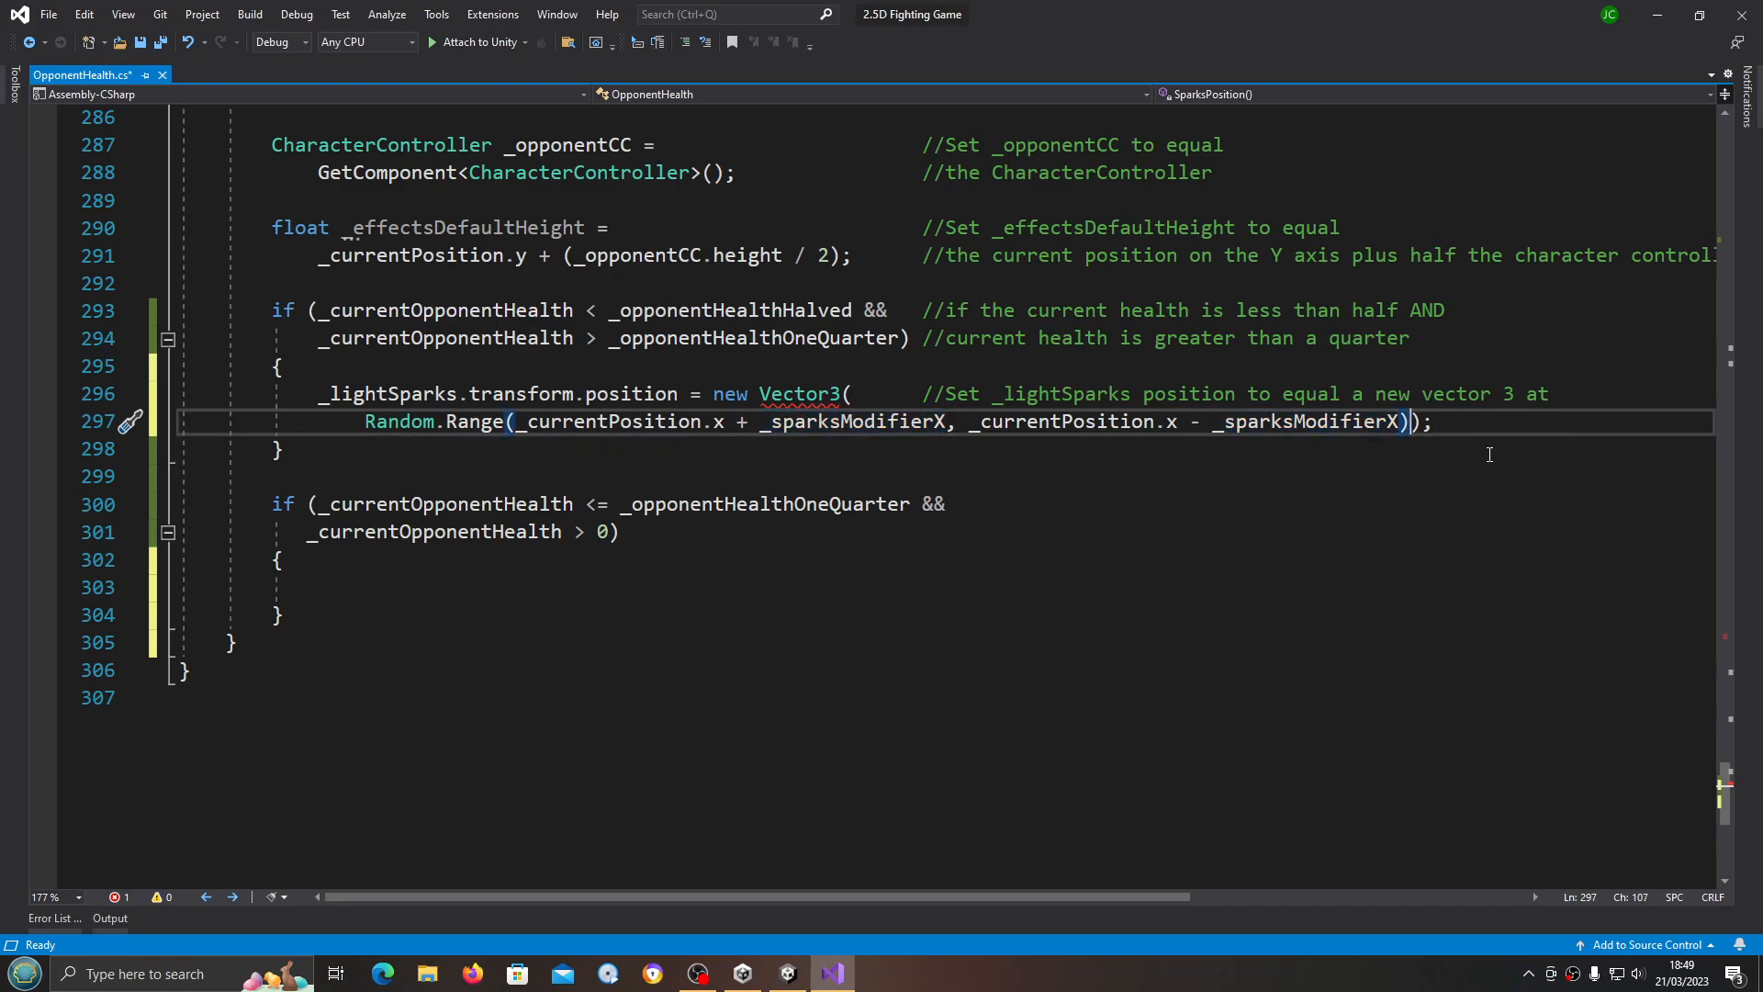
{"action": "type", "text": ","}
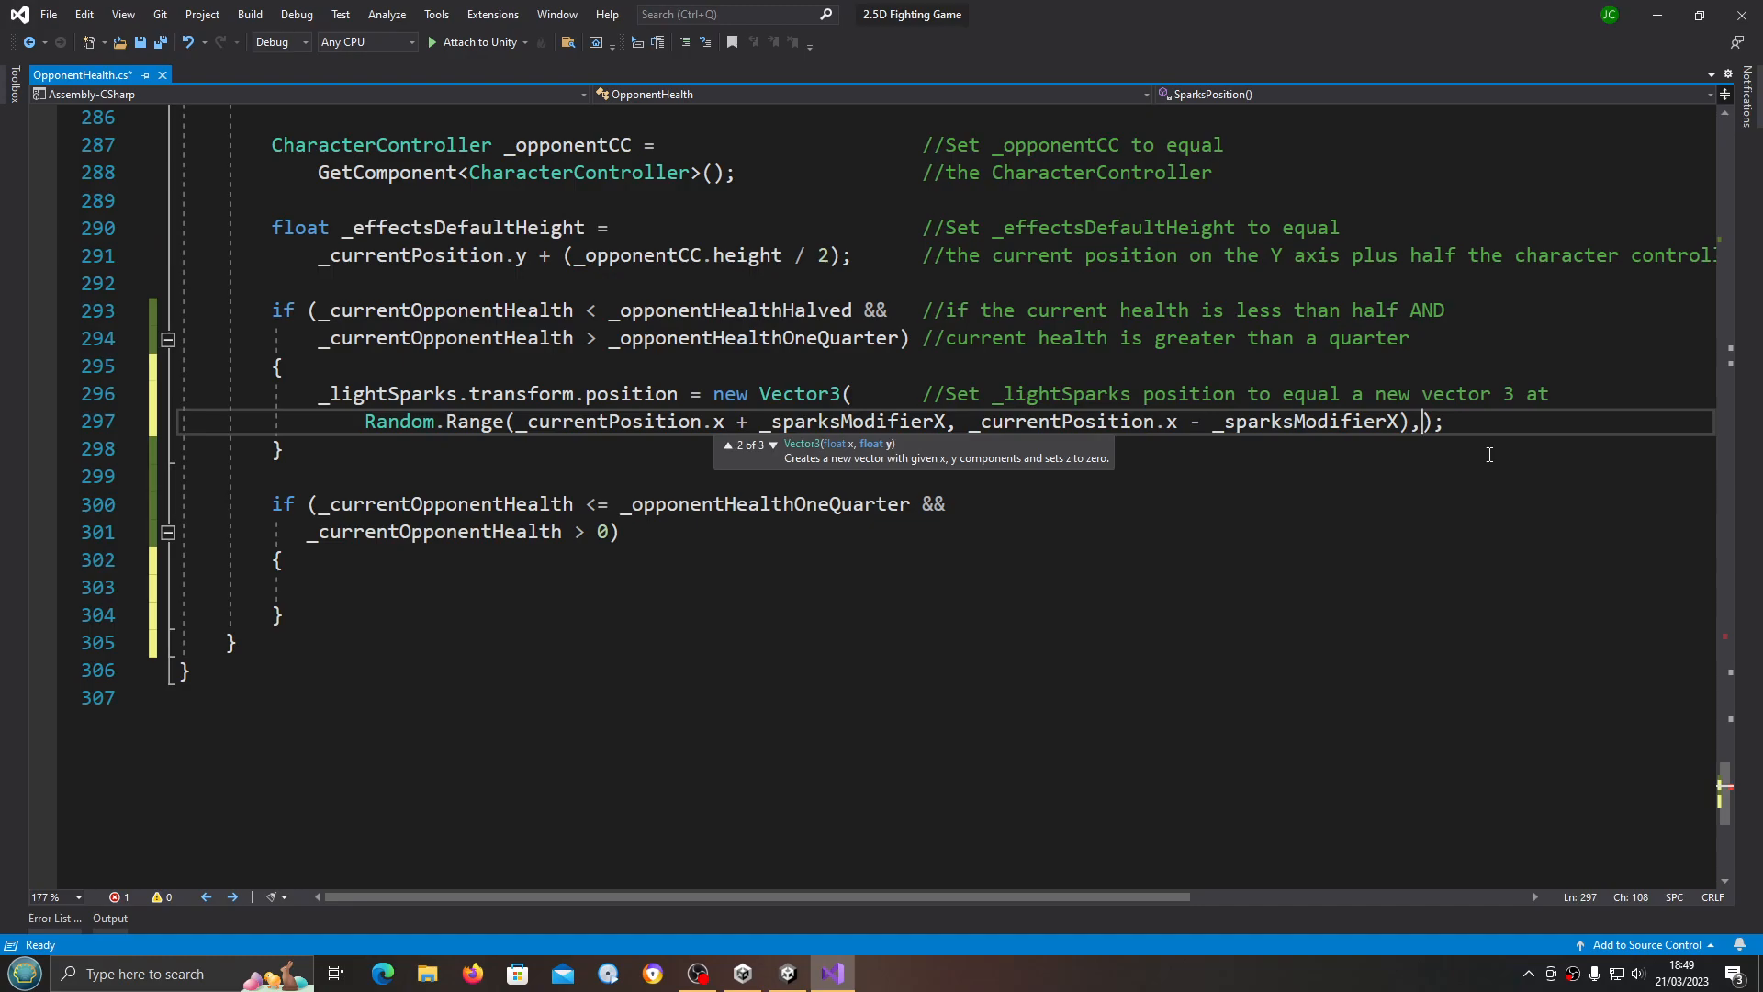
{"action": "key", "text": "Return"}
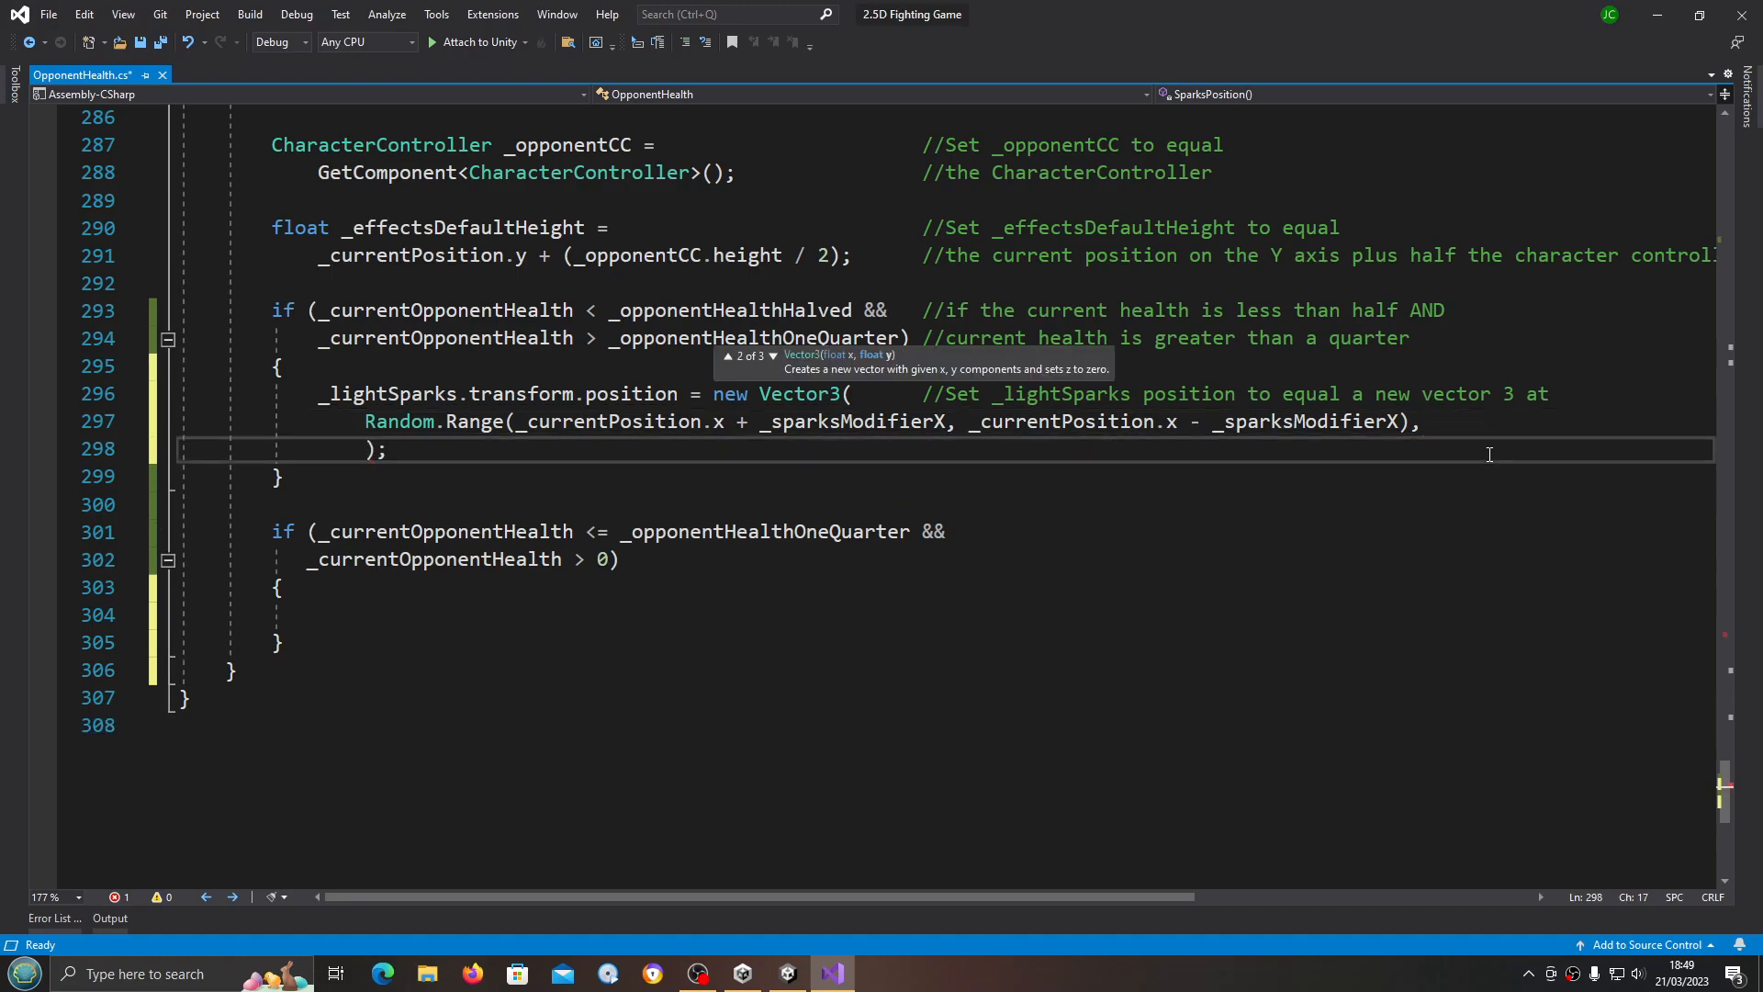
{"action": "mouse_move", "coordinate": [1355, 443]}
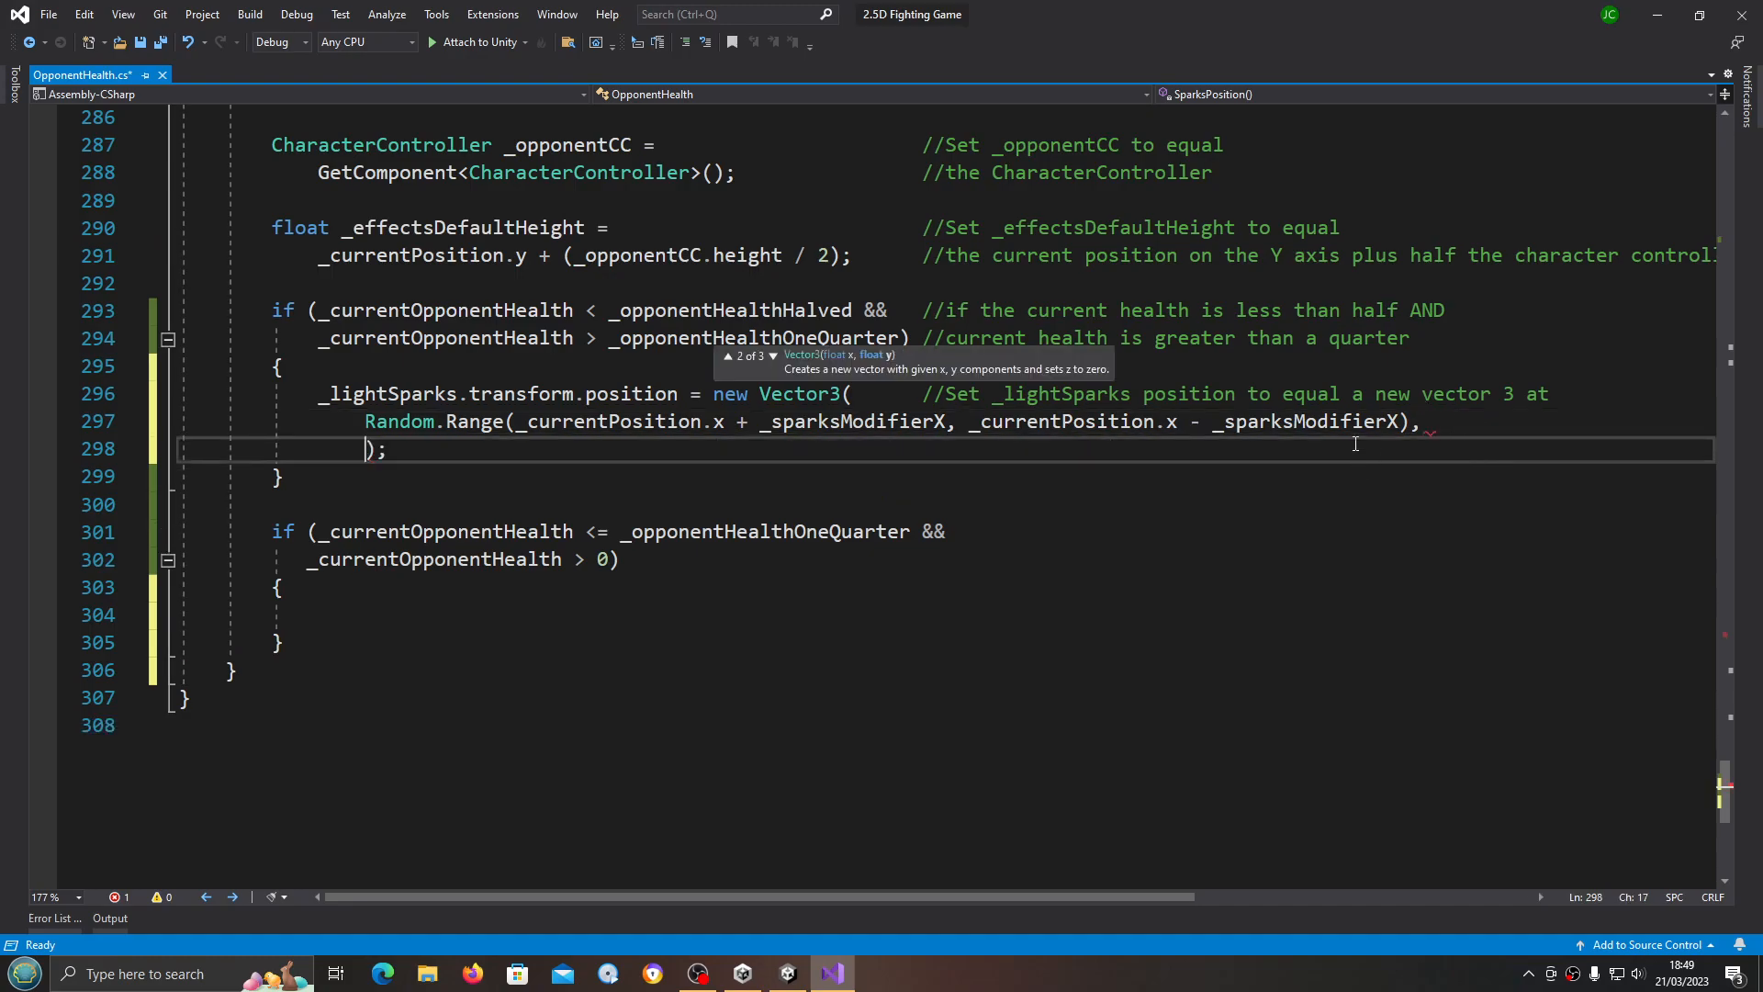
{"action": "mouse_move", "coordinate": [821, 473]}
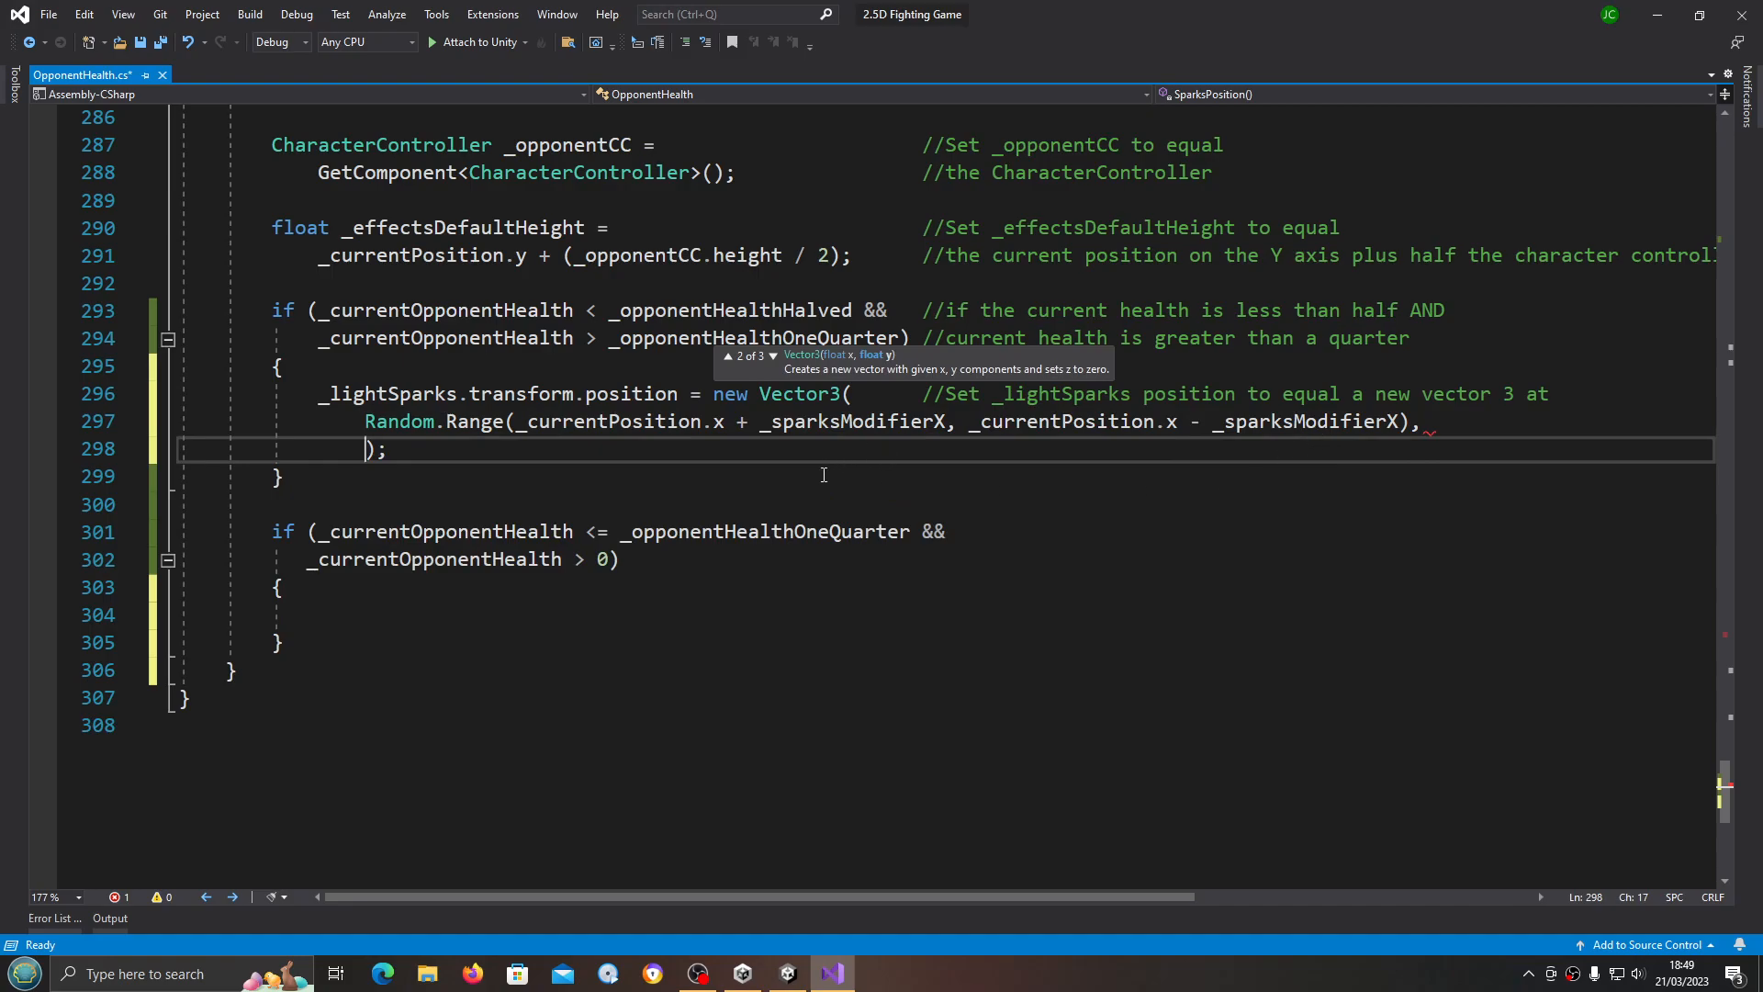
{"action": "mouse_move", "coordinate": [1499, 422]}
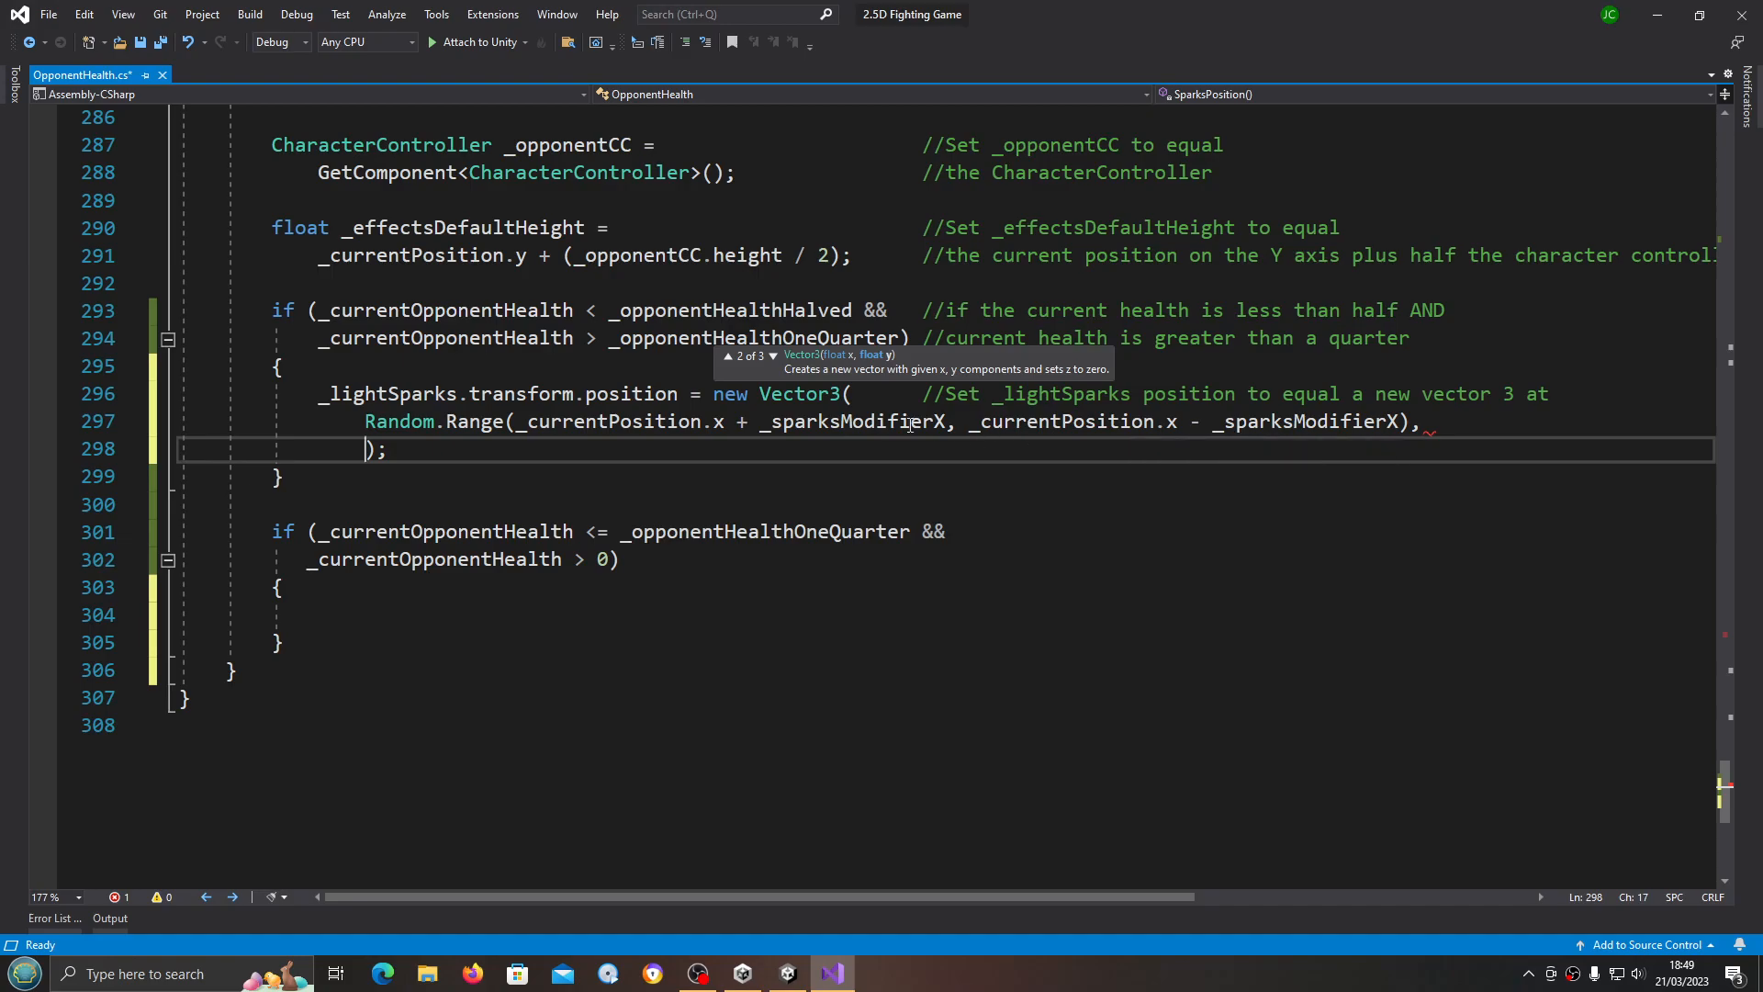
{"action": "mouse_move", "coordinate": [938, 437]}
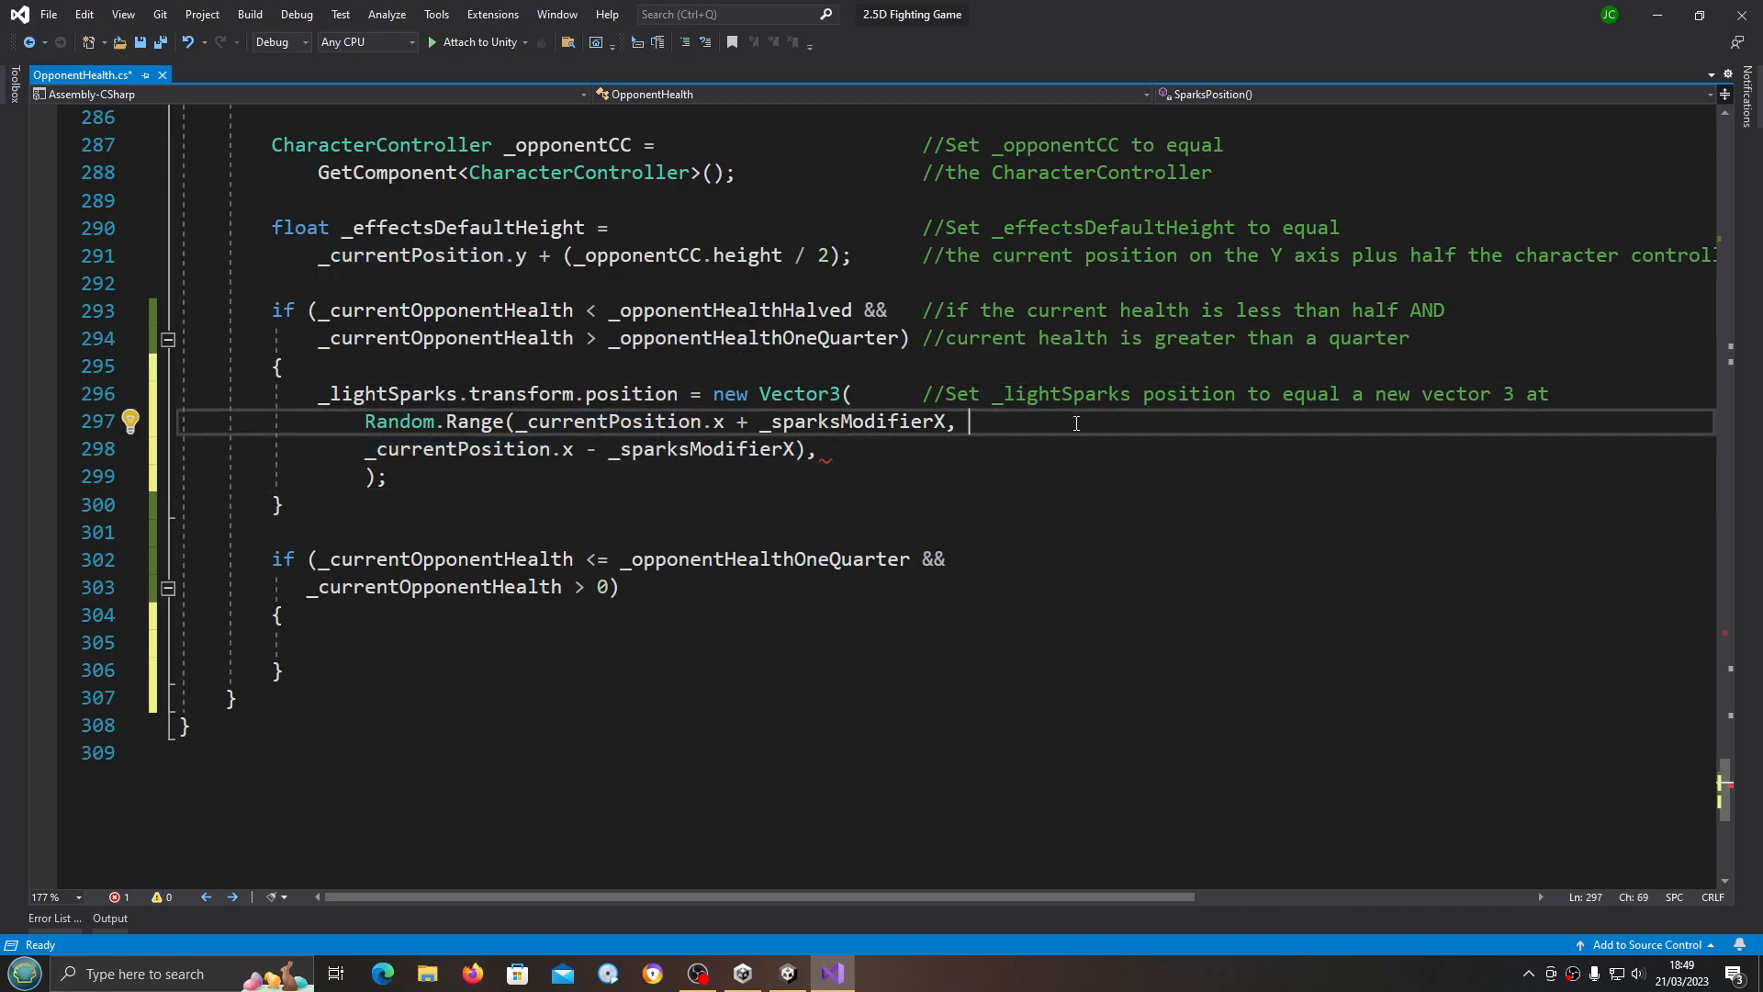
Step: Comment line 297 with '//a random range between the sparks modifier positive'
{"action": "type", "text": "//"}
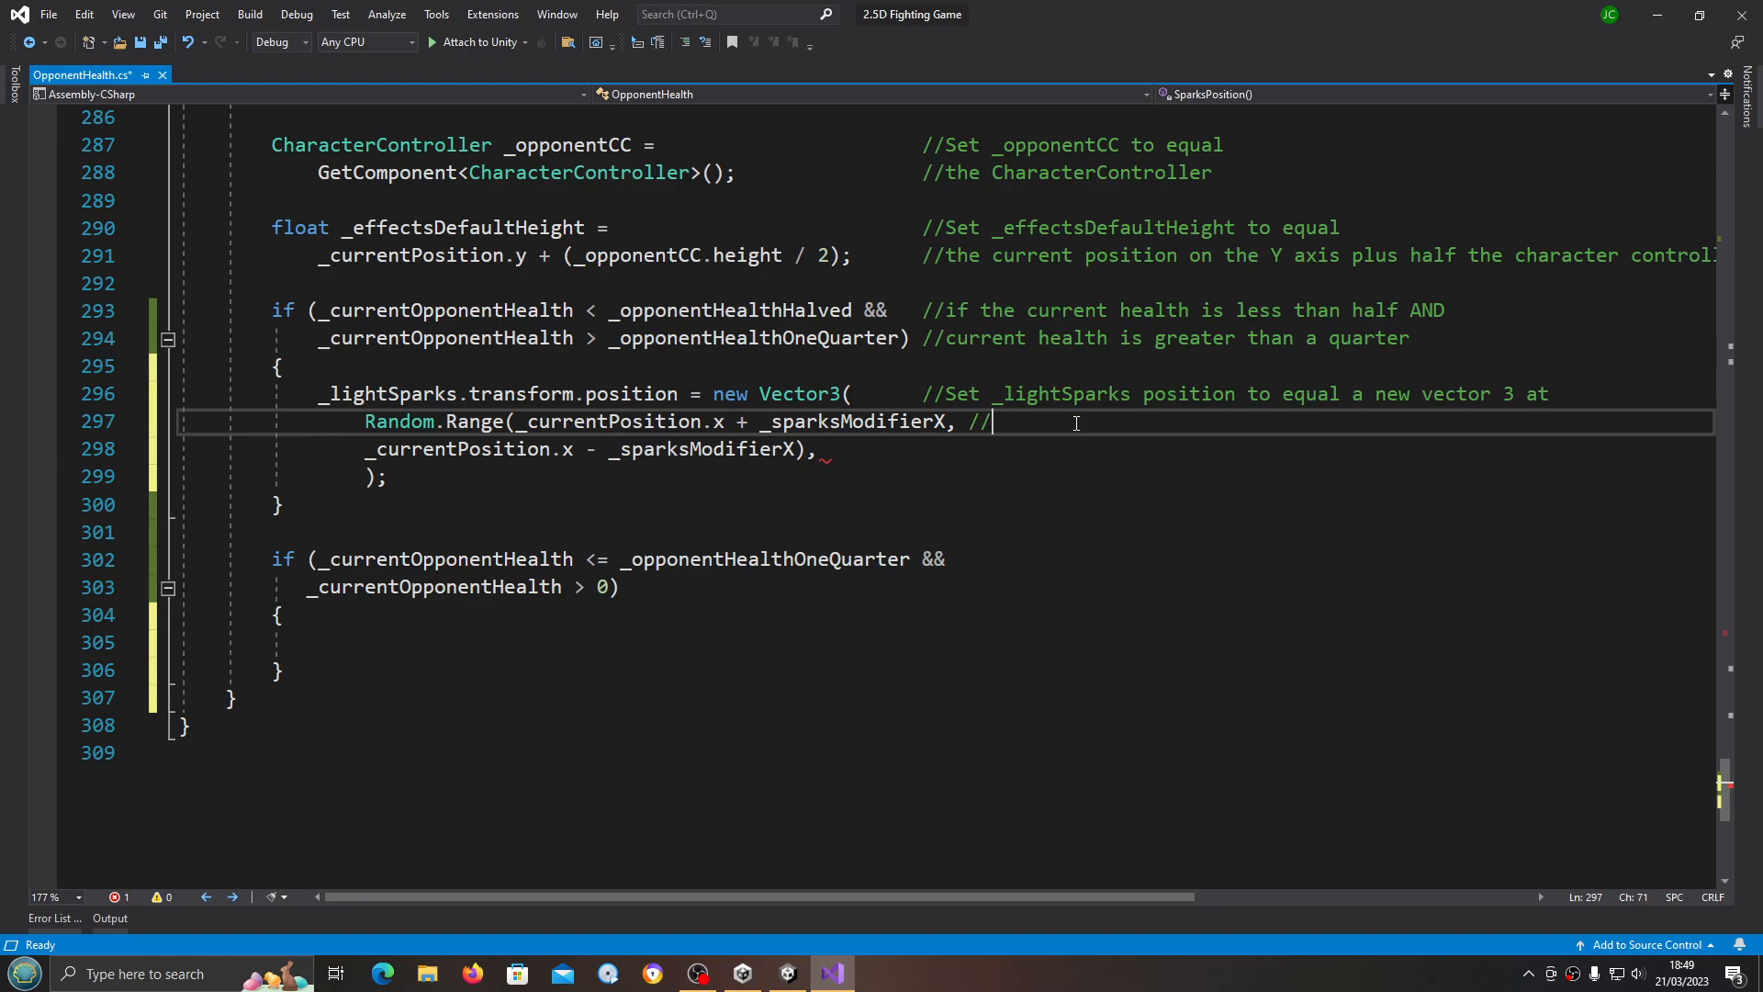
{"action": "type", "text": "a"}
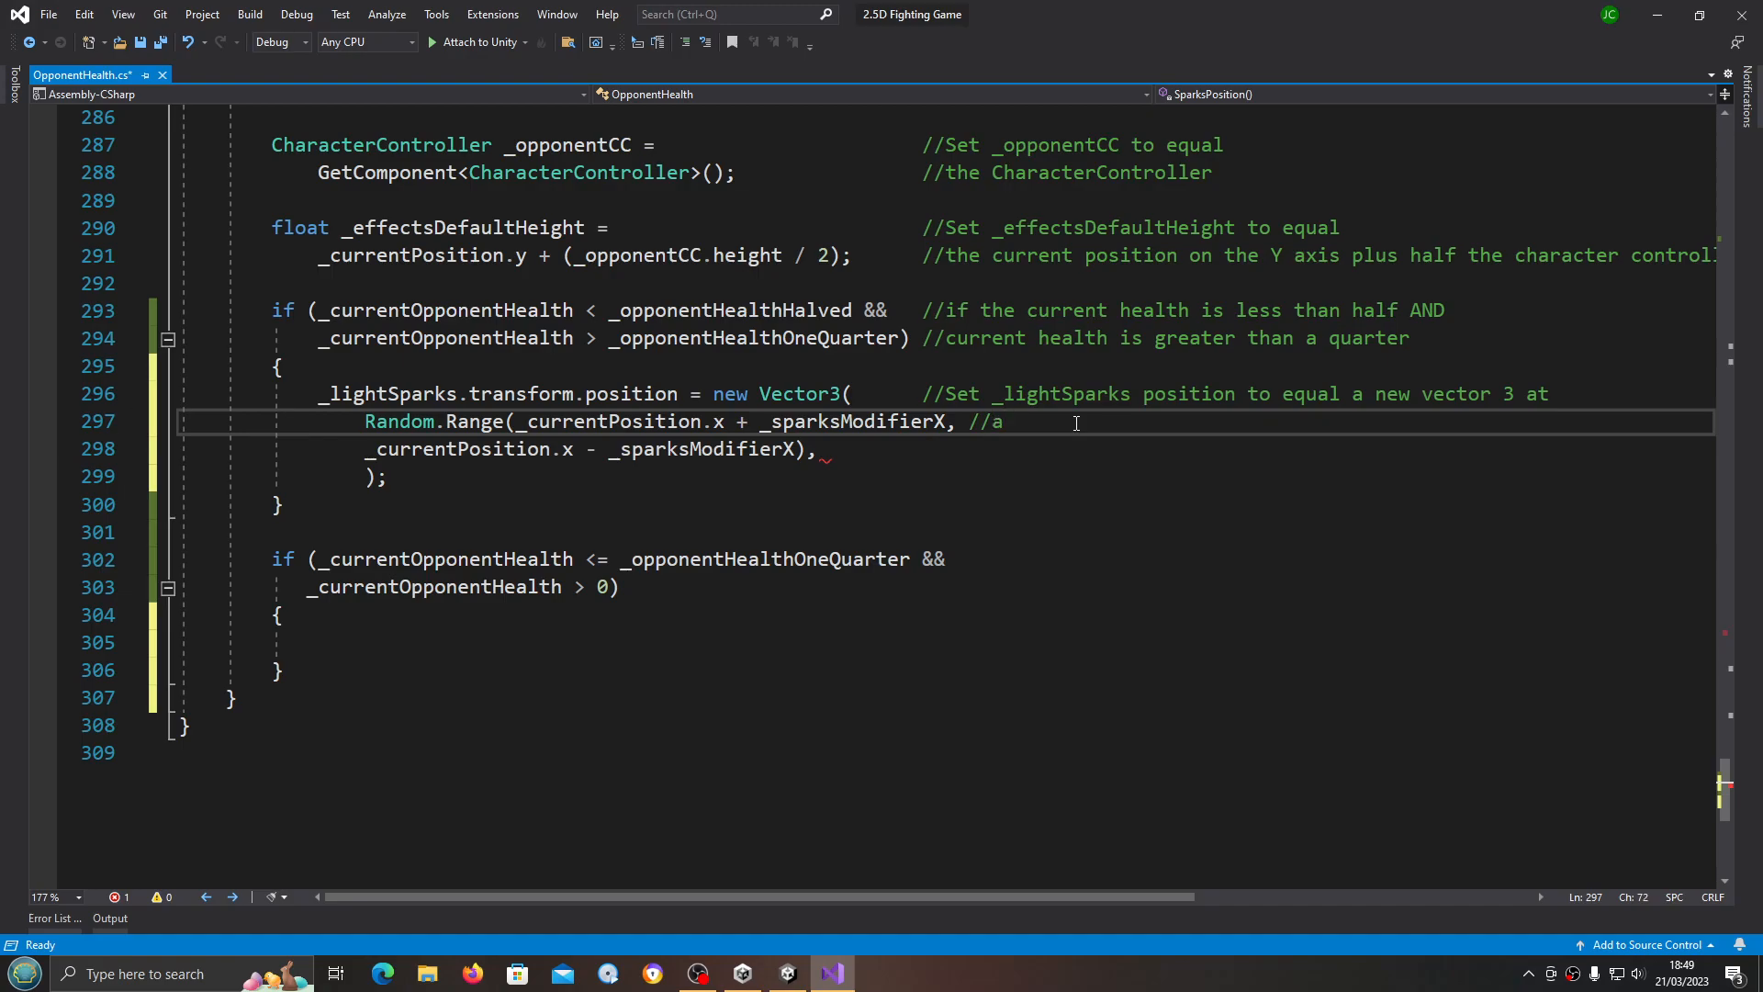
{"action": "type", "text": "random range"}
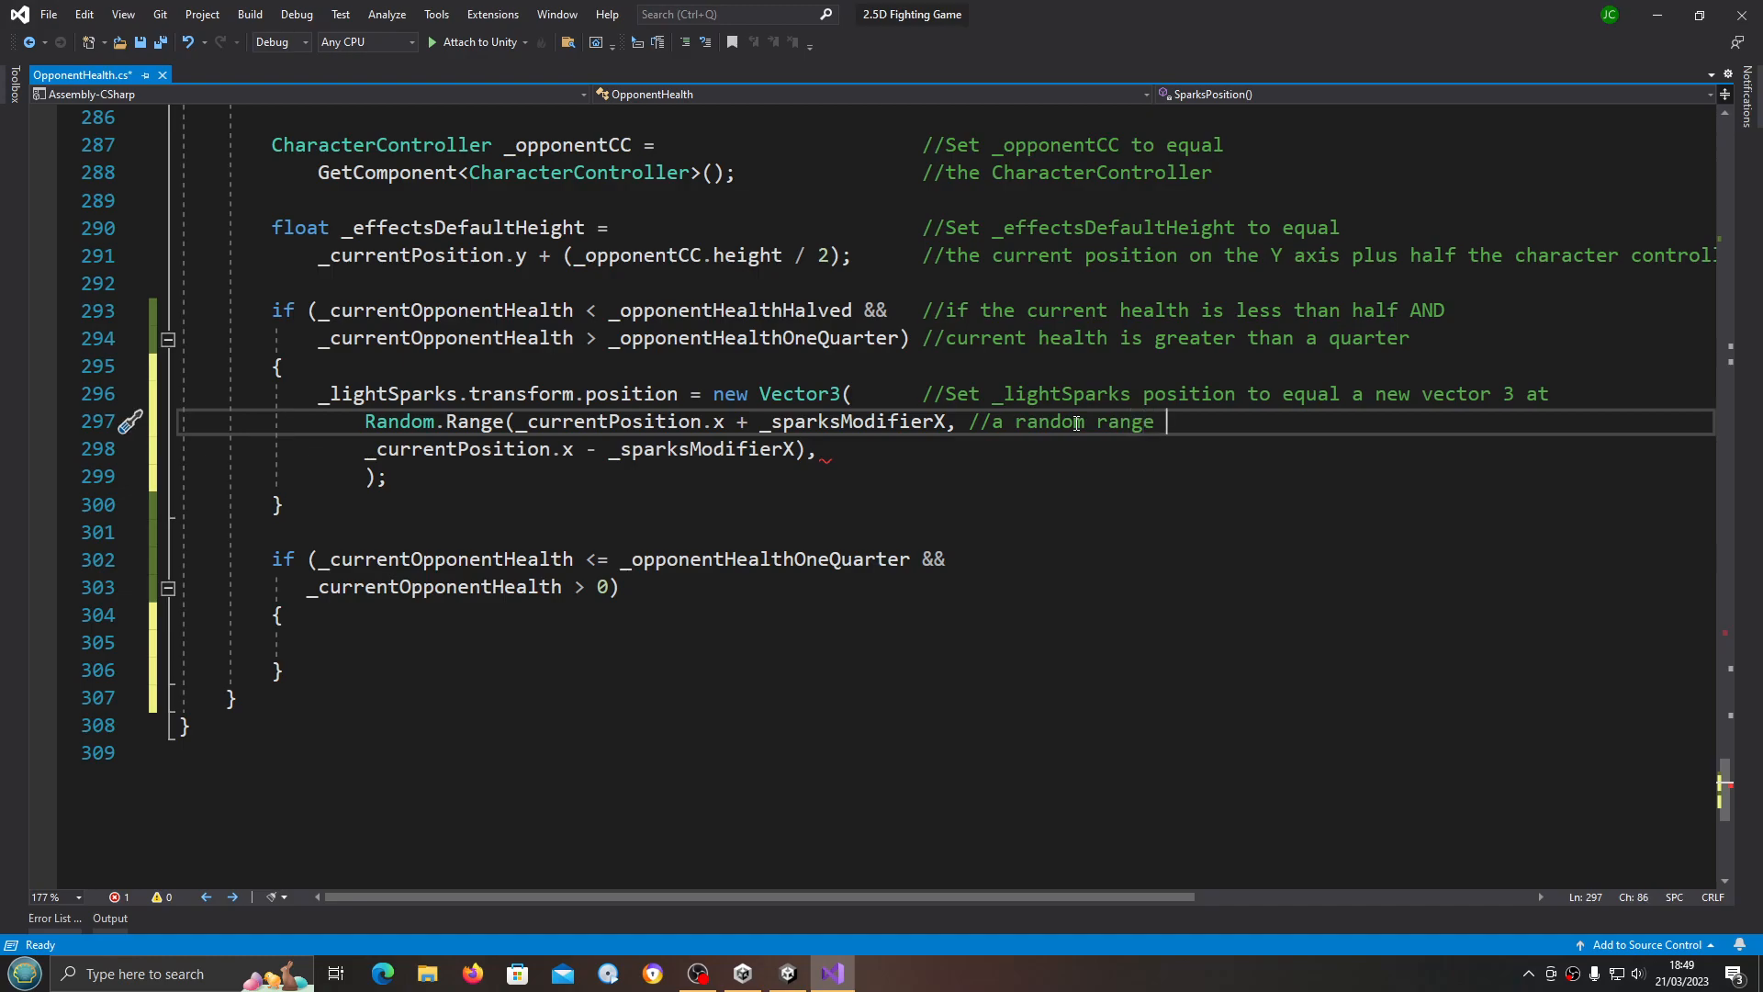
{"action": "type", "text": "between the"}
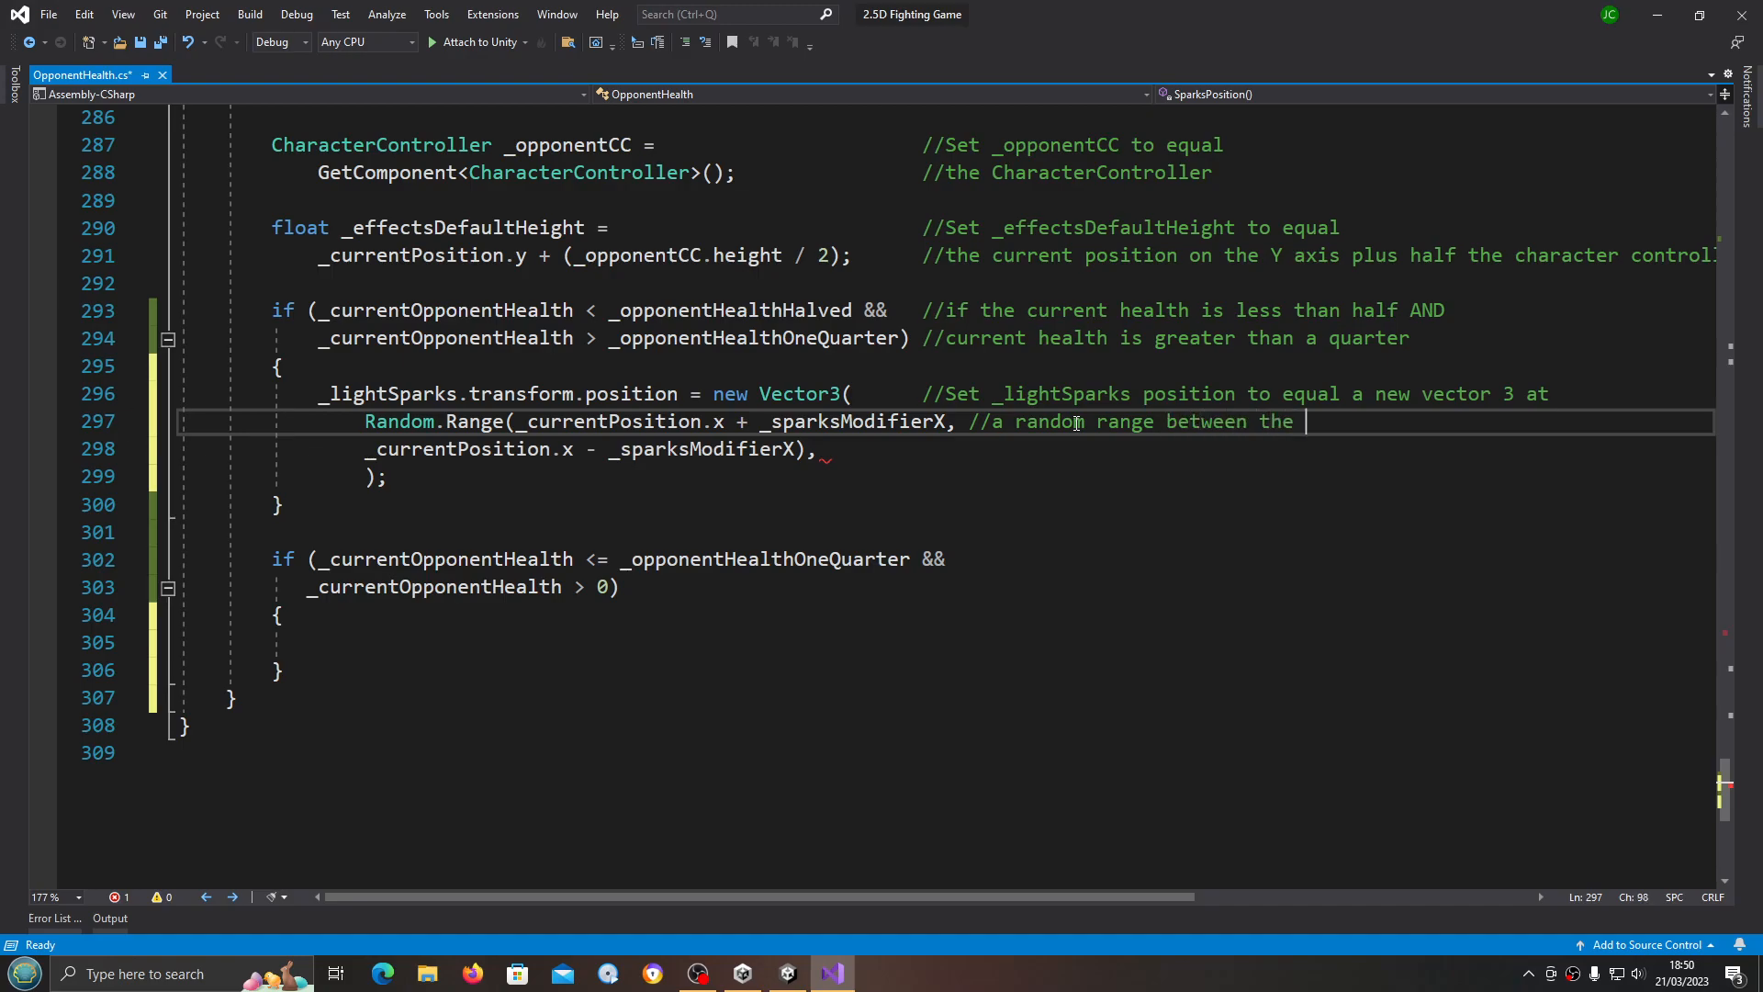
{"action": "type", "text": "sp"}
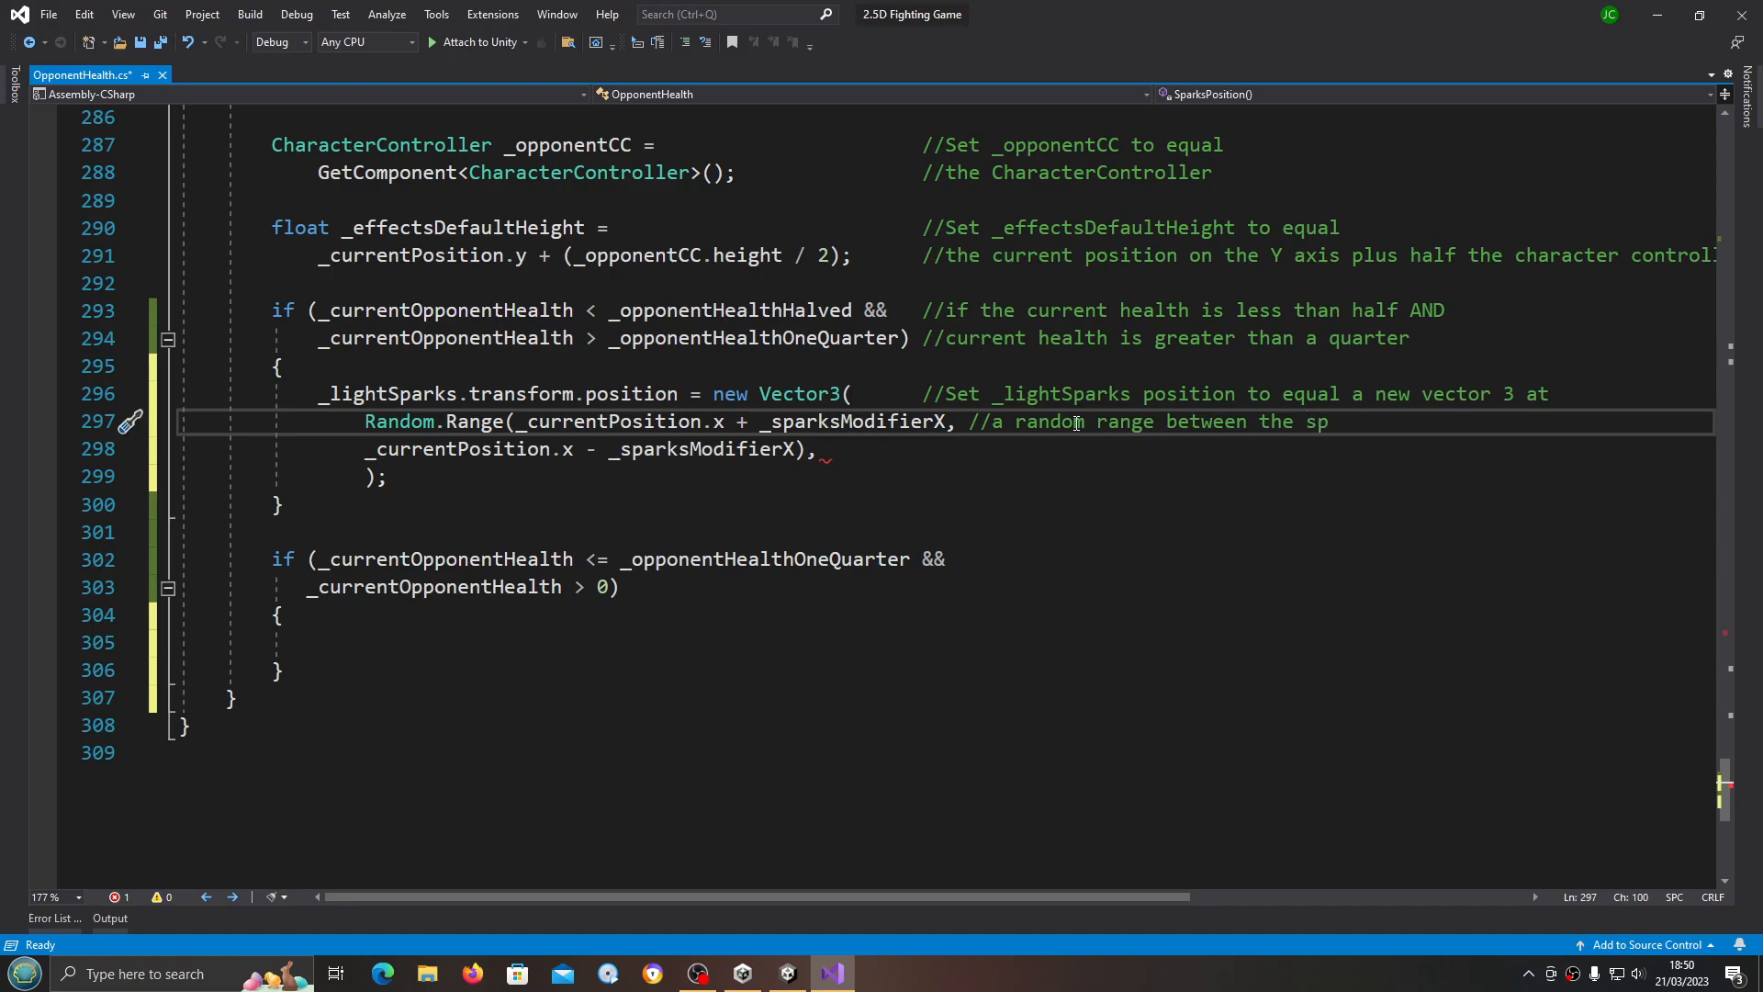
{"action": "type", "text": "parks m"}
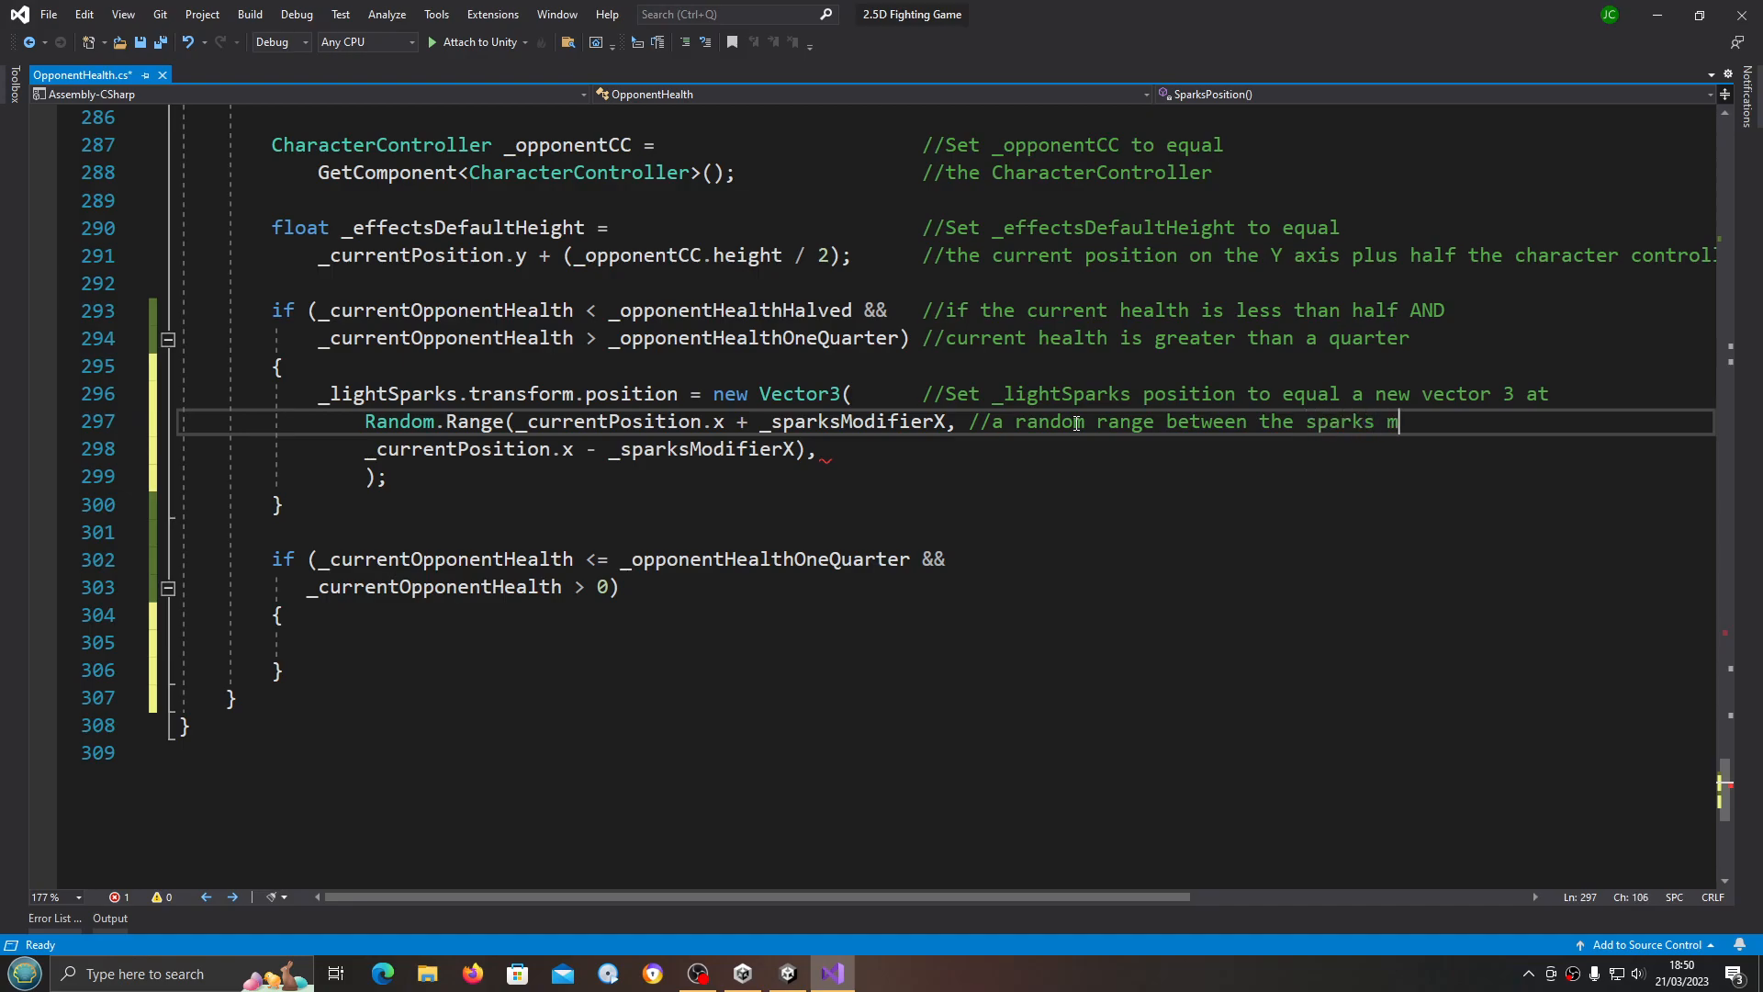
{"action": "type", "text": "odifier"}
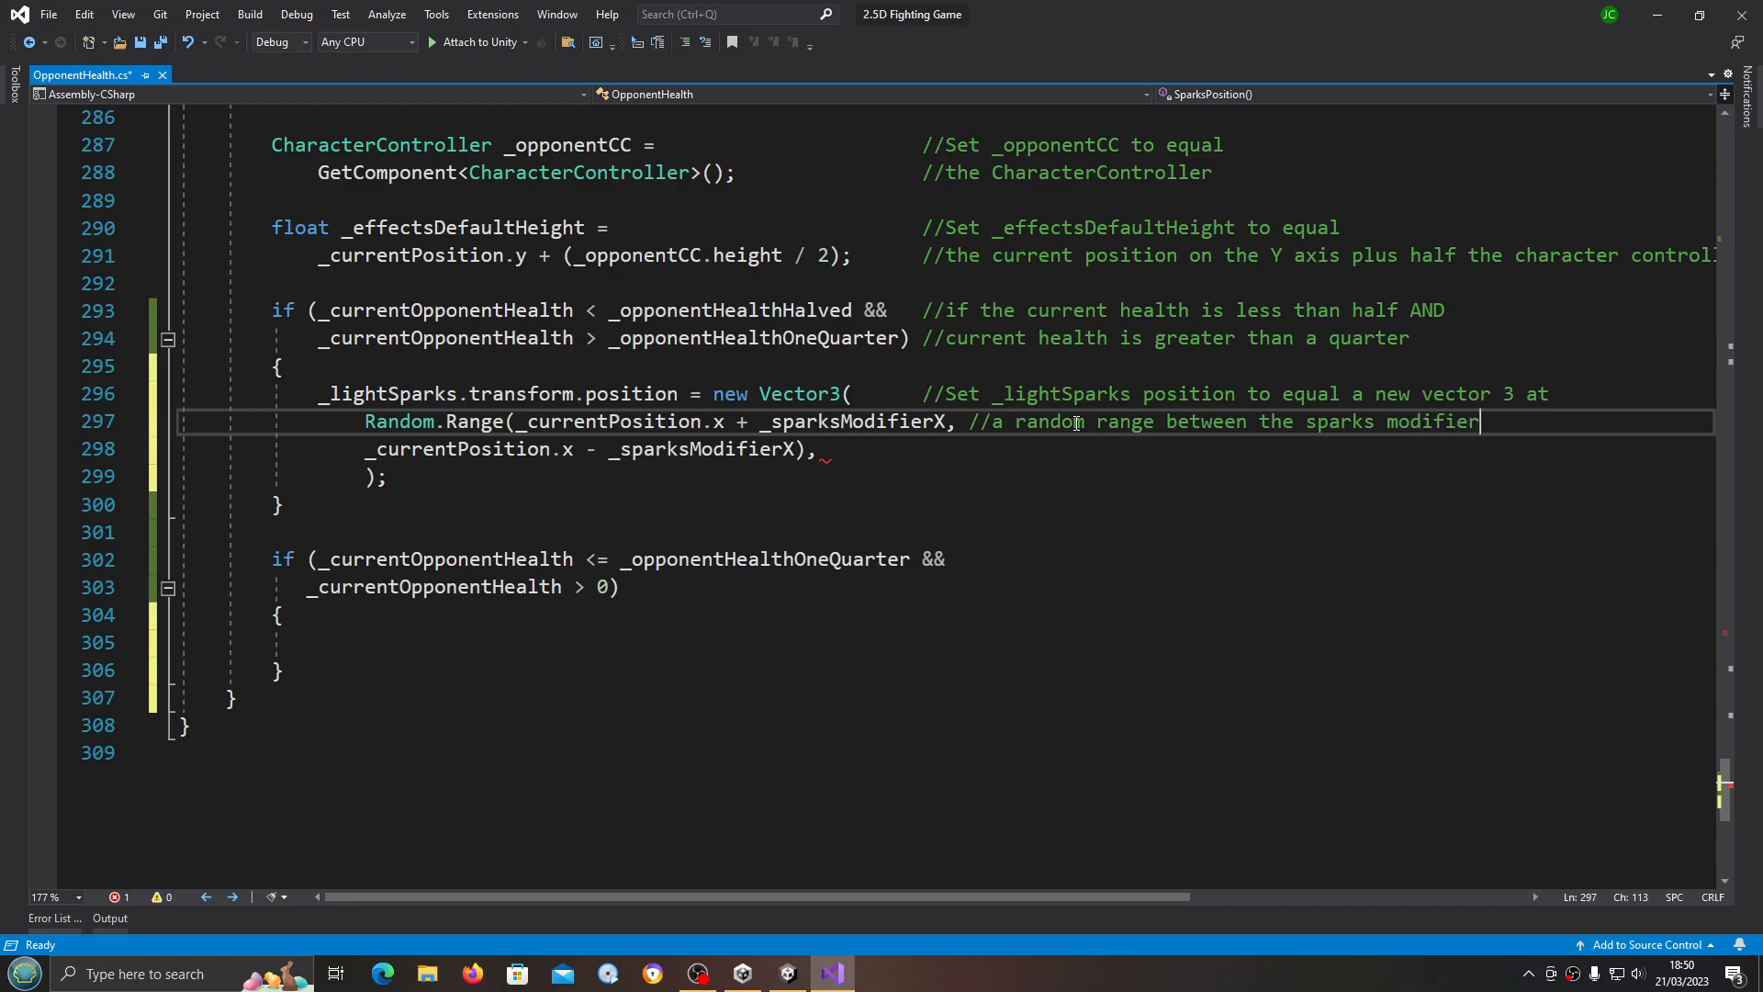
{"action": "type", "text": "pl"}
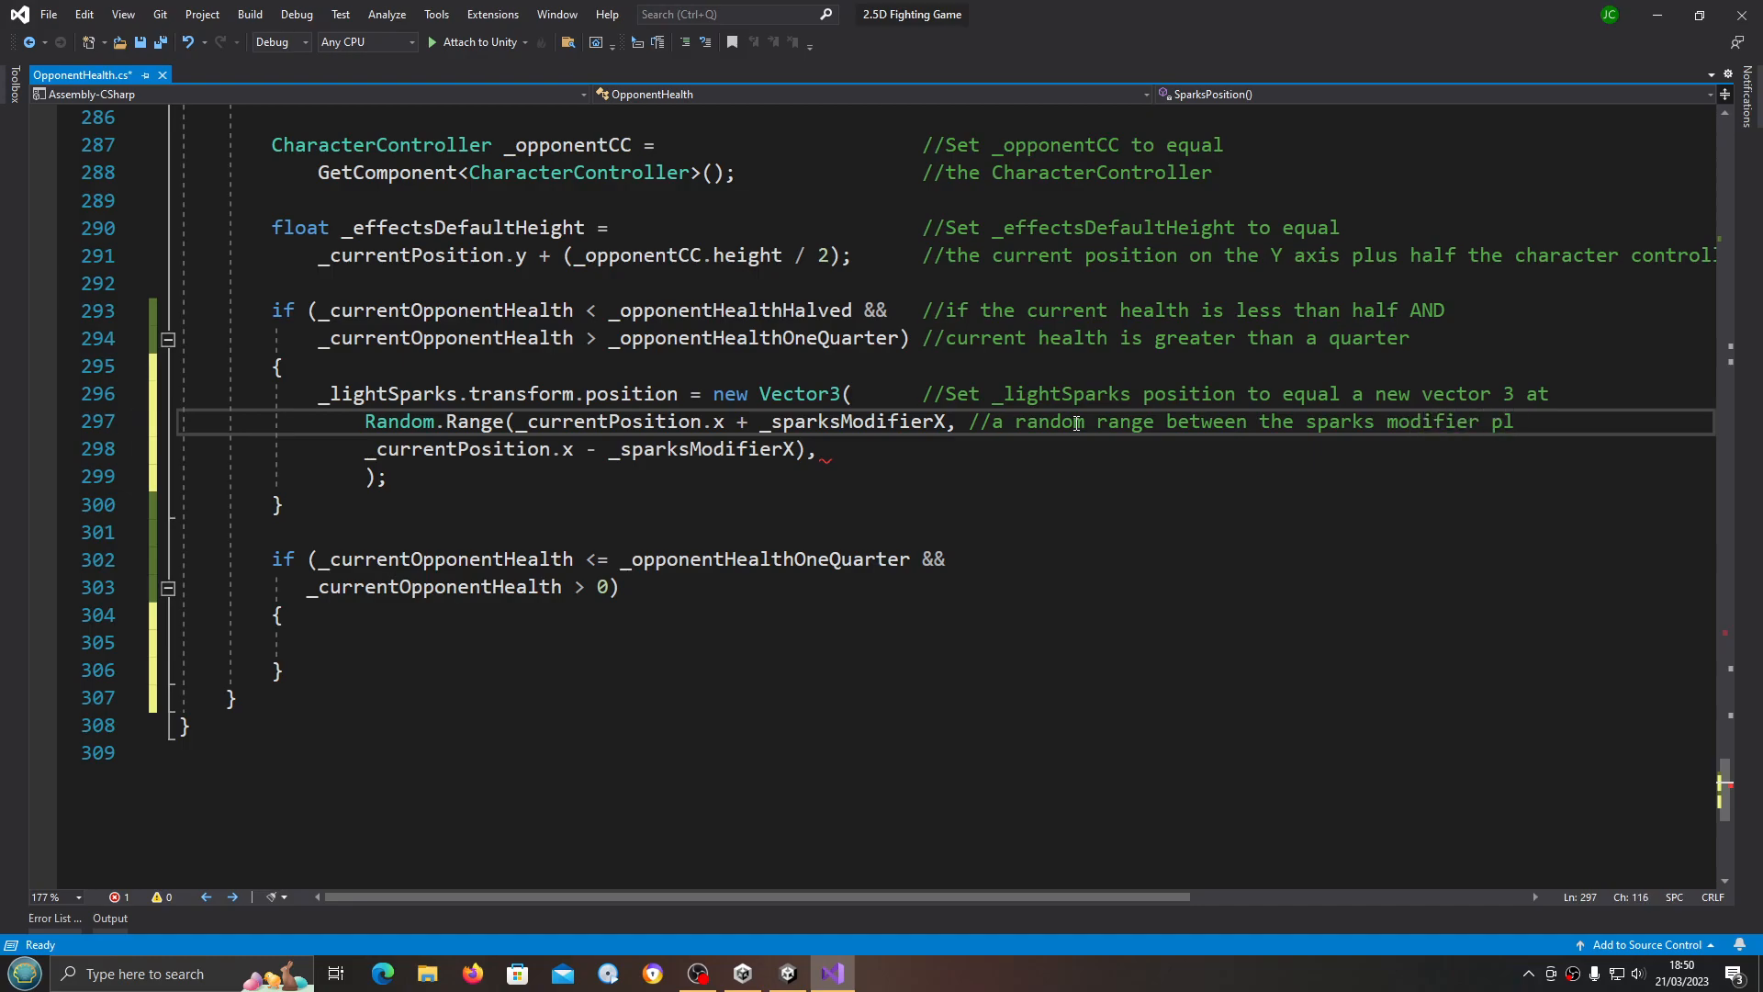
{"action": "type", "text": "positi"}
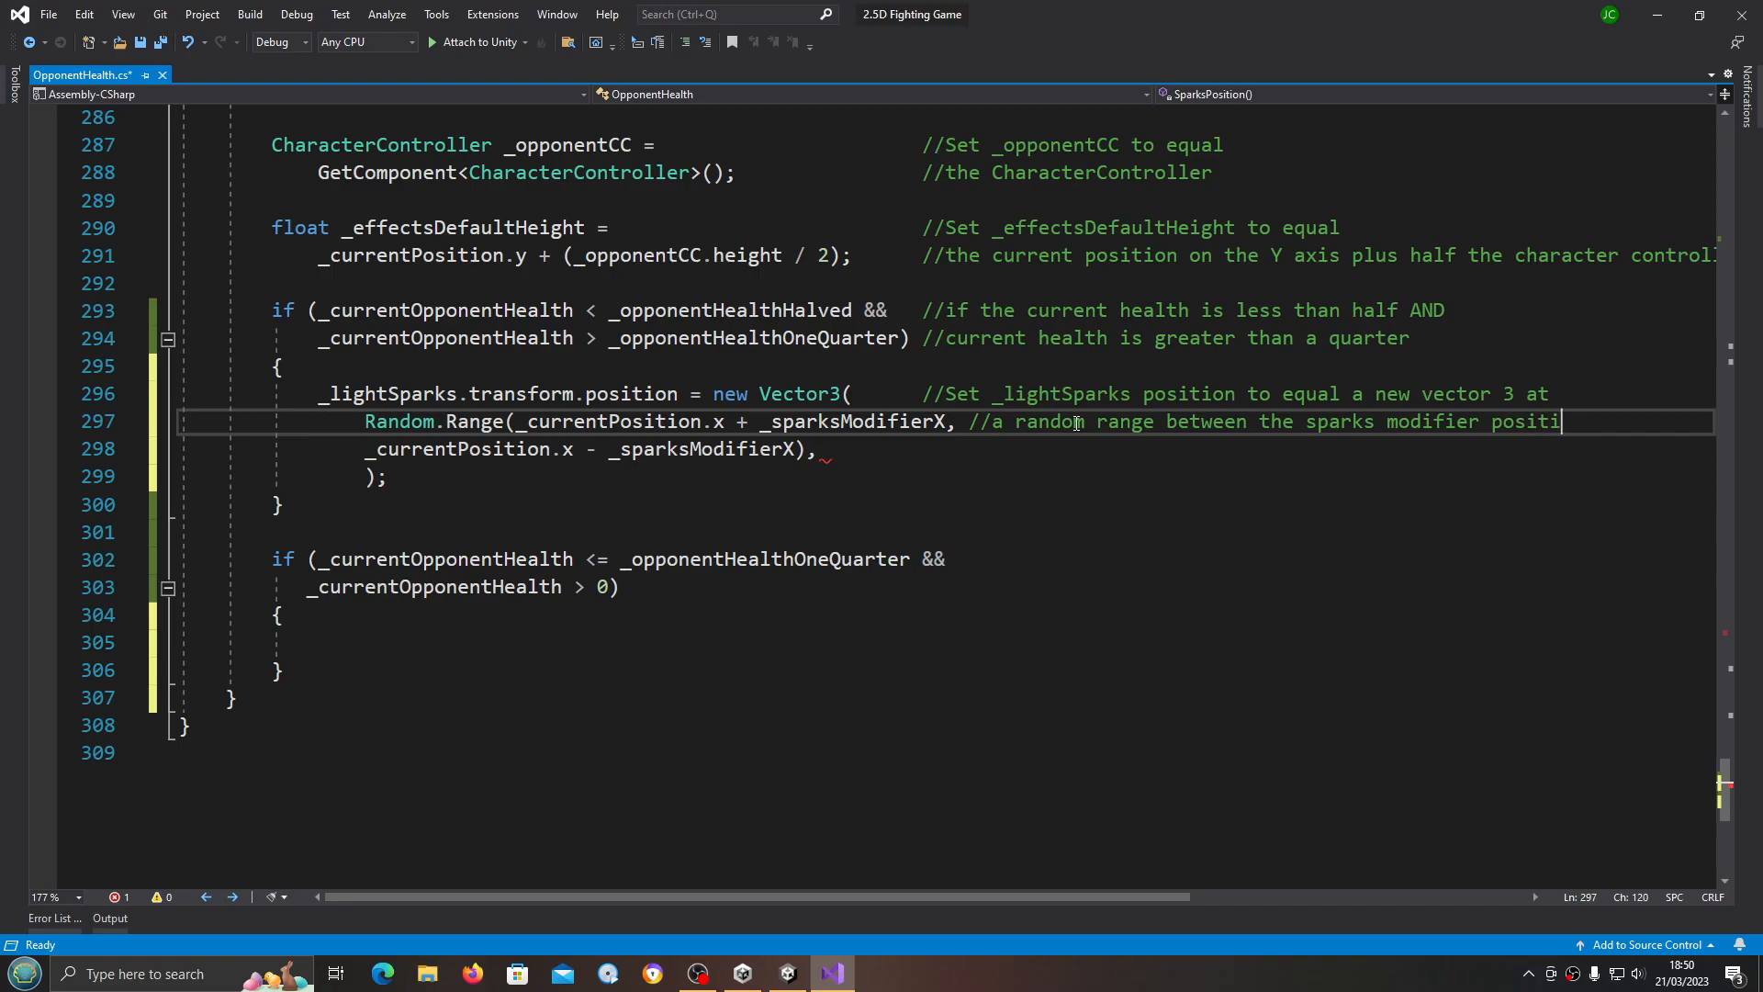
Step: Comment line 298 with '//and the sparks modifier negative' and open a blank line below it
{"action": "left_click", "coordinate": [984, 472]}
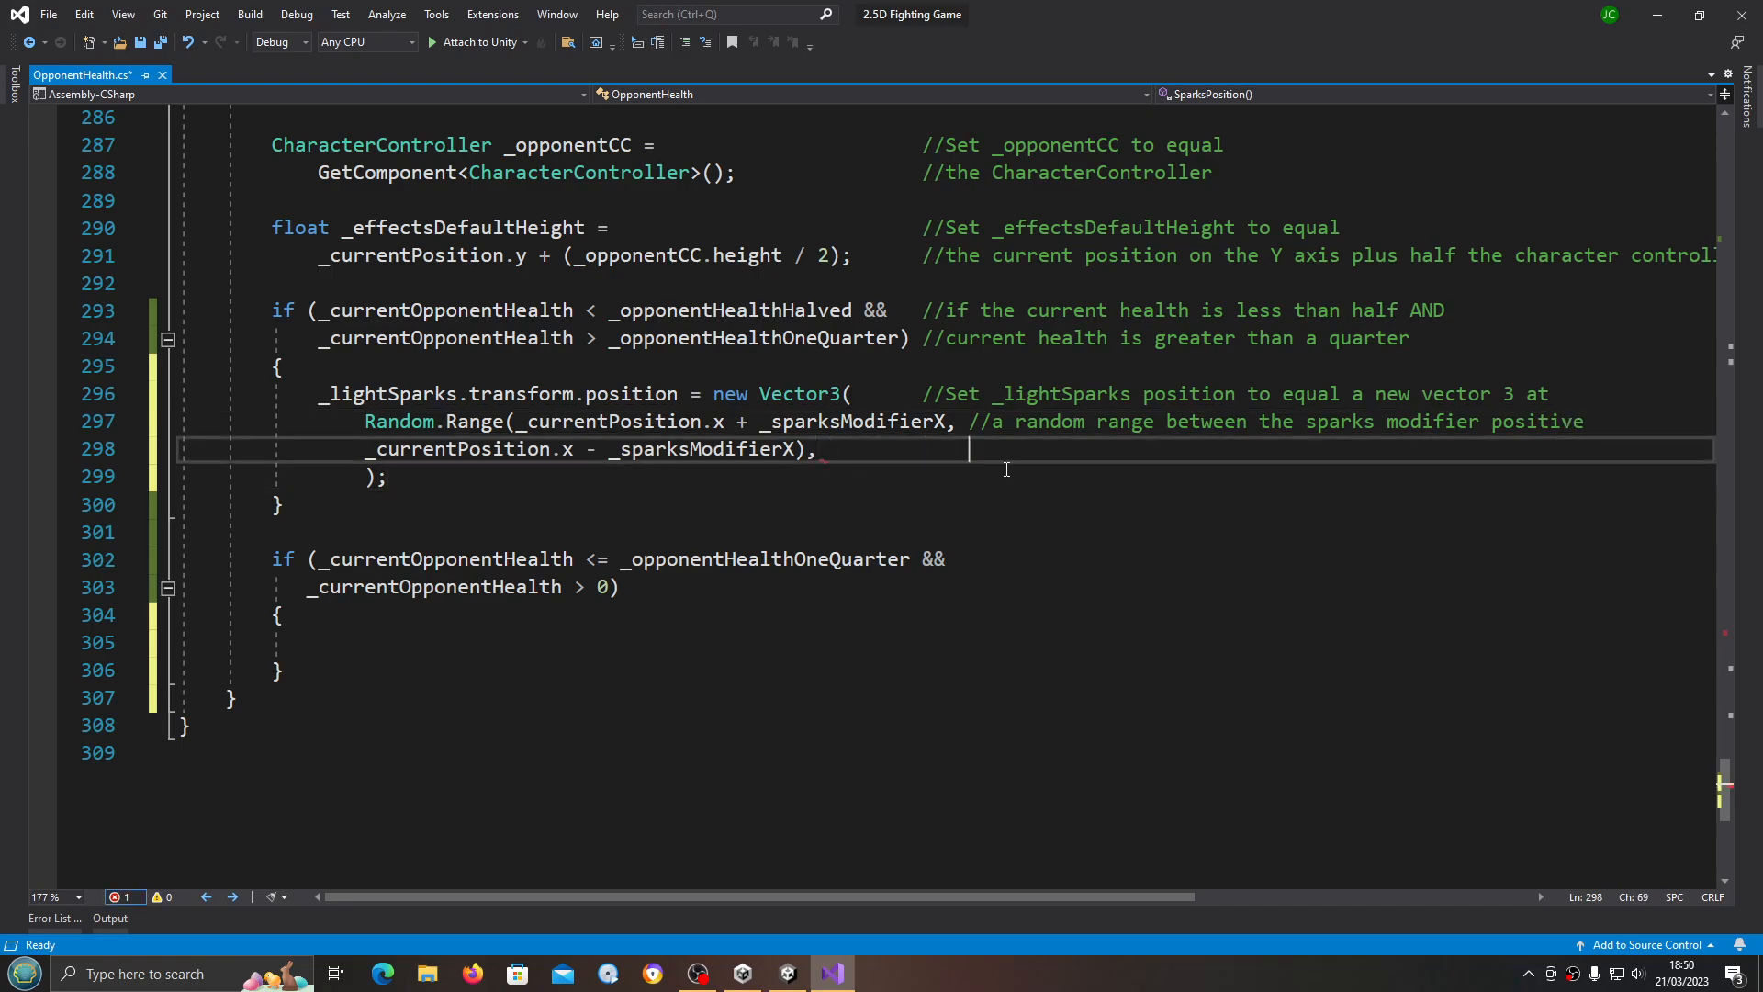
{"action": "type", "text": "//and"}
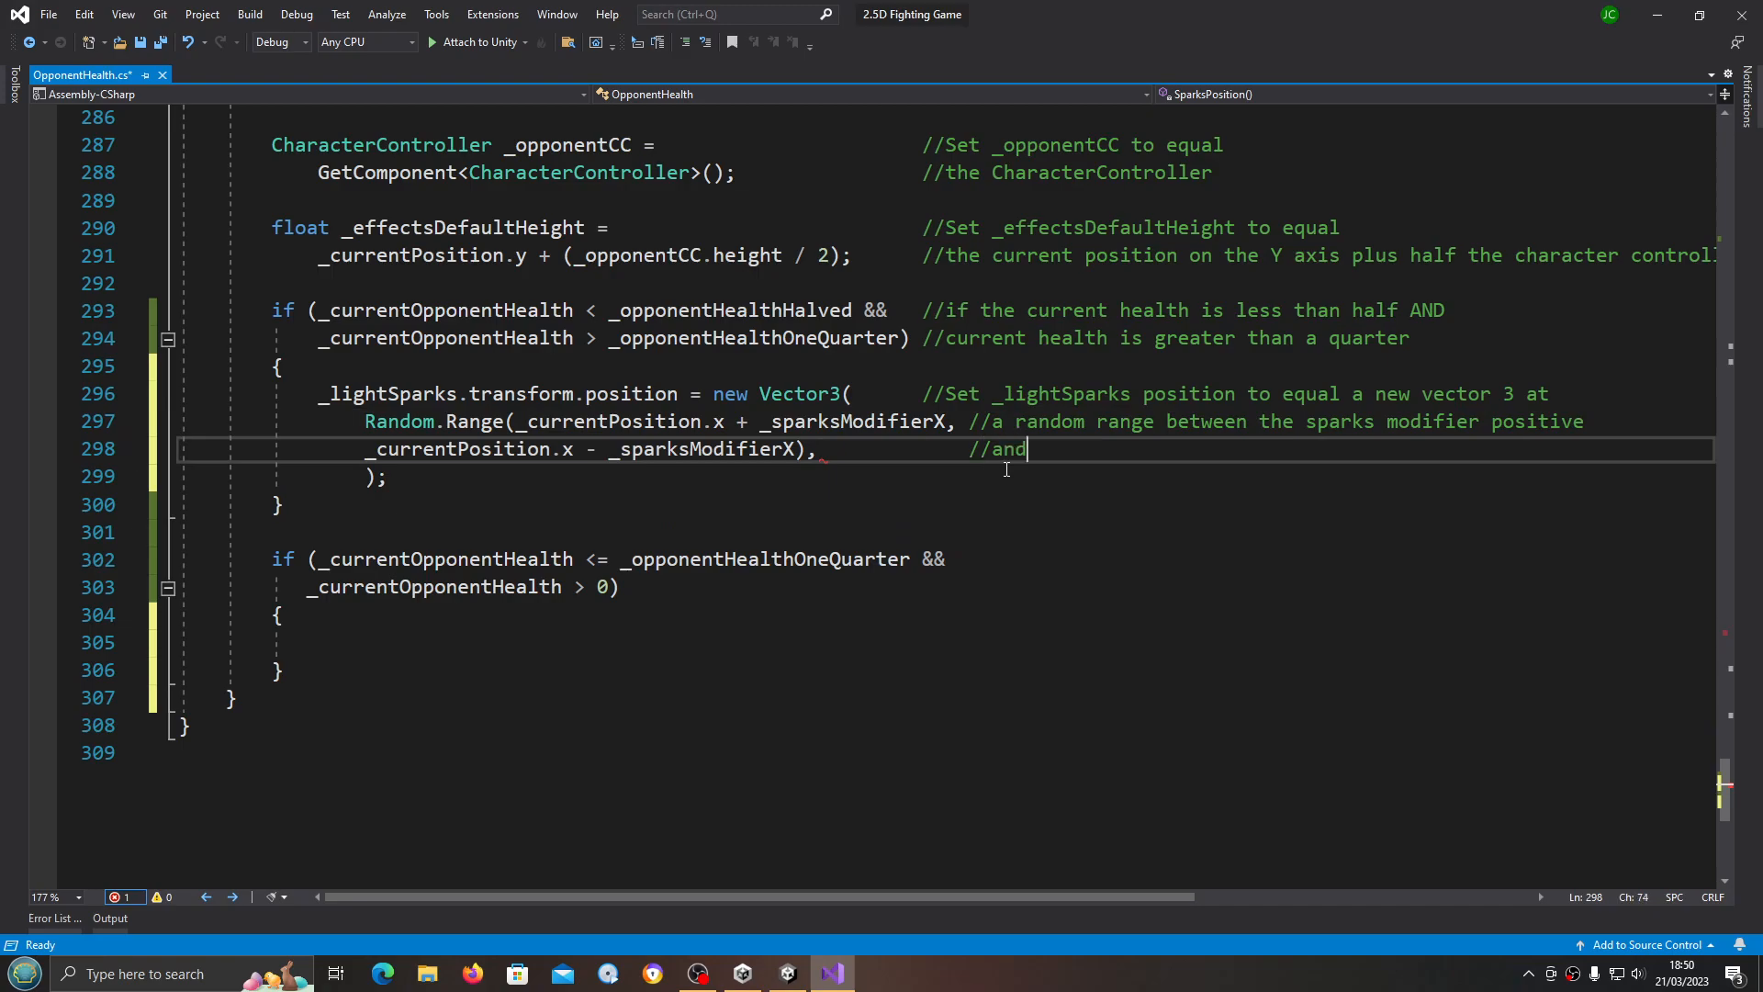
{"action": "type", "text": "the spac"}
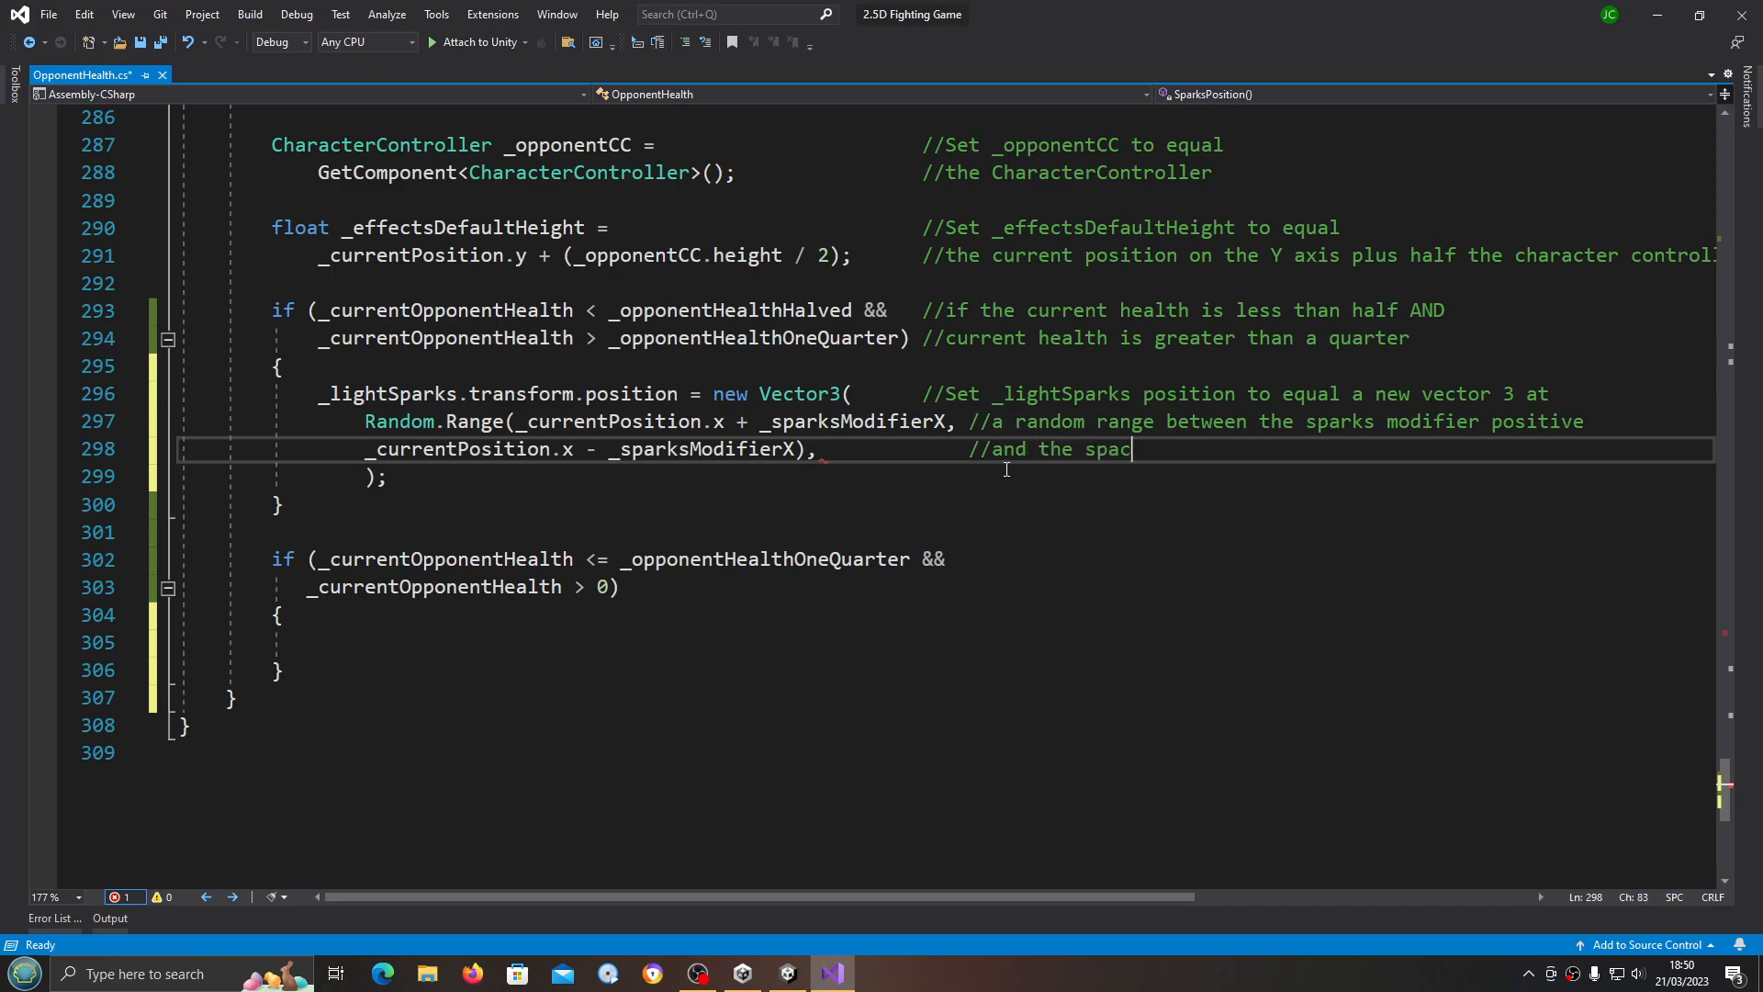
{"action": "type", "text": "ks"}
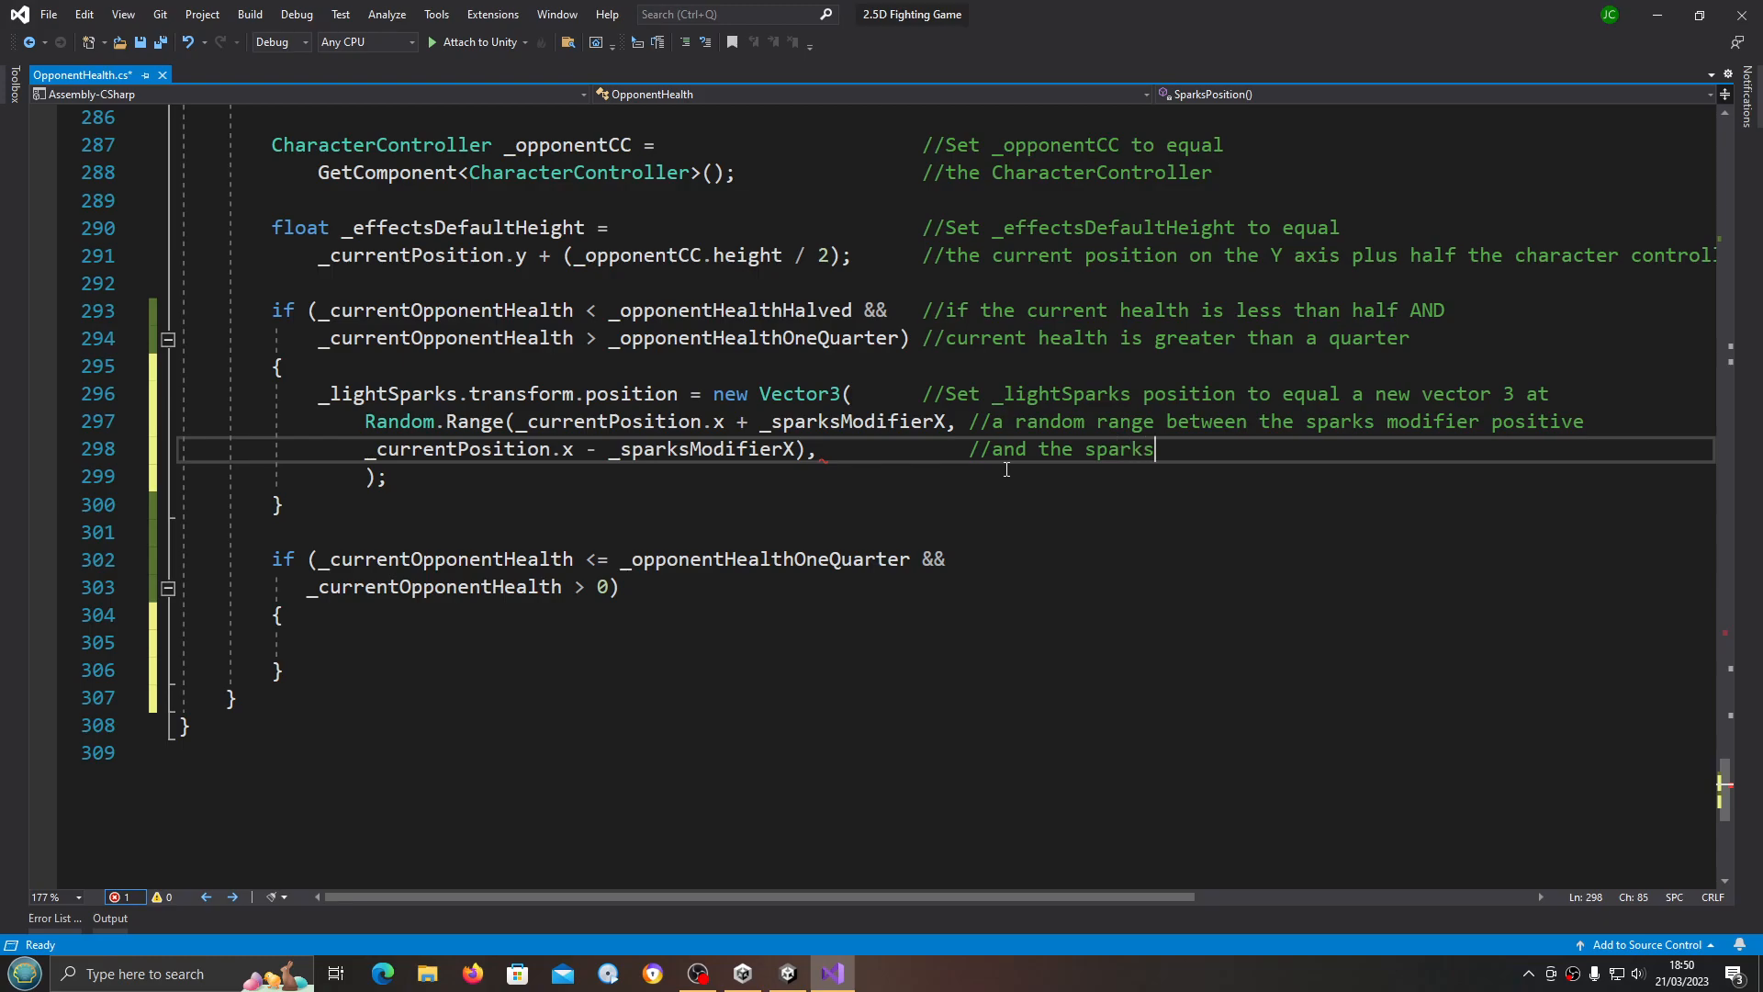
{"action": "type", "text": "modifier ne"}
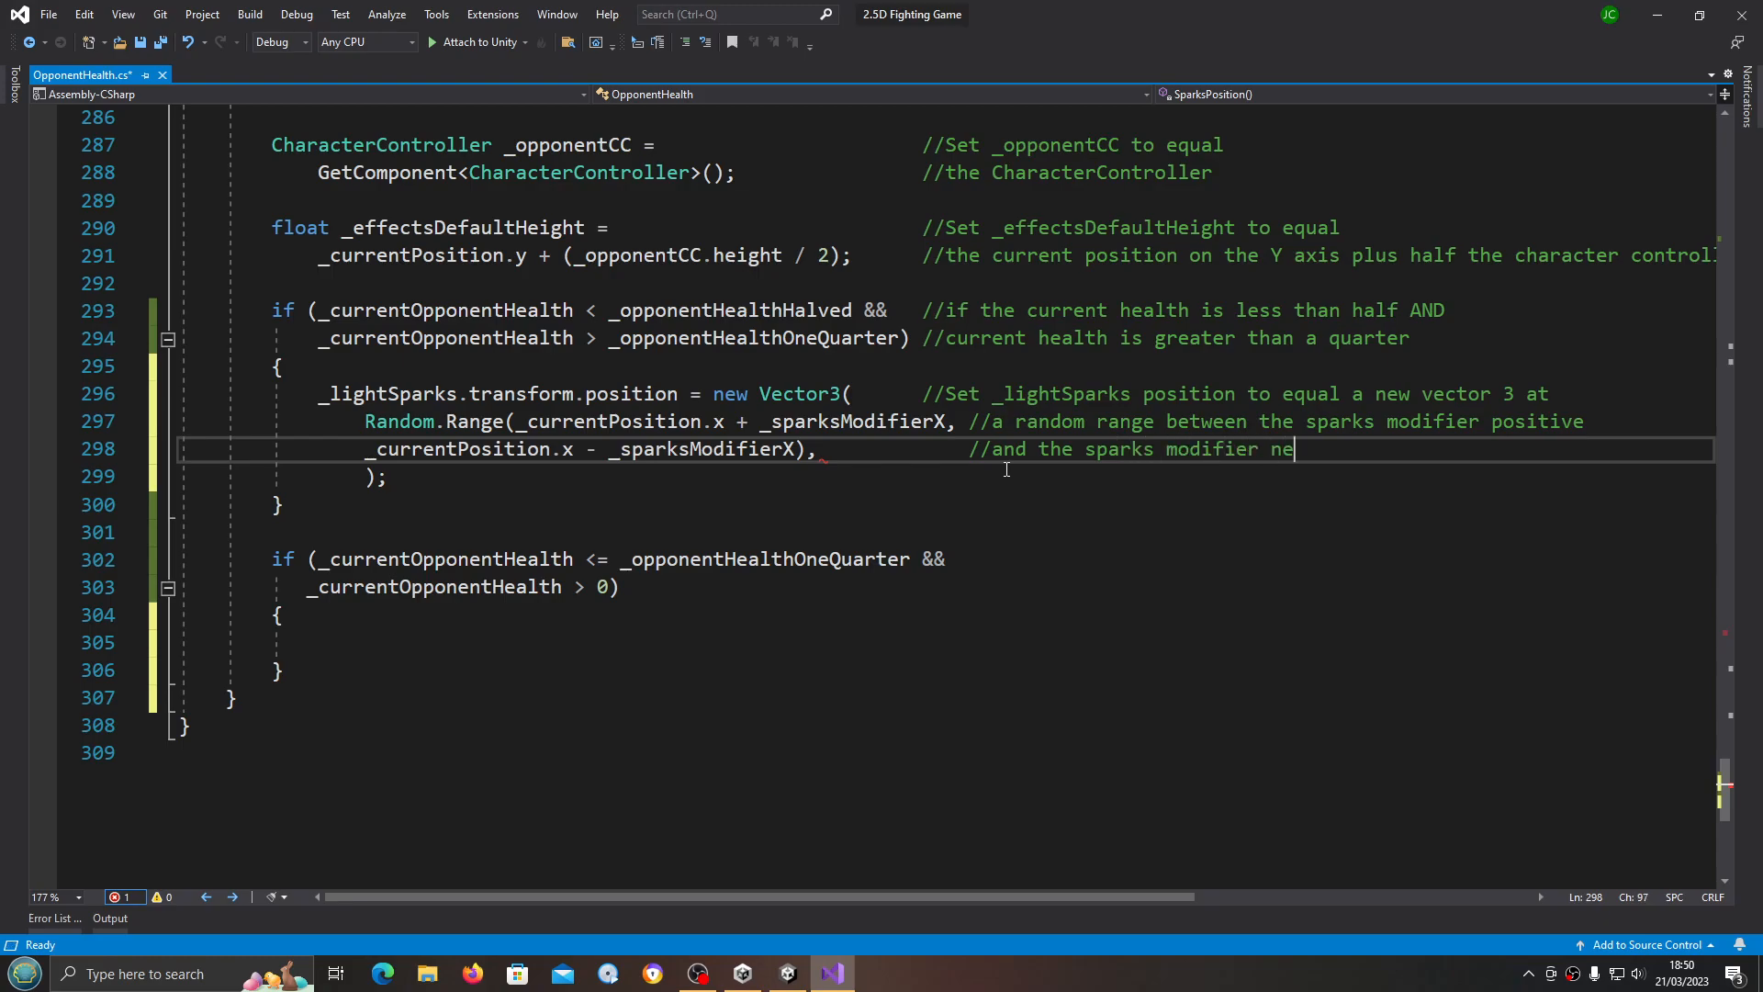
{"action": "type", "text": "g"}
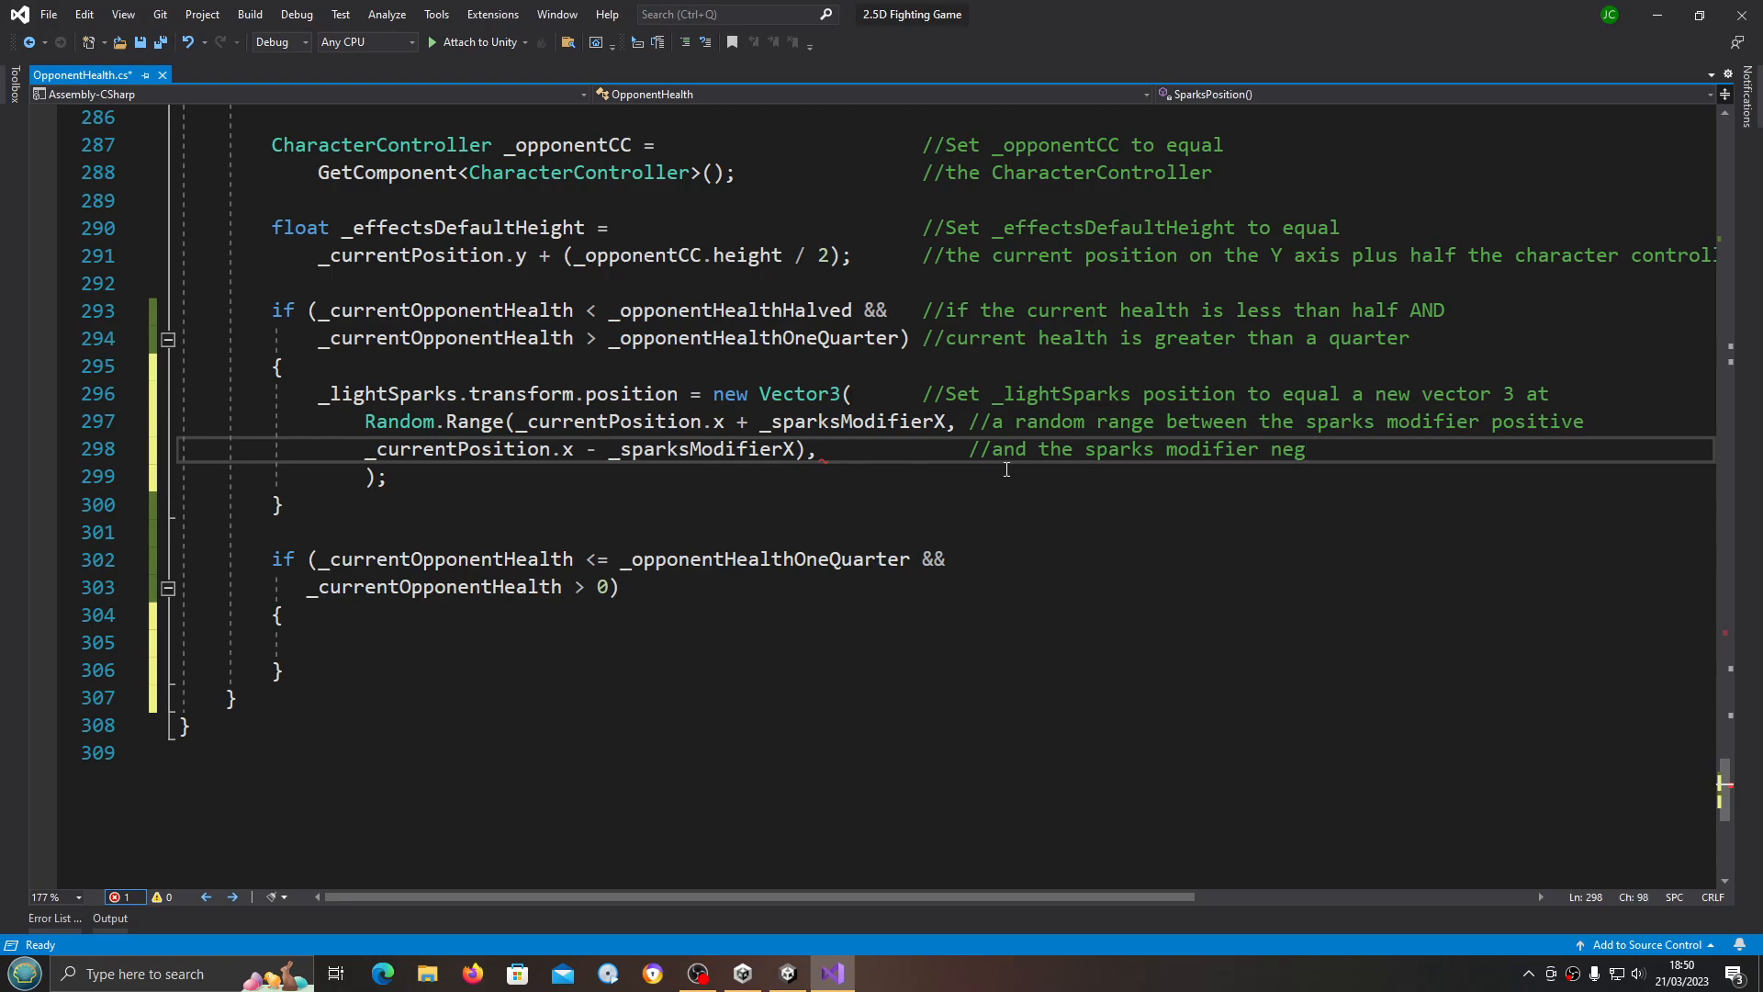
{"action": "type", "text": "ative"}
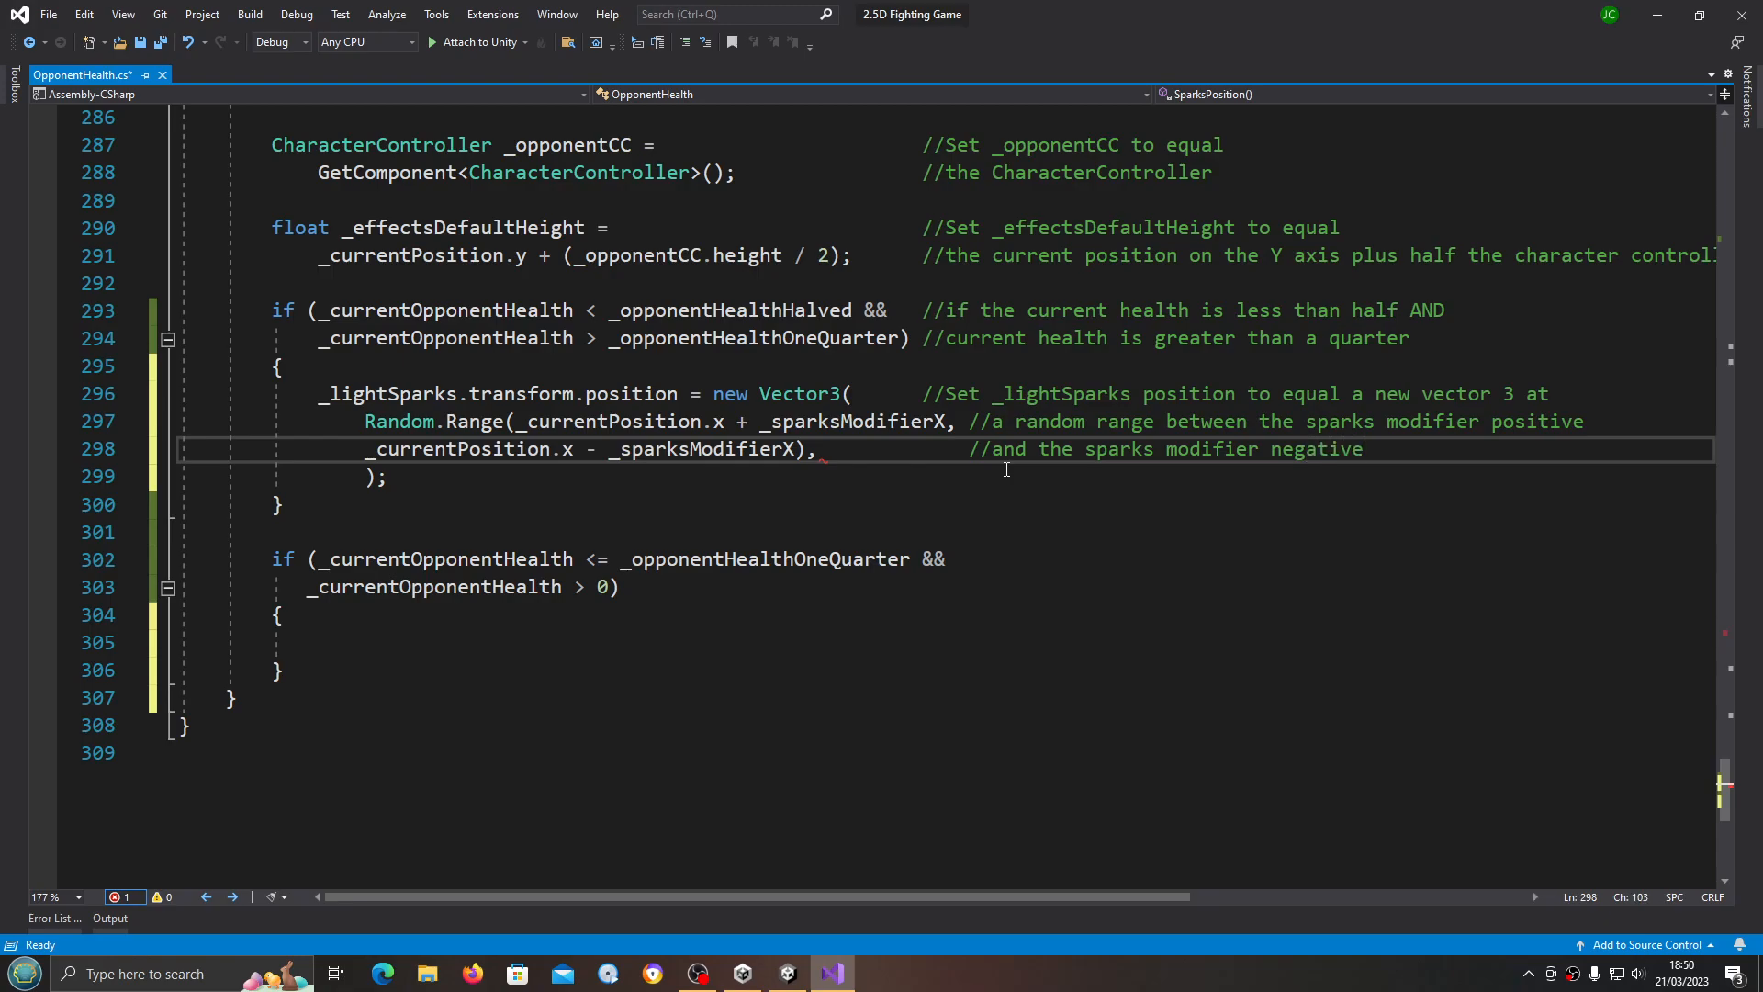
{"action": "left_click", "coordinate": [1365, 448]}
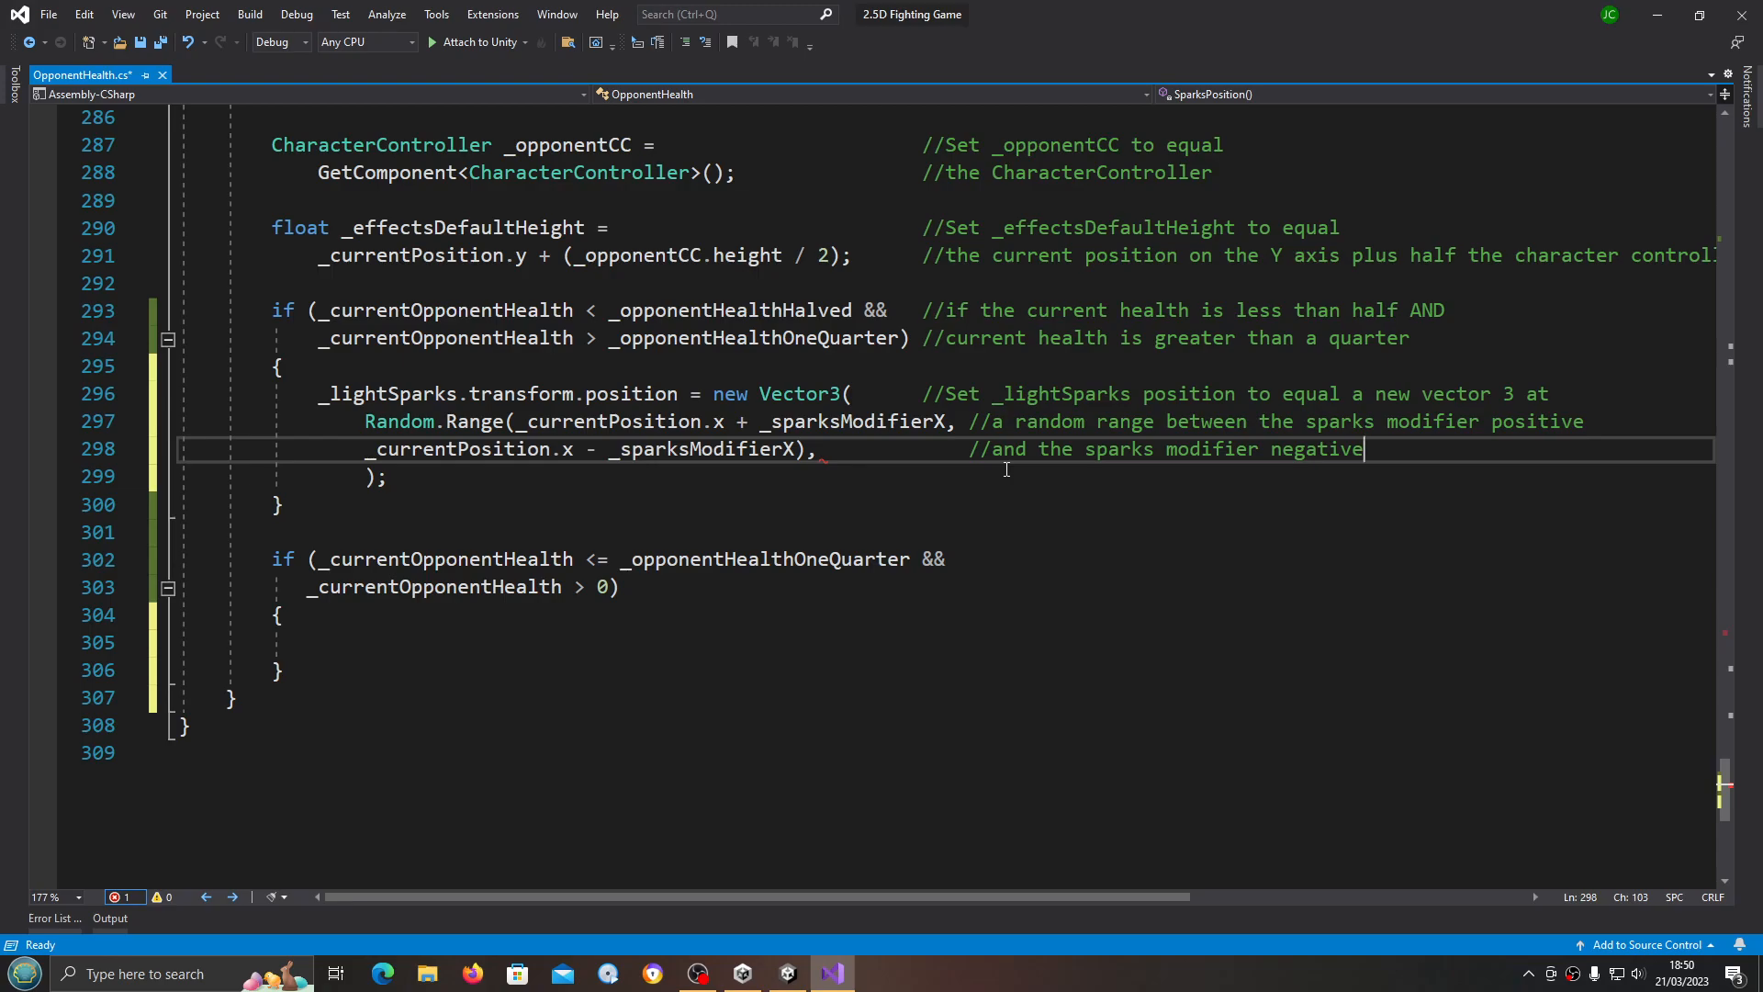
{"action": "key", "text": "enter"}
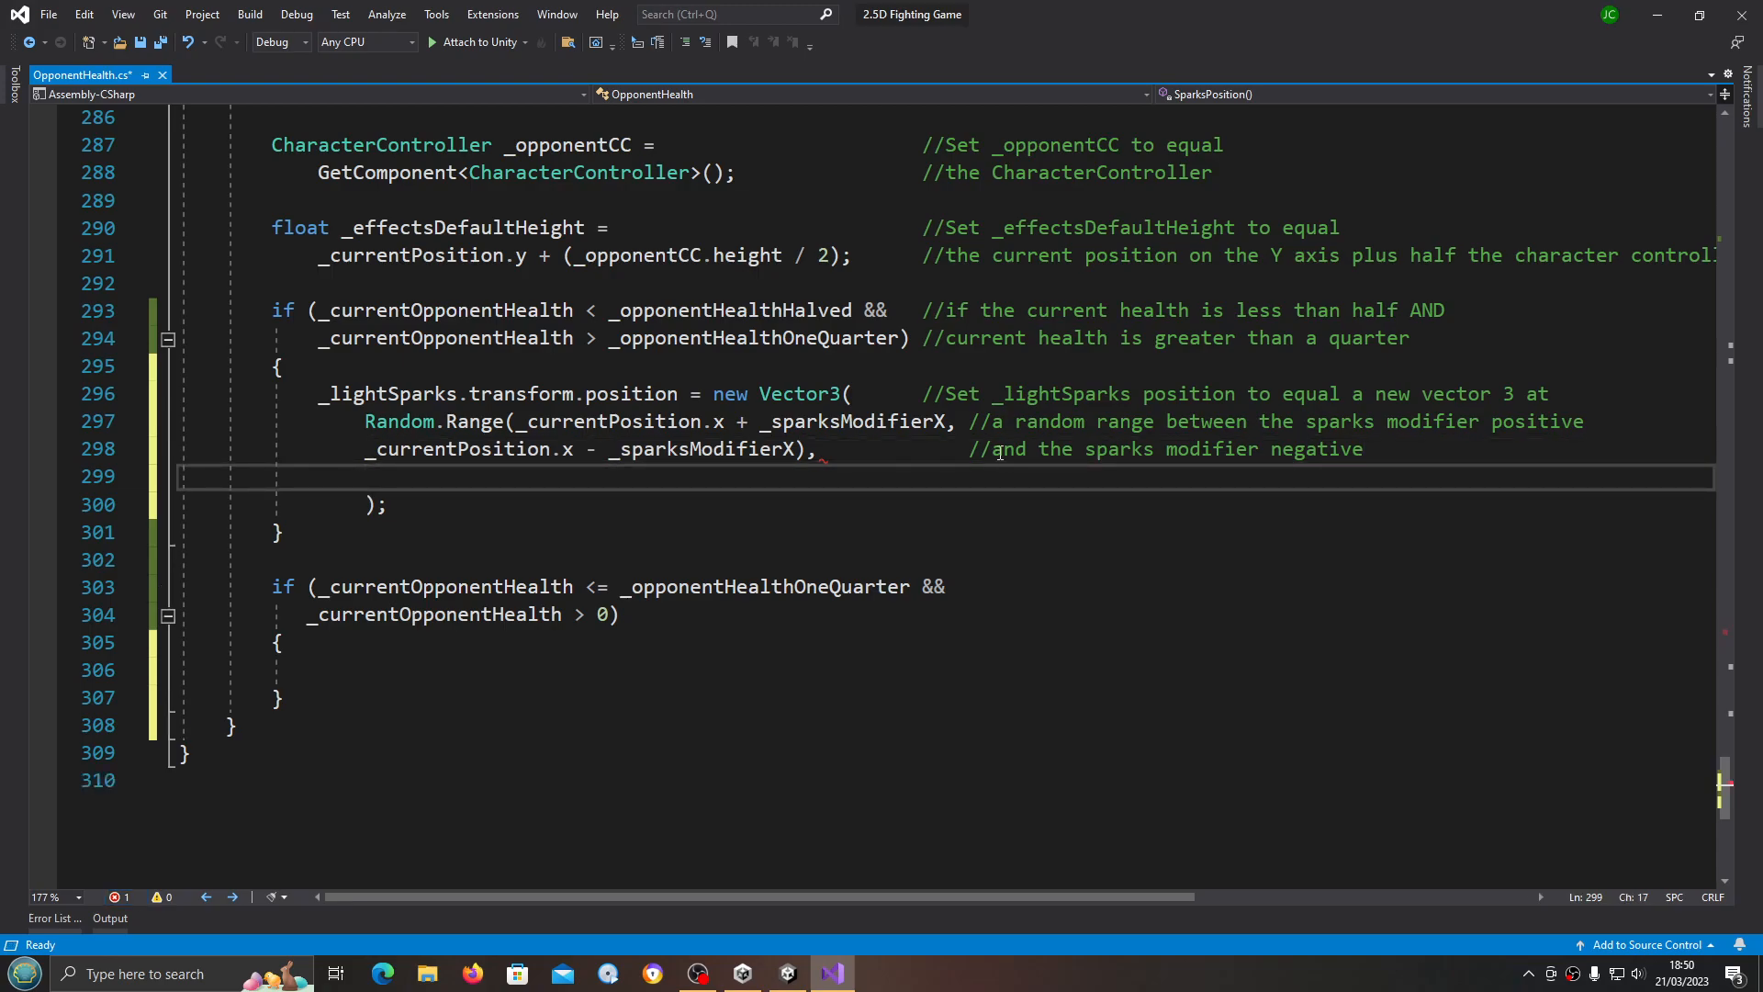
{"action": "mouse_move", "coordinate": [1372, 450]}
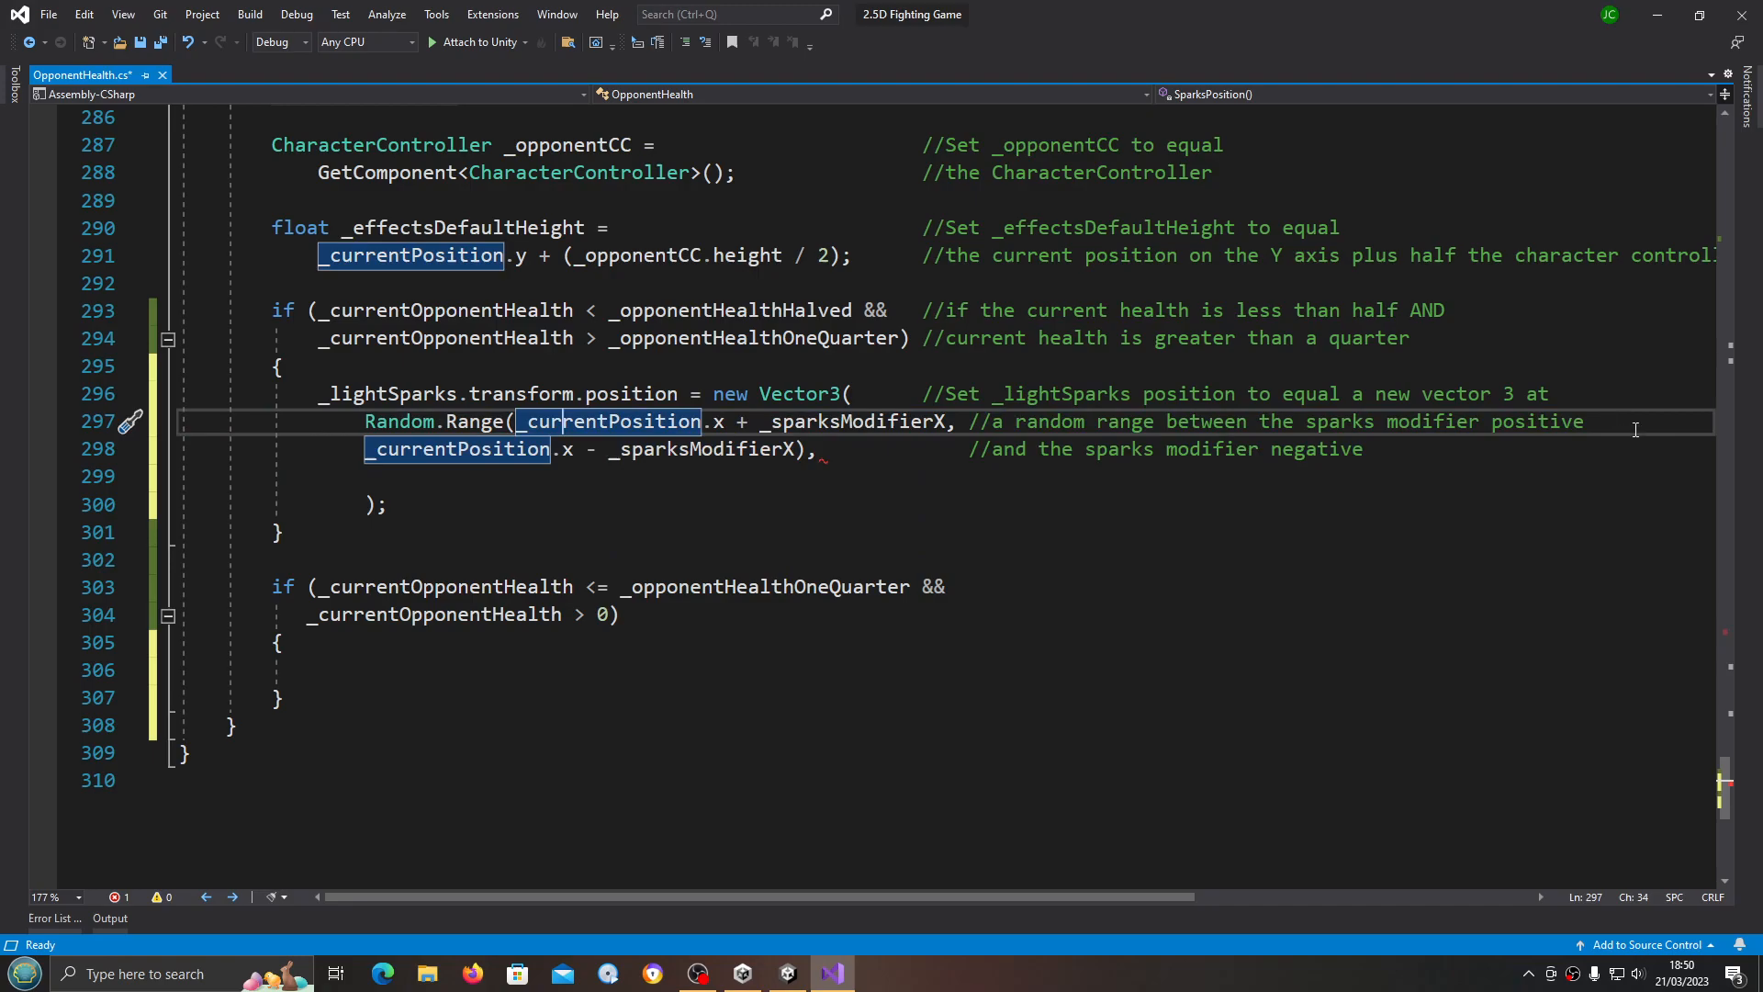
Step: Insert 'X axis' into both Random.Range comments and select the two lines for duplicating
{"action": "left_click", "coordinate": [1486, 421]}
{"action": "type", "text": "X a"}
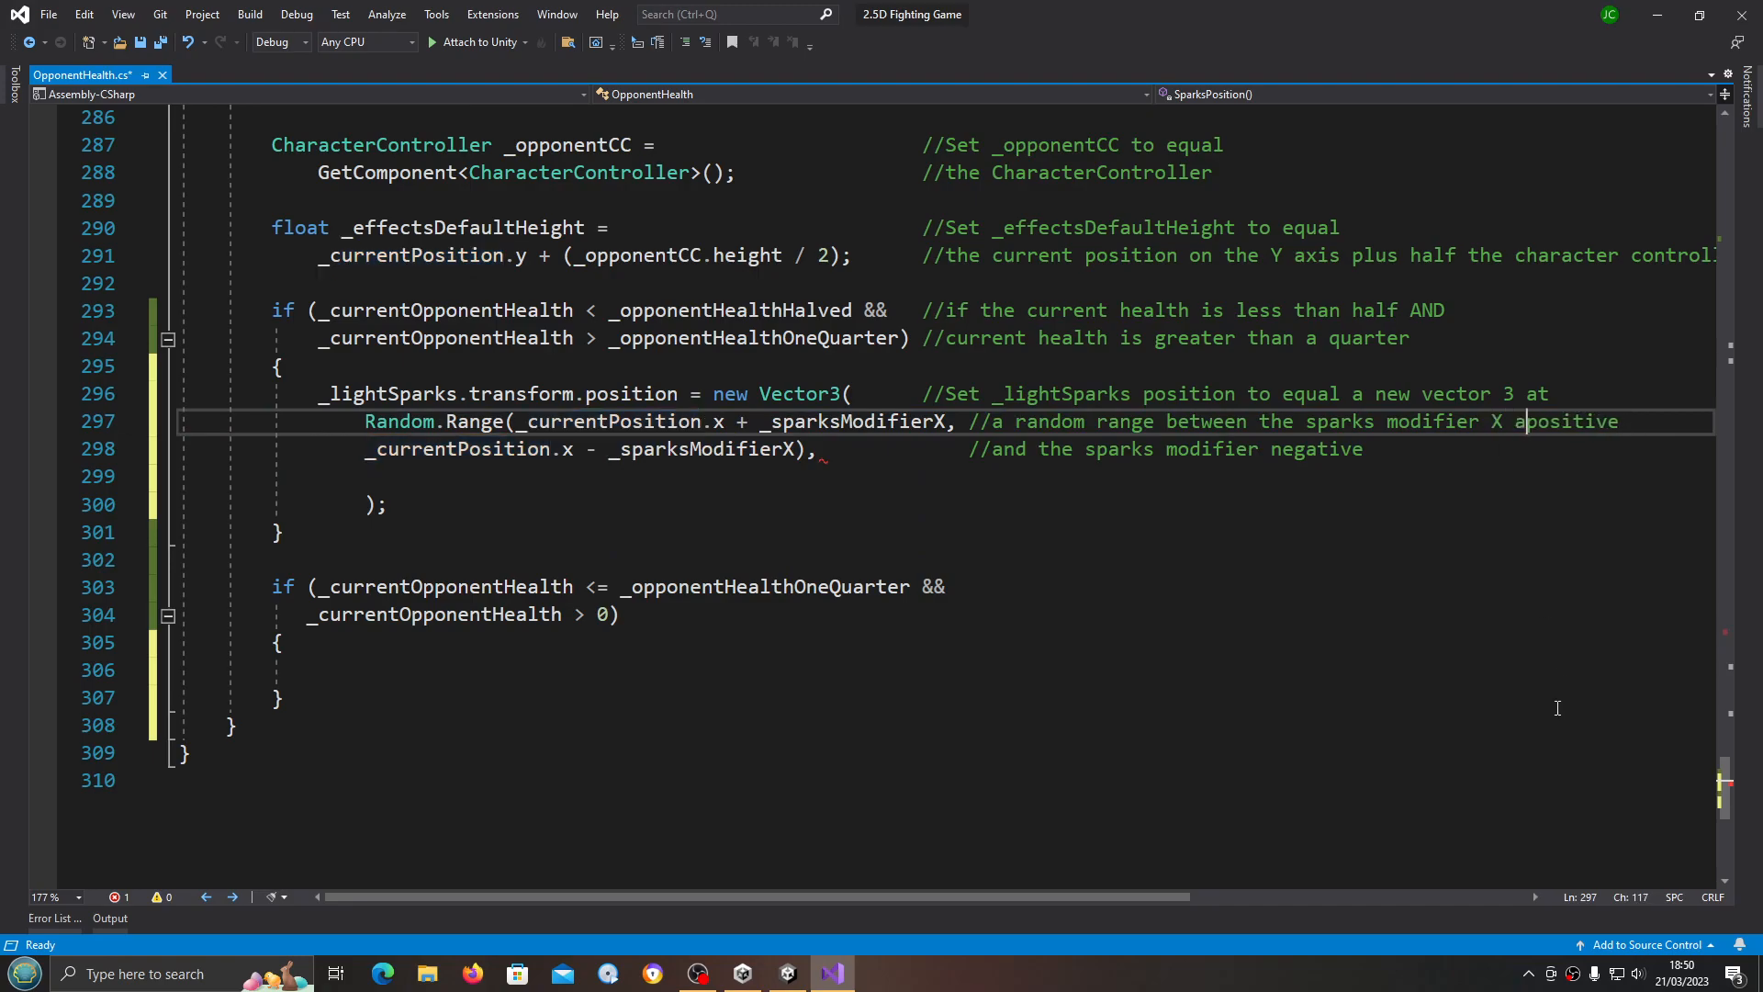
{"action": "type", "text": "xis"}
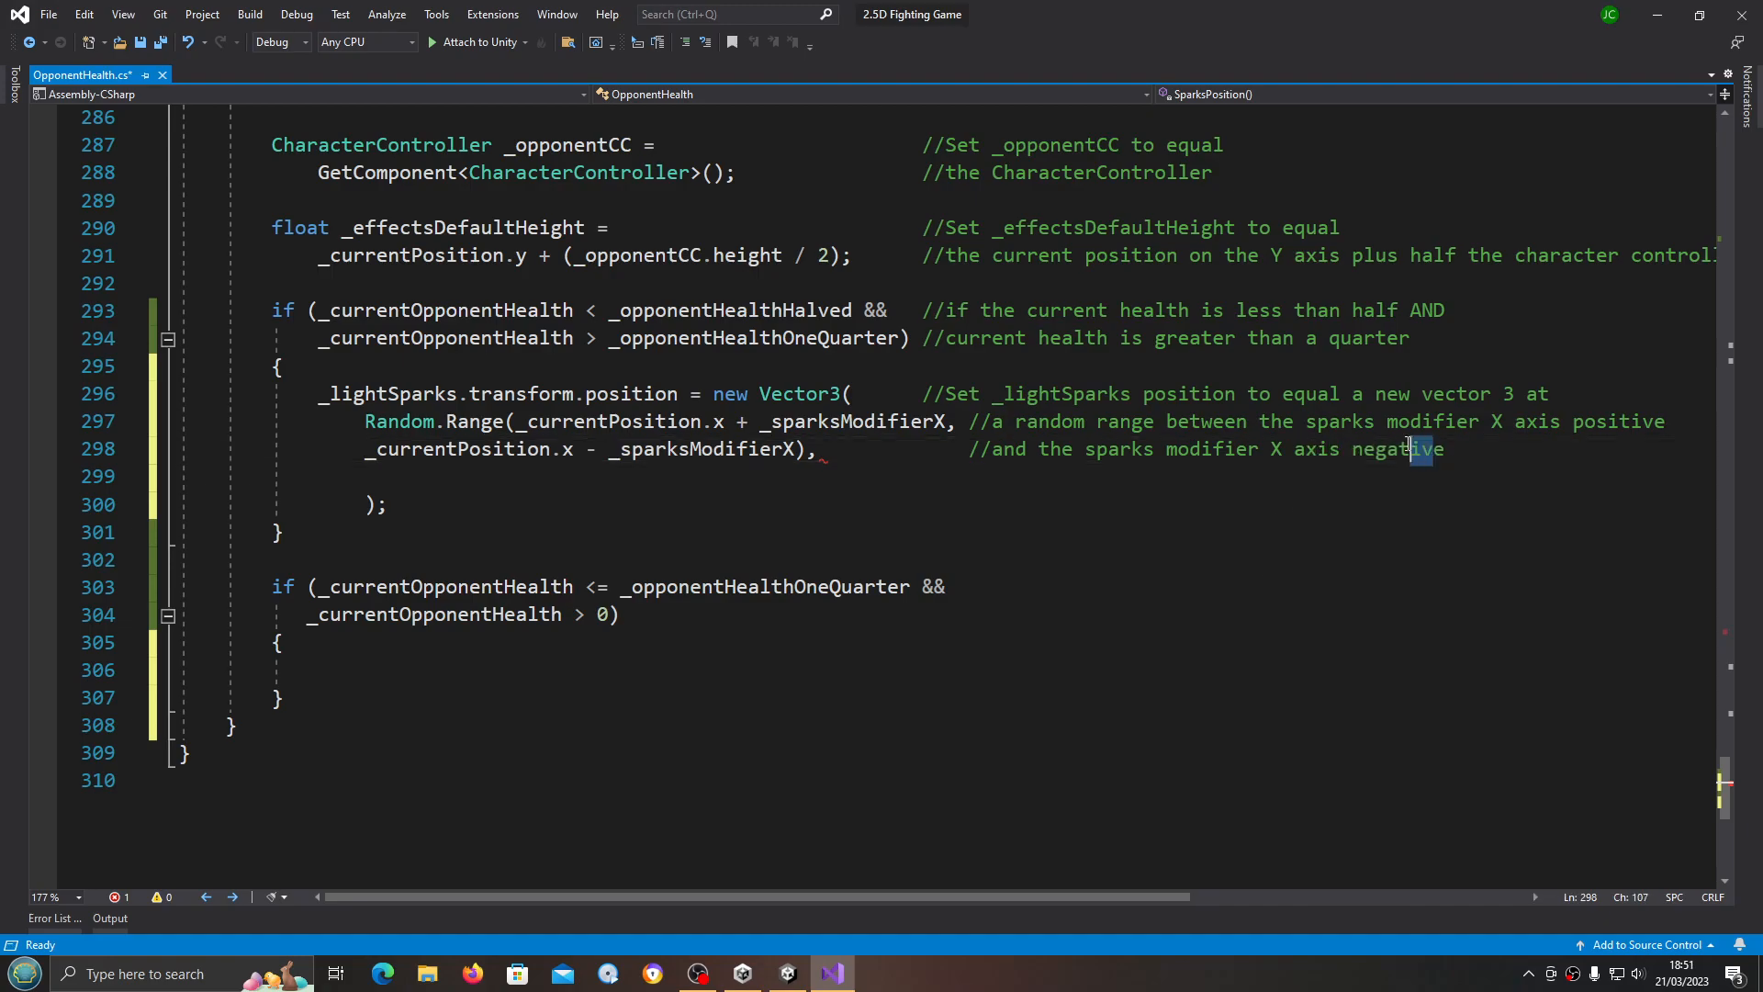
{"action": "left_click", "coordinate": [1448, 448]}
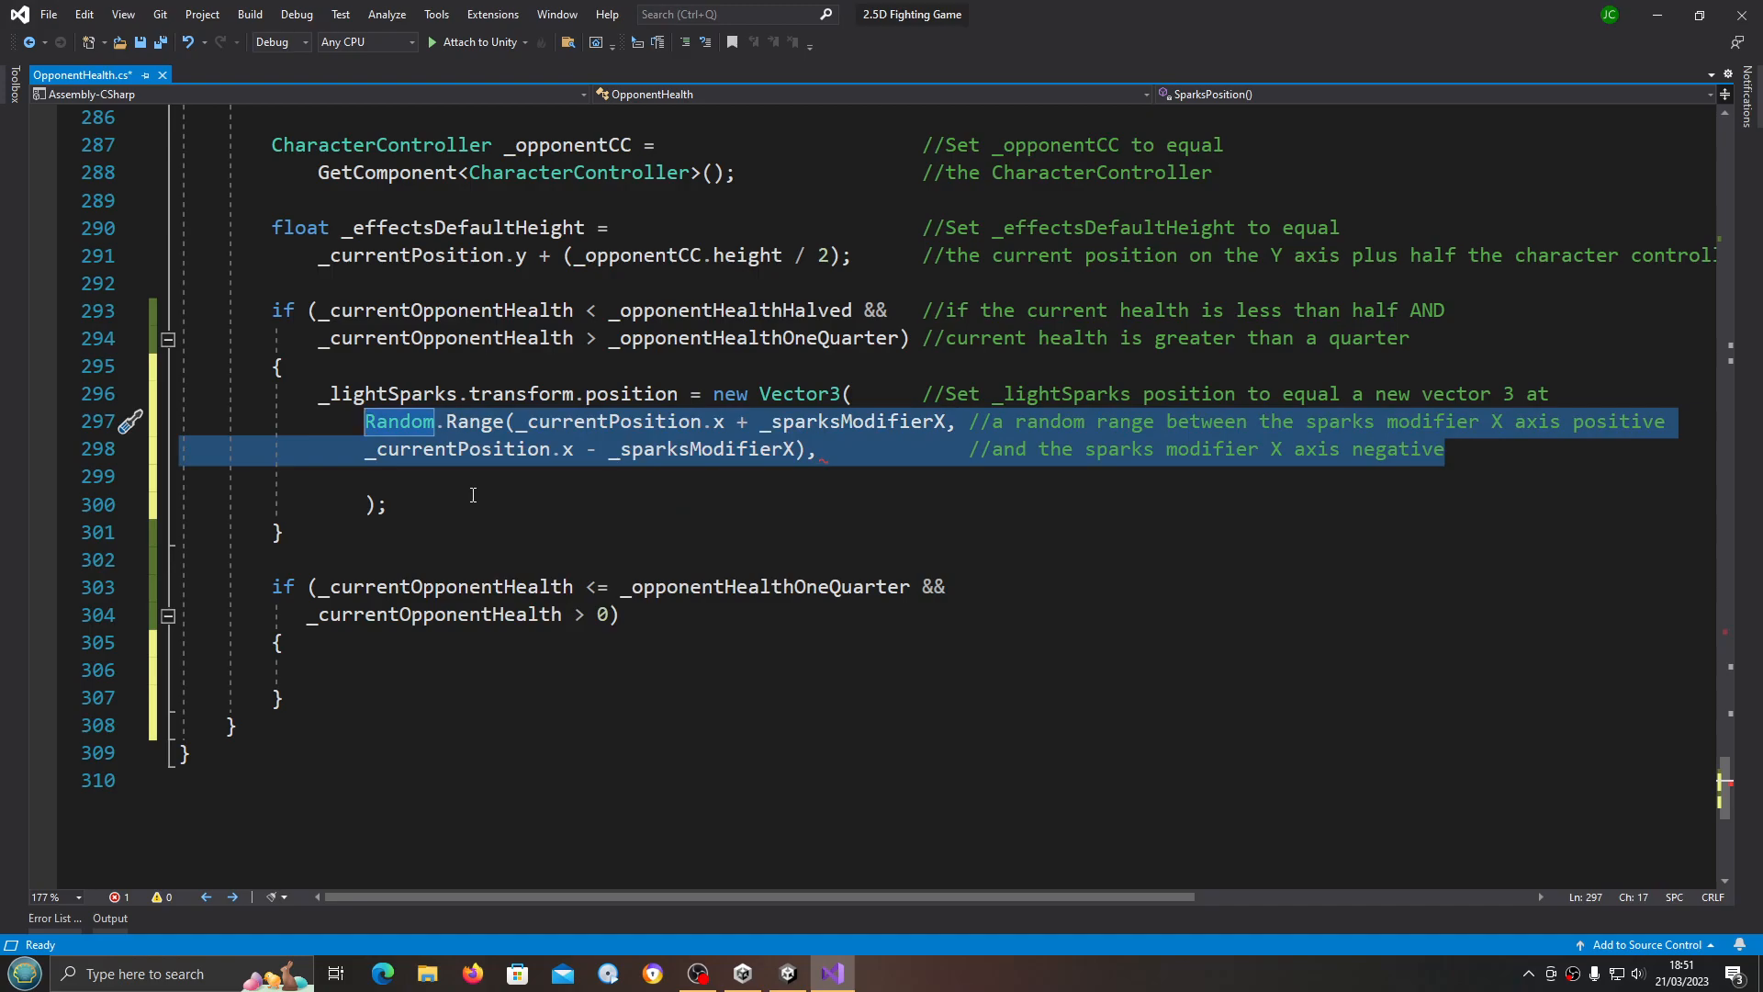
Step: Duplicate the range as a Y-axis argument using _currentPosition.y and _sparksModifierY with Y axis comments
{"action": "right_click", "coordinate": [472, 476]}
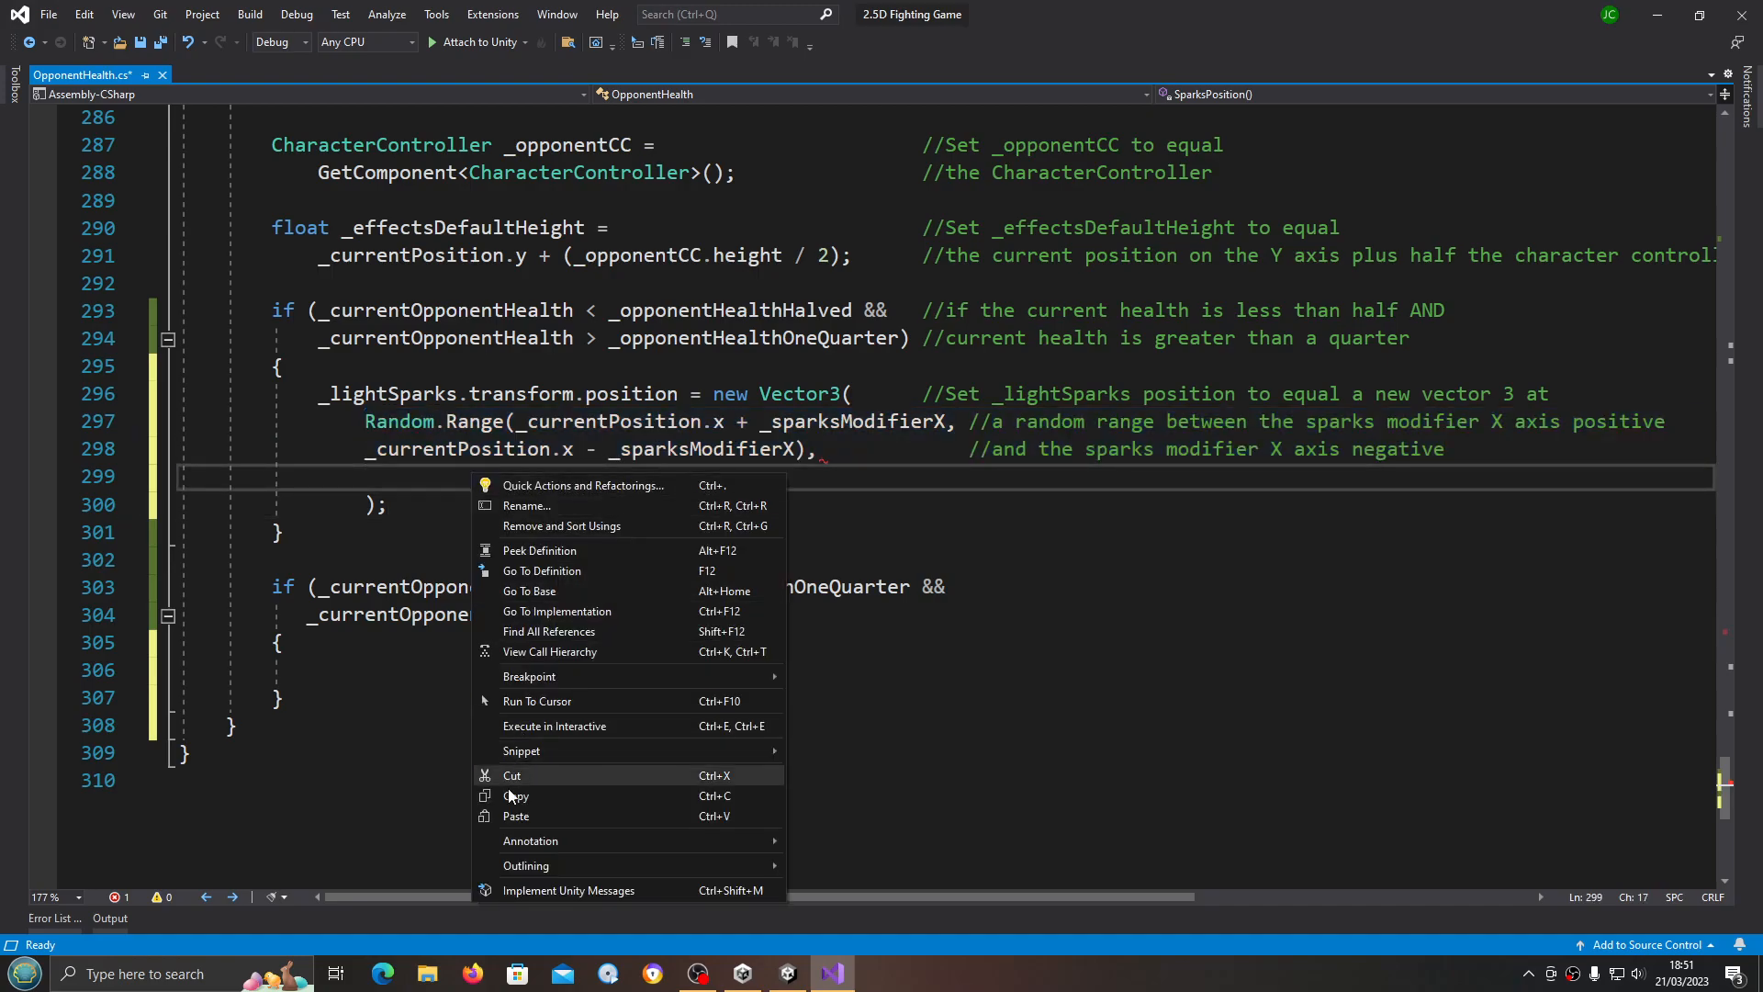
{"action": "left_click", "coordinate": [514, 815]}
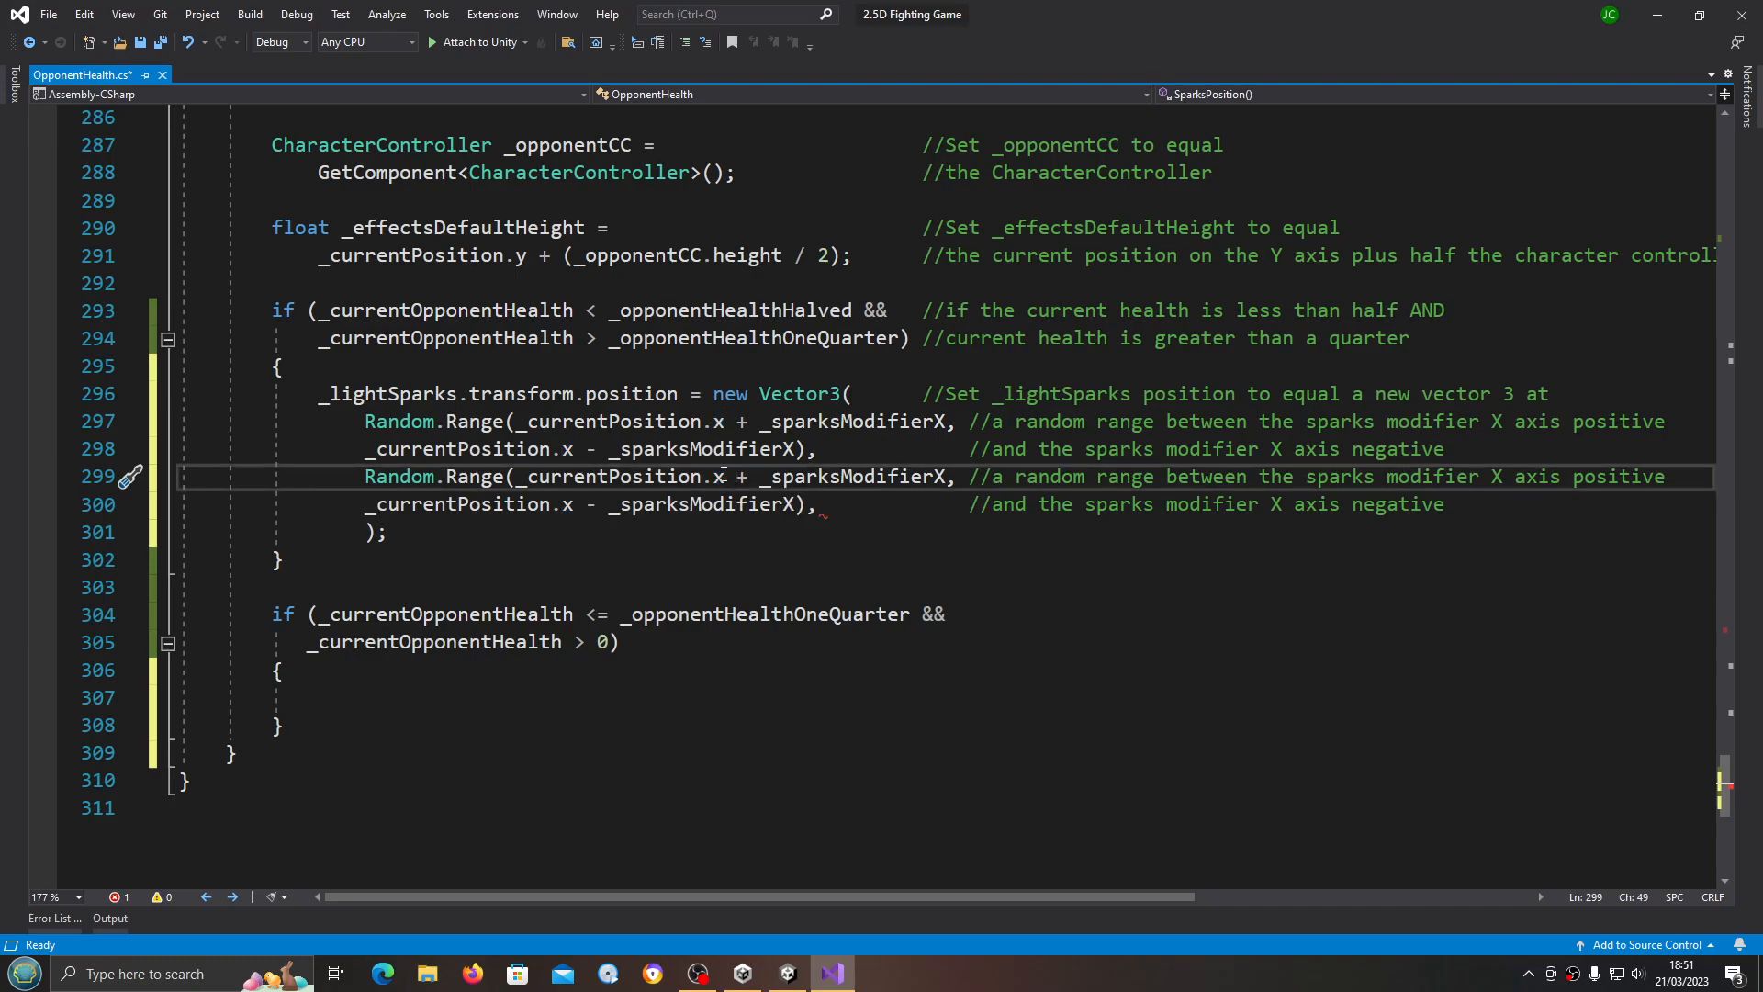
{"action": "type", "text": "y"}
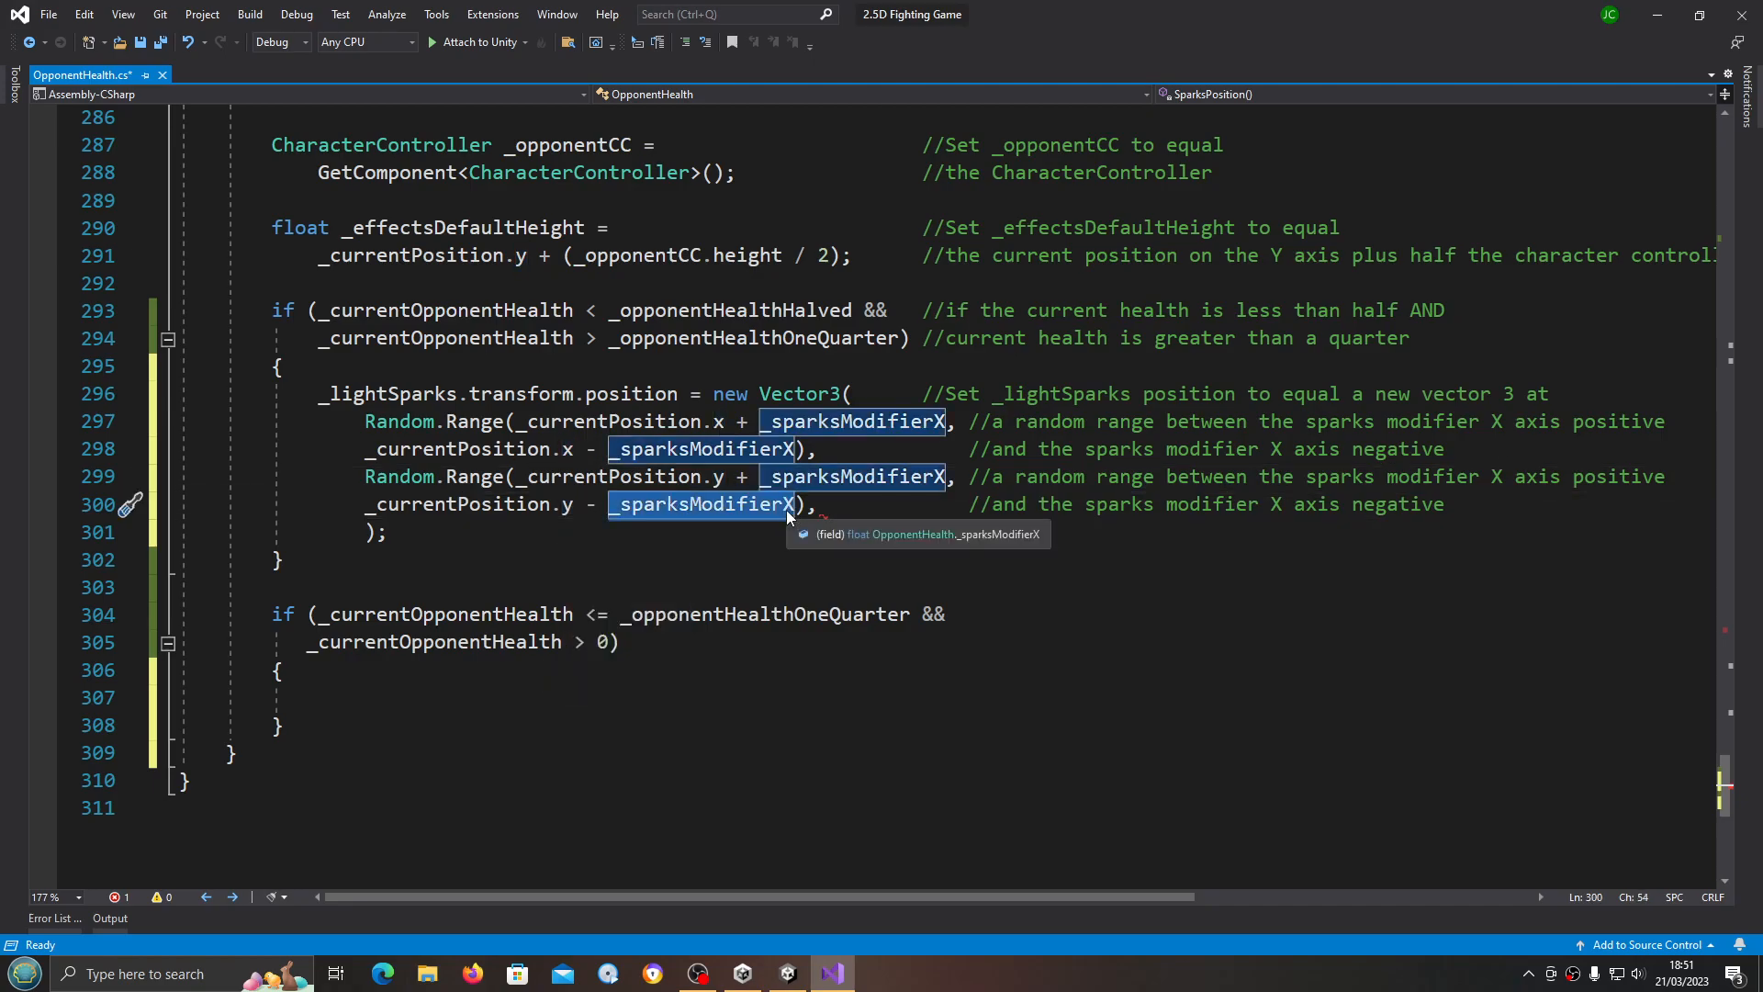
{"action": "mouse_move", "coordinate": [1054, 489]}
{"action": "type", "text": "Y"}
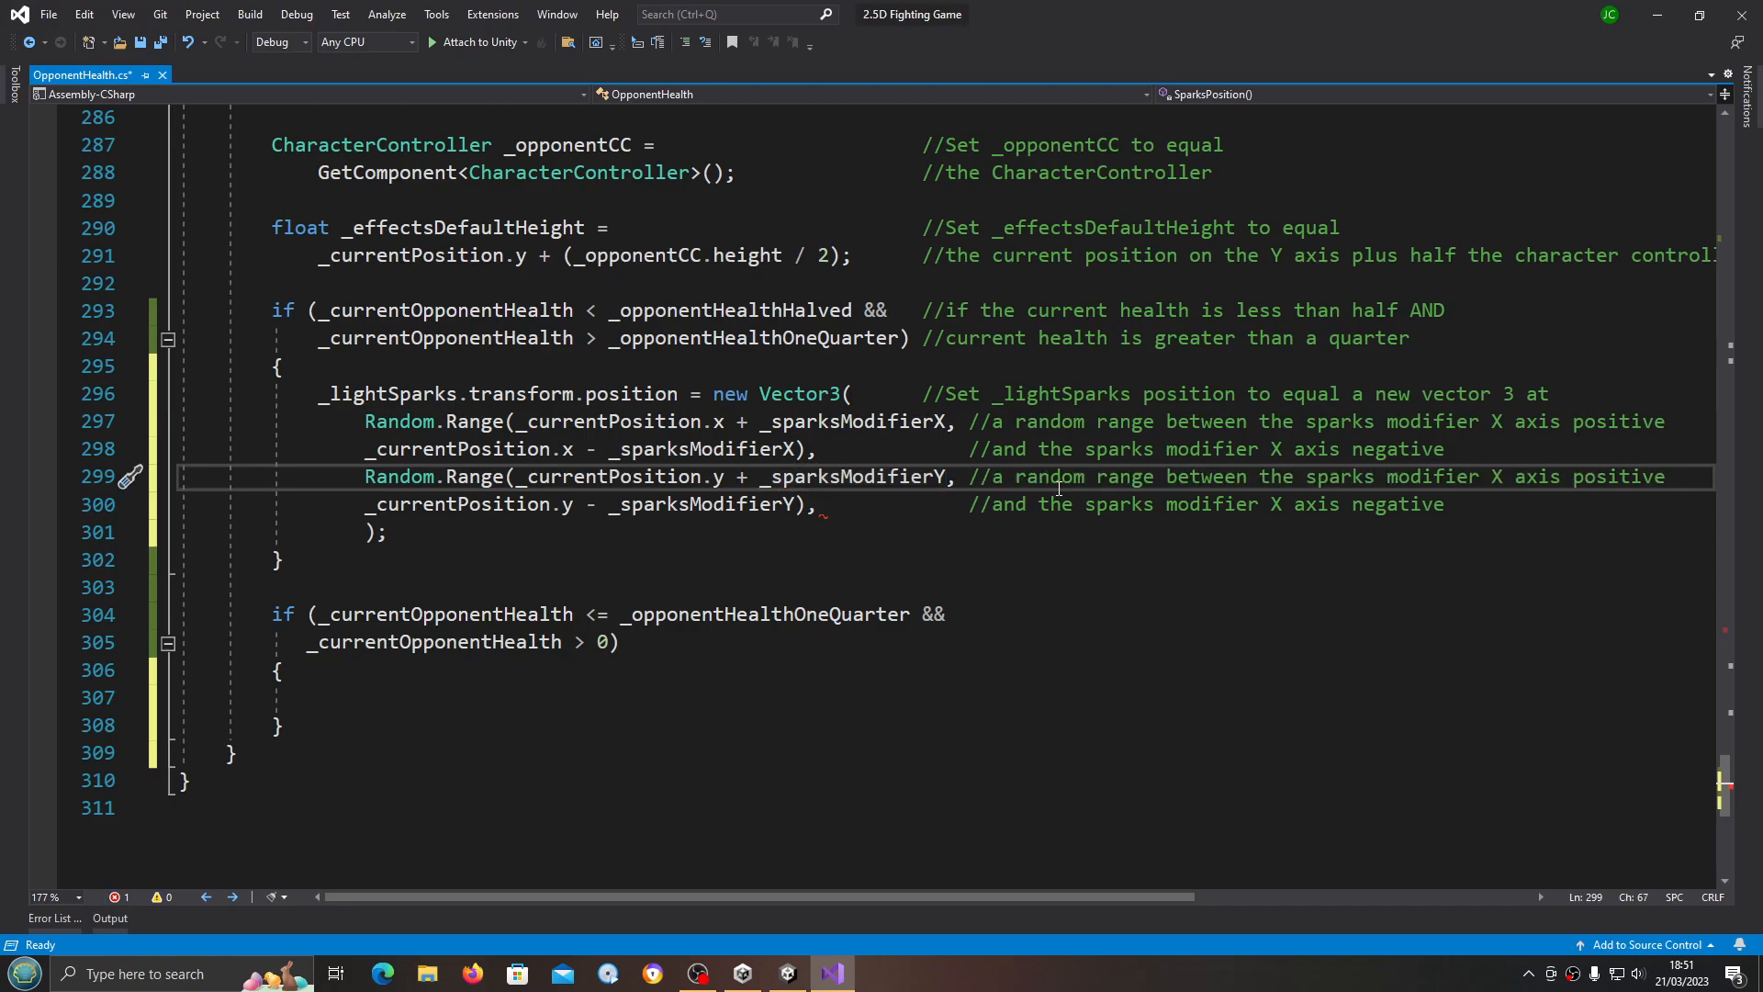
{"action": "left_click", "coordinate": [1491, 475]}
{"action": "type", "text": "Y"}
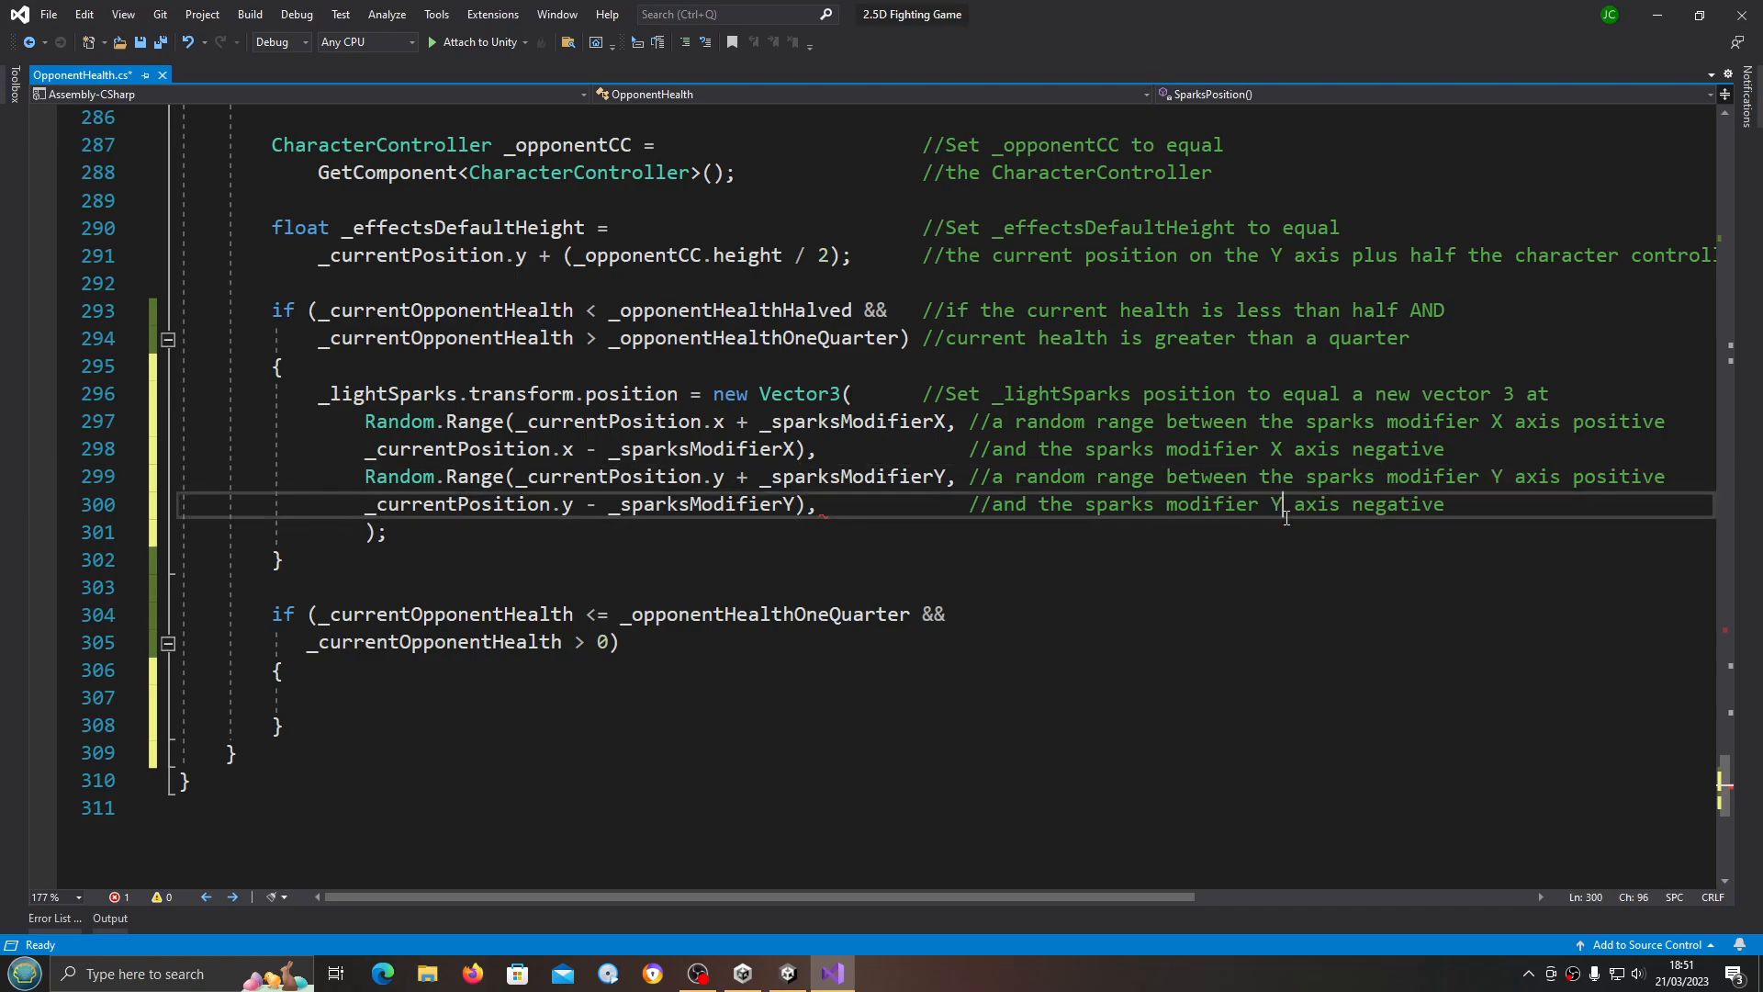
{"action": "left_click", "coordinate": [1450, 503]}
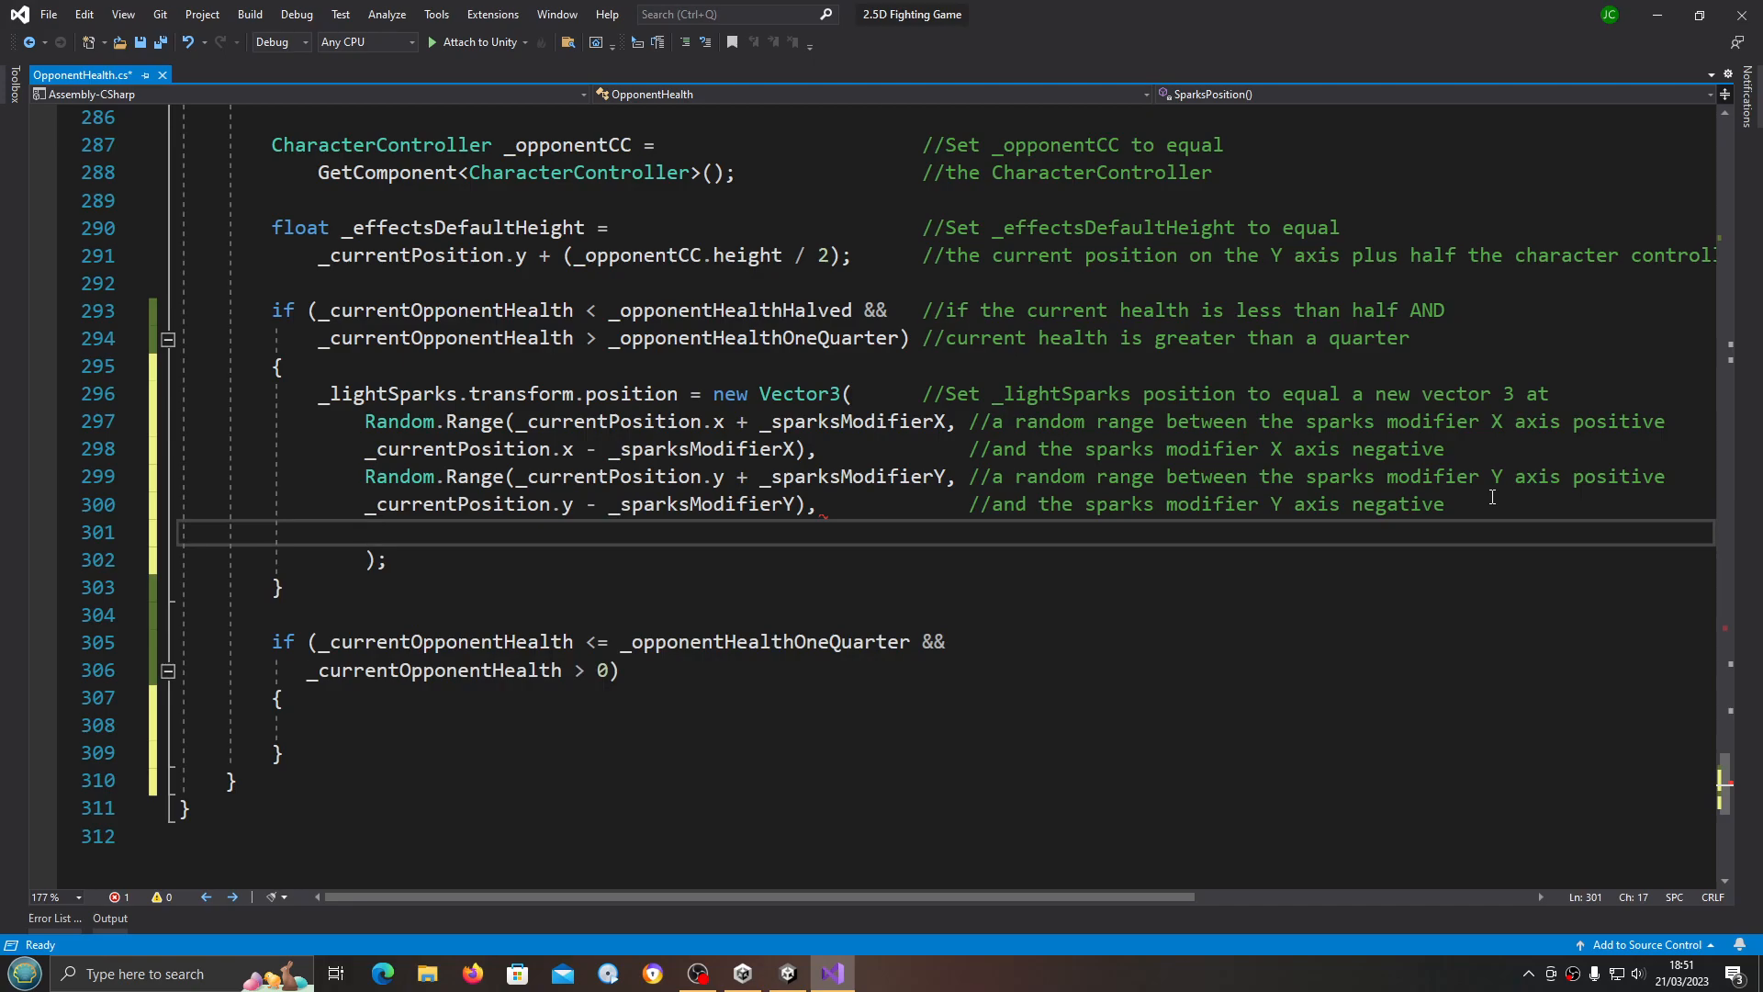
Step: Complete the Z argument as _currentPosition.z with the comment '//and the current position of the Z Axis'
{"action": "type", "text": "_"}
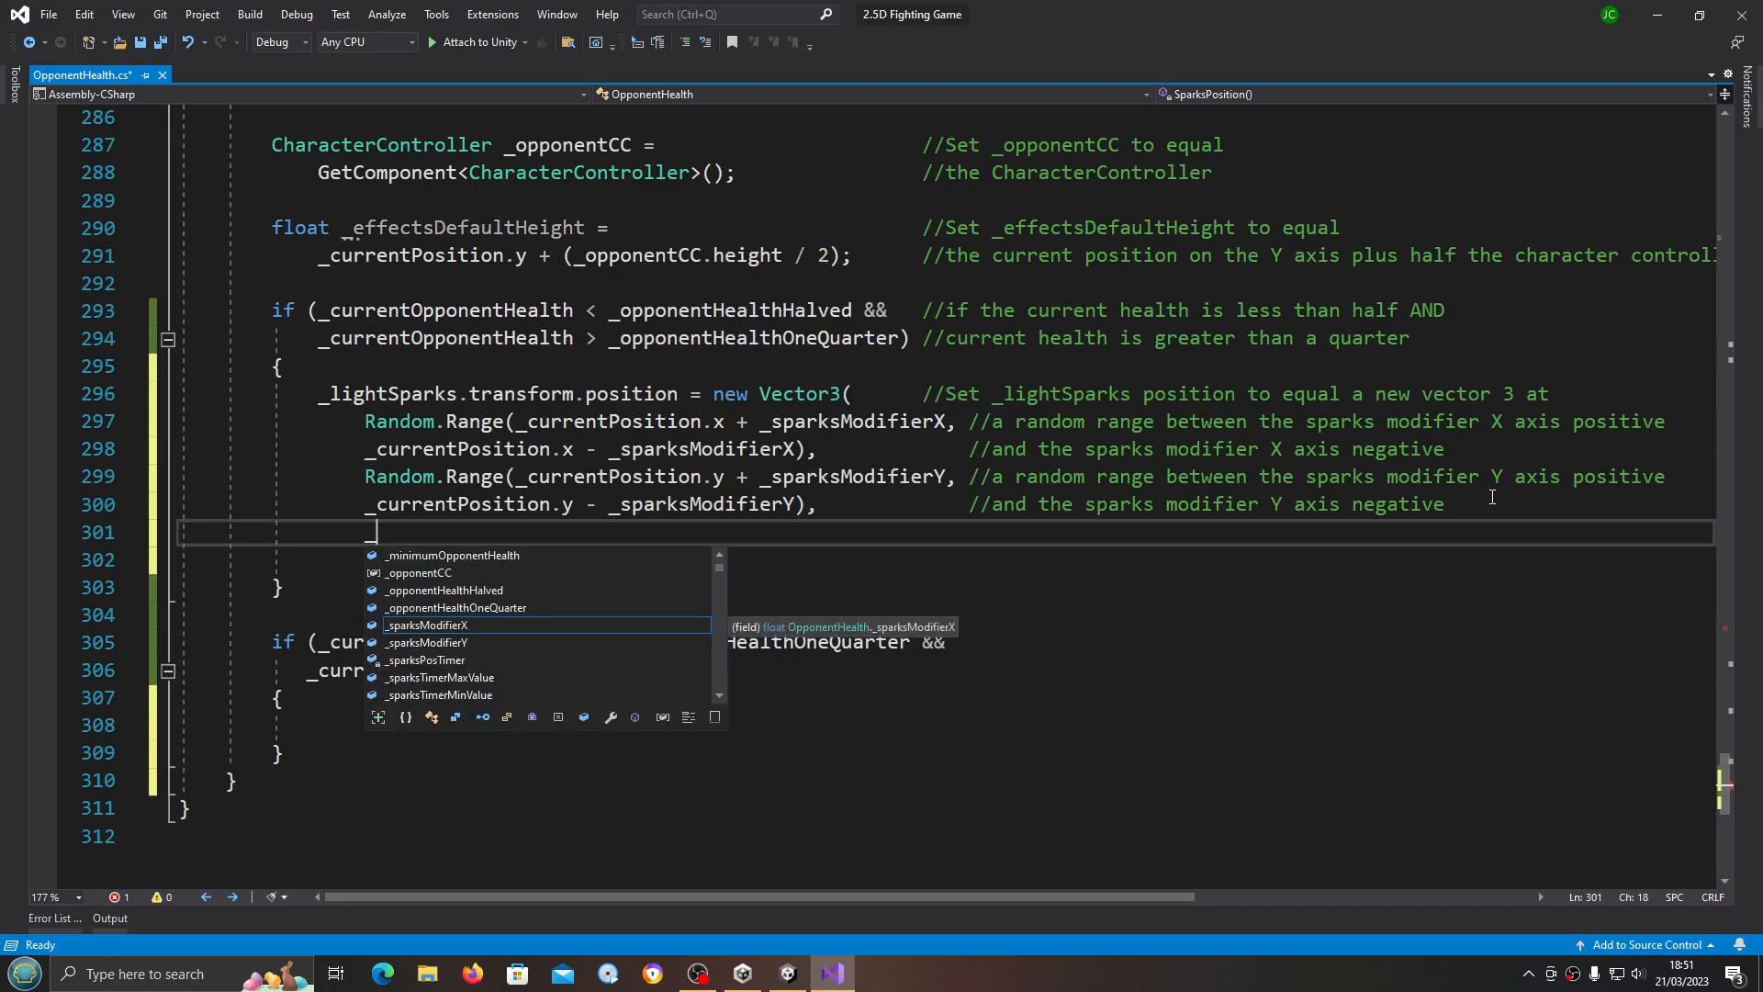
{"action": "type", "text": "_currentPosition.a"}
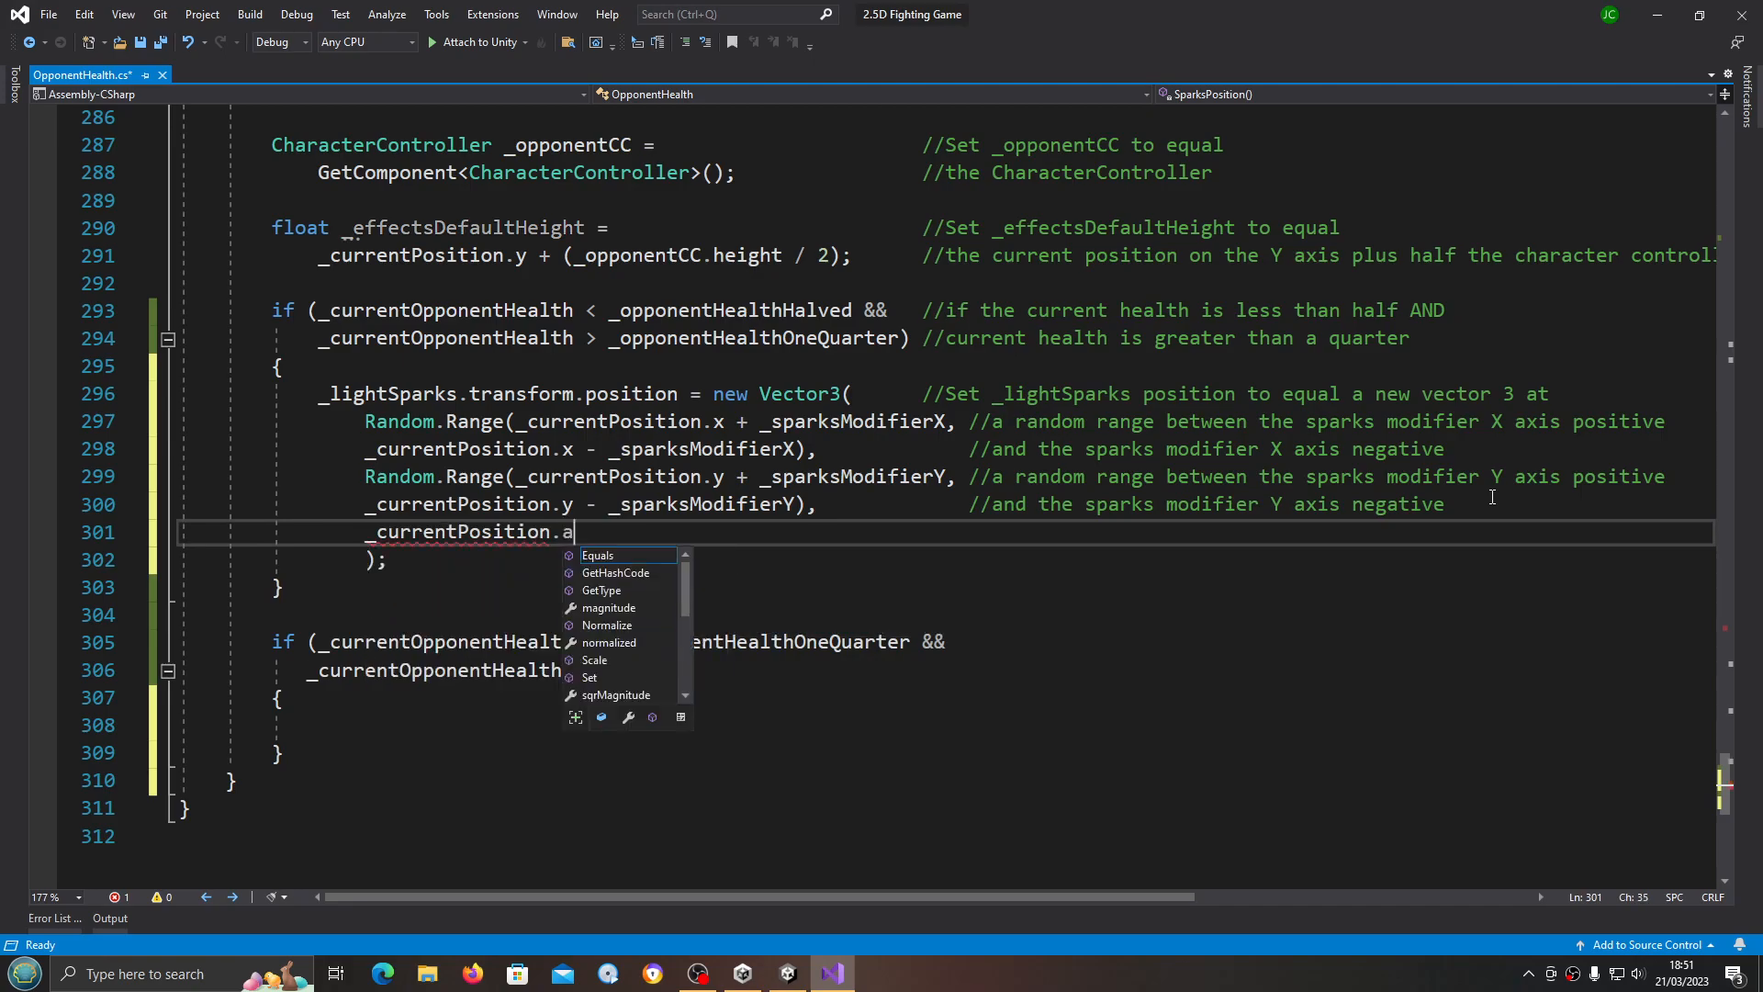
{"action": "type", "text": "z);"}
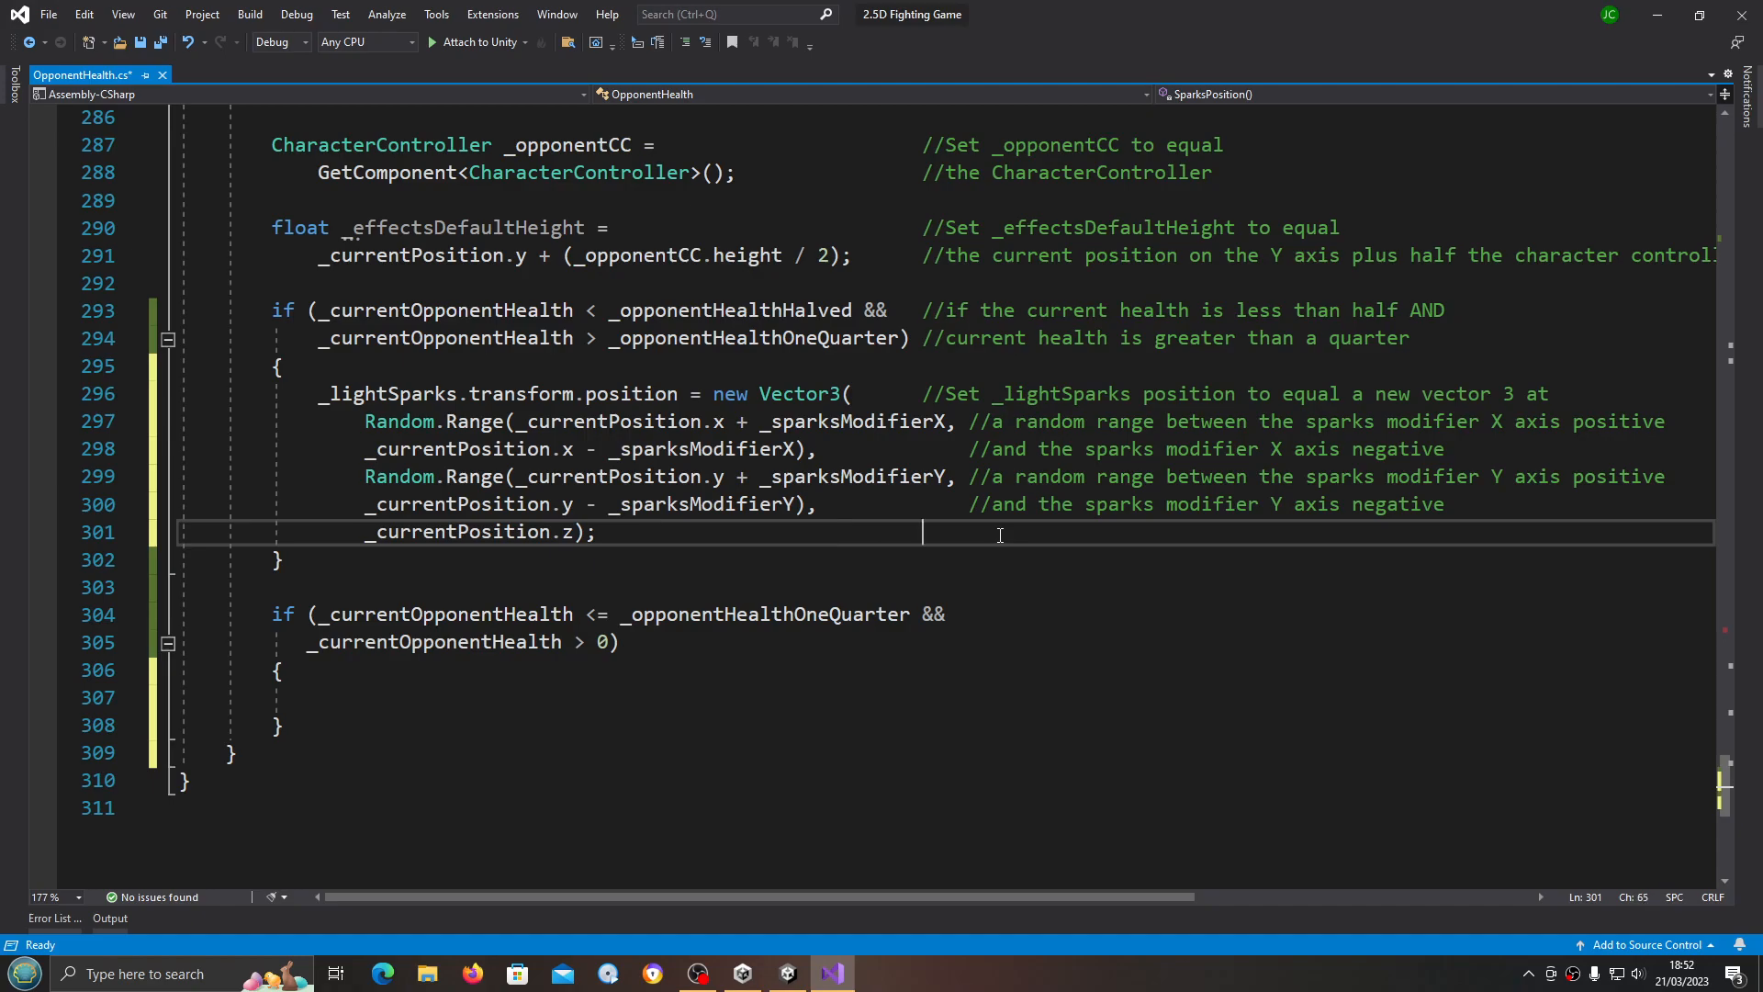
{"action": "type", "text": "//"}
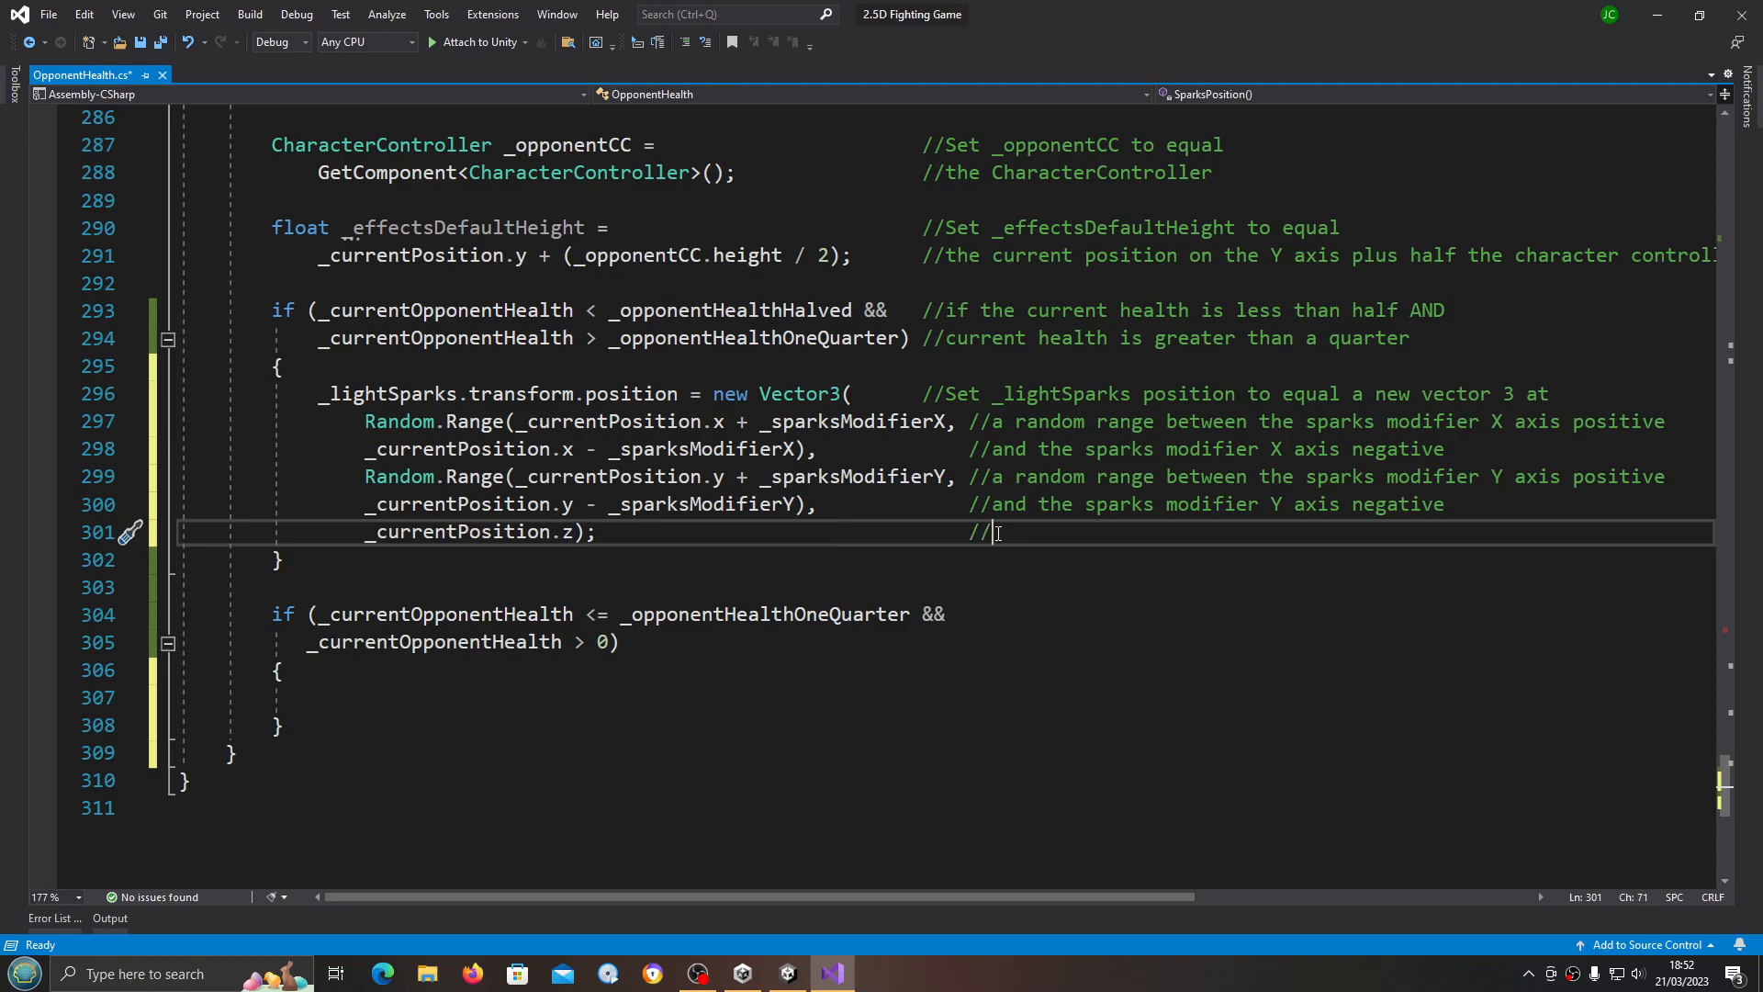
{"action": "type", "text": "and t"}
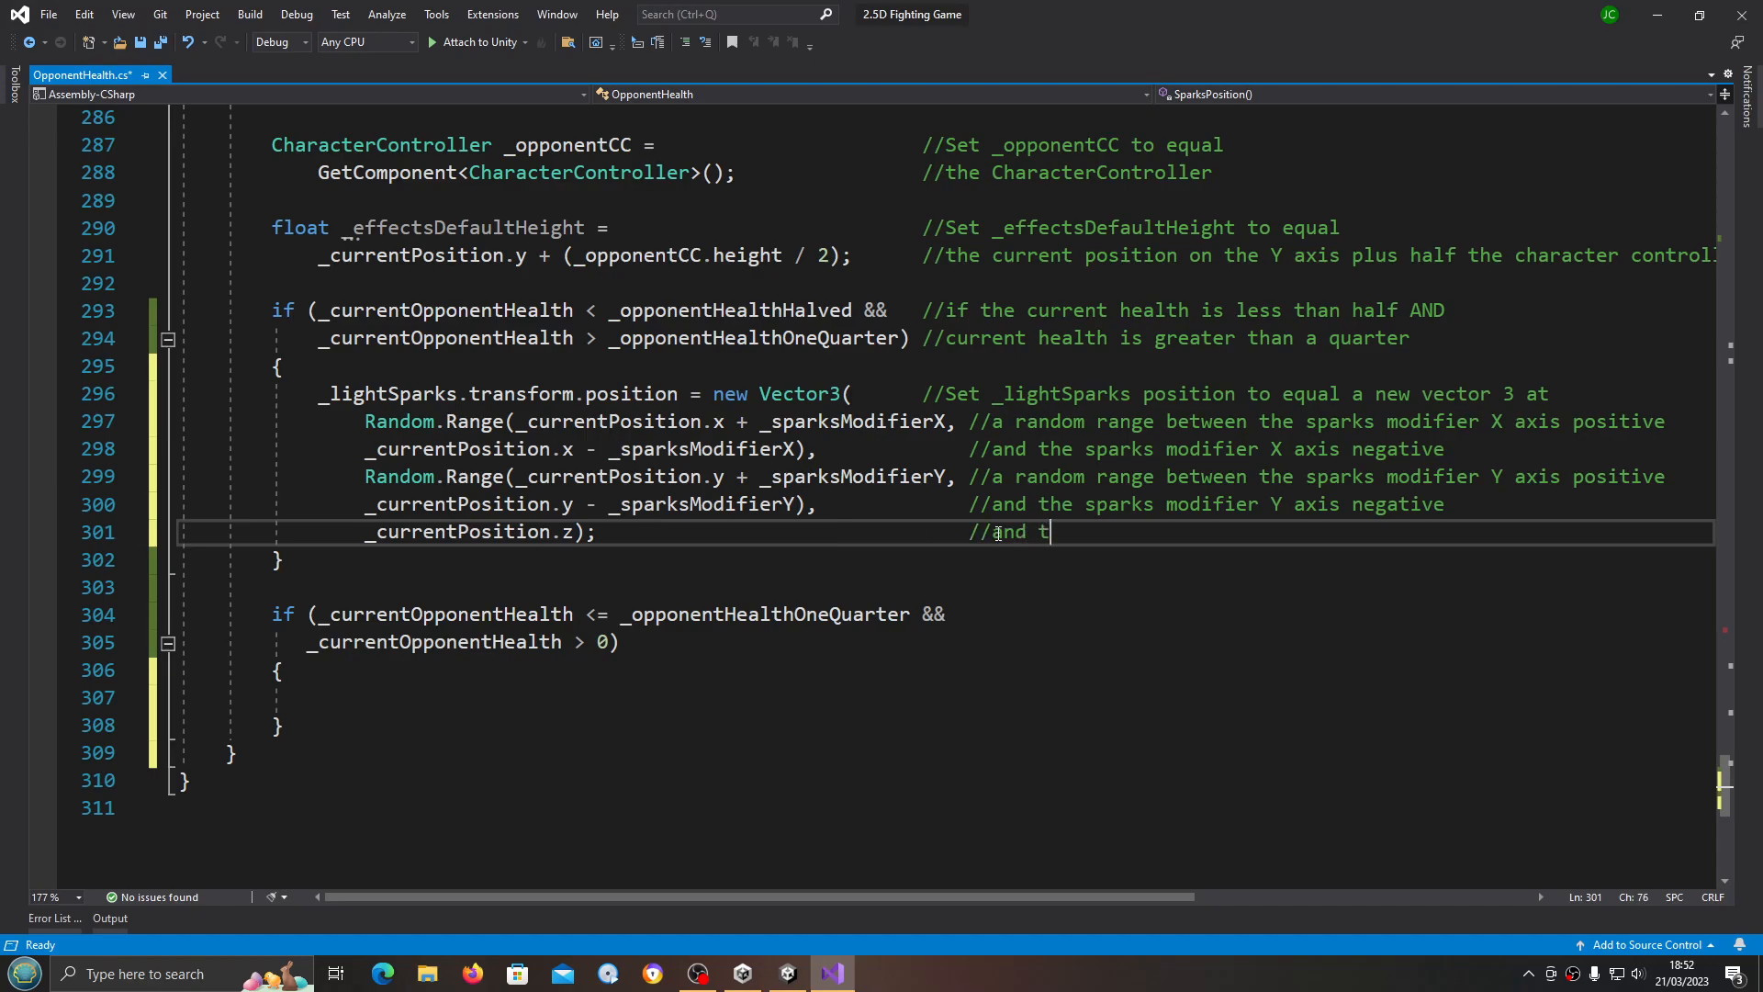
{"action": "type", "text": "he current"}
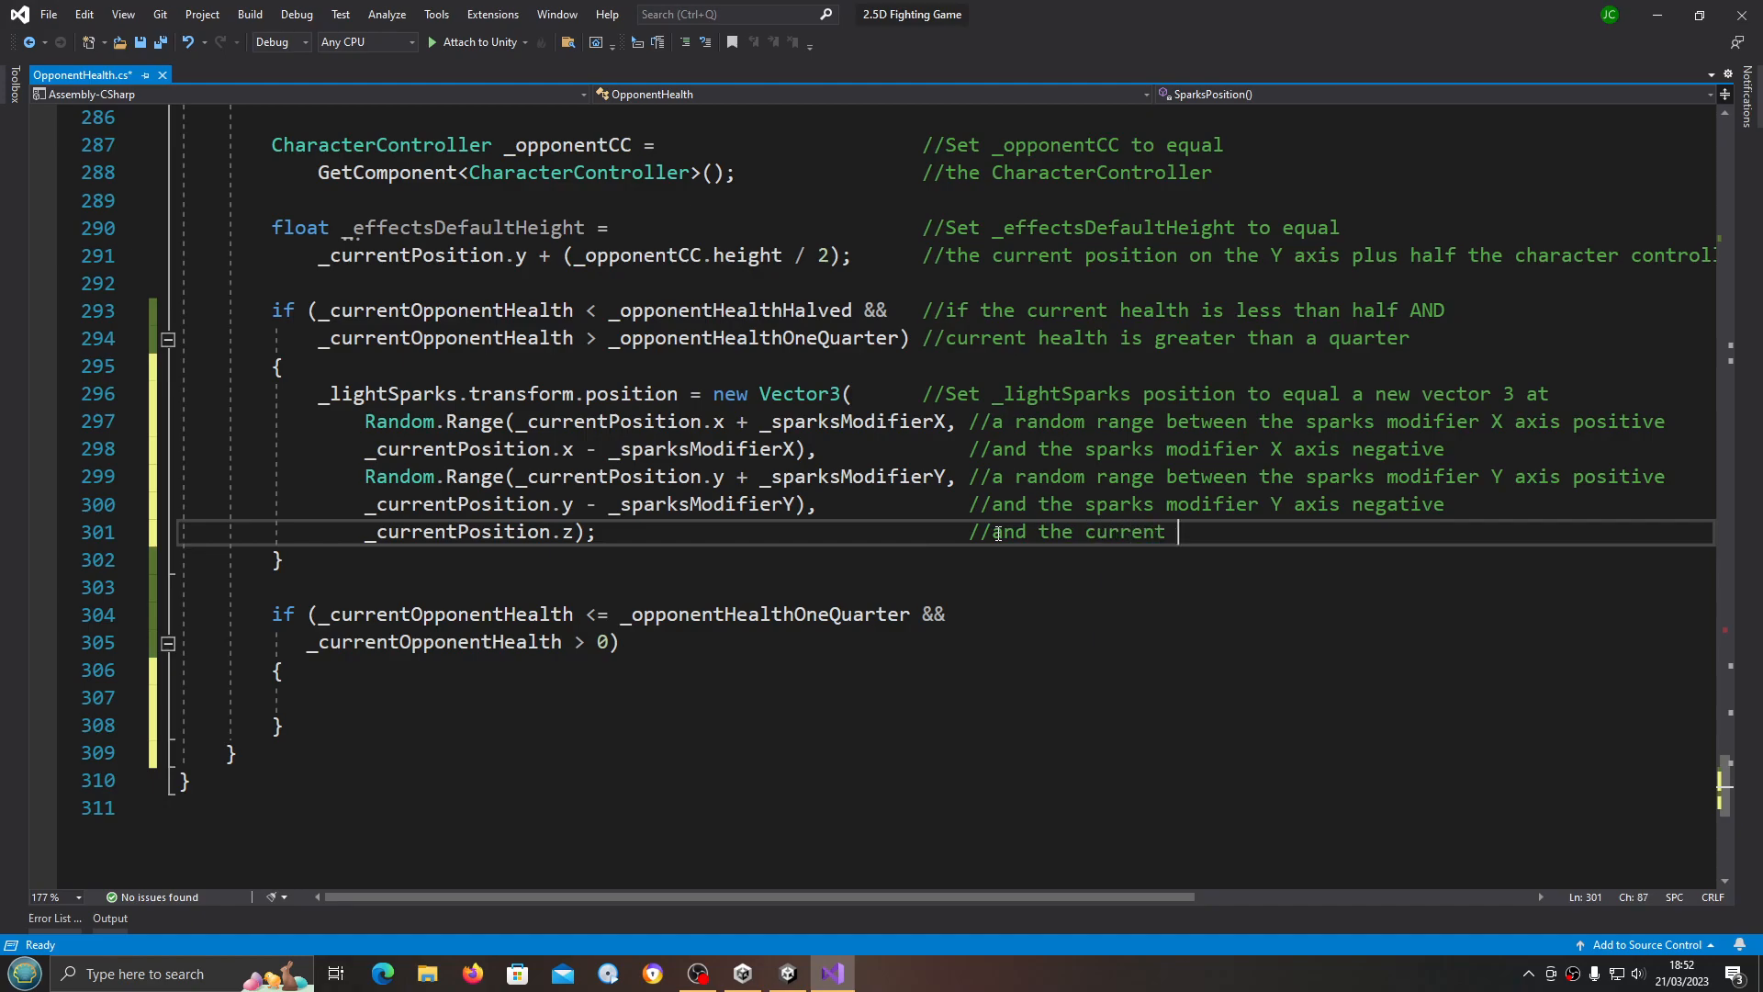
{"action": "type", "text": "position of the Z A"}
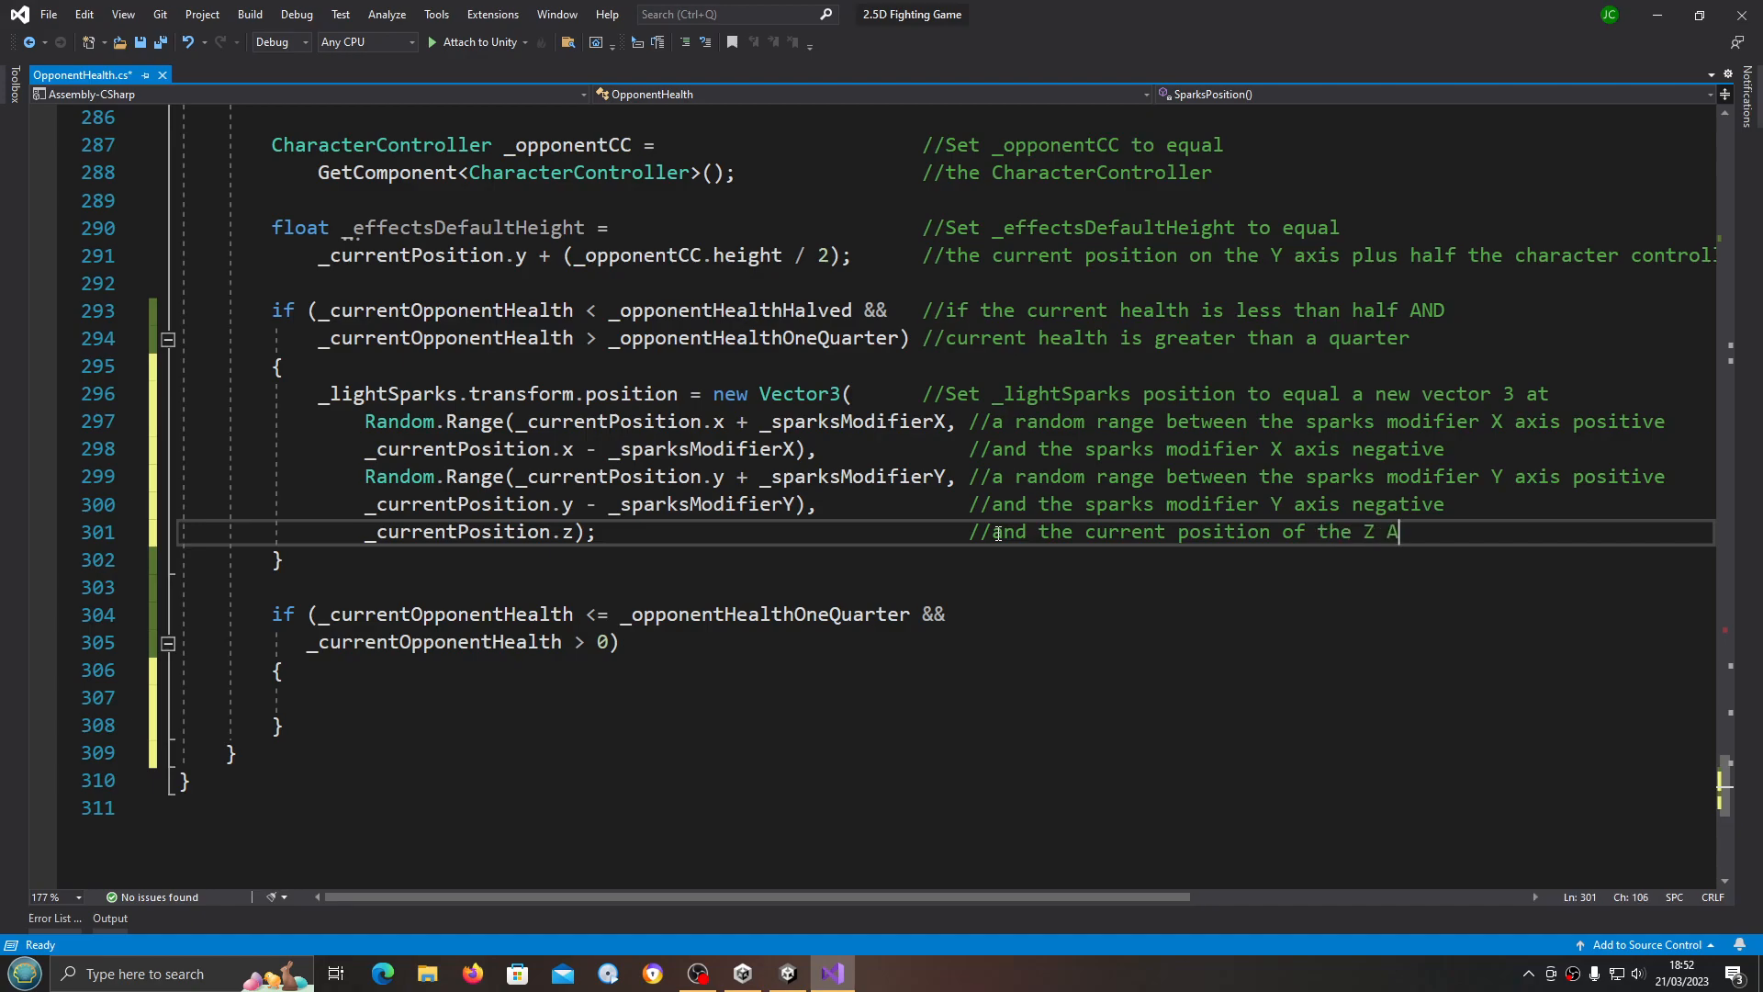
{"action": "type", "text": "xis"}
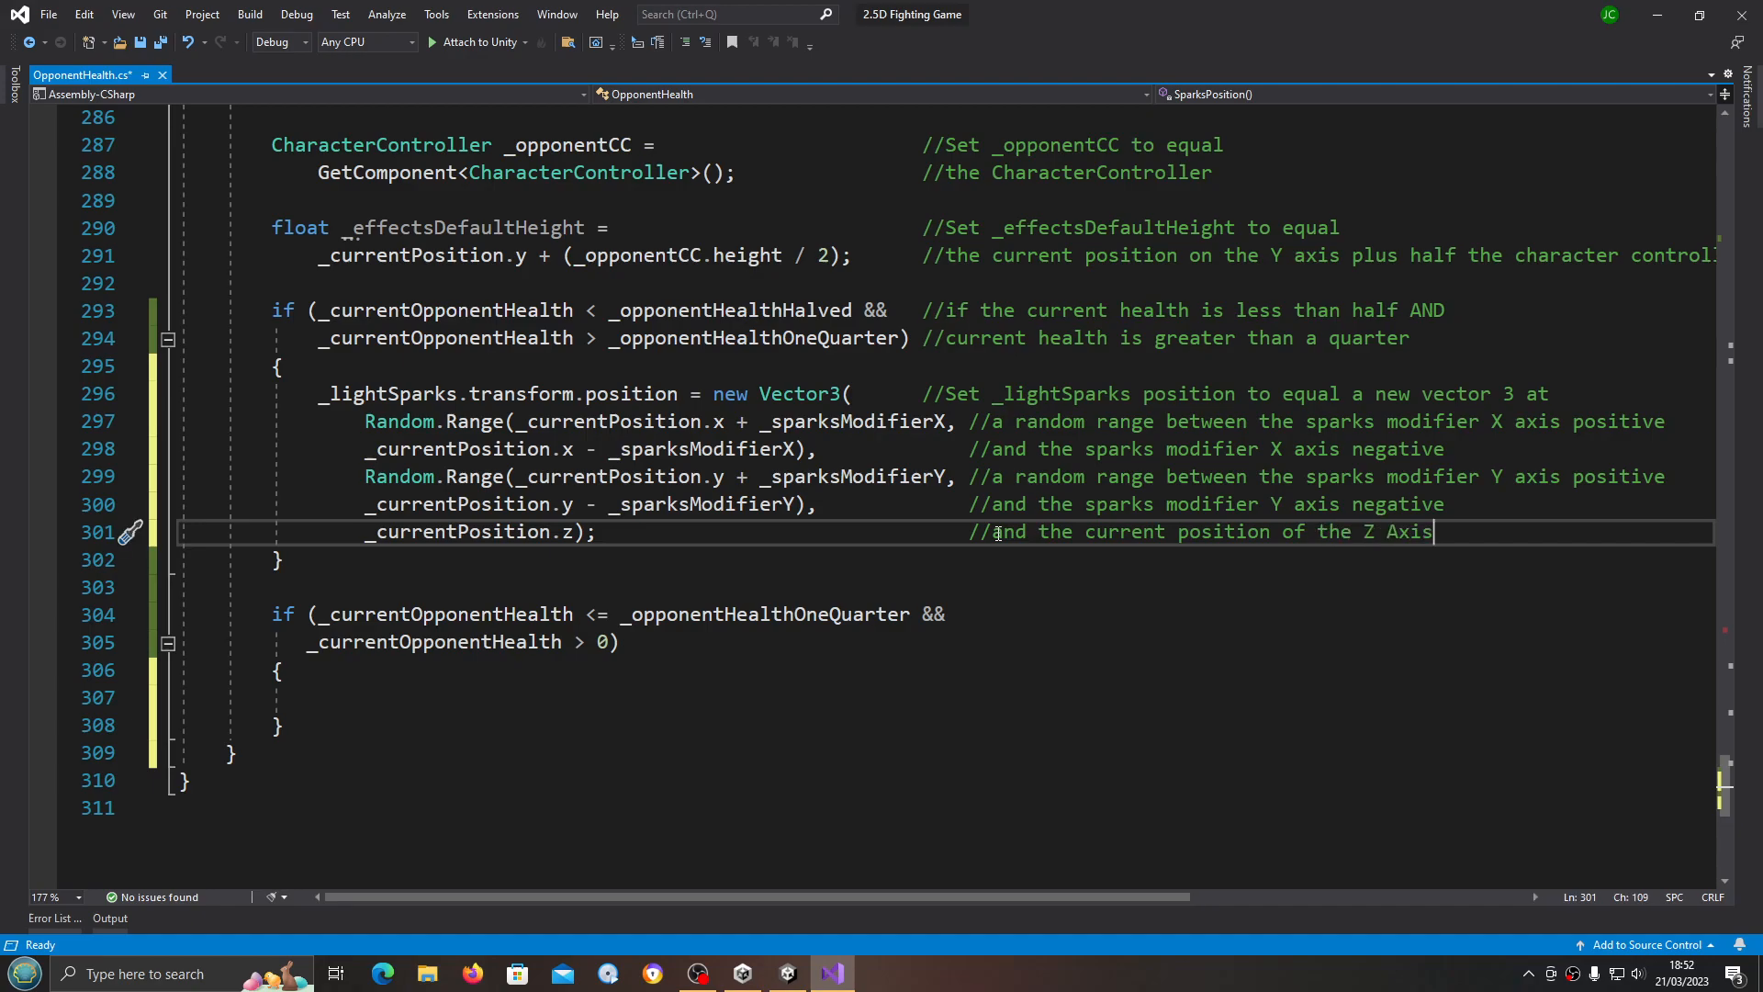
{"action": "mouse_move", "coordinate": [555, 555]}
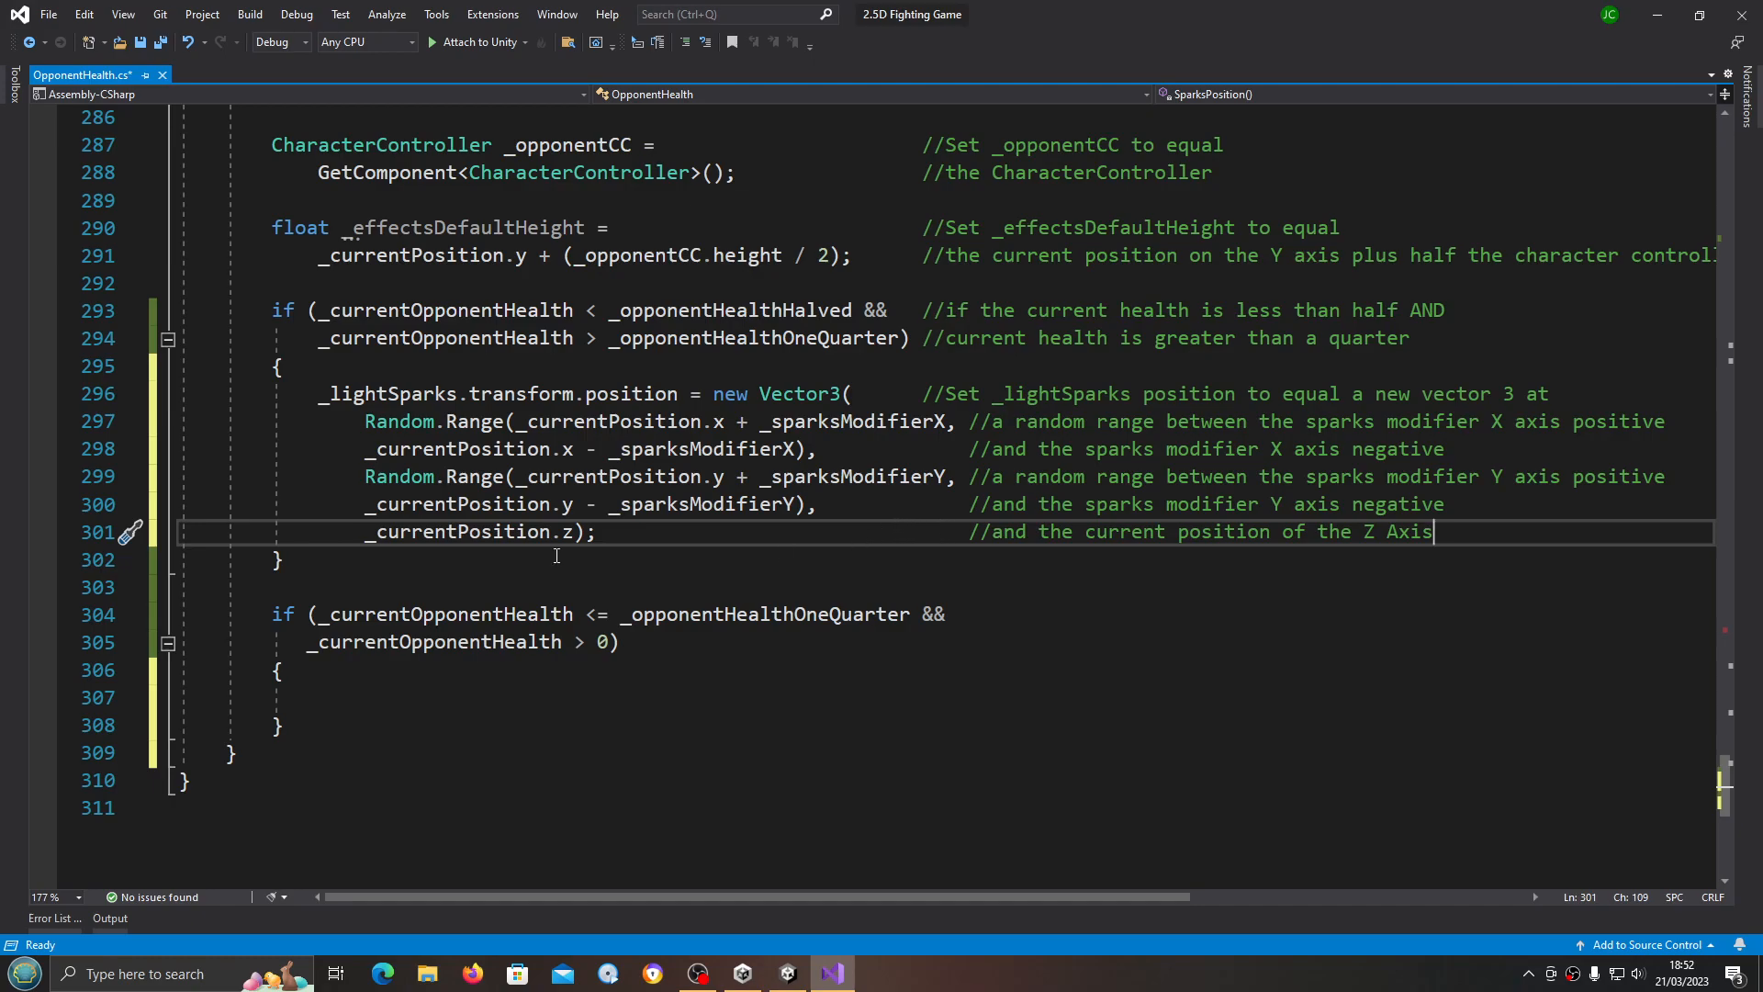
{"action": "mouse_move", "coordinate": [1451, 533]}
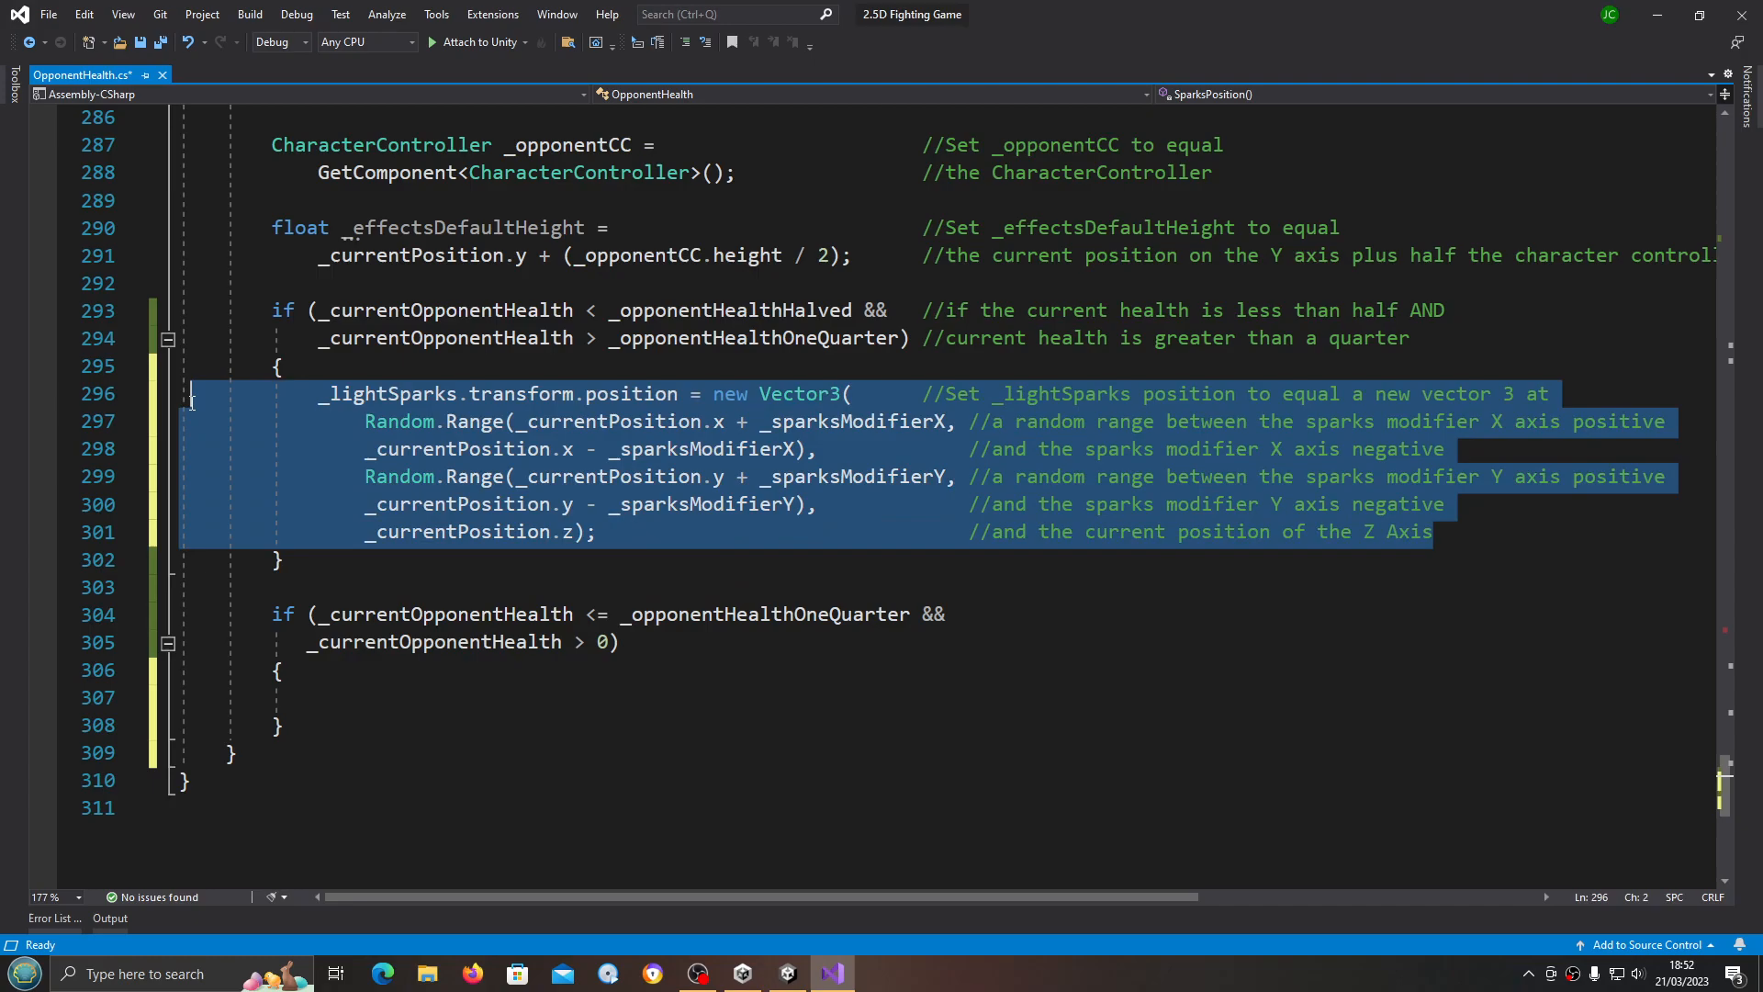
Step: Paste the _lightSparks position block into the quarter-health block and adapt it to _denseSparks
{"action": "right_click", "coordinate": [449, 461]}
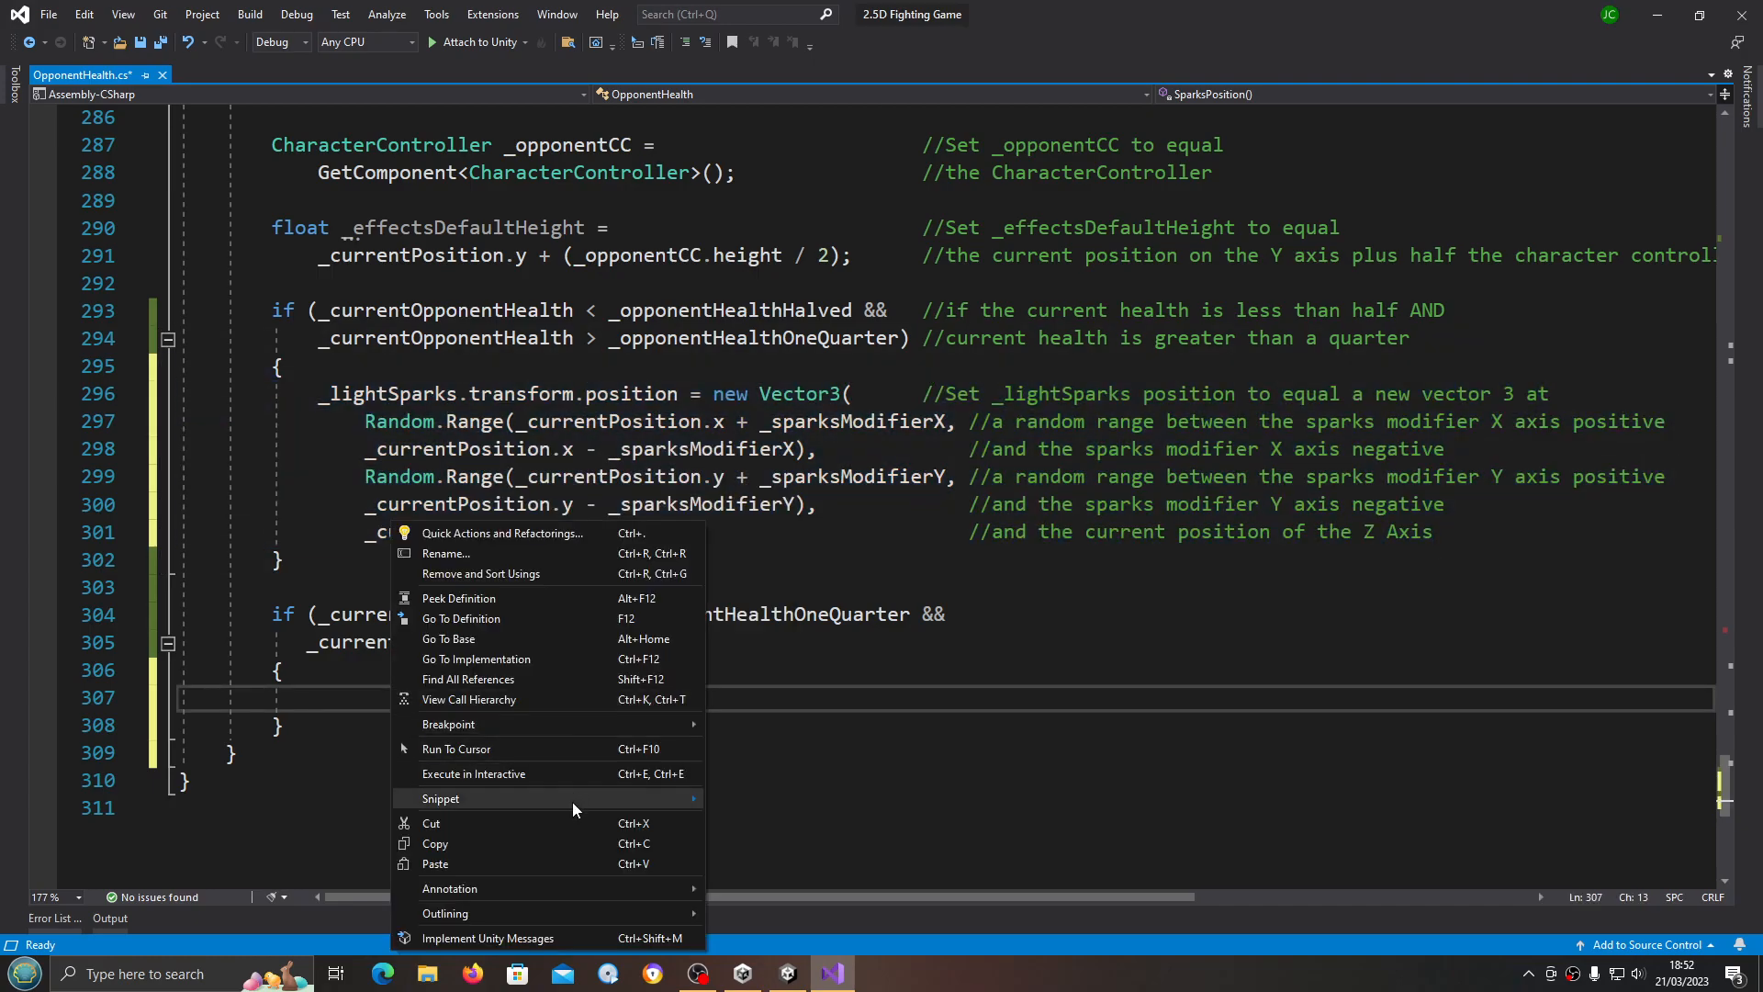
{"action": "left_click", "coordinate": [435, 845]}
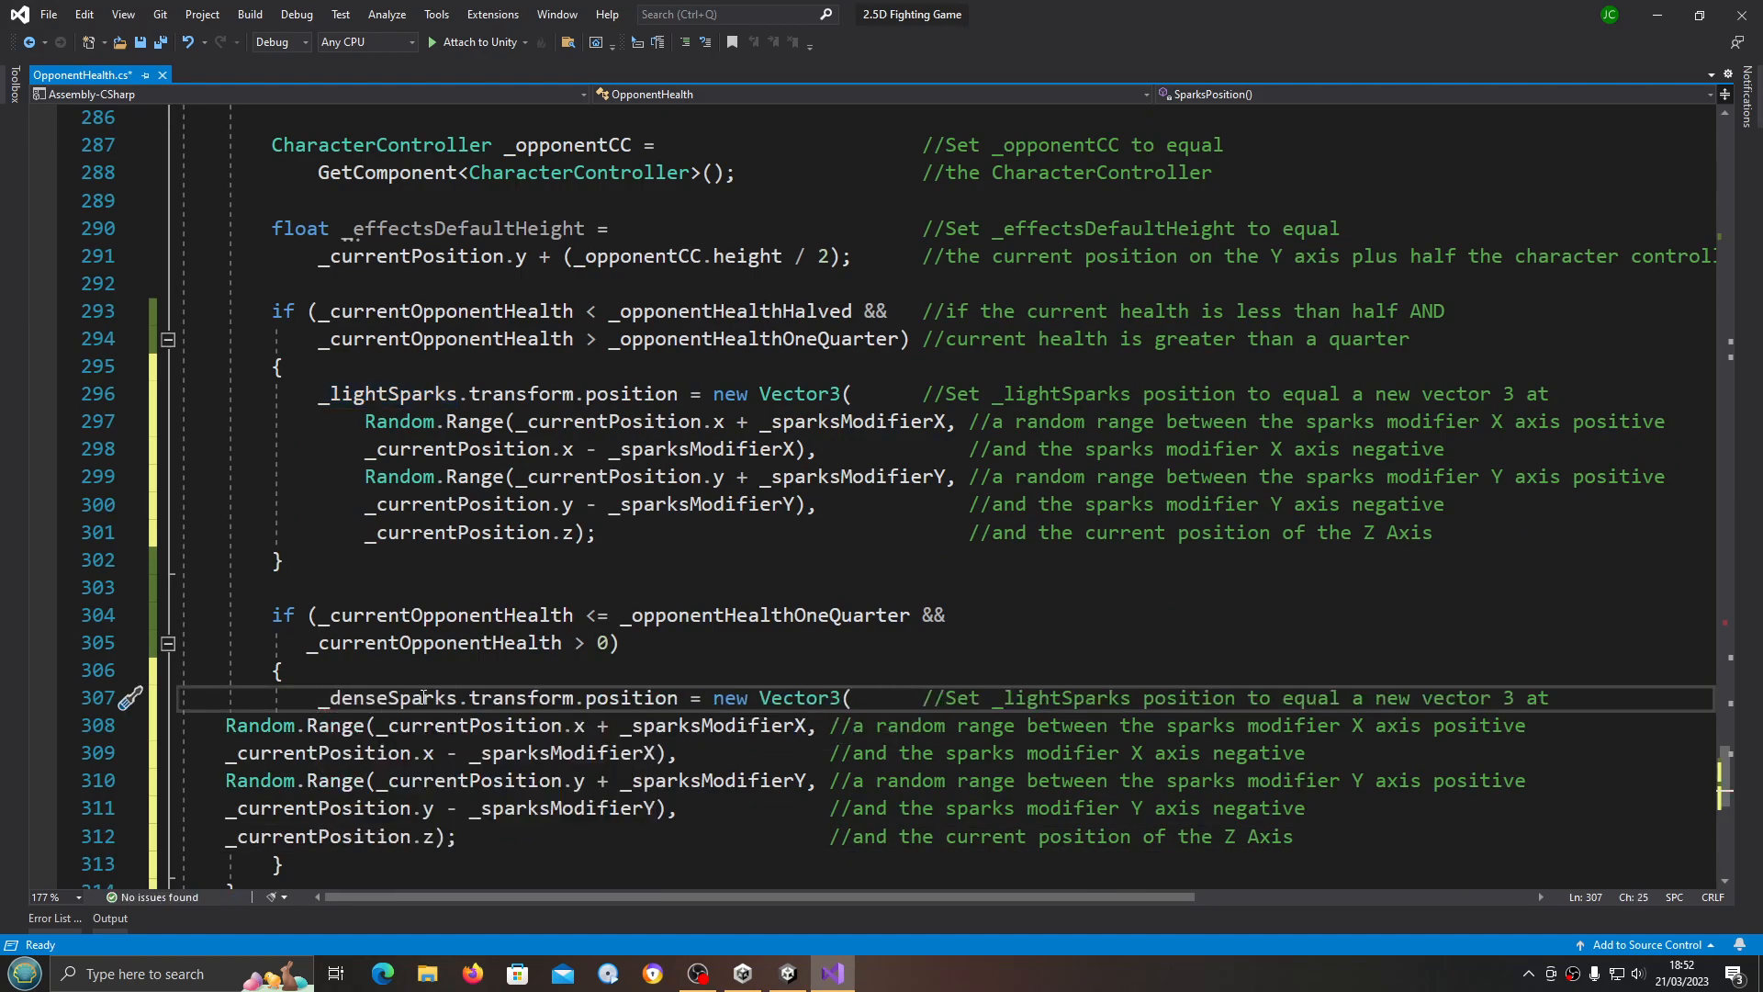
{"action": "right_click", "coordinate": [393, 697]}
{"action": "type", "text": "dense"}
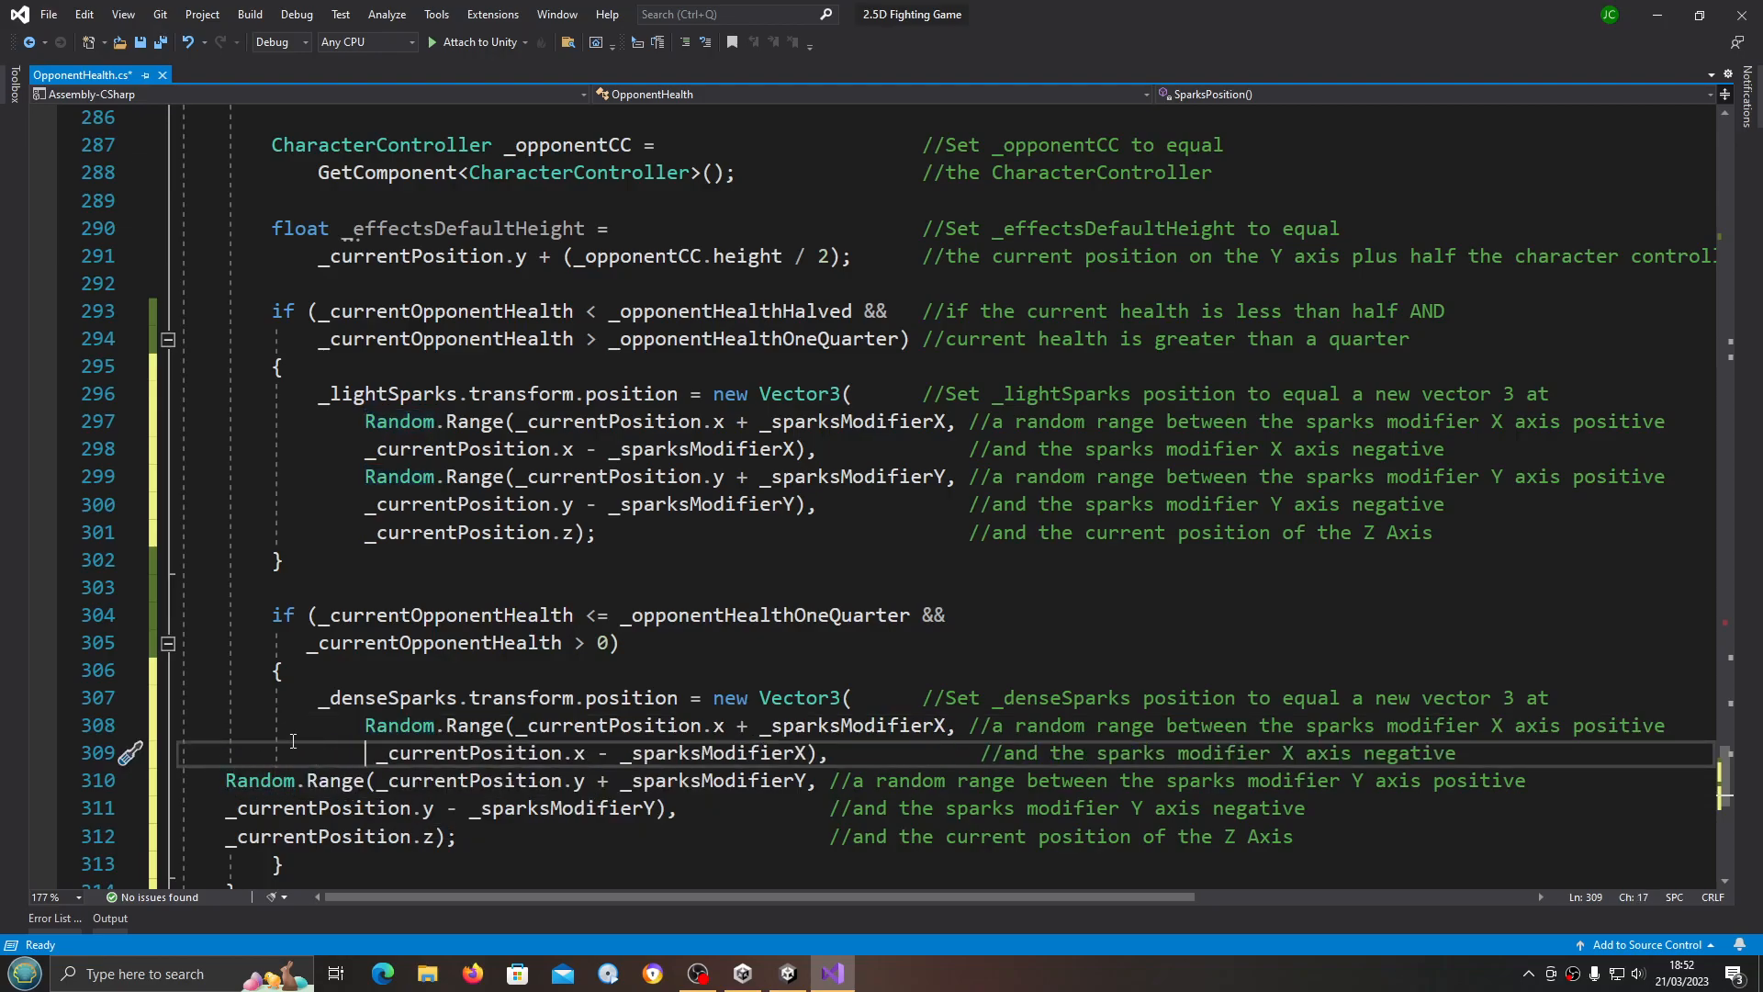
{"action": "left_click", "coordinate": [259, 780]}
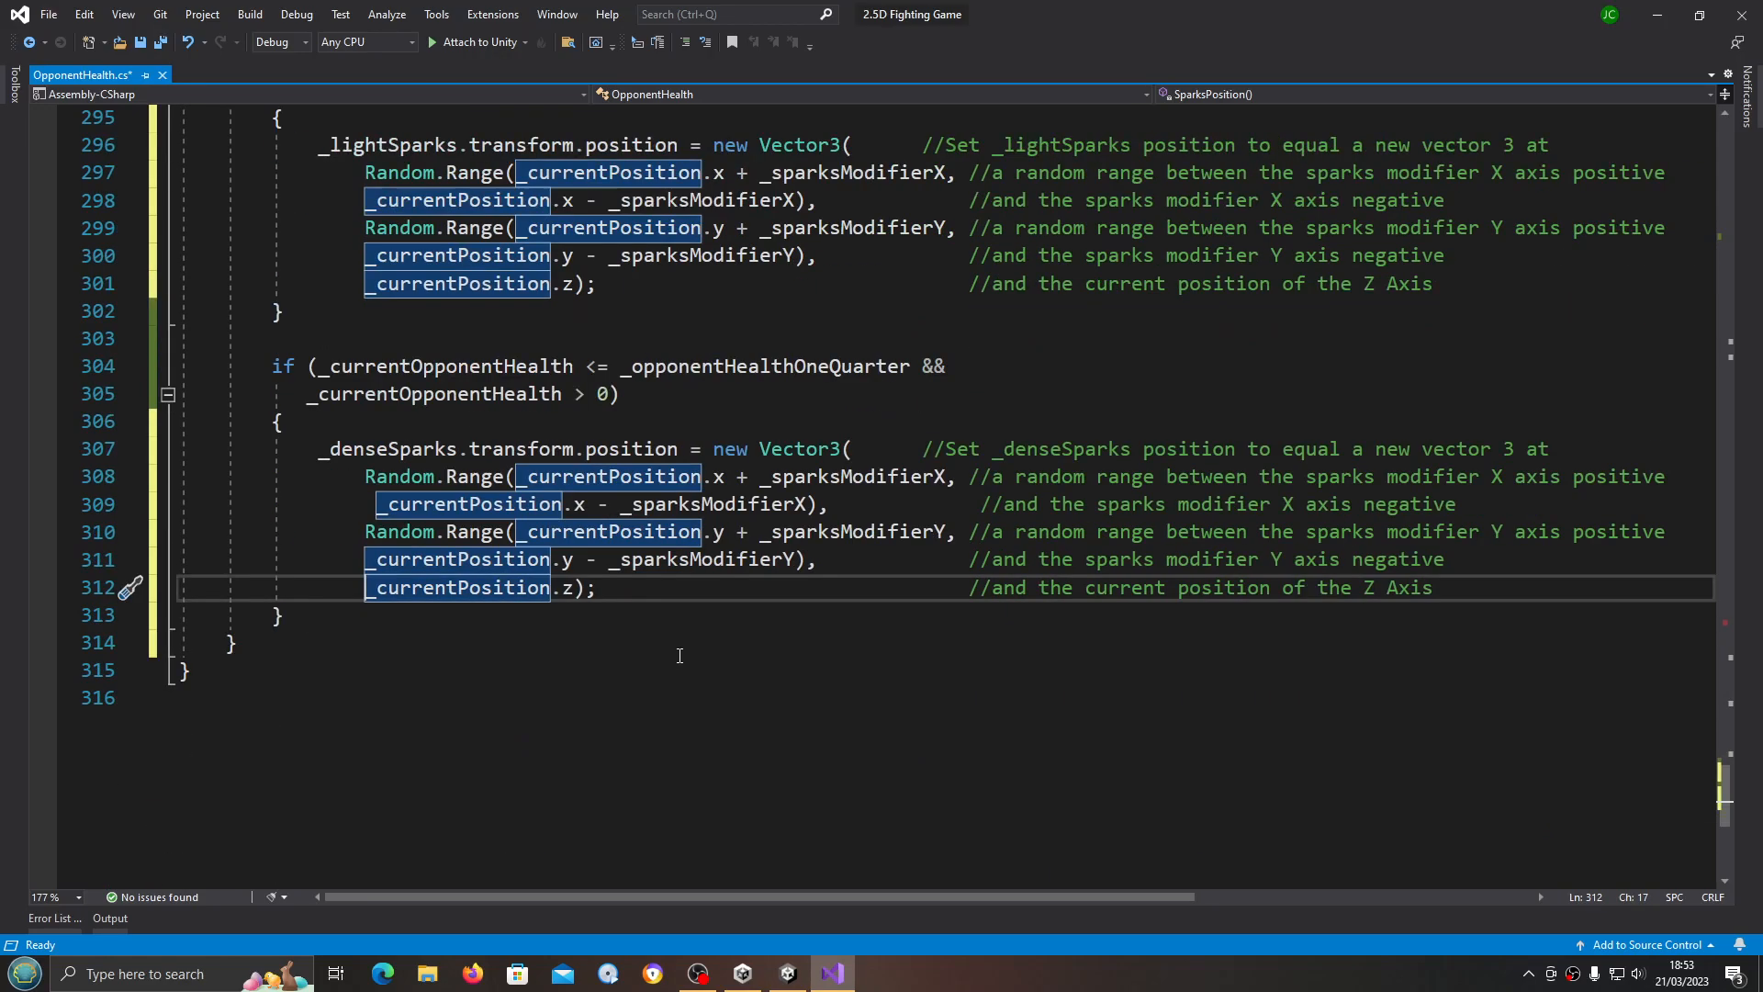
Step: Save OpponentHealth.cs and all open files so Unity reloads the script assemblies
{"action": "scroll", "scroll_direction": "up", "scroll_amount": 3}
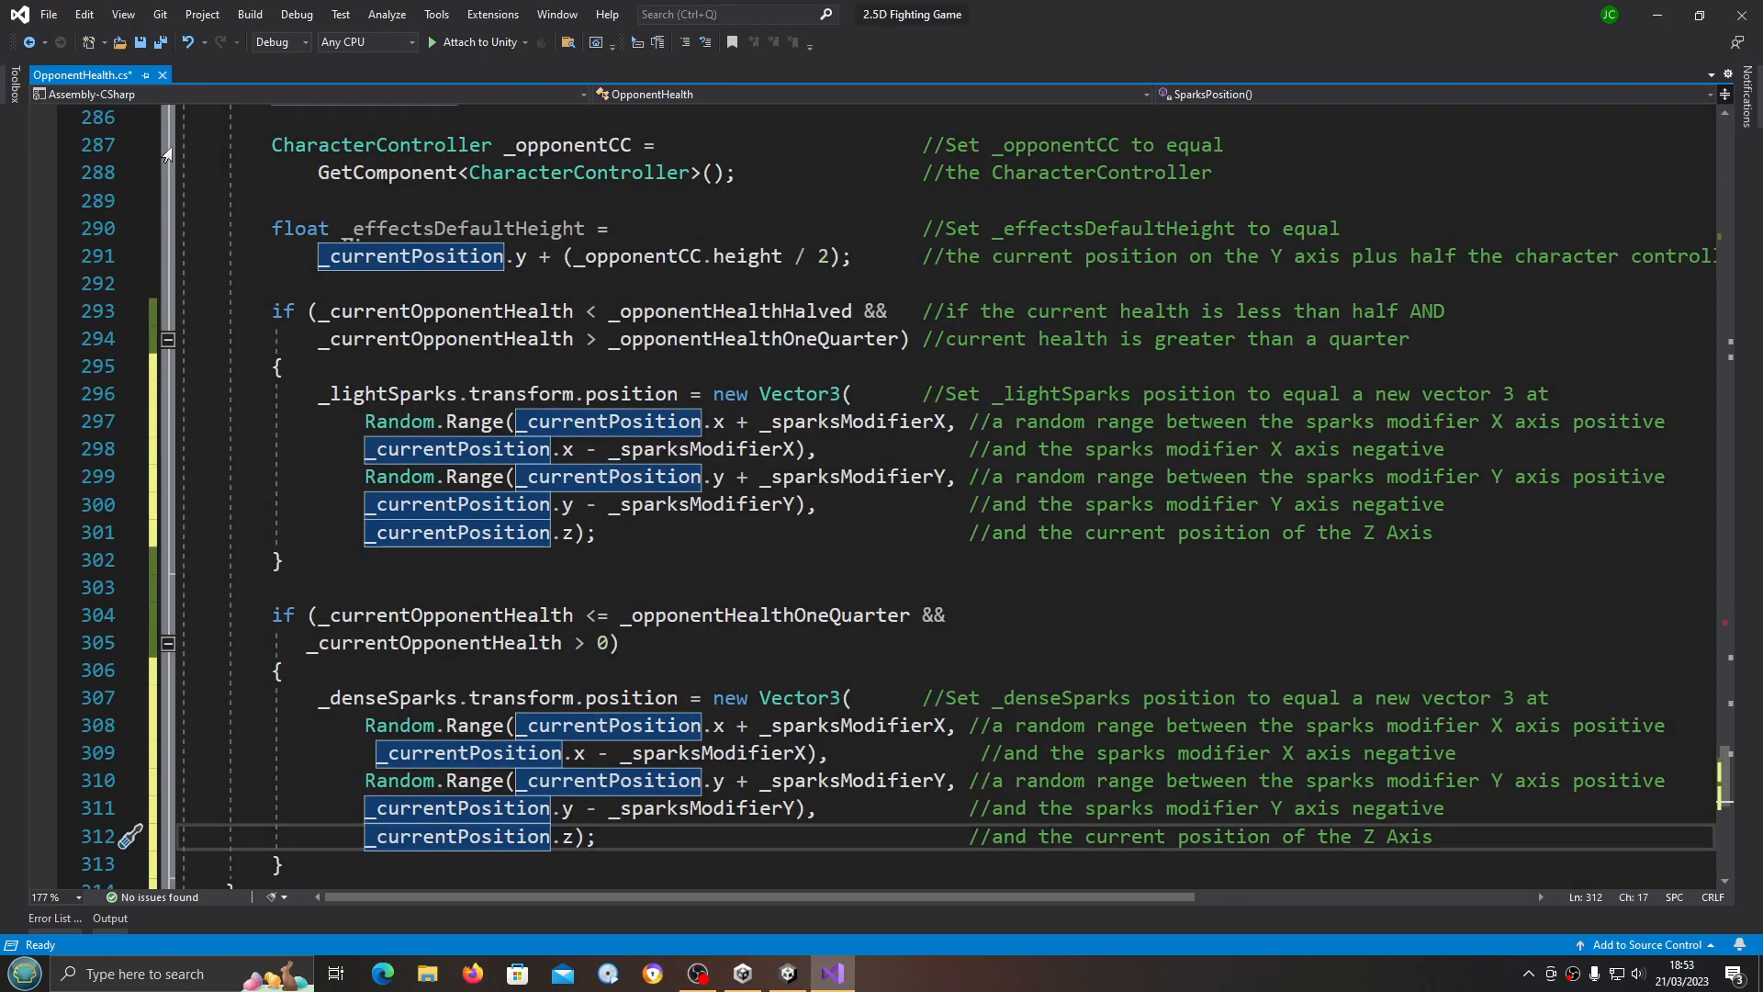
{"action": "left_click", "coordinate": [48, 13]}
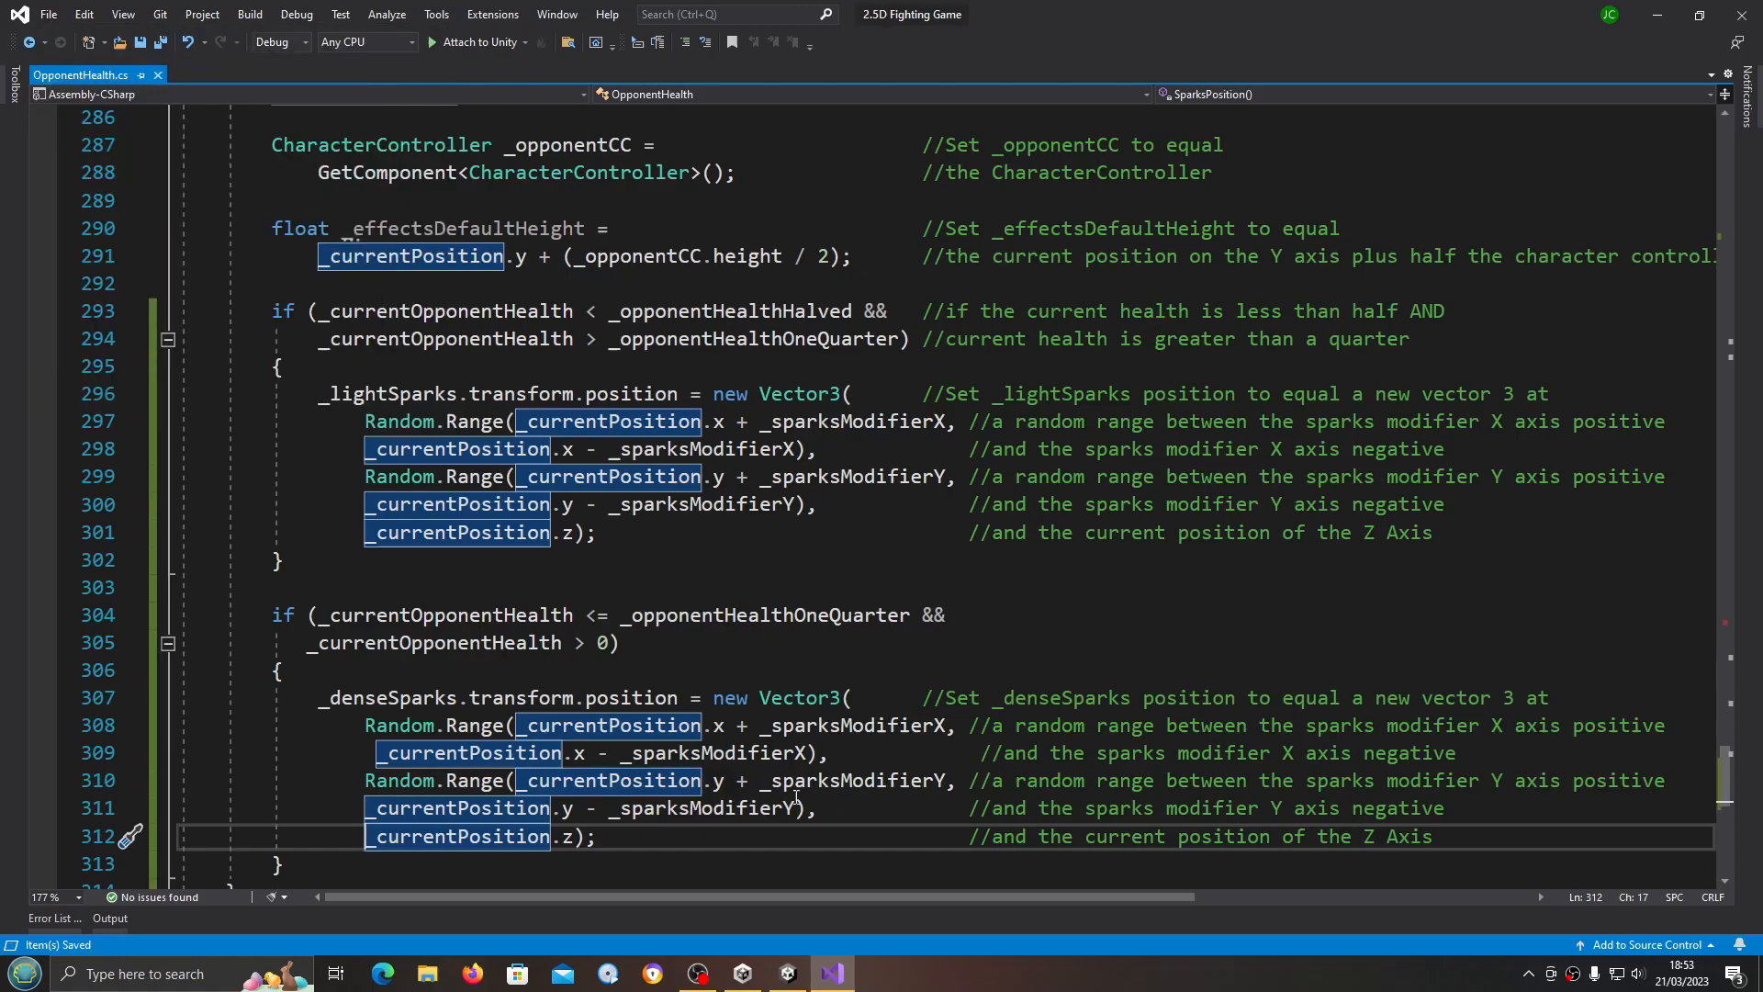
{"action": "scroll", "scroll_direction": "up", "scroll_amount": 3}
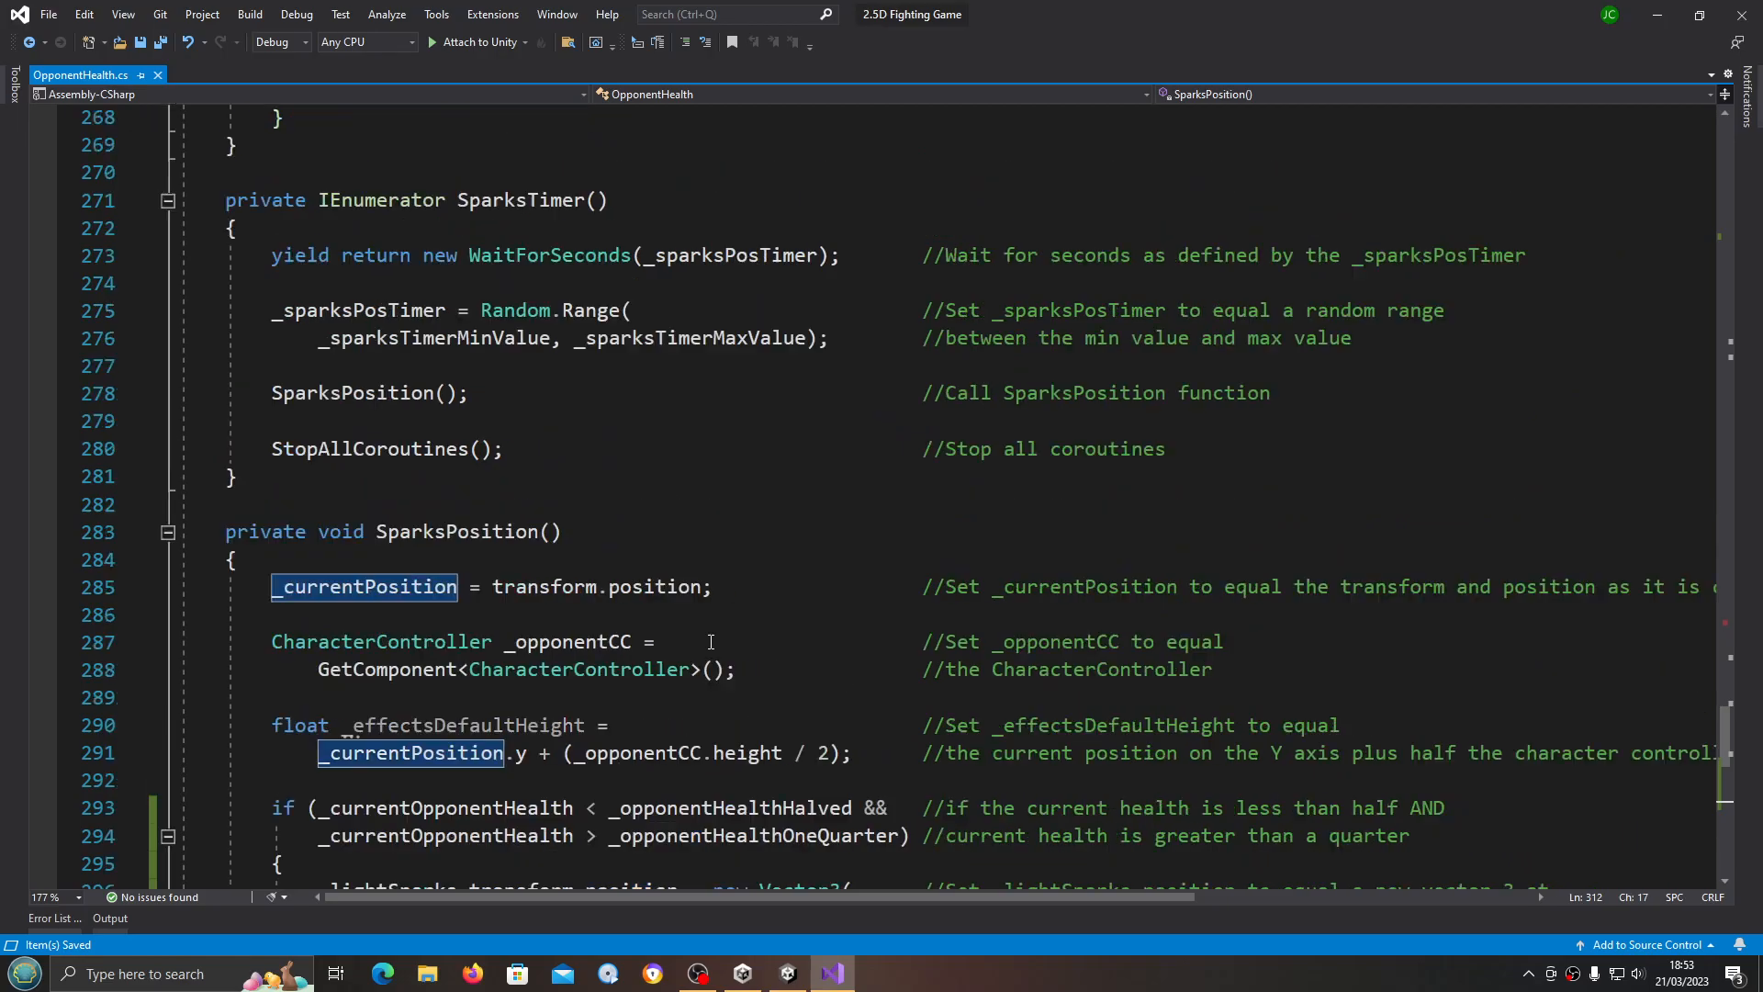
{"action": "scroll", "scroll_direction": "up", "scroll_amount": 3}
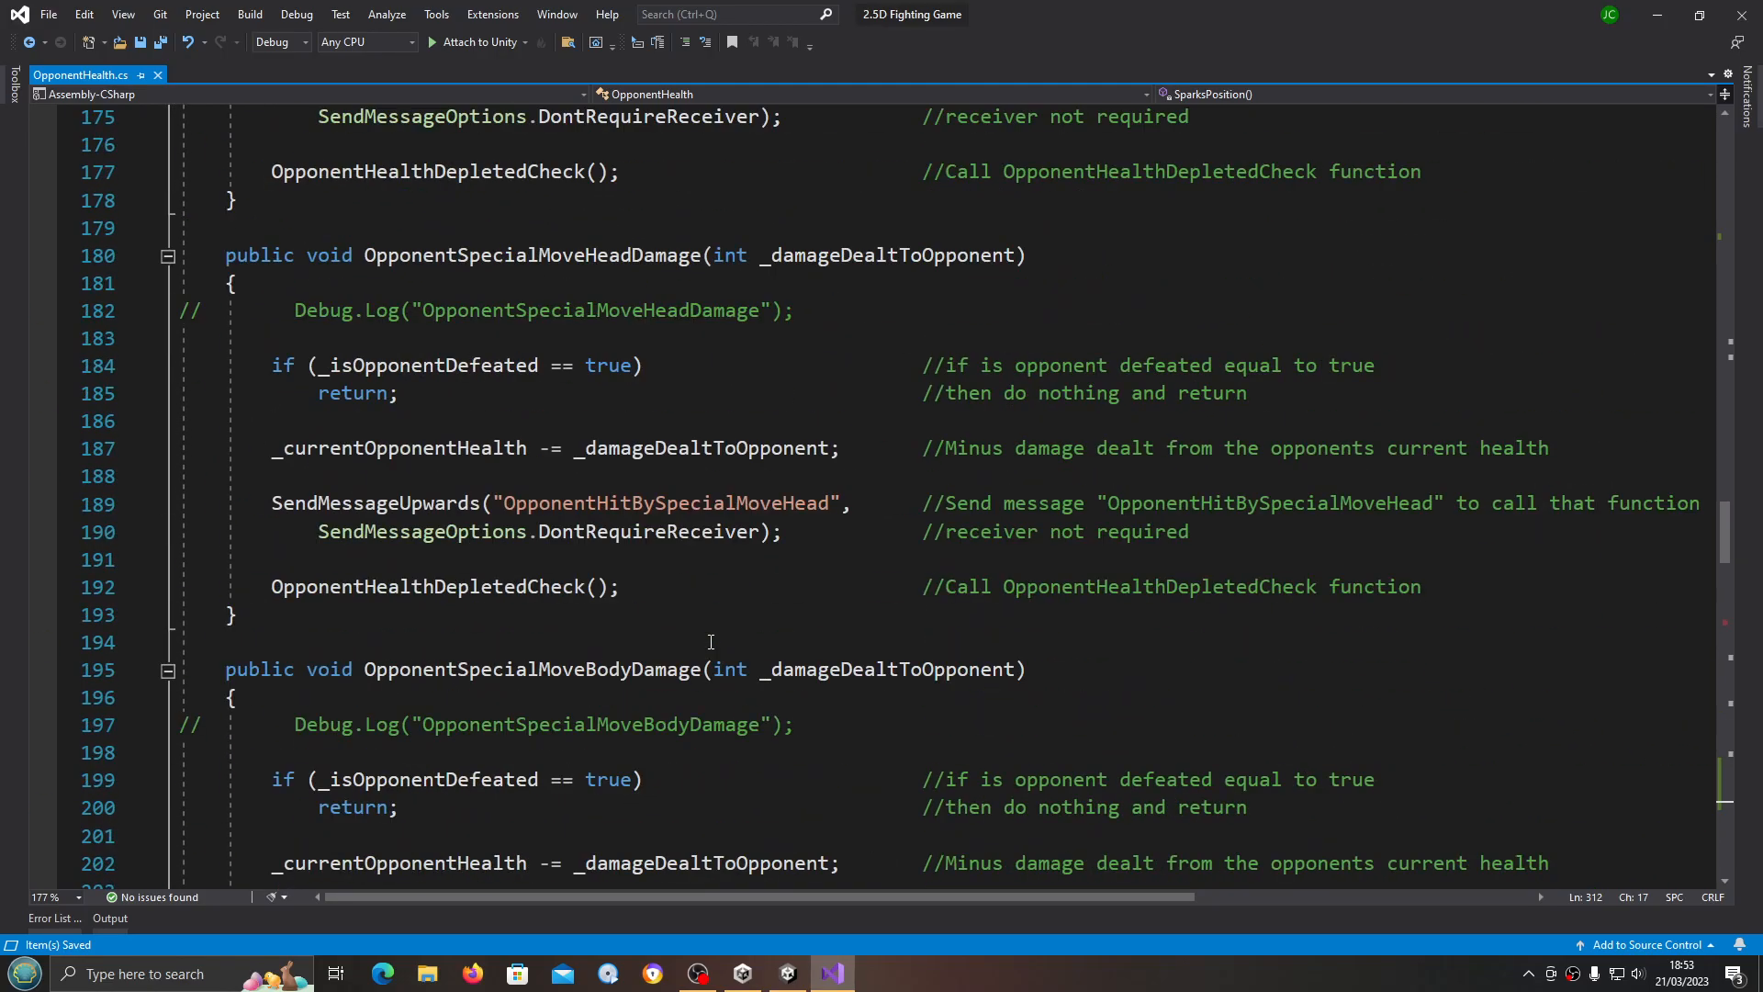
{"action": "scroll", "scroll_direction": "up", "scroll_amount": 3}
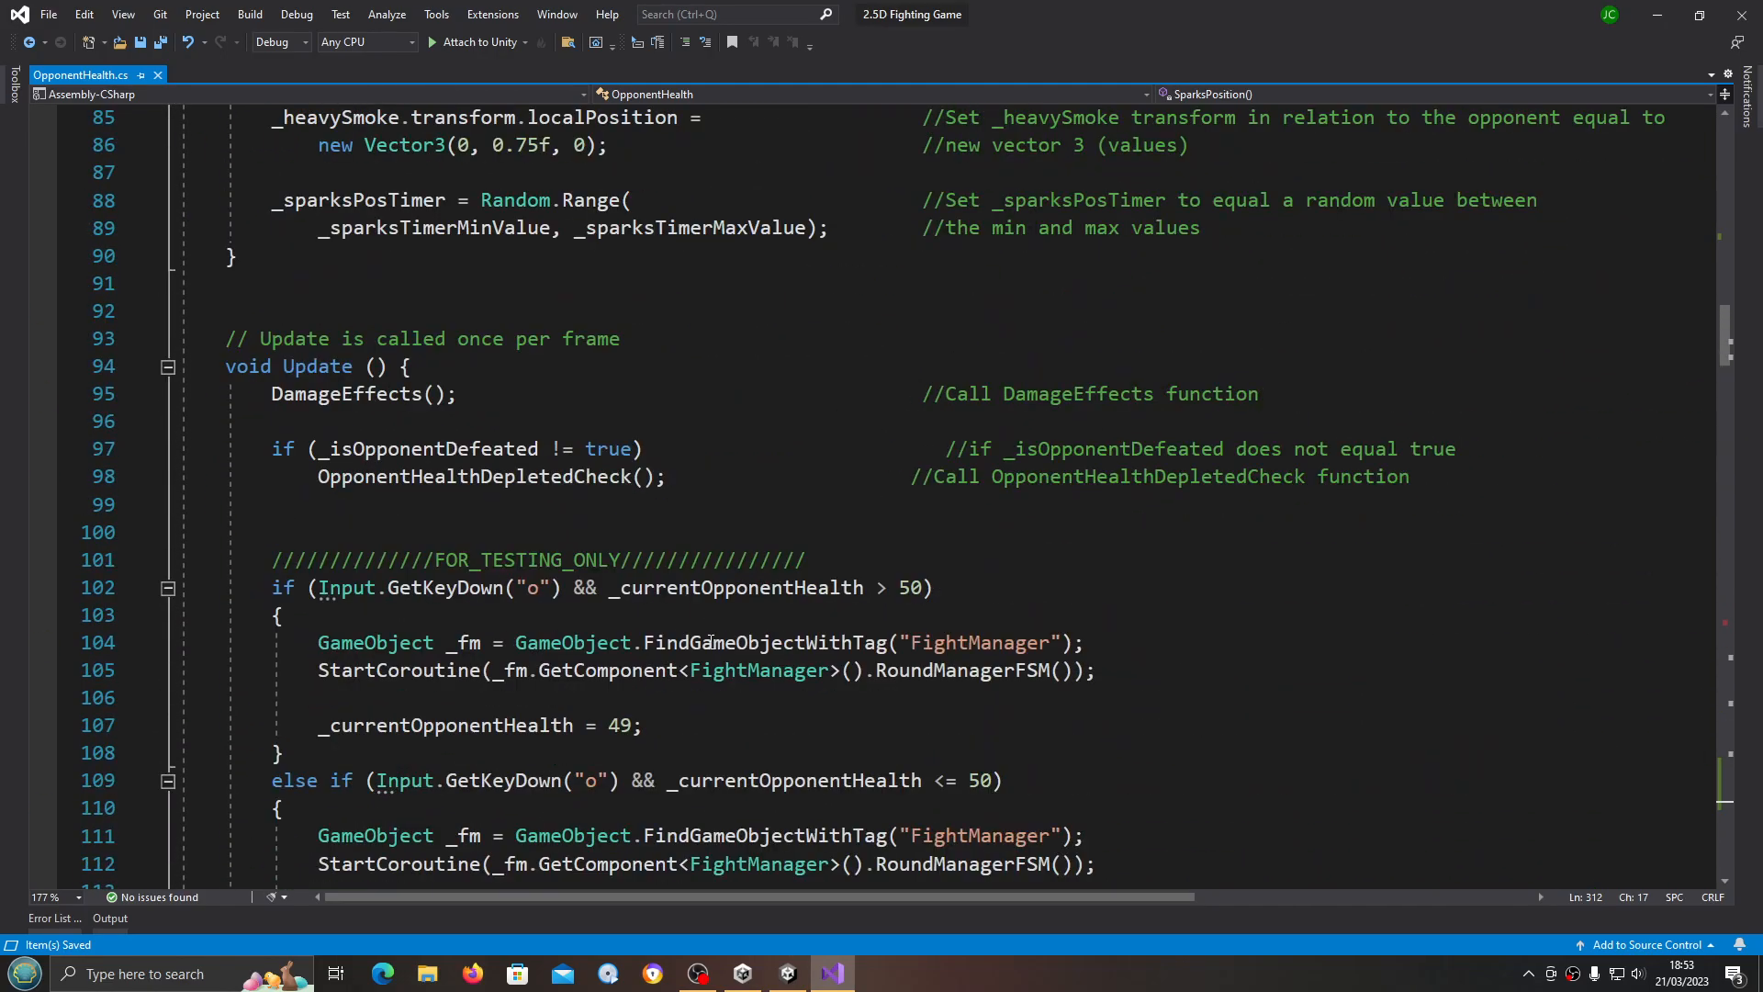
{"action": "left_click", "coordinate": [48, 13]}
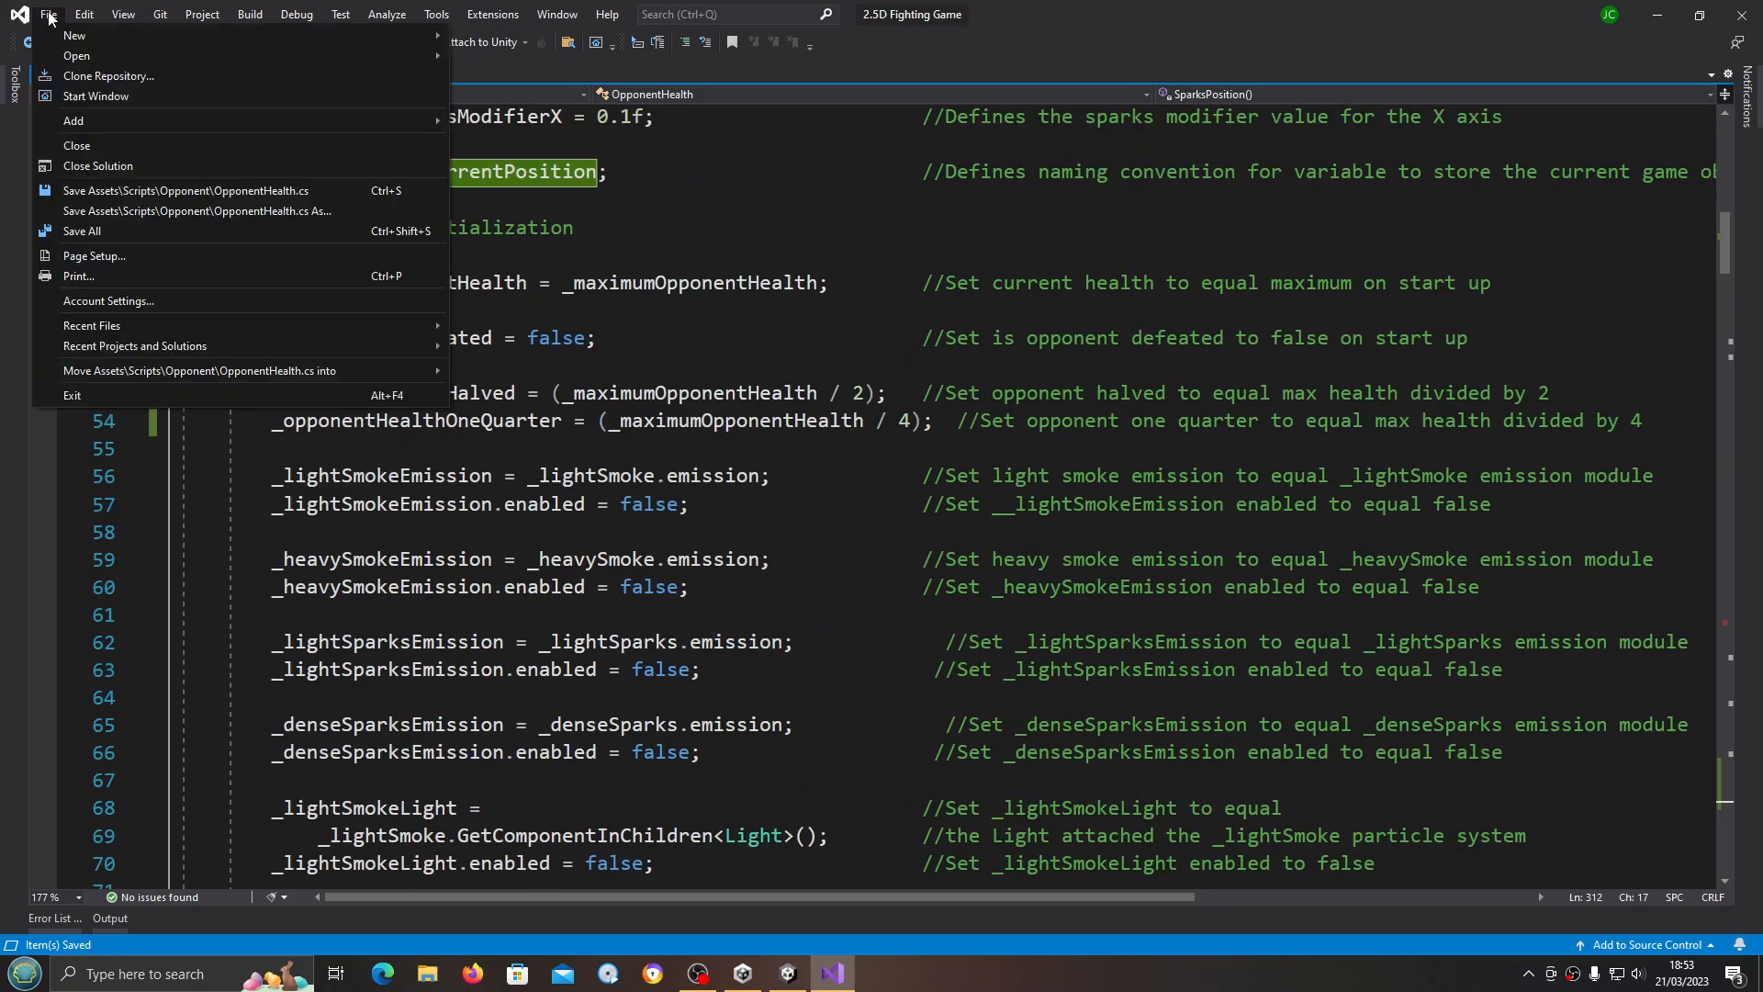
{"action": "mouse_move", "coordinate": [80, 231]}
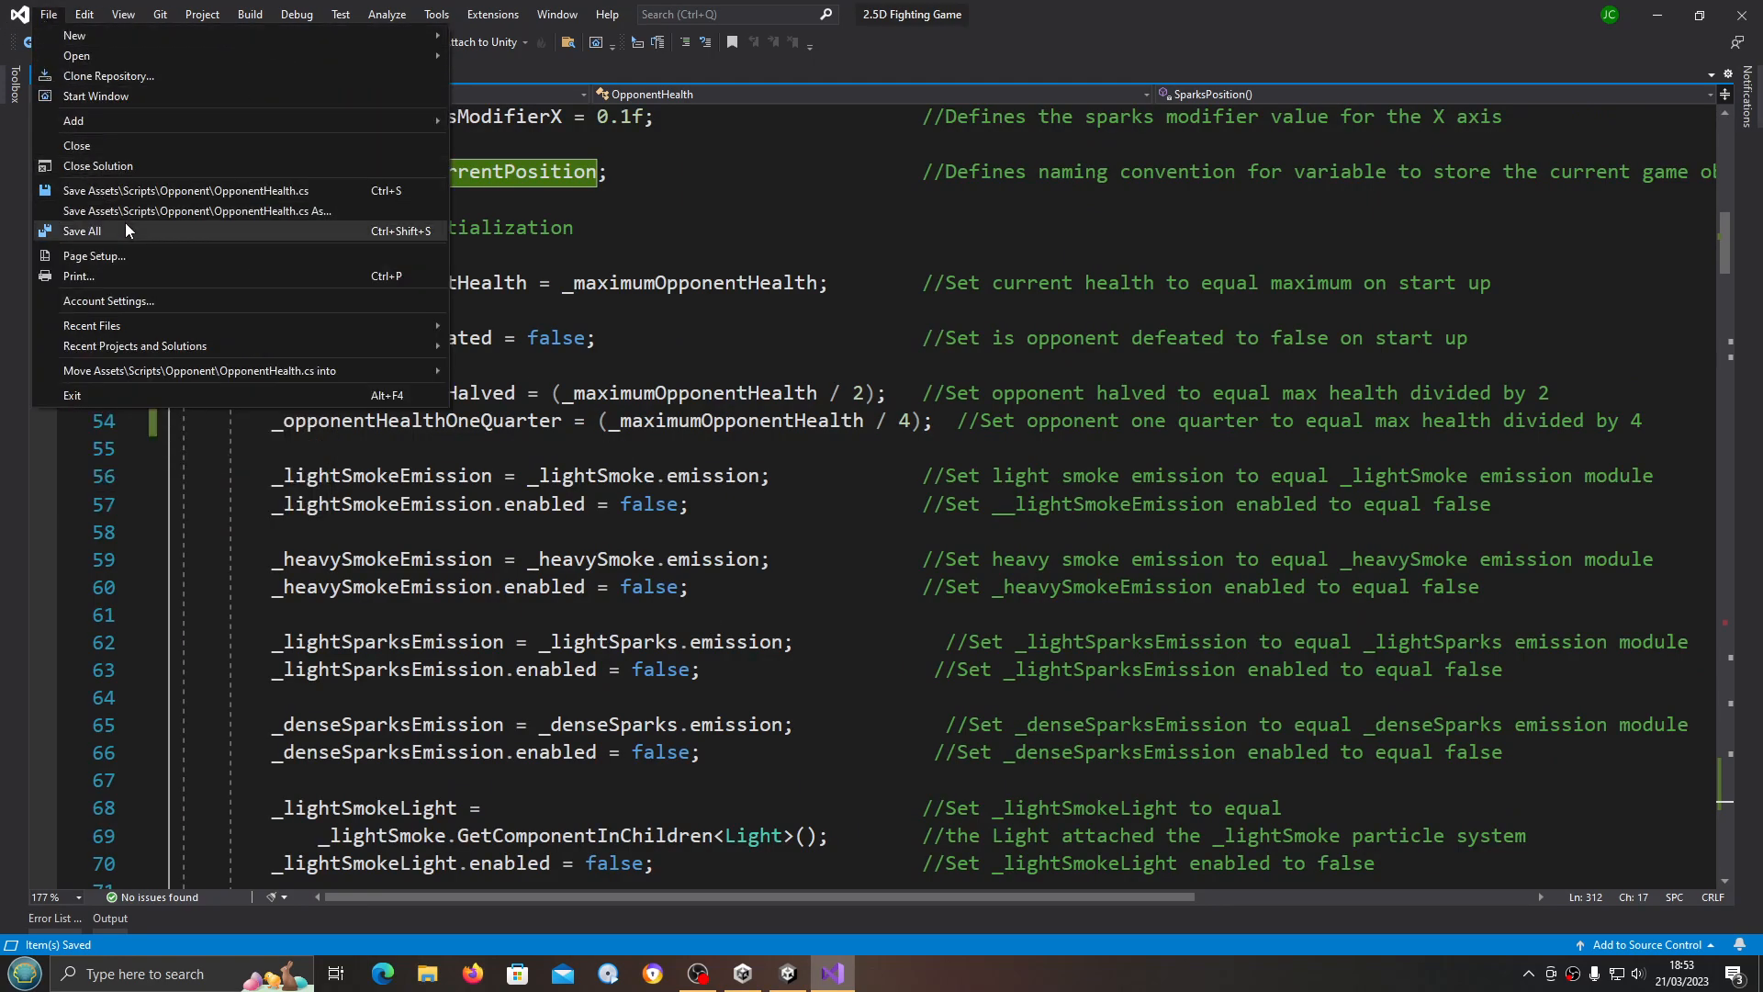
{"action": "left_click", "coordinate": [81, 232]}
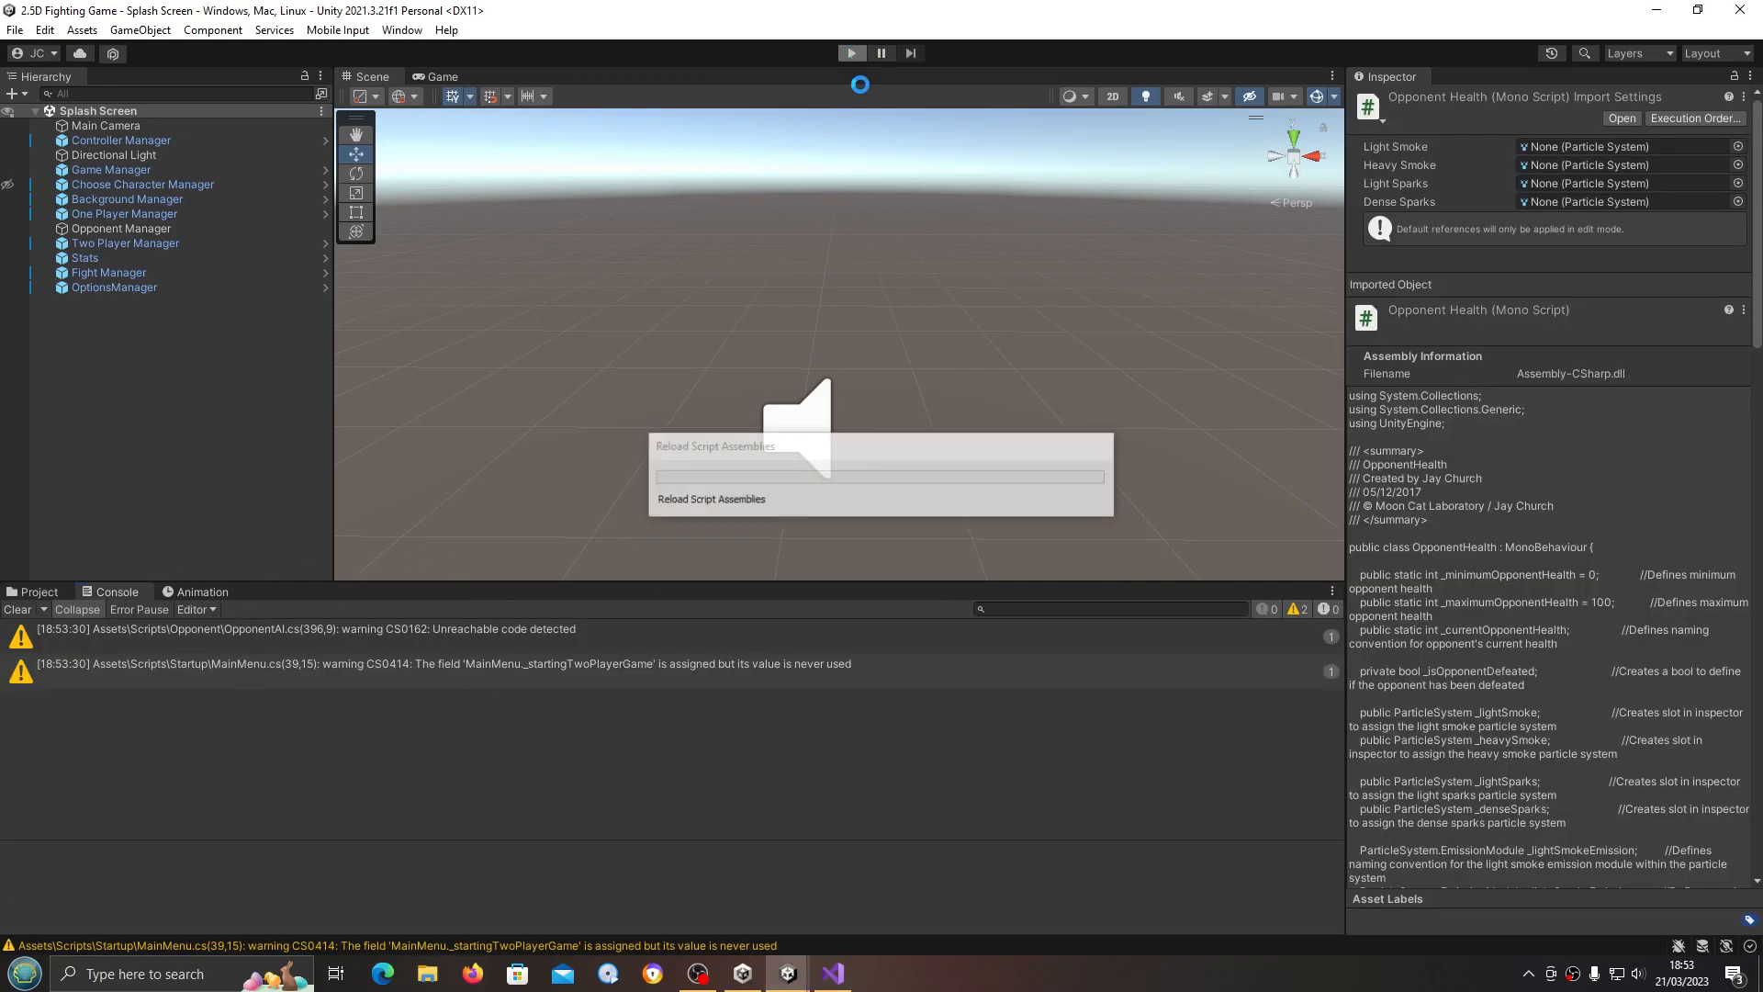
Step: Run and stop a Unity play test to watch the damaged opponent's sparks
{"action": "left_click", "coordinate": [850, 54]}
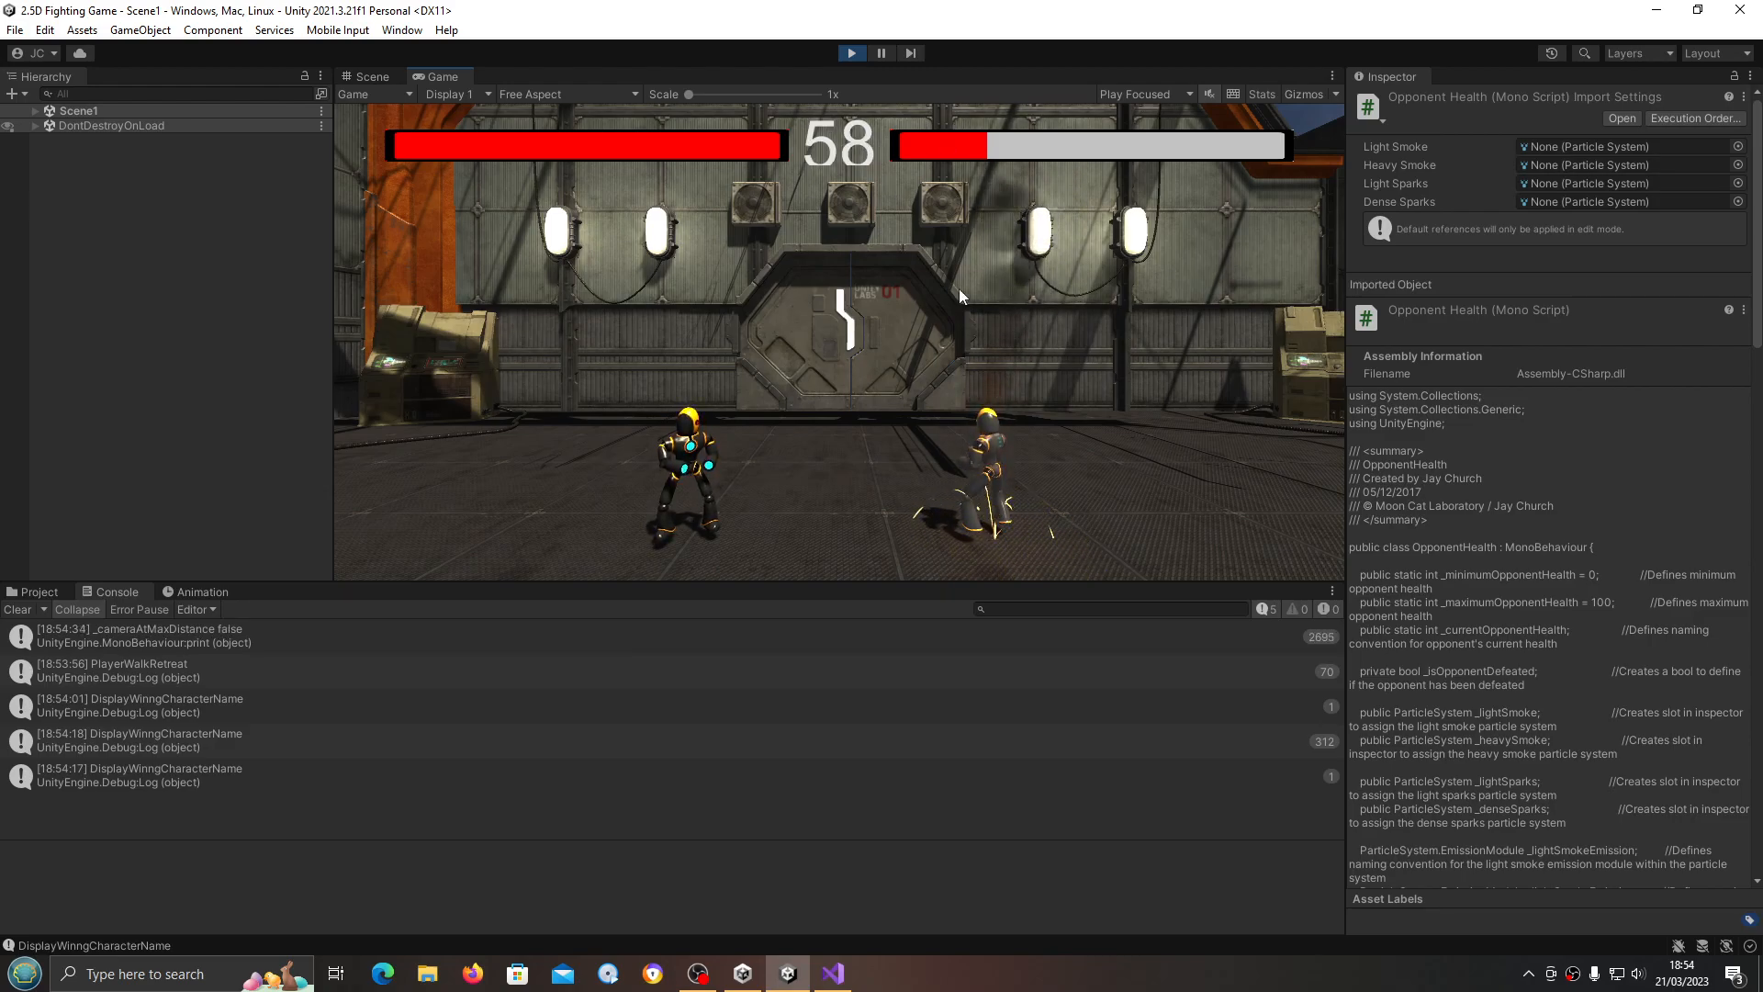
{"action": "mouse_move", "coordinate": [1021, 516]}
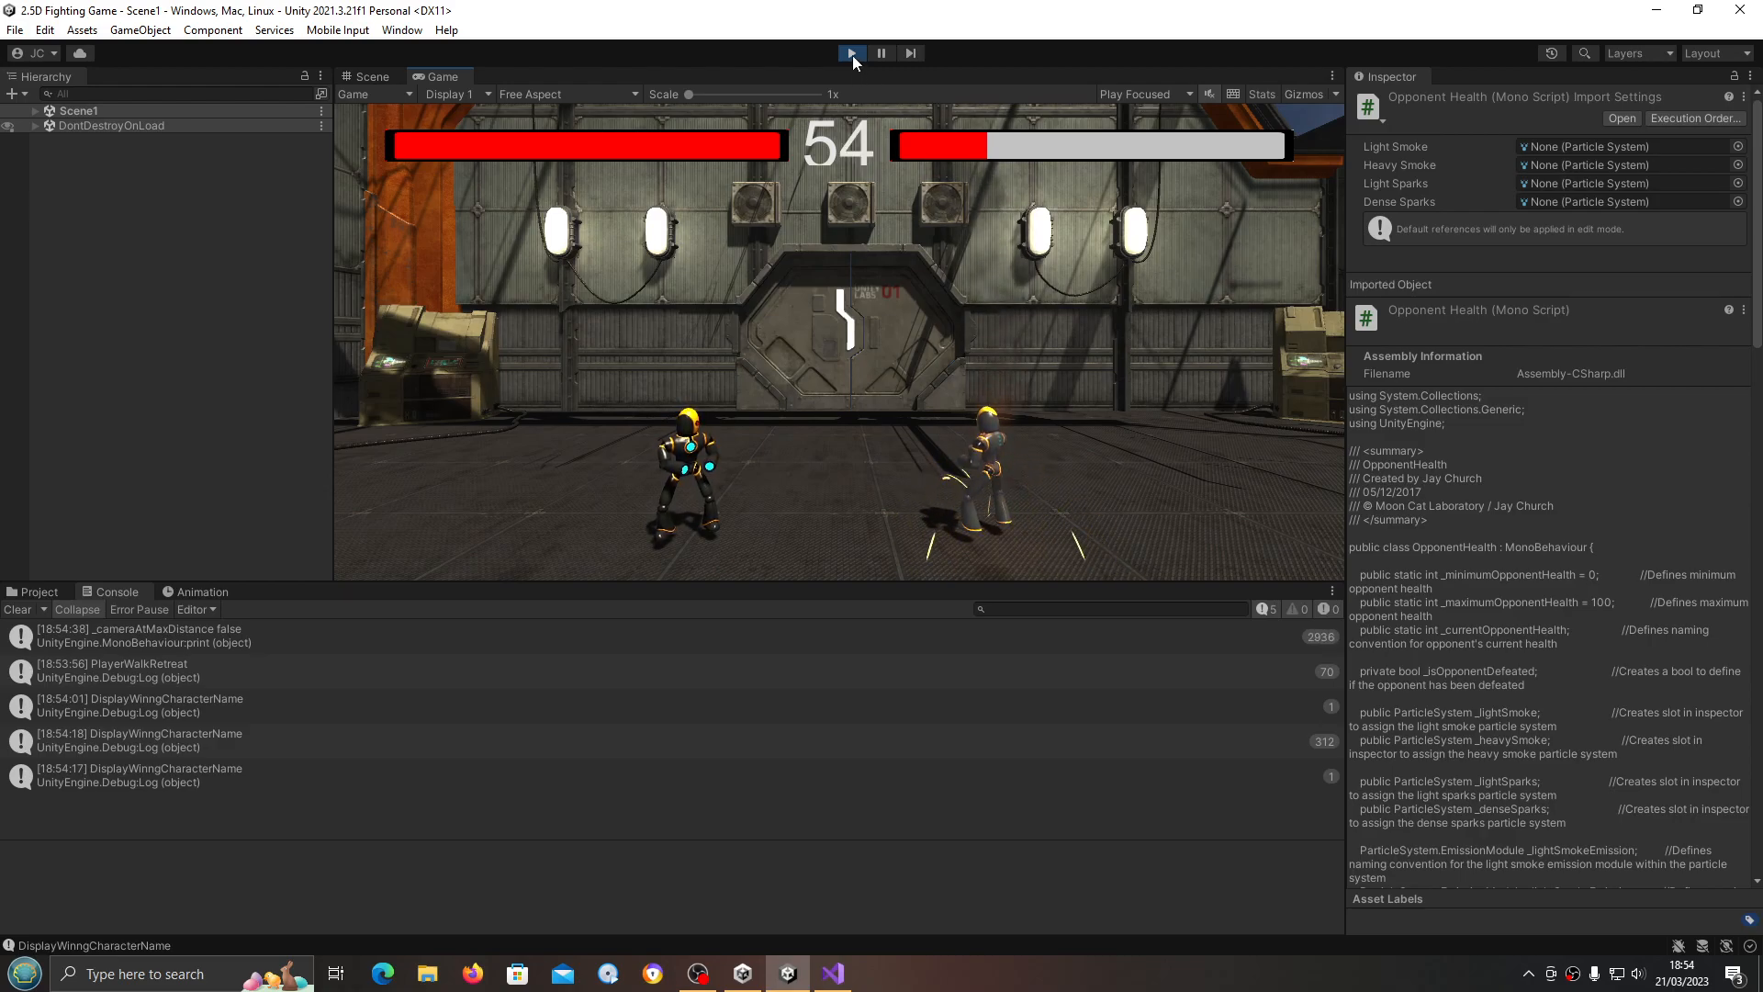
{"action": "left_click", "coordinate": [850, 53]}
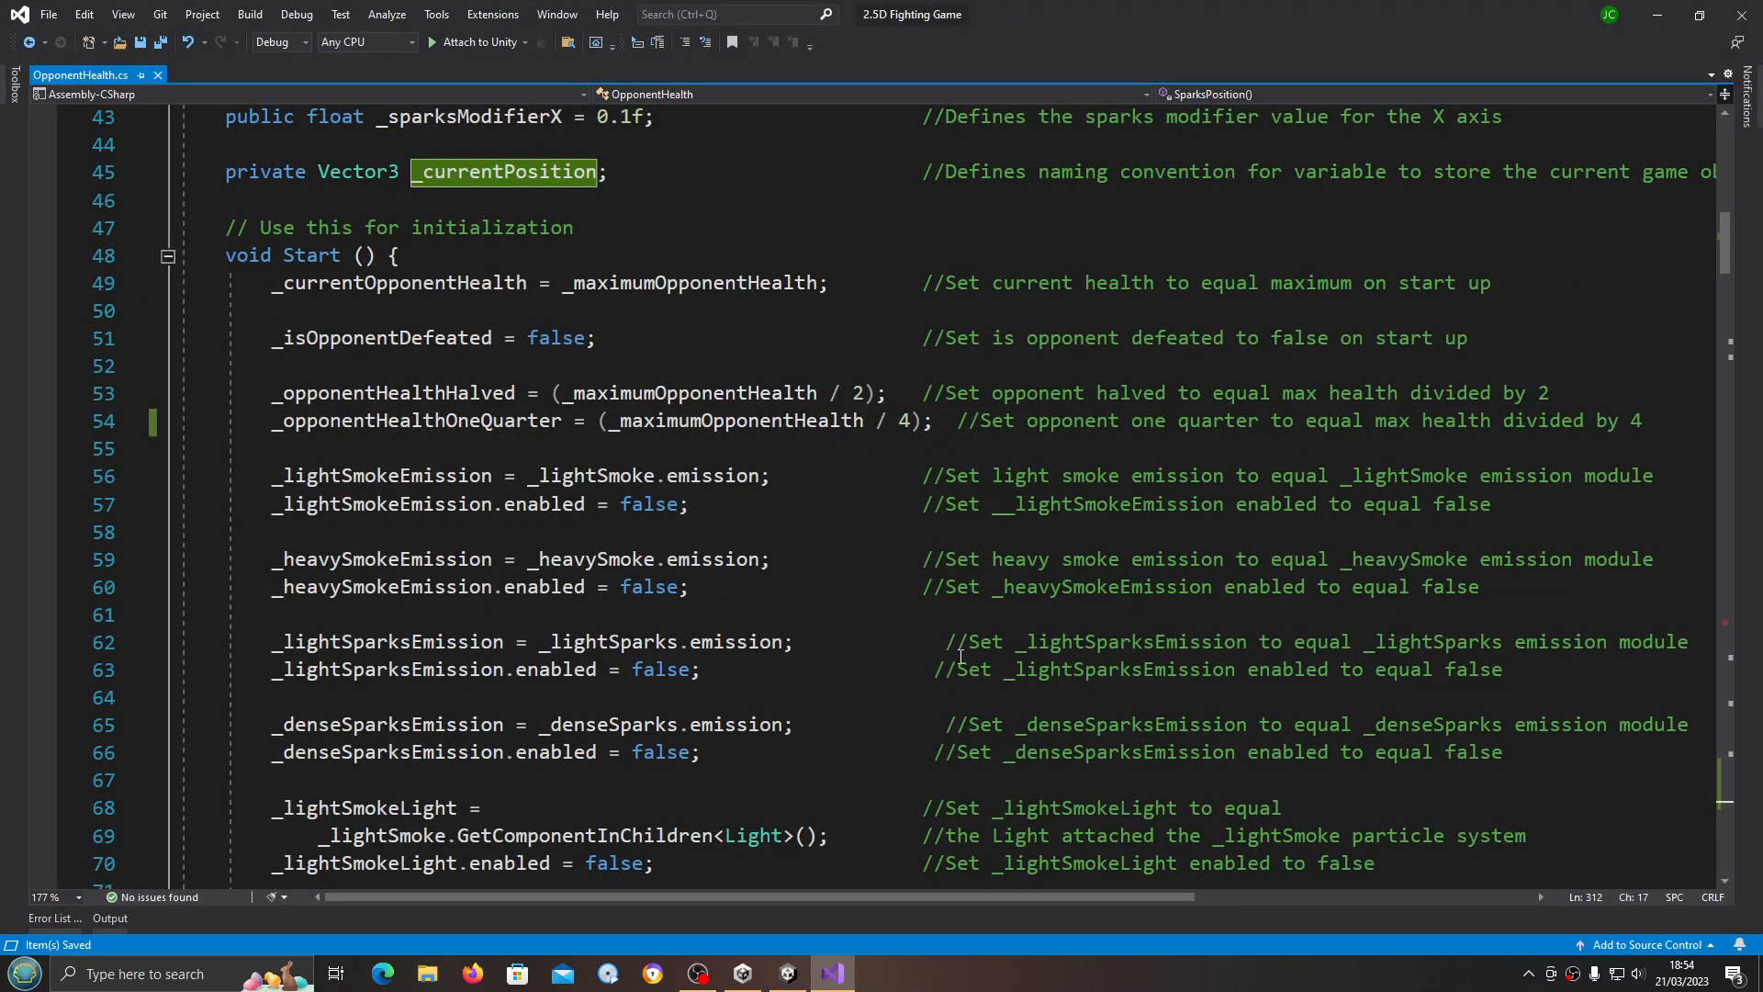
Step: Scroll OpponentHealth.cs down to the SparksPosition() method near the _effectsDefaultHeight declaration
{"action": "scroll", "scroll_direction": "down", "scroll_amount": 3}
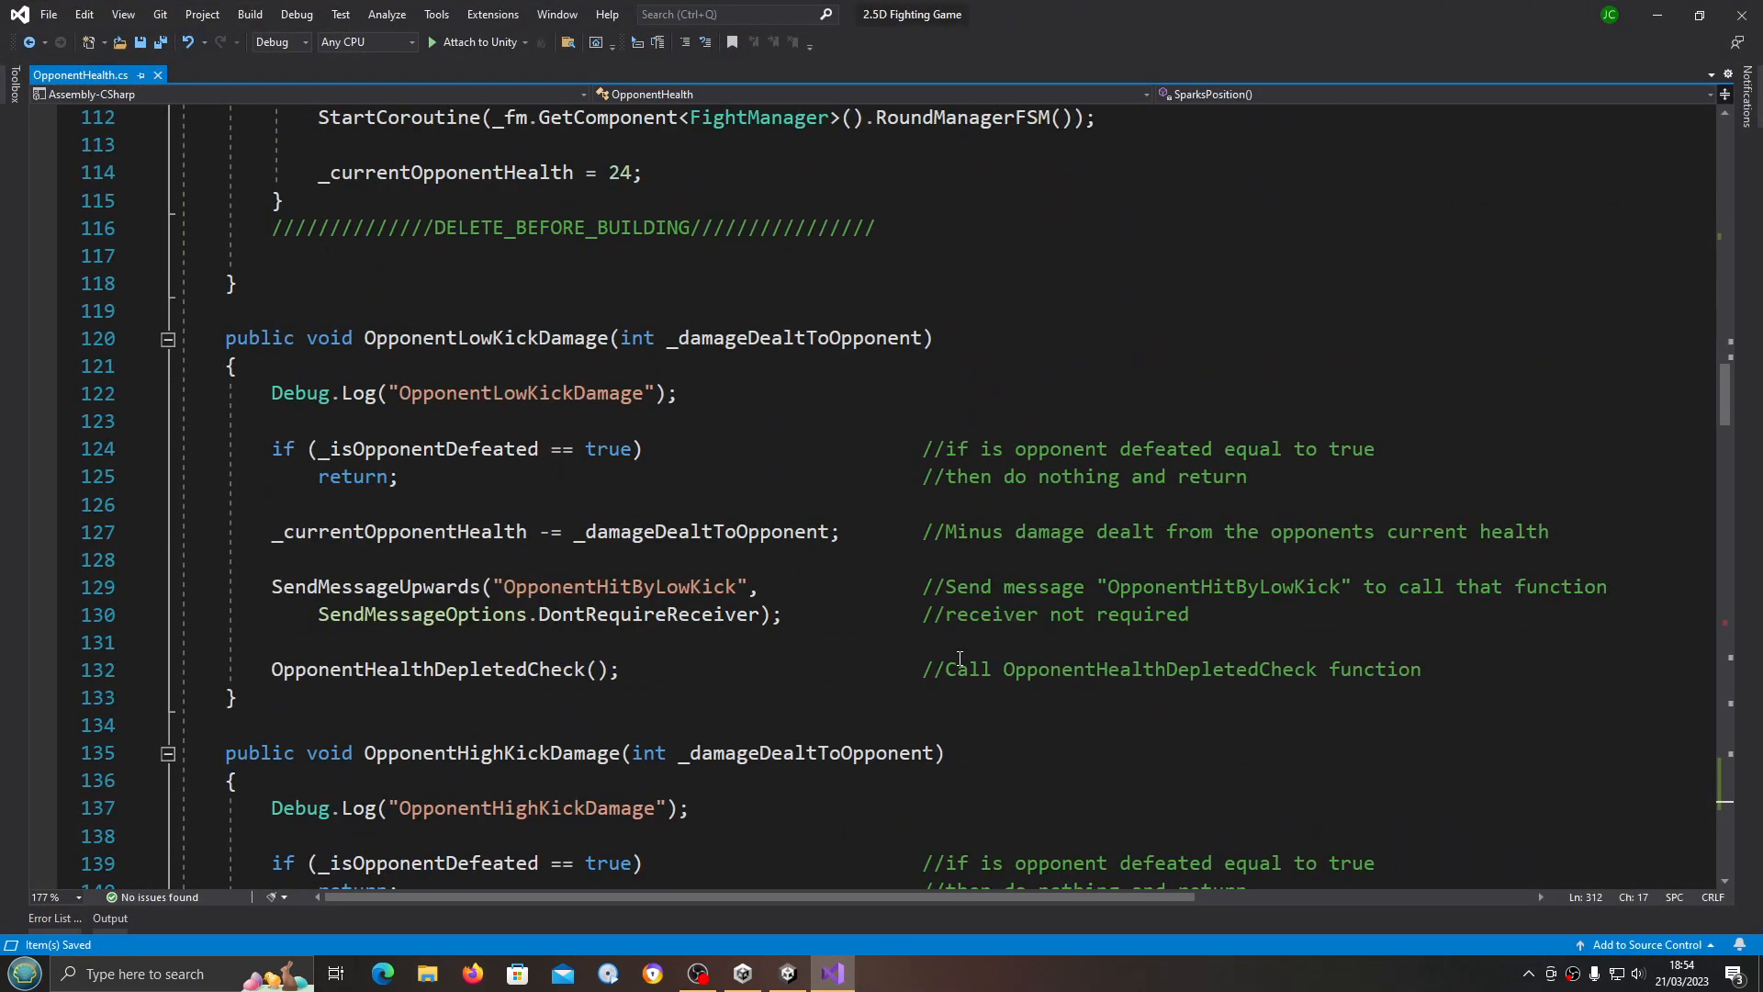
{"action": "scroll", "scroll_direction": "down", "scroll_amount": 3}
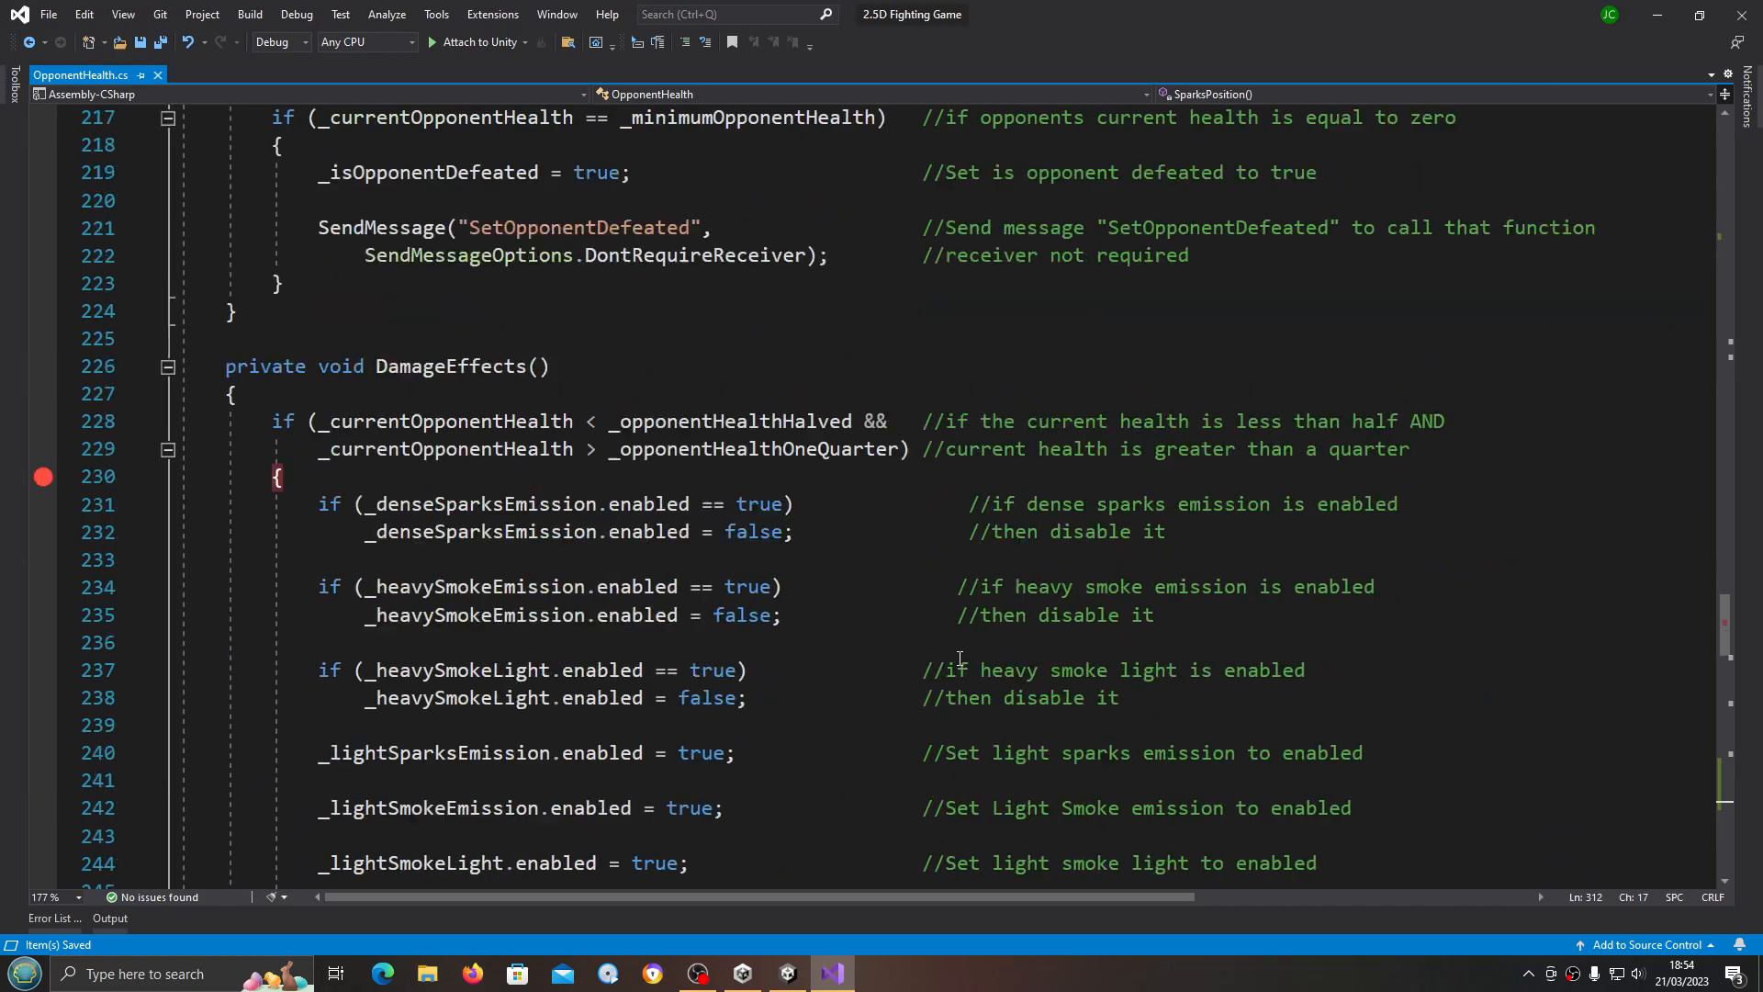
{"action": "scroll", "scroll_direction": "down", "scroll_amount": 3}
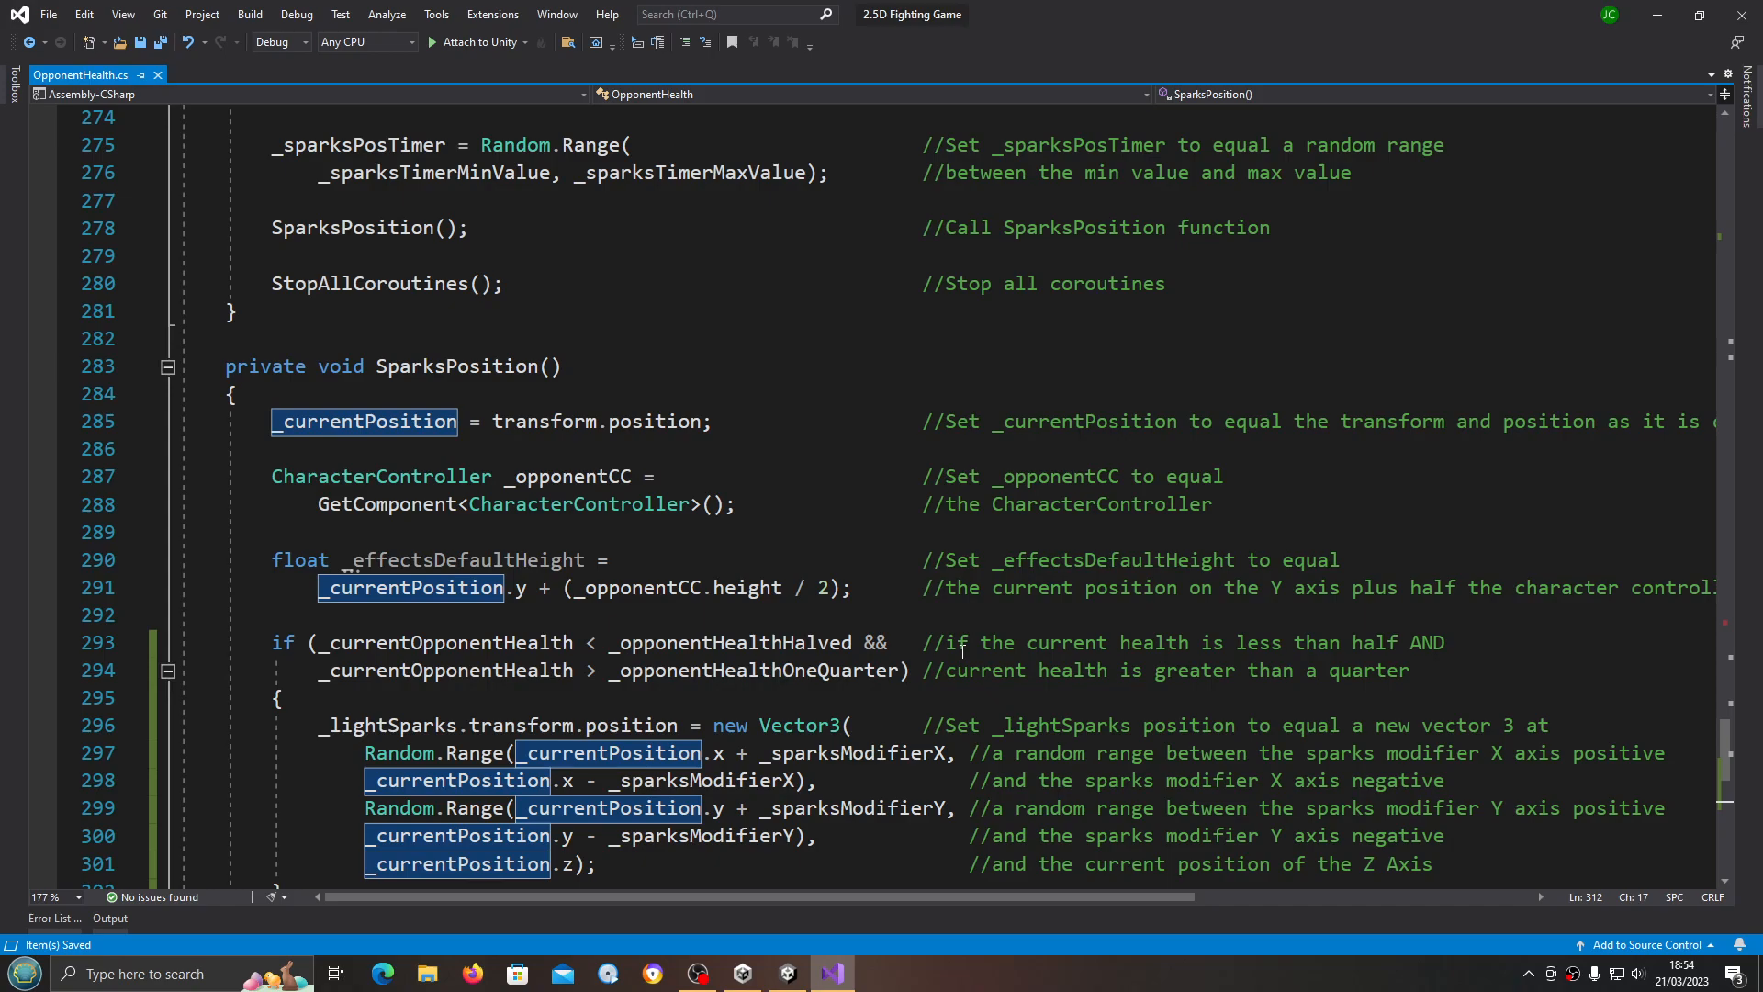
{"action": "scroll", "scroll_direction": "down", "scroll_amount": 3}
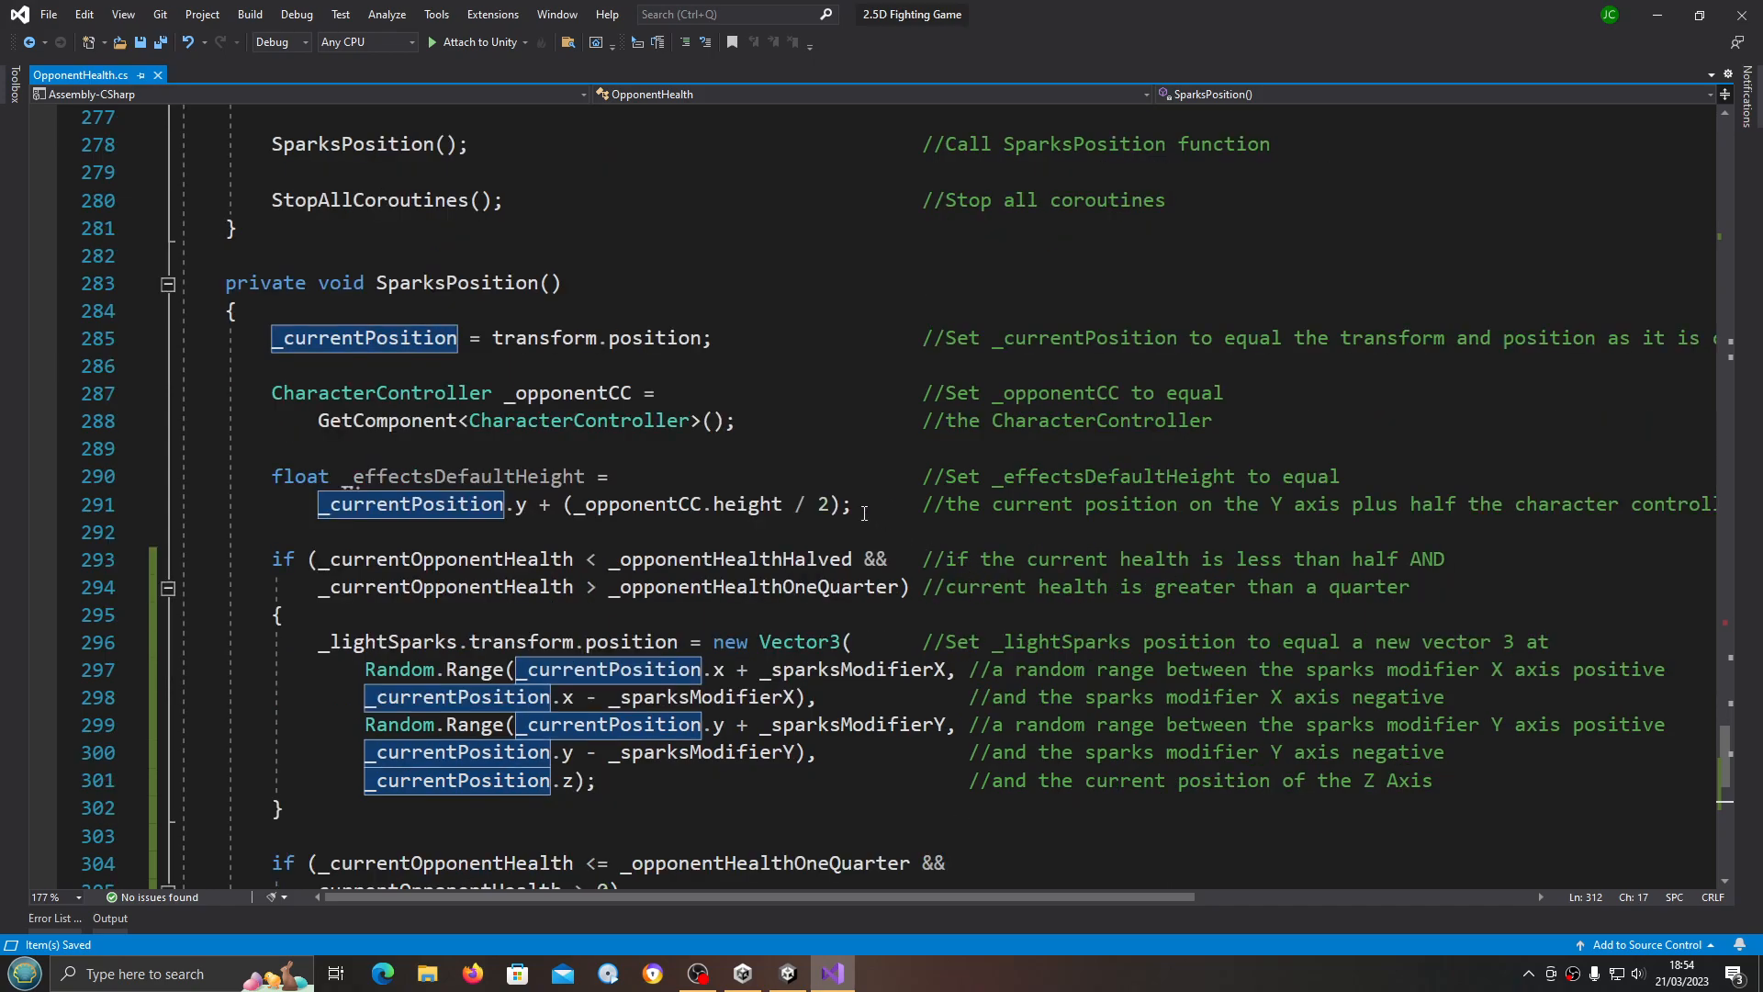
{"action": "mouse_move", "coordinate": [518, 503]}
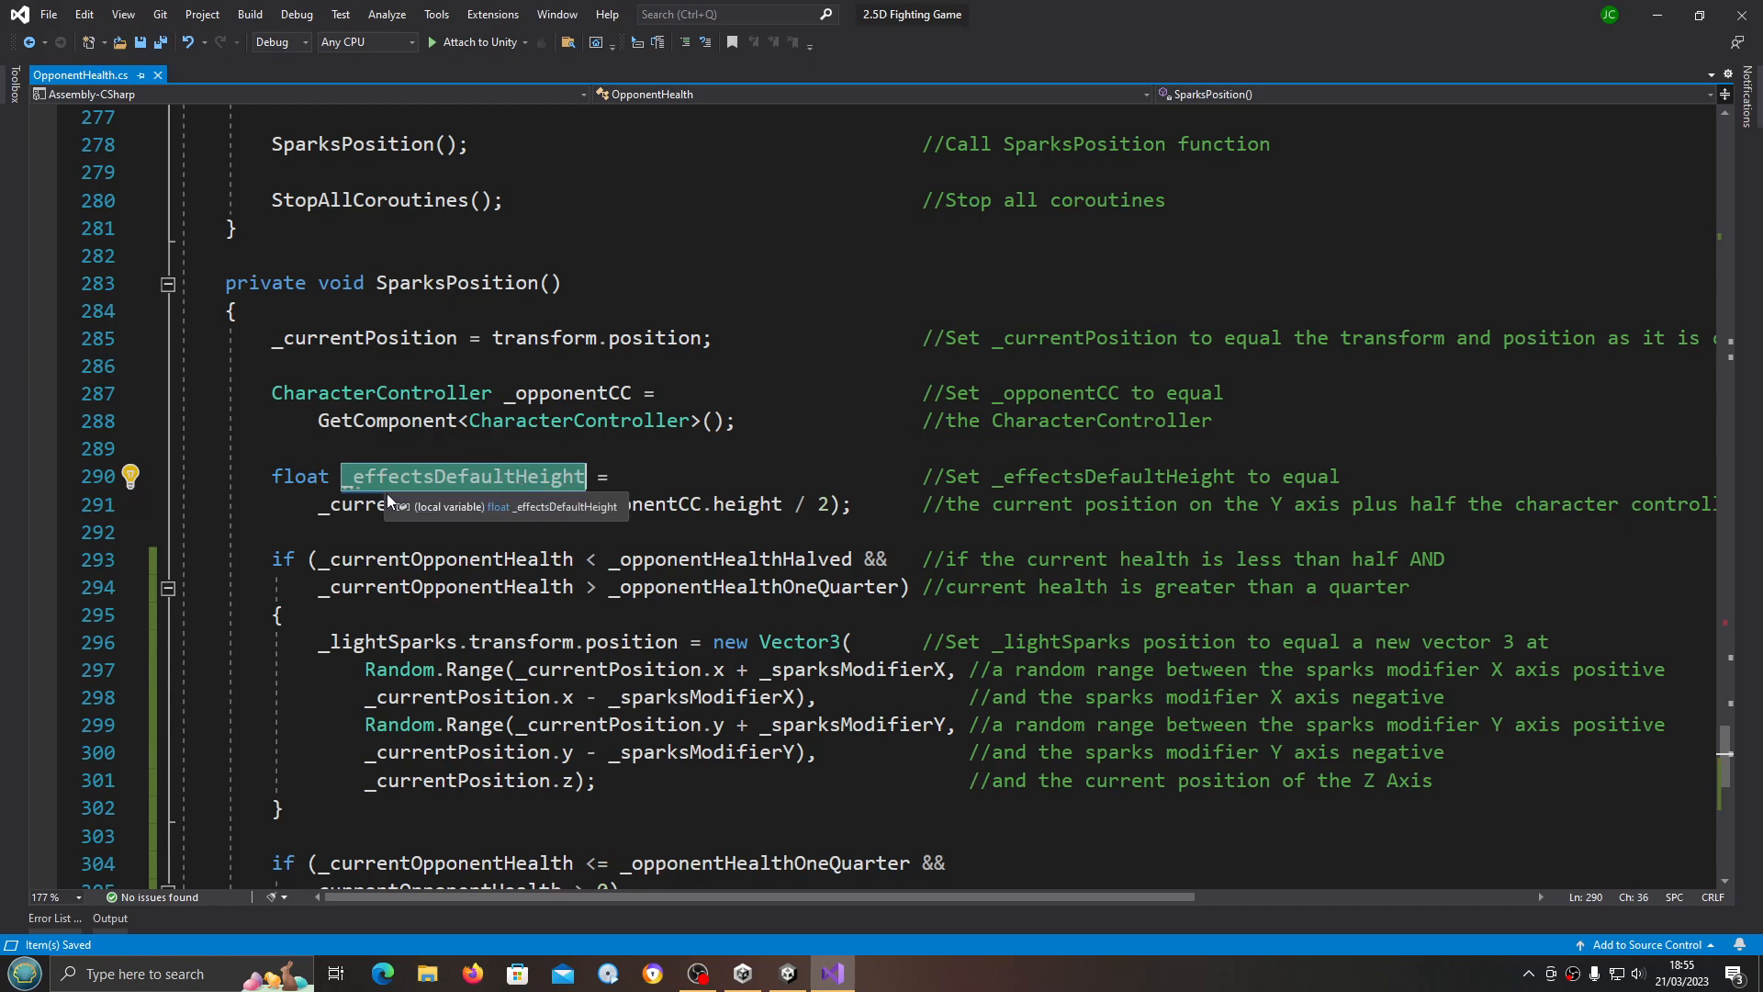
{"action": "mouse_move", "coordinate": [625, 713]}
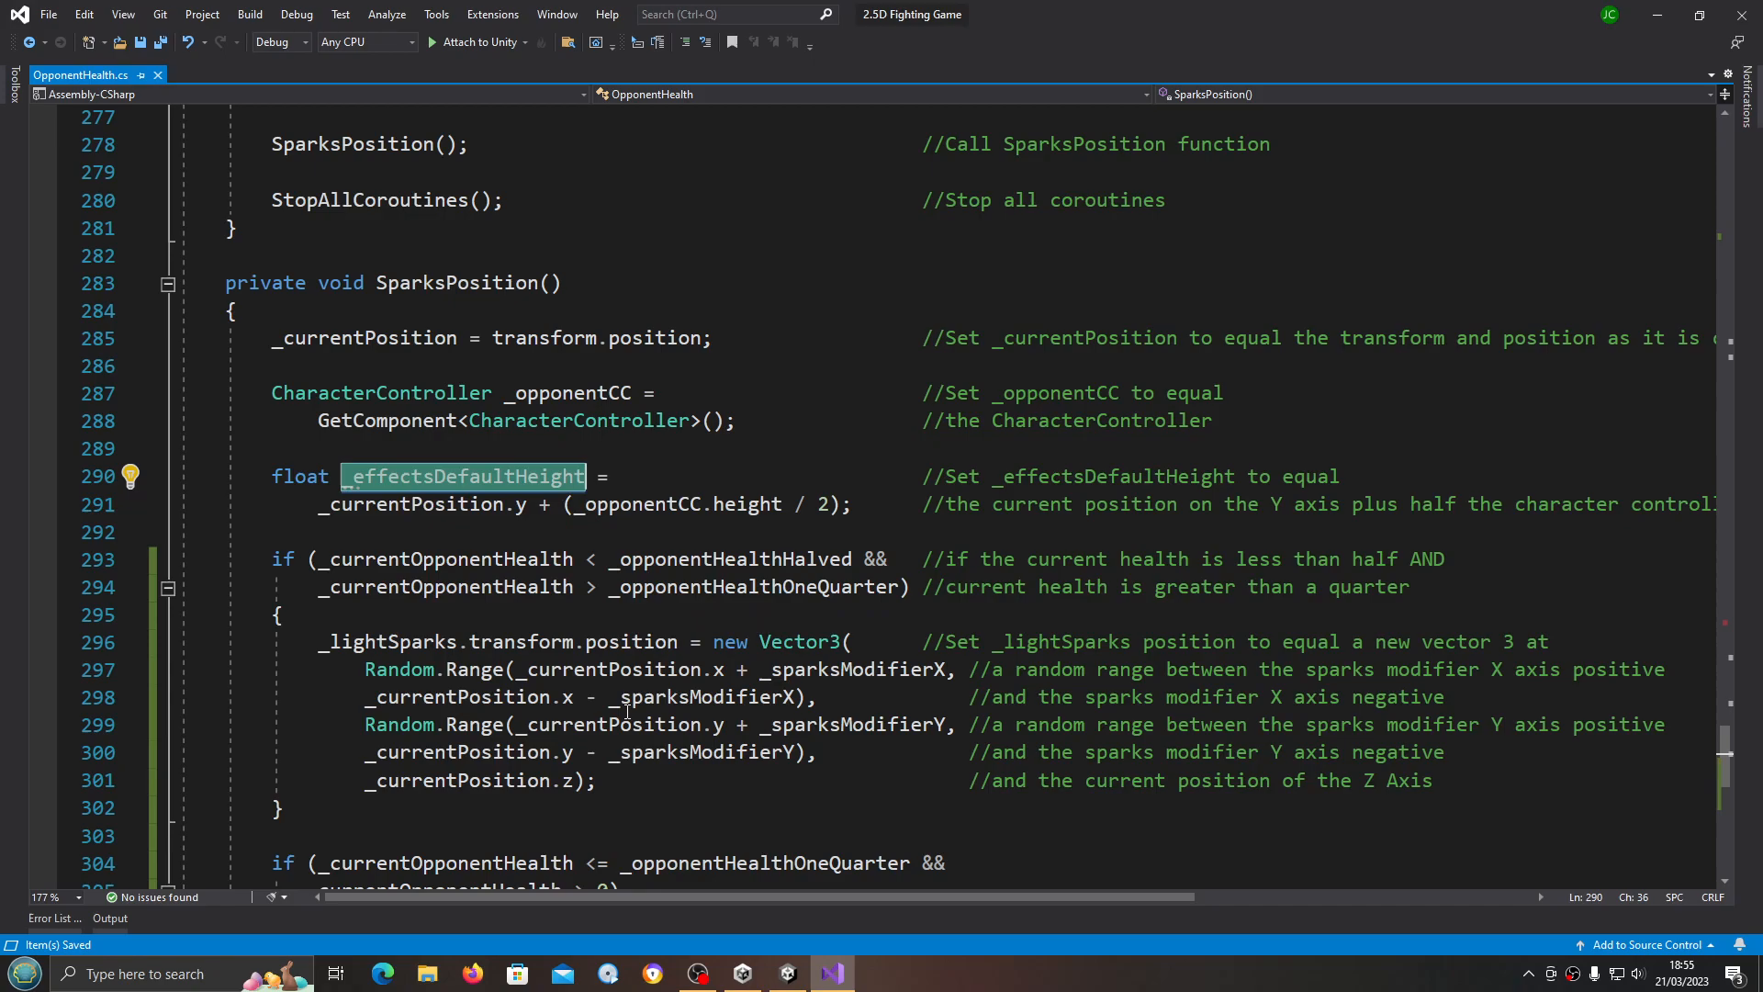
{"action": "mouse_move", "coordinate": [715, 751]}
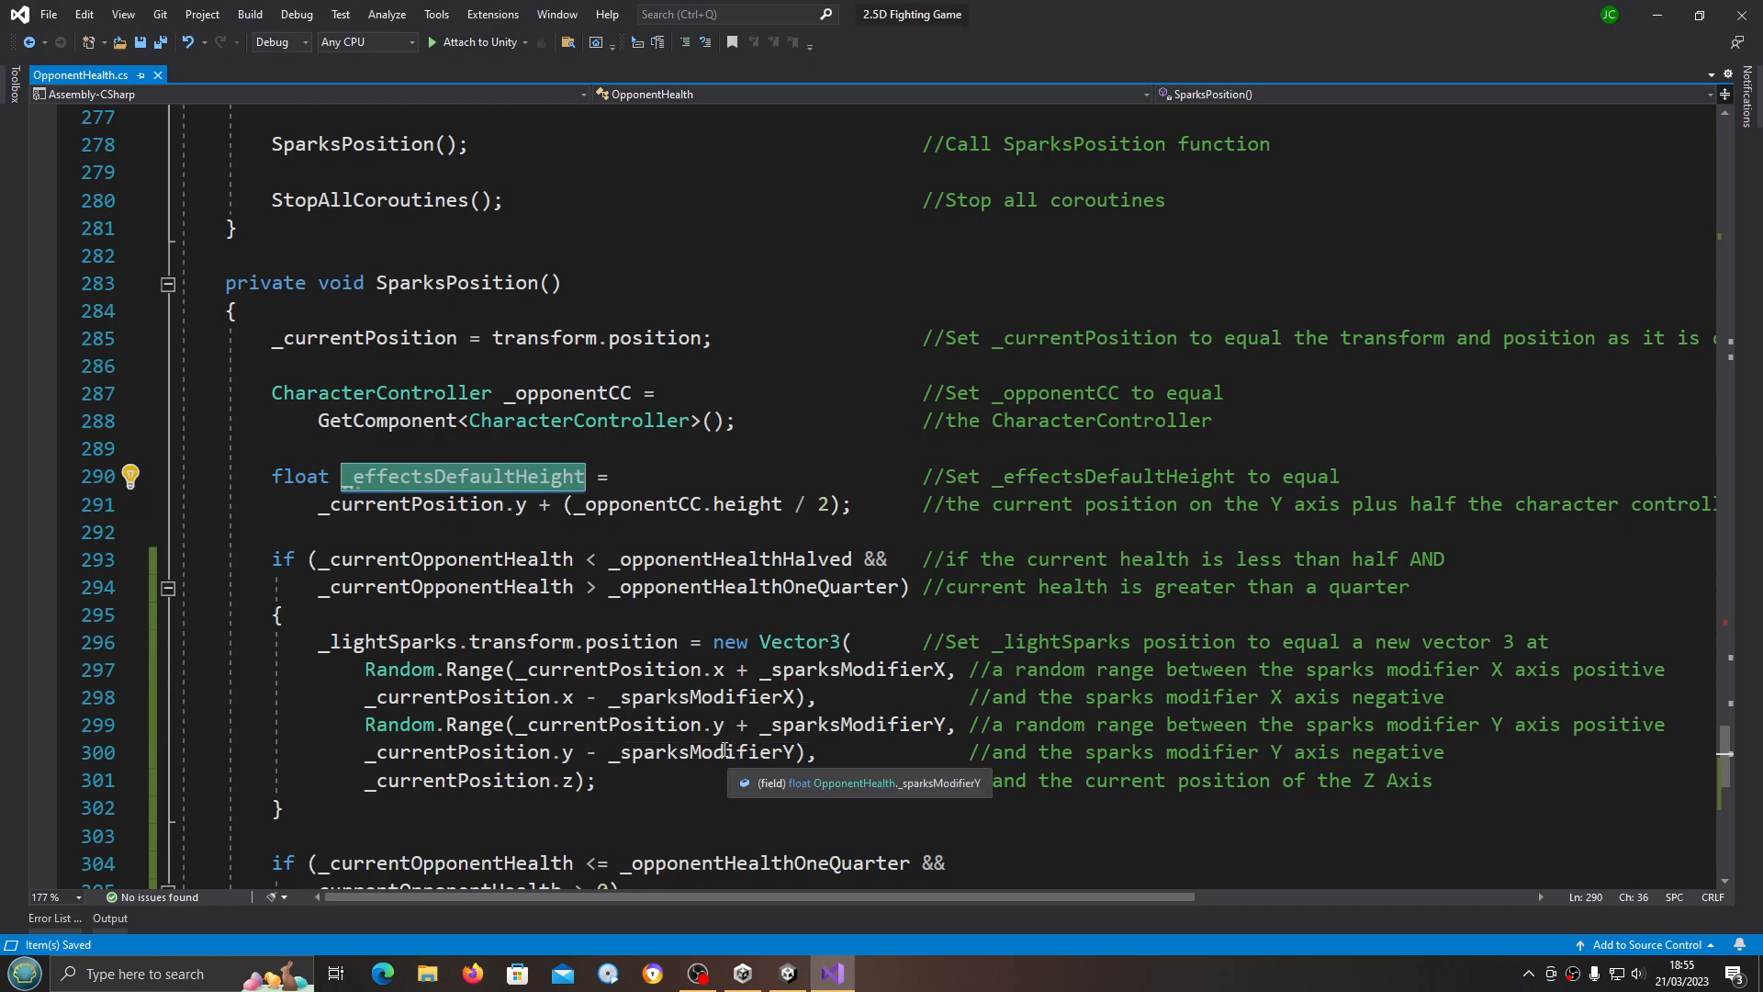
{"action": "mouse_move", "coordinate": [500, 532]}
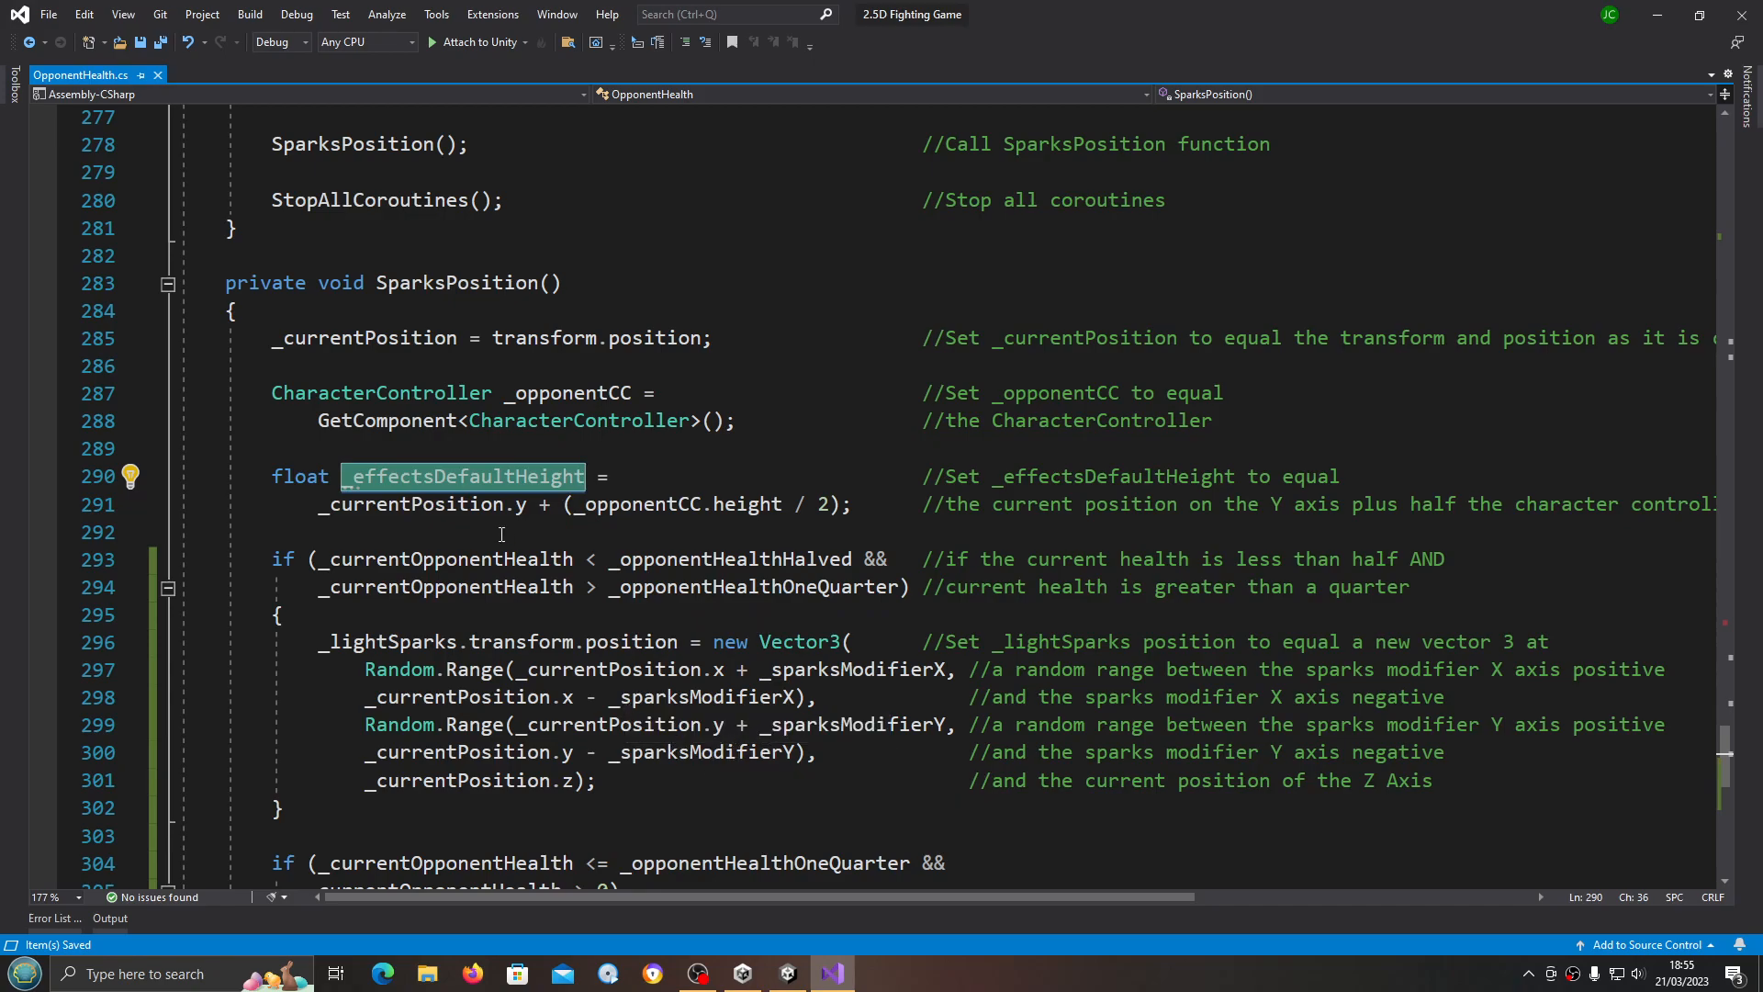
Step: Replace _currentPosition.y with _effectsDefaultHeight in the _lightSparks Y range on lines 299 and 300
{"action": "right_click", "coordinate": [461, 475]}
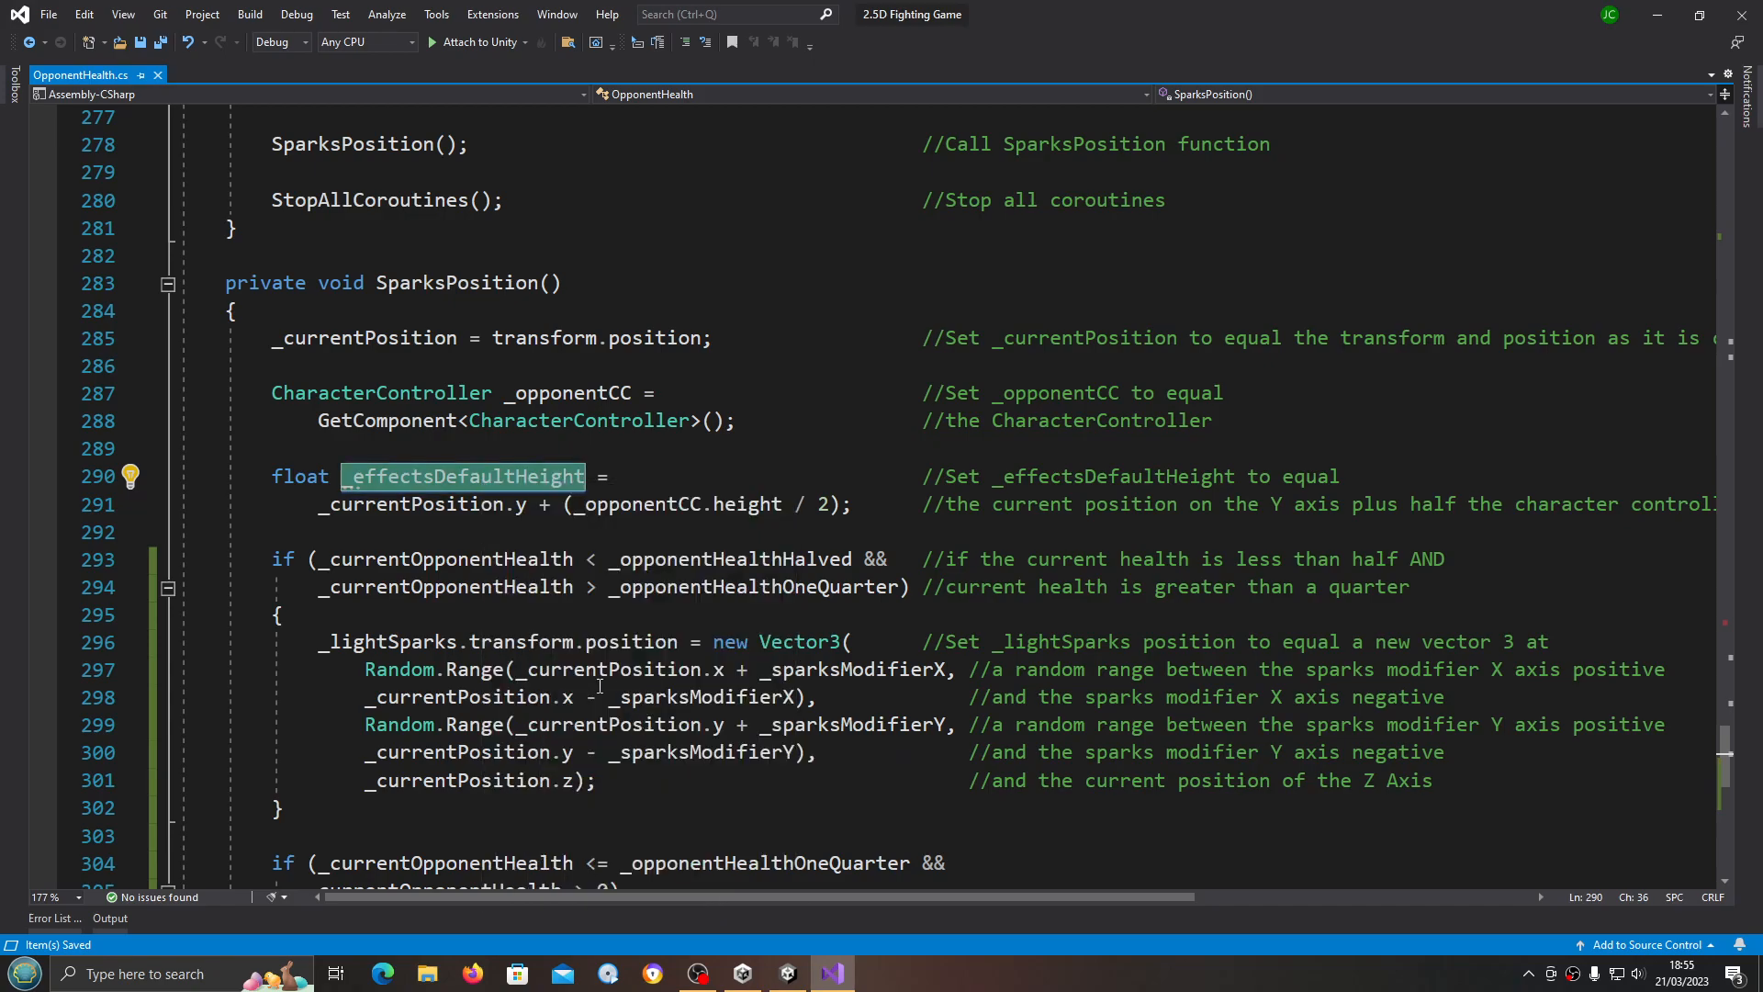
{"action": "left_click", "coordinate": [634, 723]}
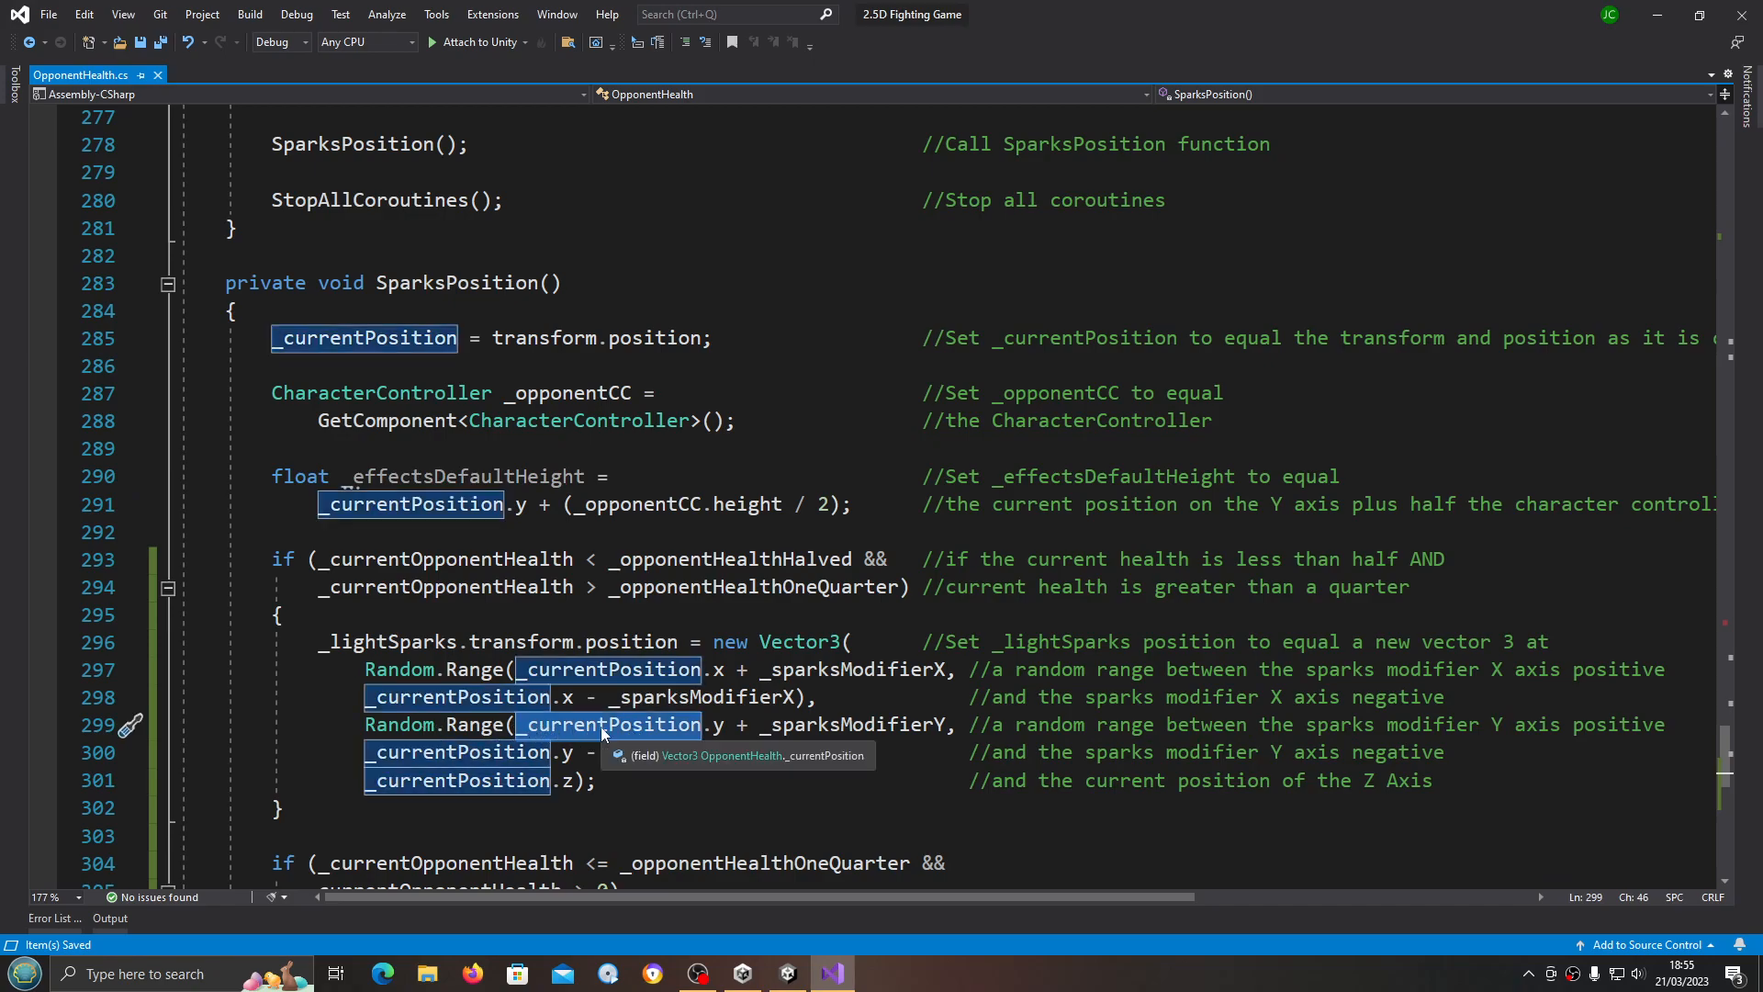
{"action": "mouse_move", "coordinate": [655, 734]}
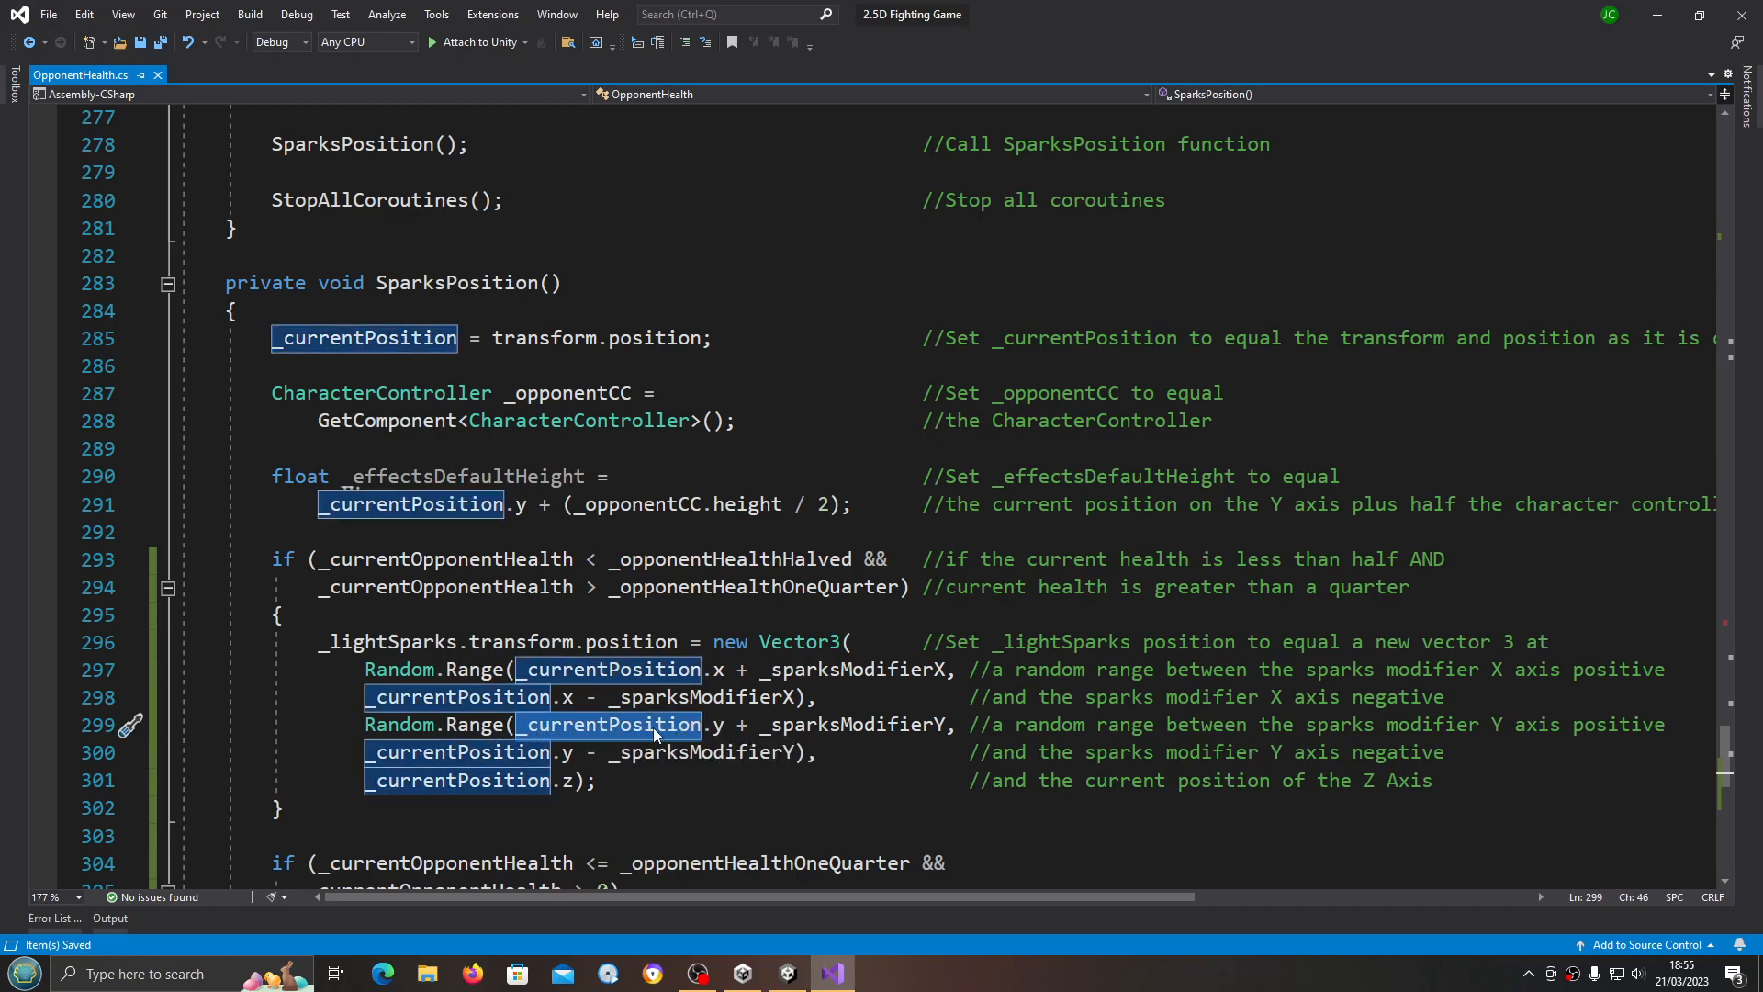
{"action": "type", "text": "_effectsDefaultHeight"}
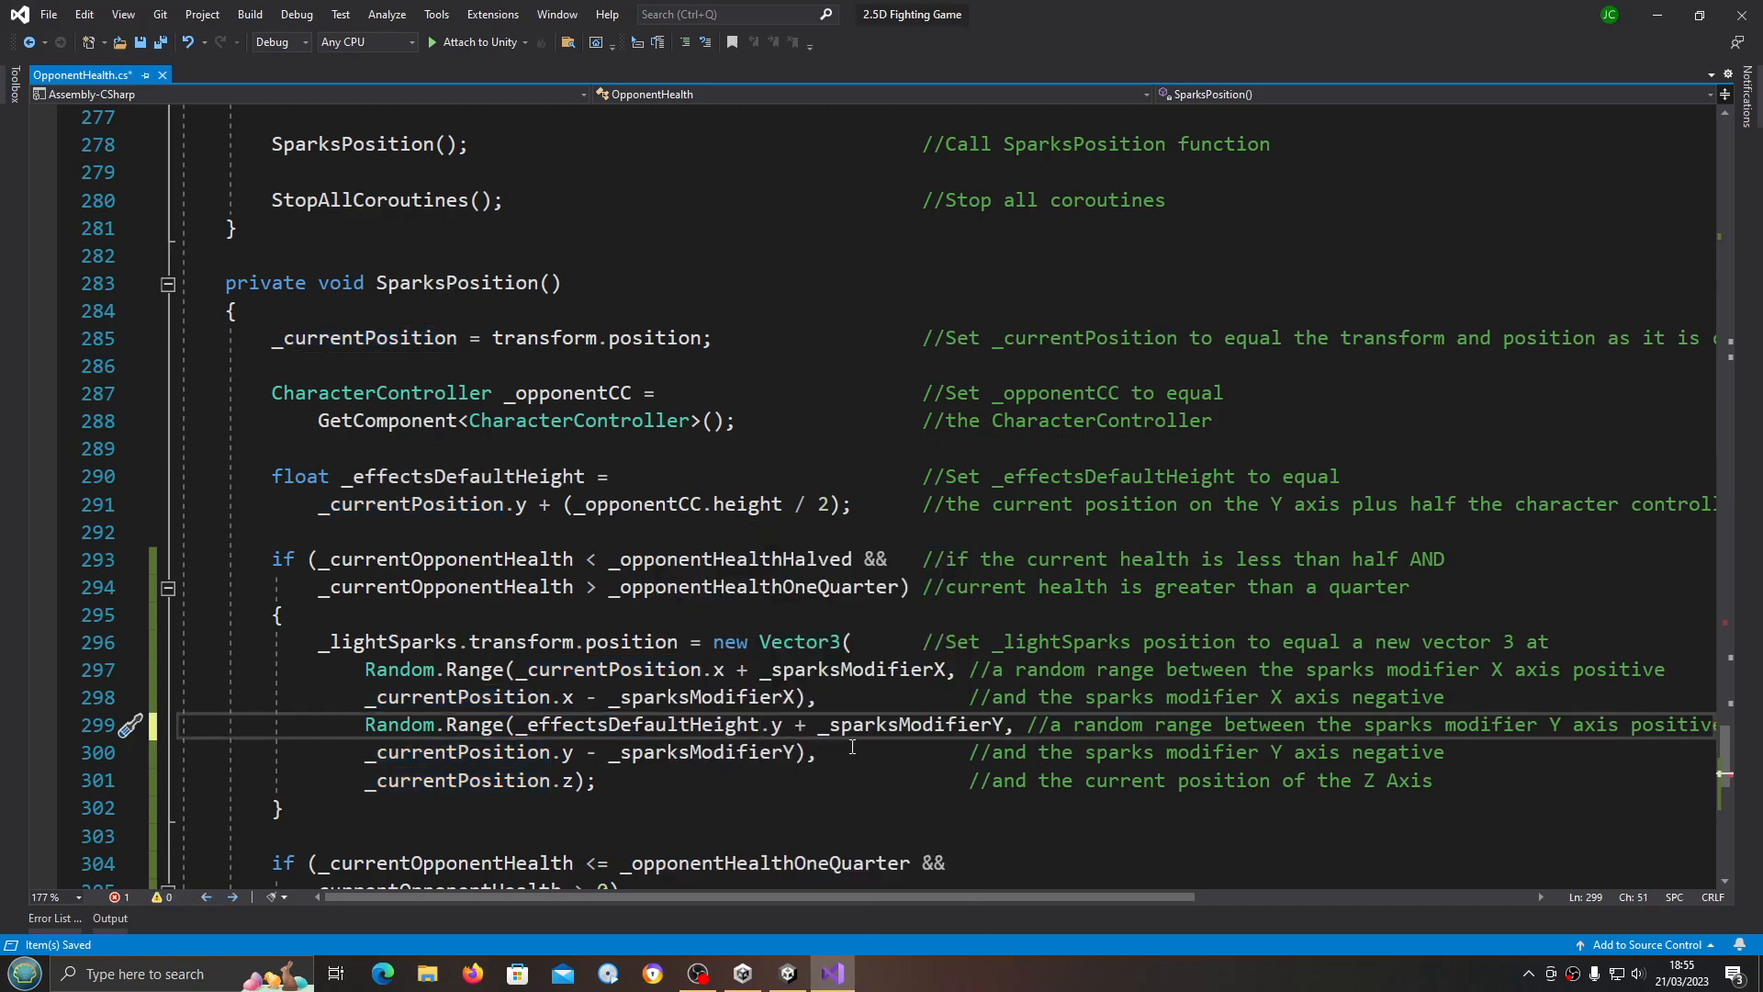
{"action": "double_click", "coordinate": [639, 723]}
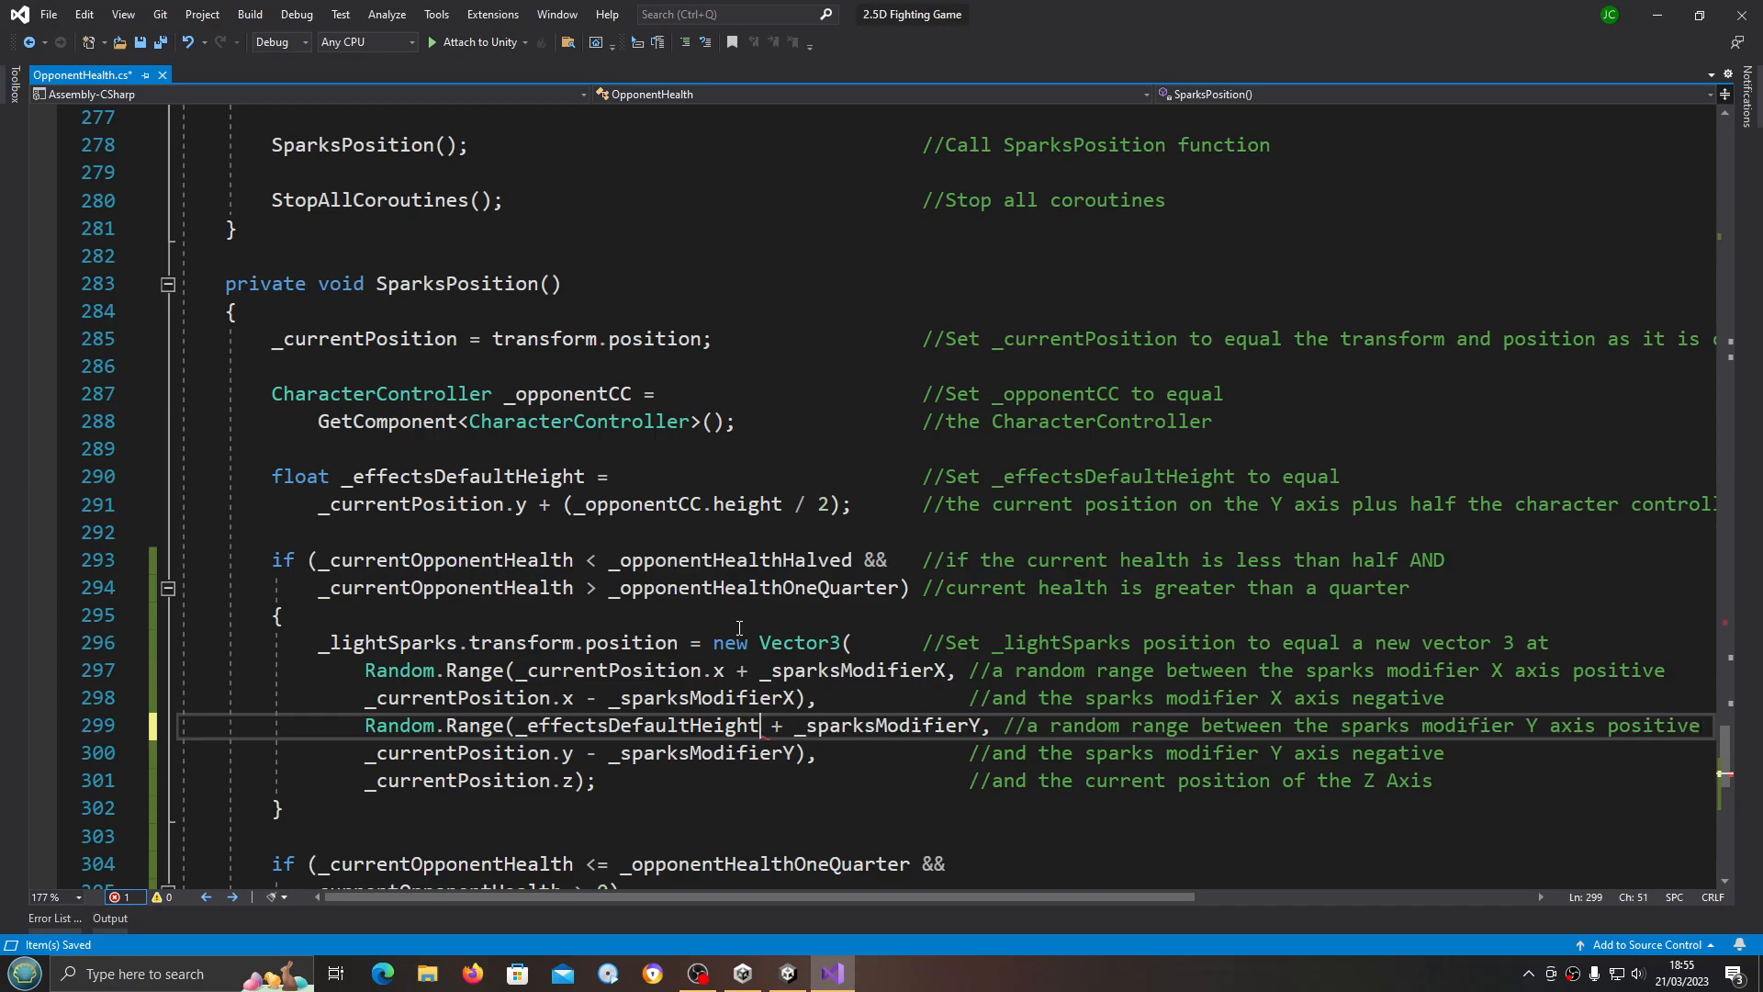
{"action": "double_click", "coordinate": [637, 725]}
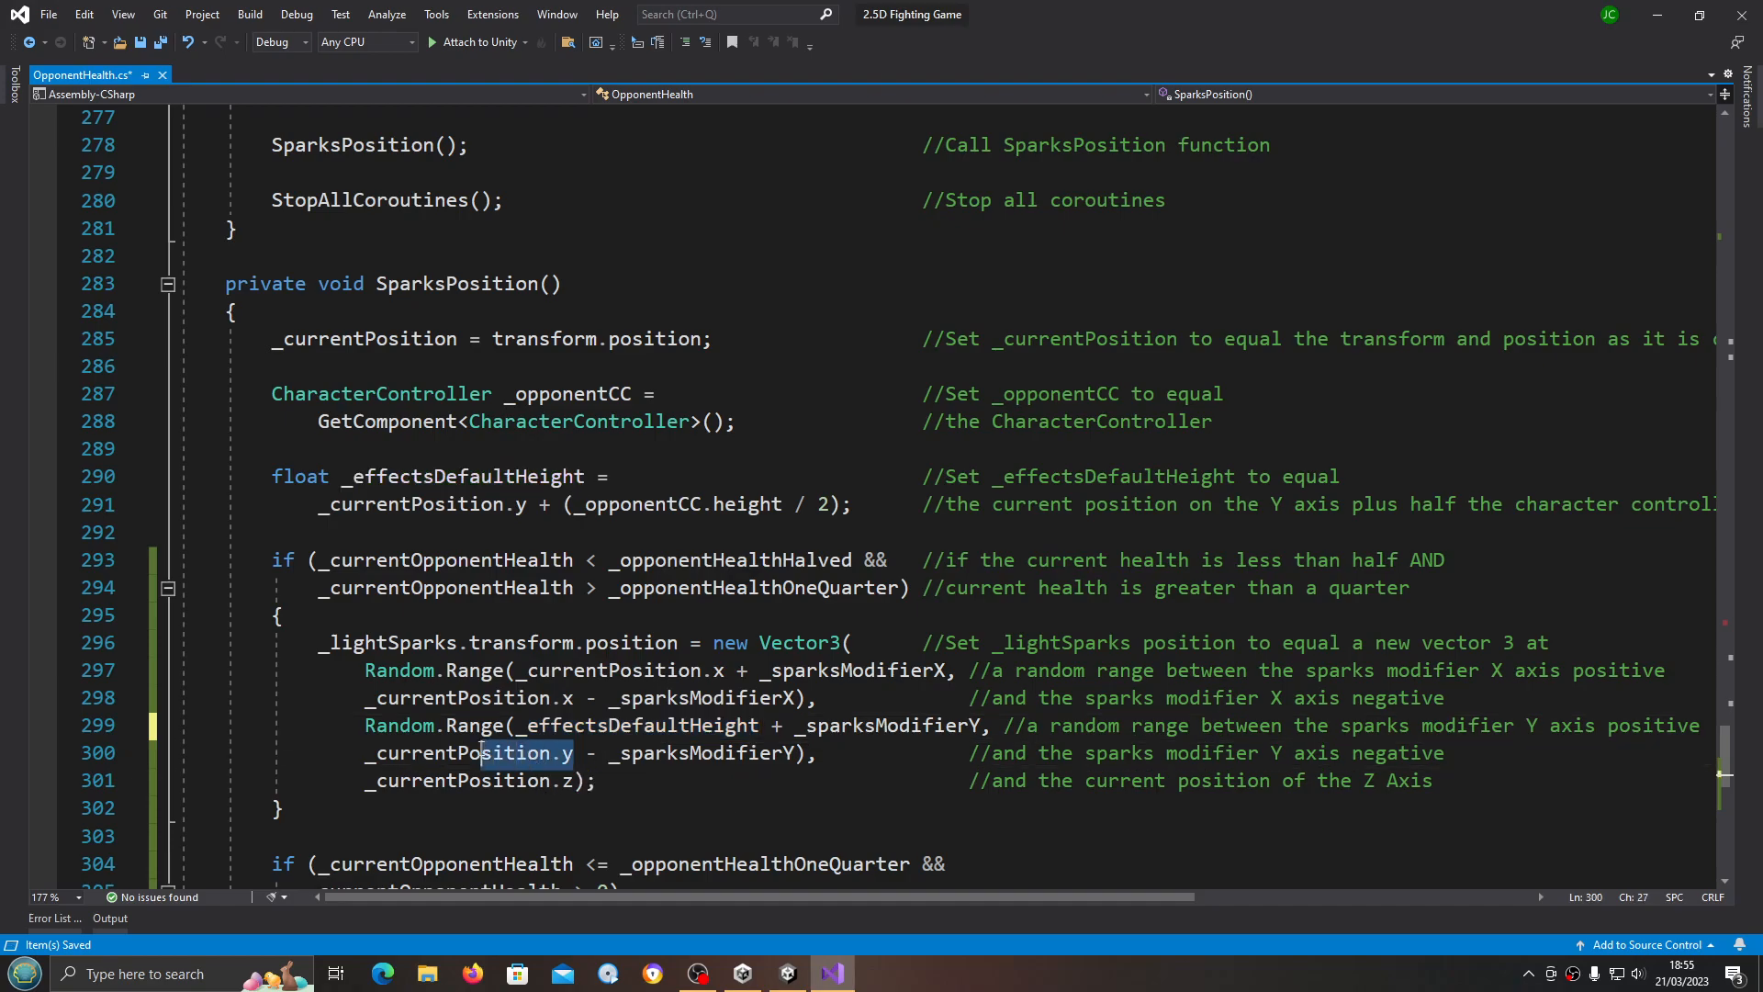
{"action": "double_click", "coordinate": [457, 753]}
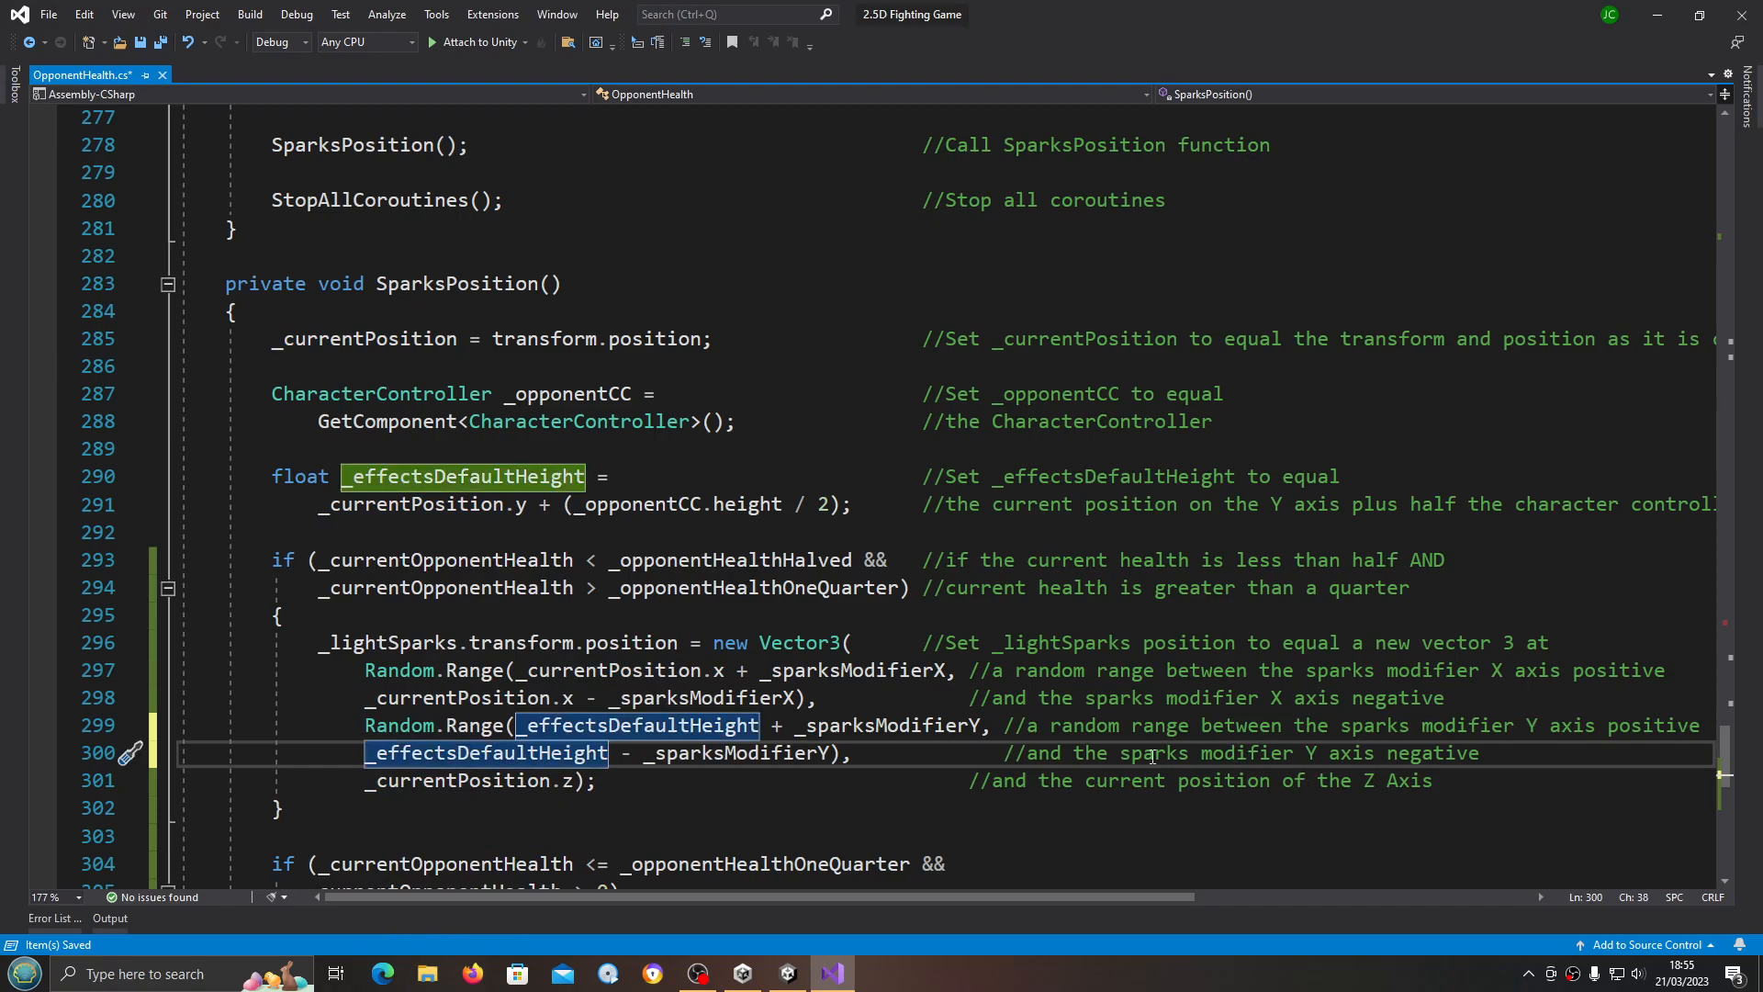
{"action": "scroll", "scroll_direction": "down", "scroll_amount": 3}
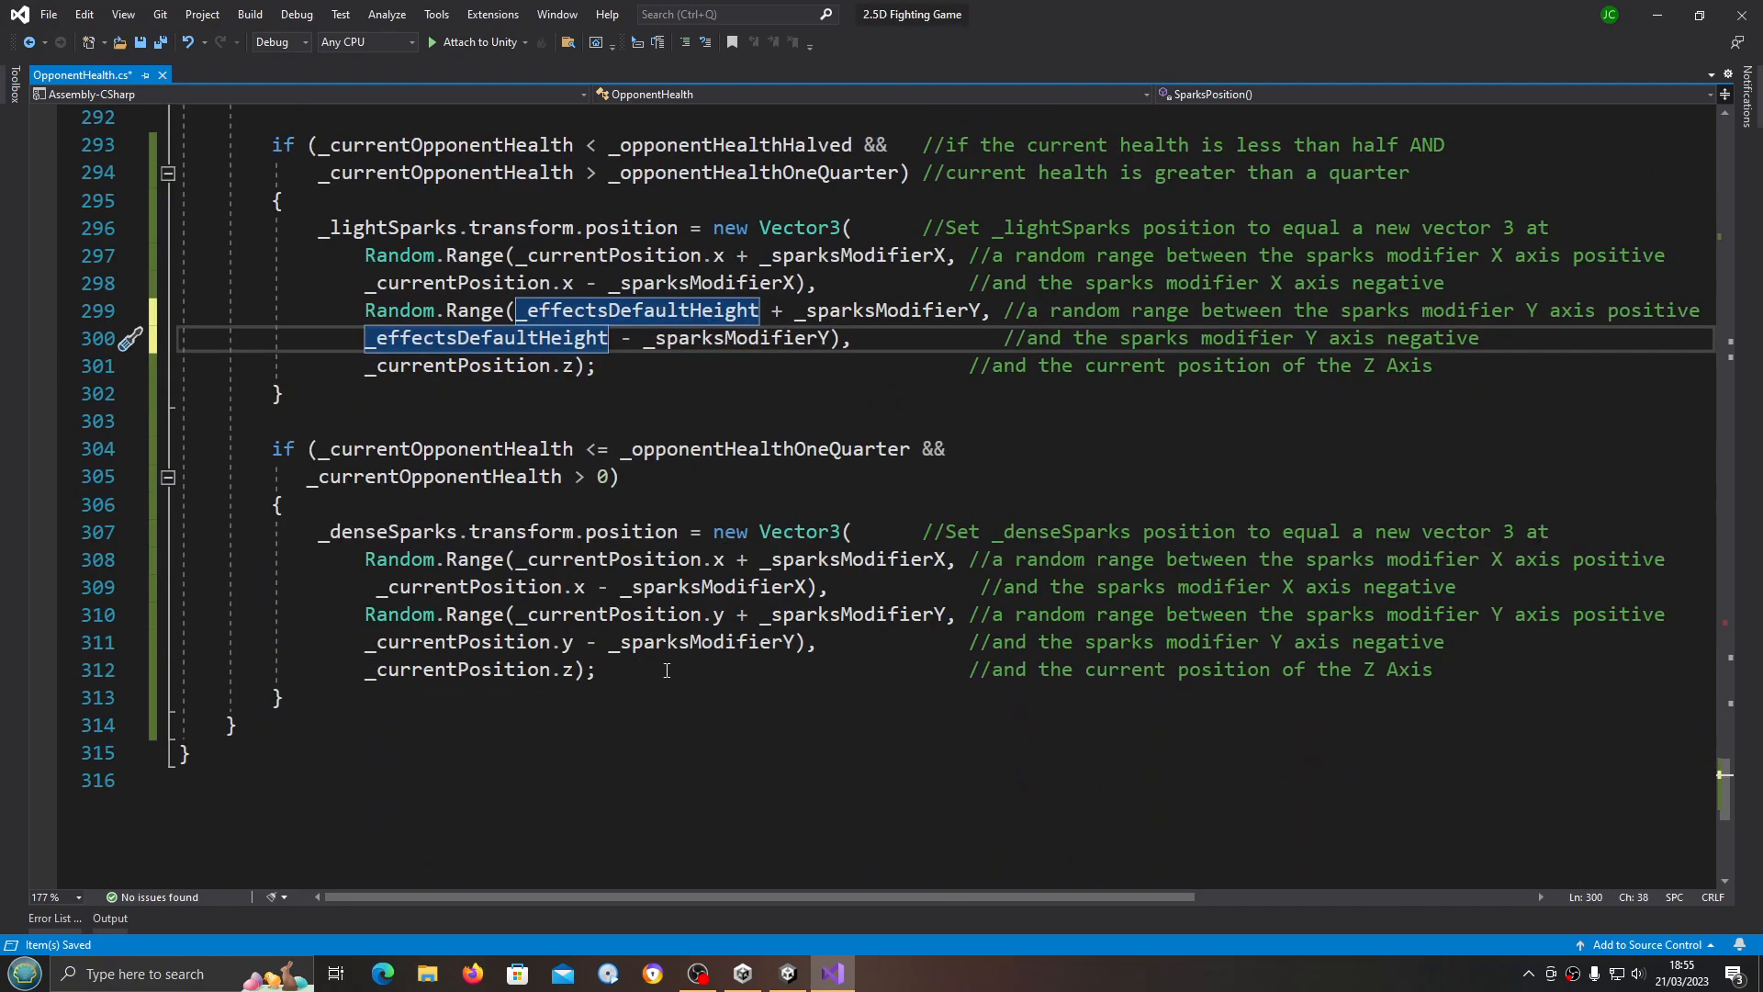
{"action": "mouse_move", "coordinate": [478, 586]}
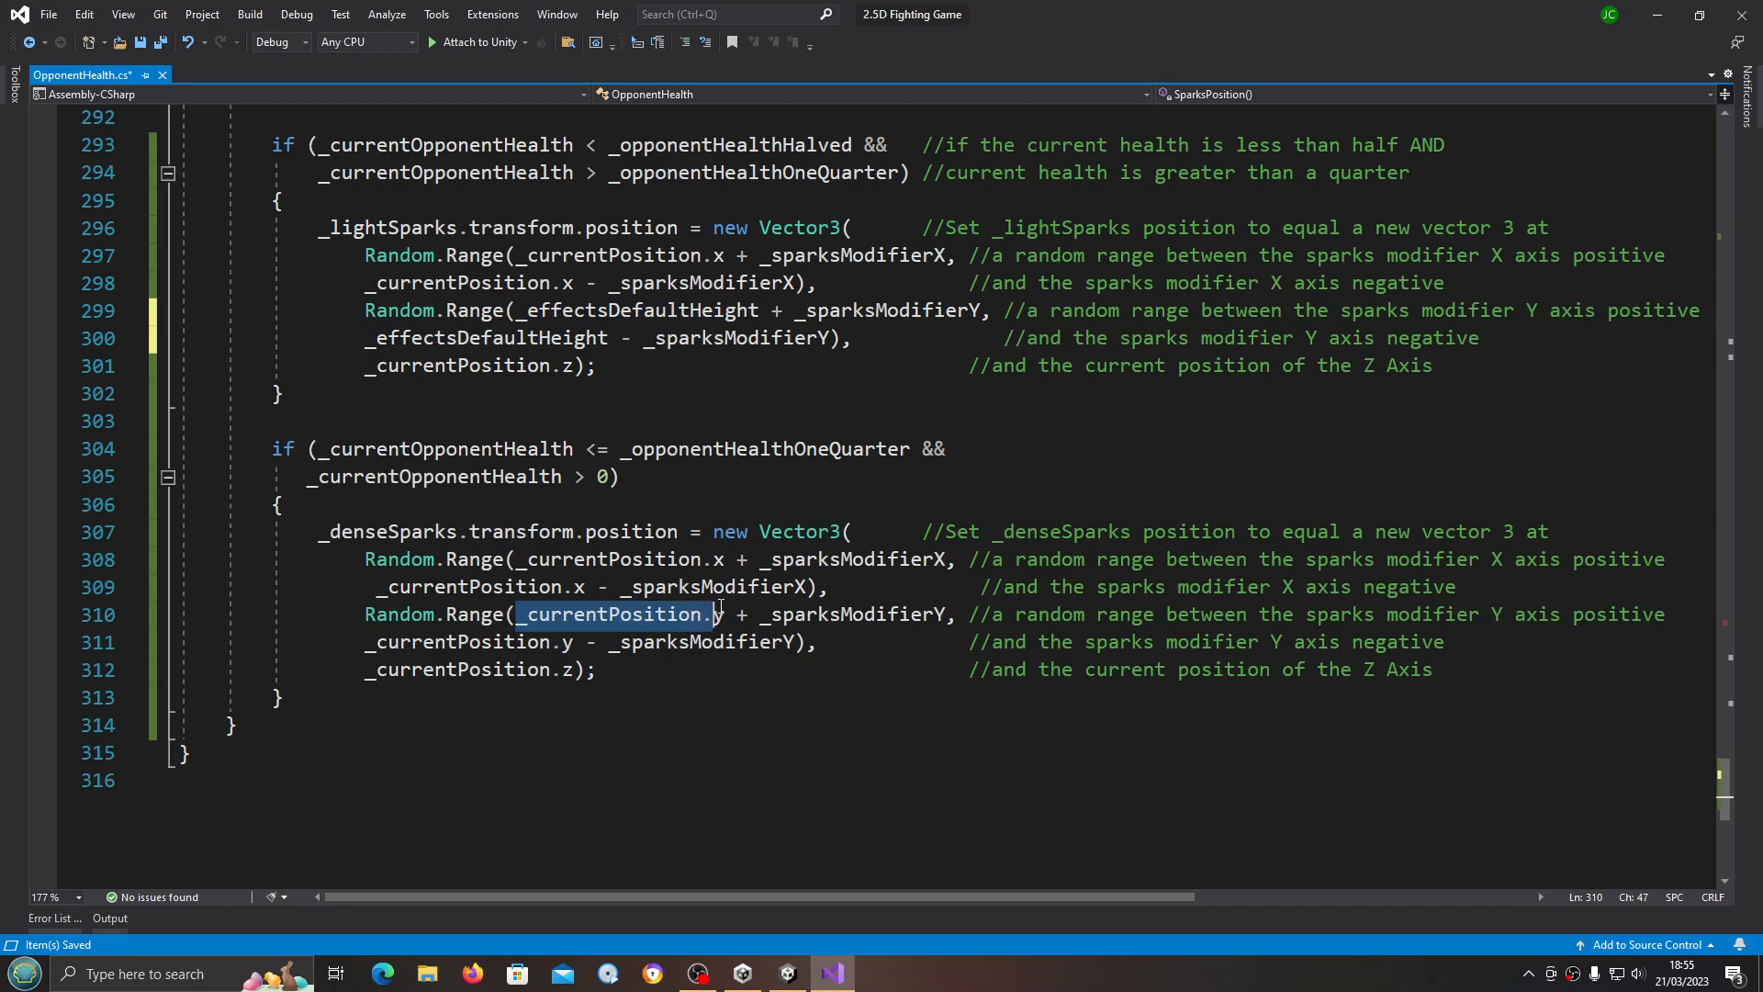
Step: Paste _effectsDefaultHeight over _currentPosition.y in the _denseSparks Y range on lines 310 and 311
{"action": "right_click", "coordinate": [613, 613]}
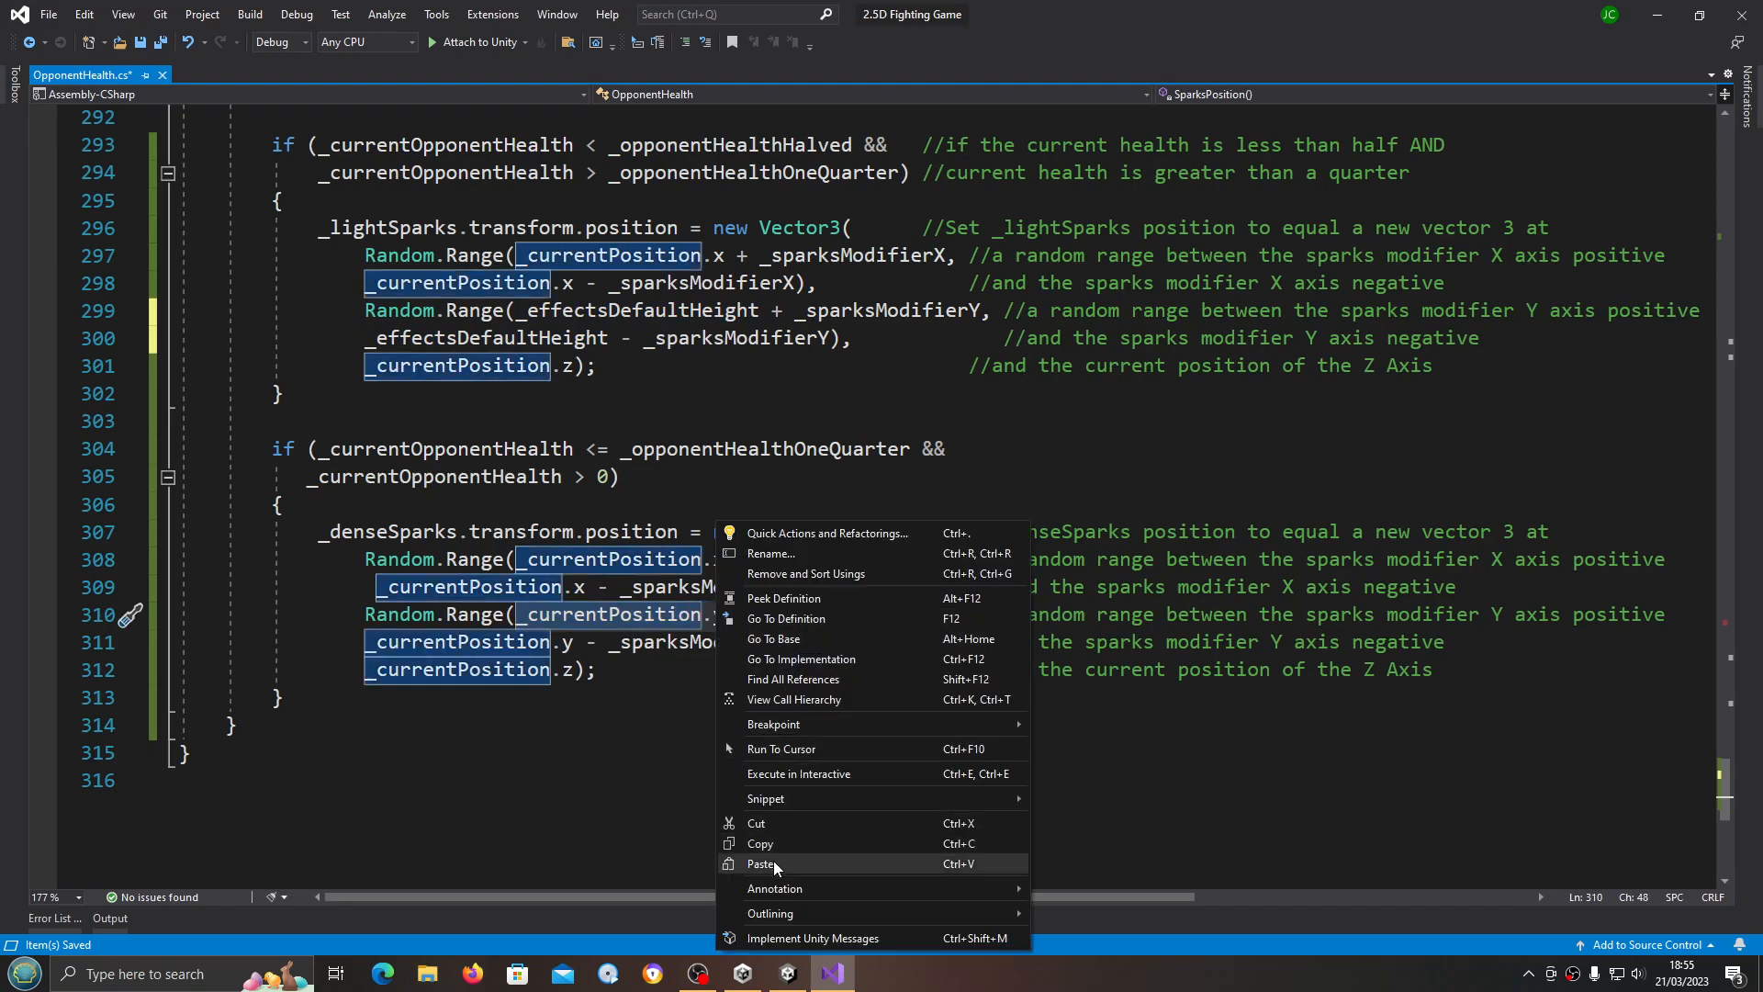
{"action": "left_click", "coordinate": [762, 863]}
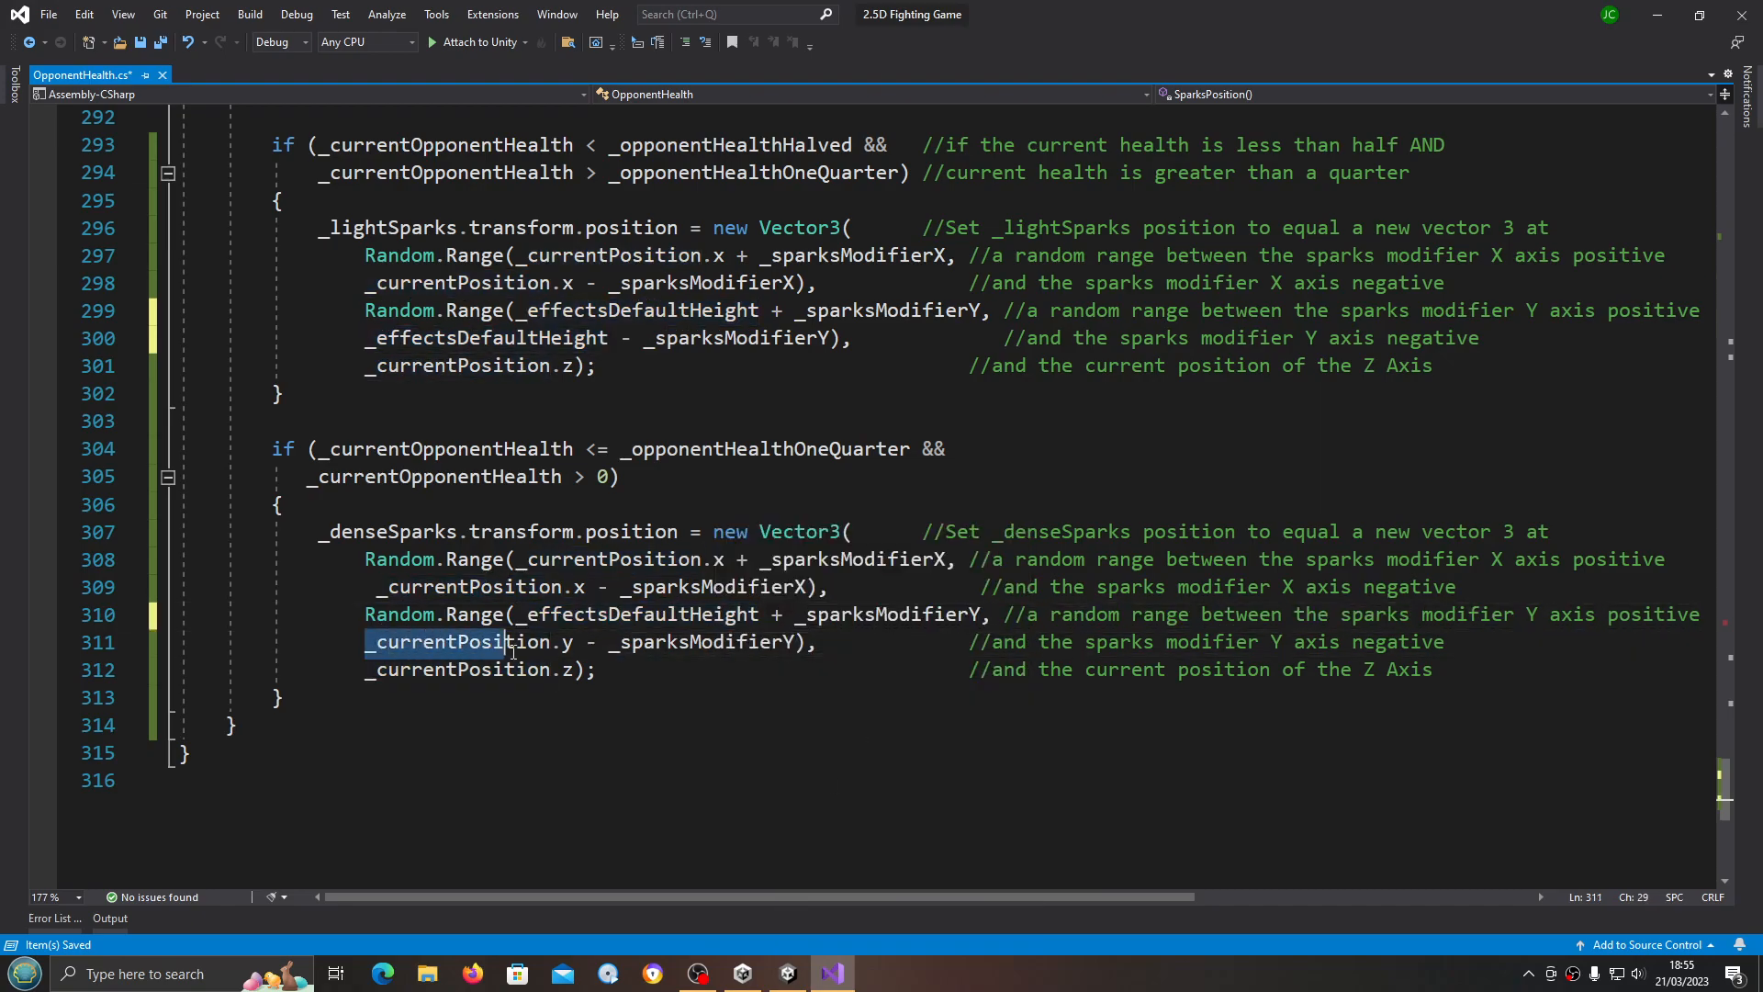
{"action": "right_click", "coordinate": [457, 643]}
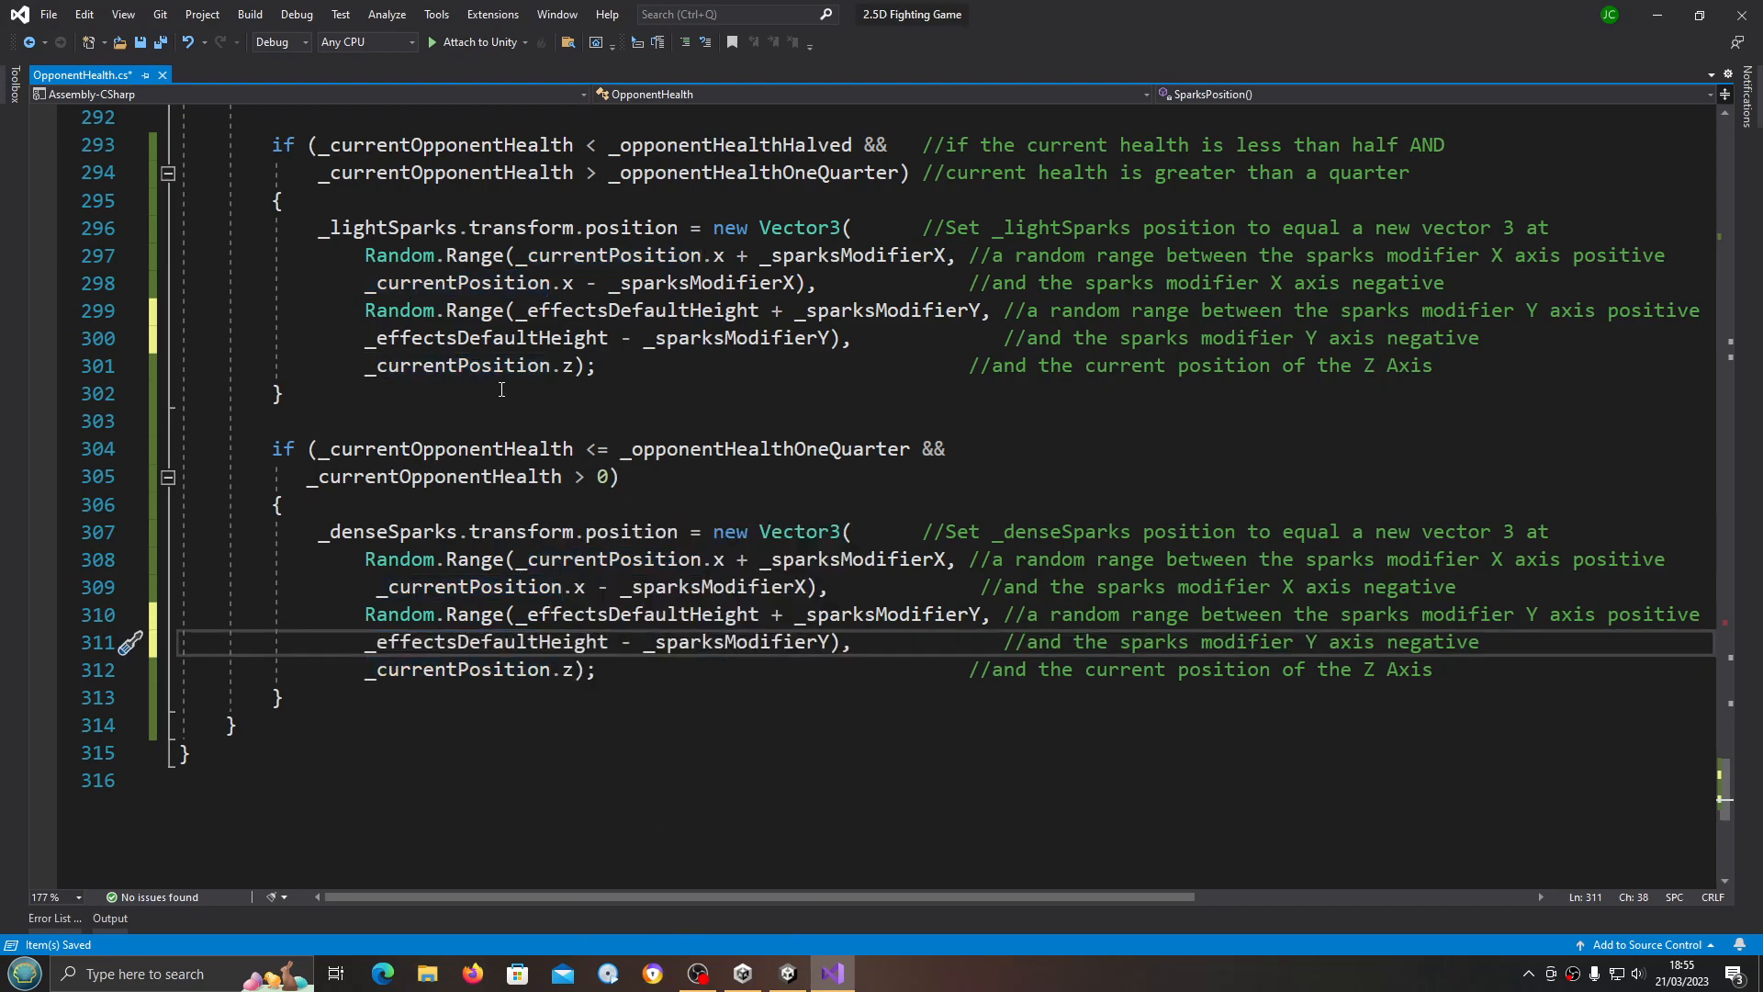
{"action": "left_click", "coordinate": [47, 13]}
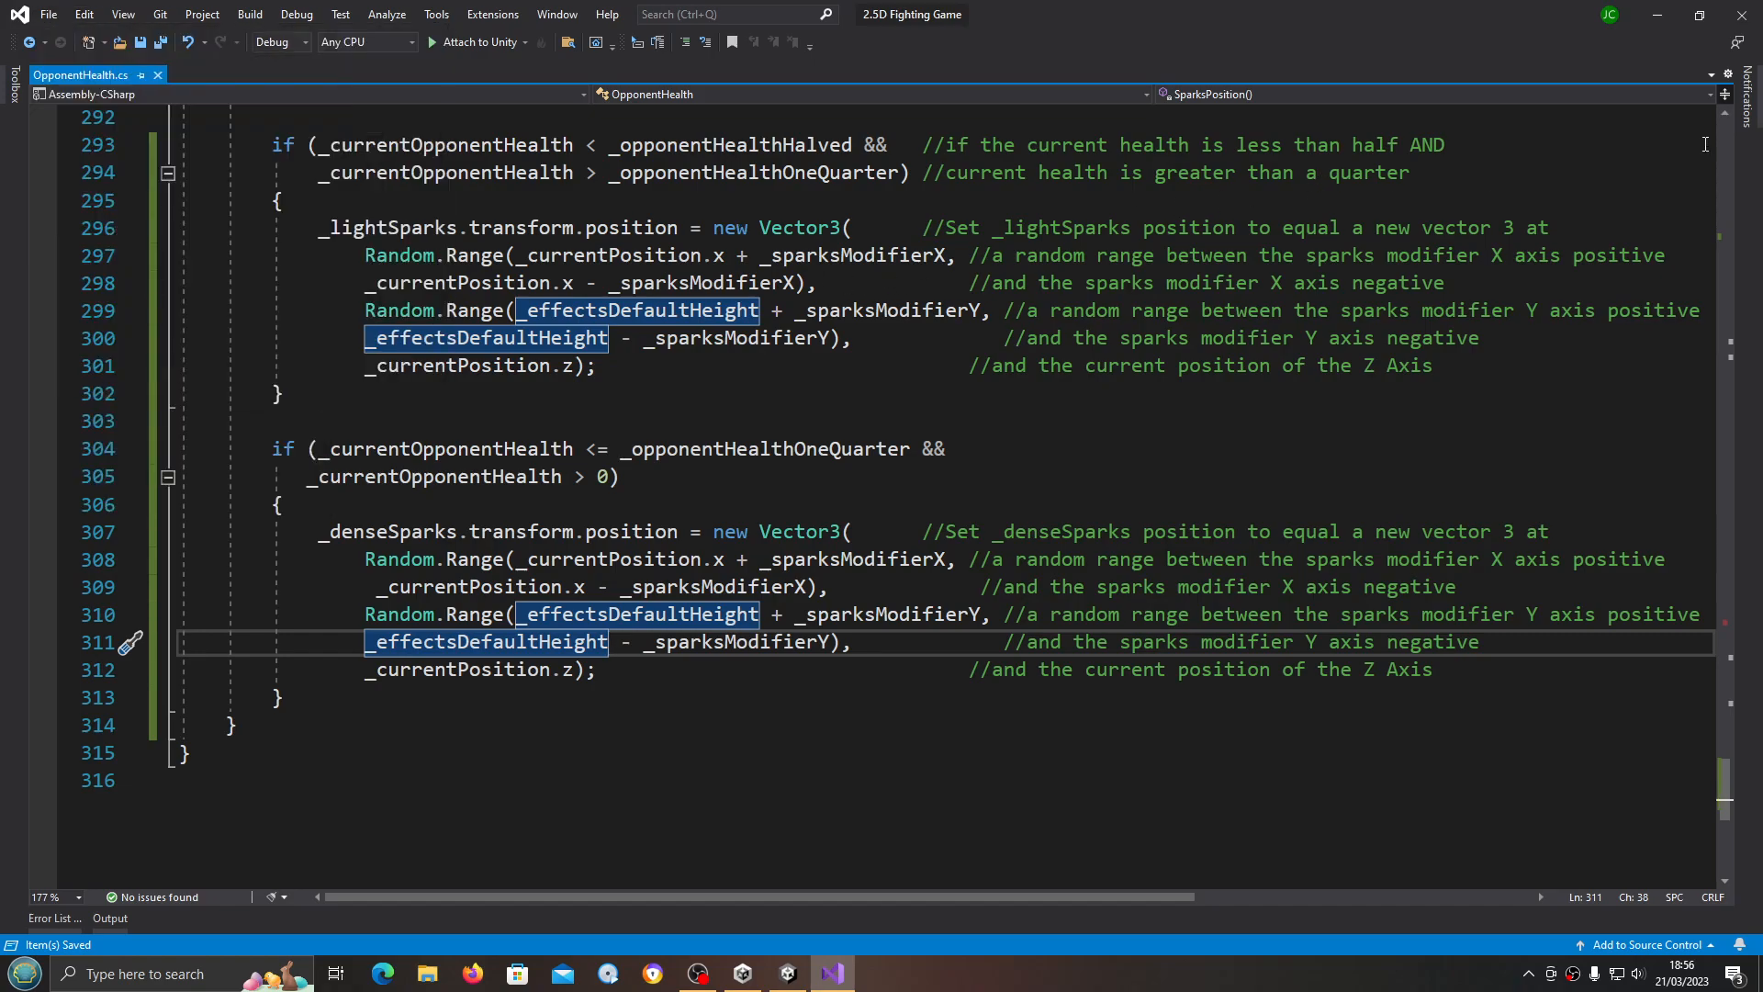
Step: Save the script and return to the Unity editor
{"action": "scroll", "scroll_direction": "up", "scroll_amount": 3}
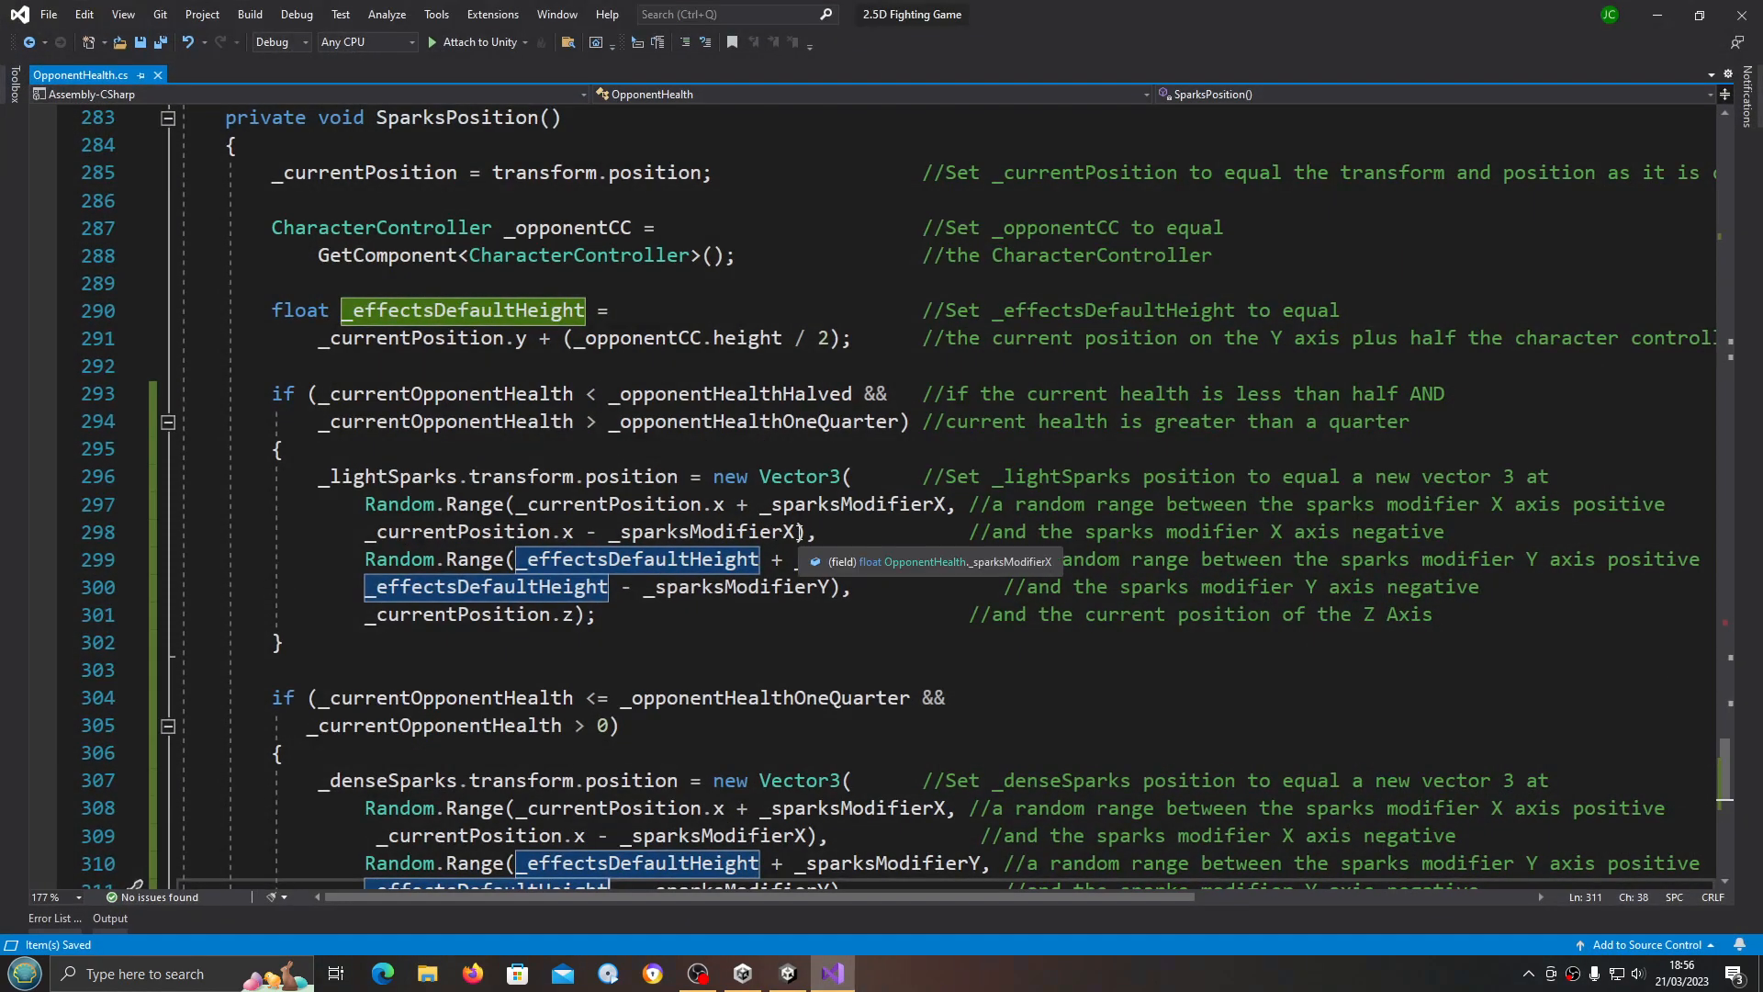
{"action": "scroll", "scroll_direction": "down", "scroll_amount": 3}
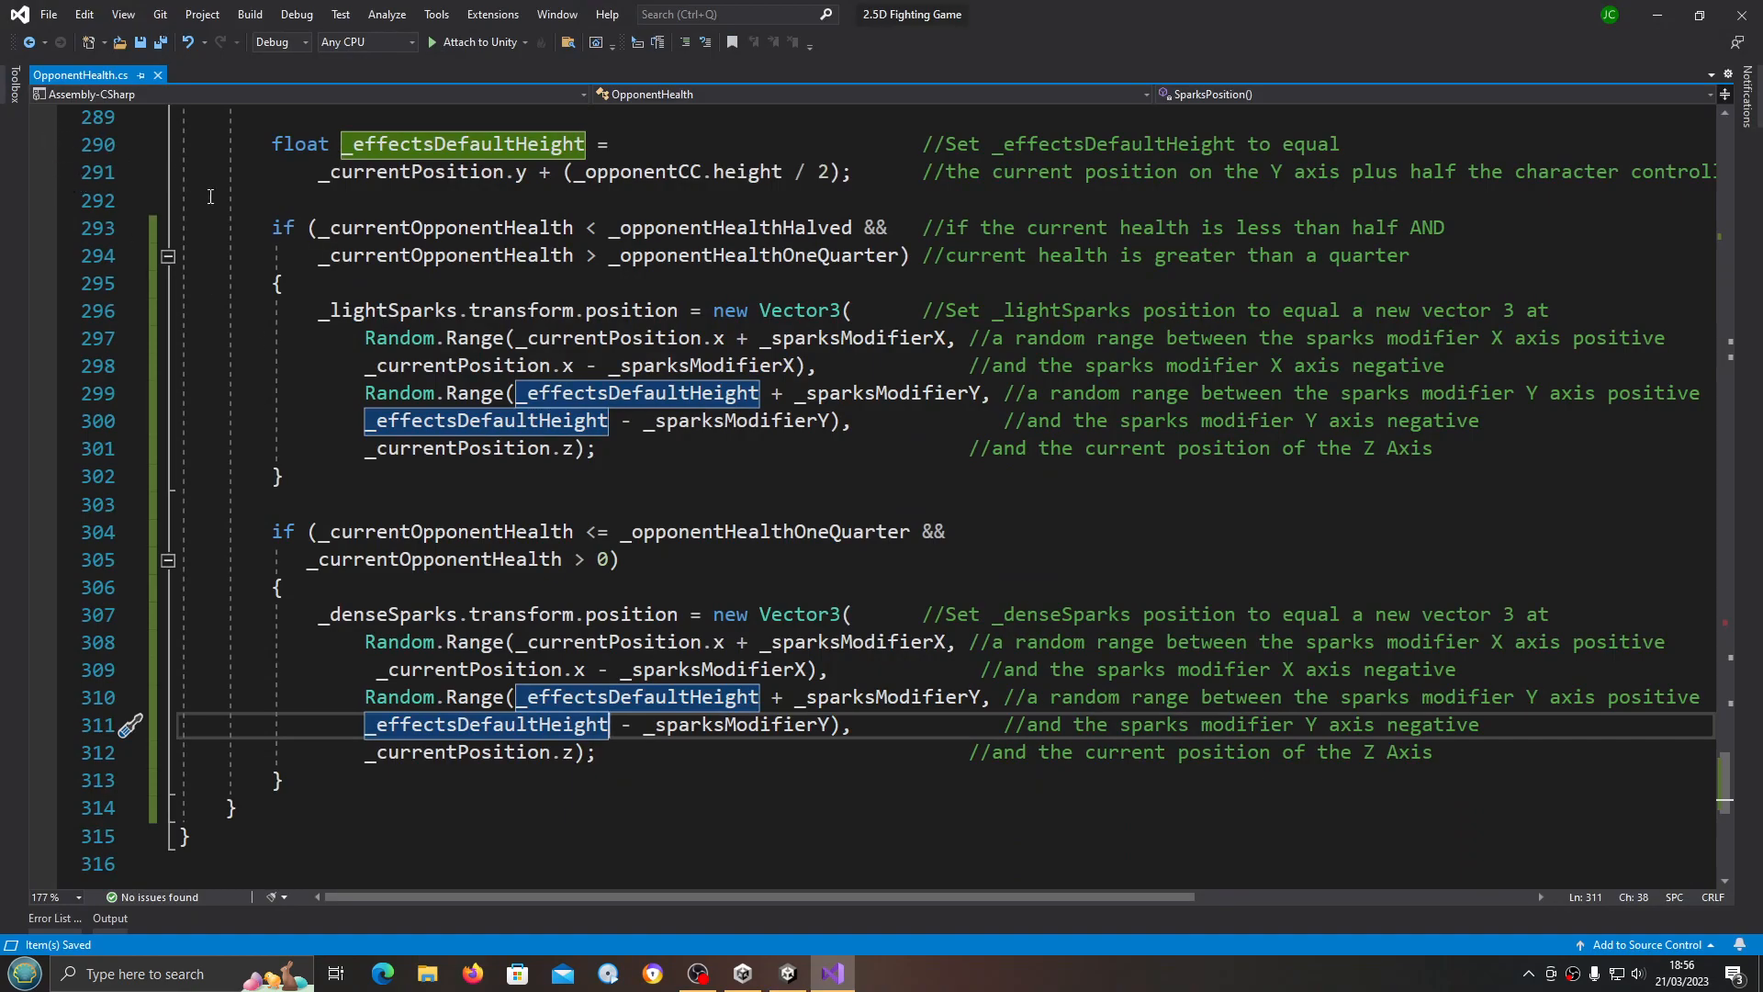
{"action": "left_click", "coordinate": [48, 13]}
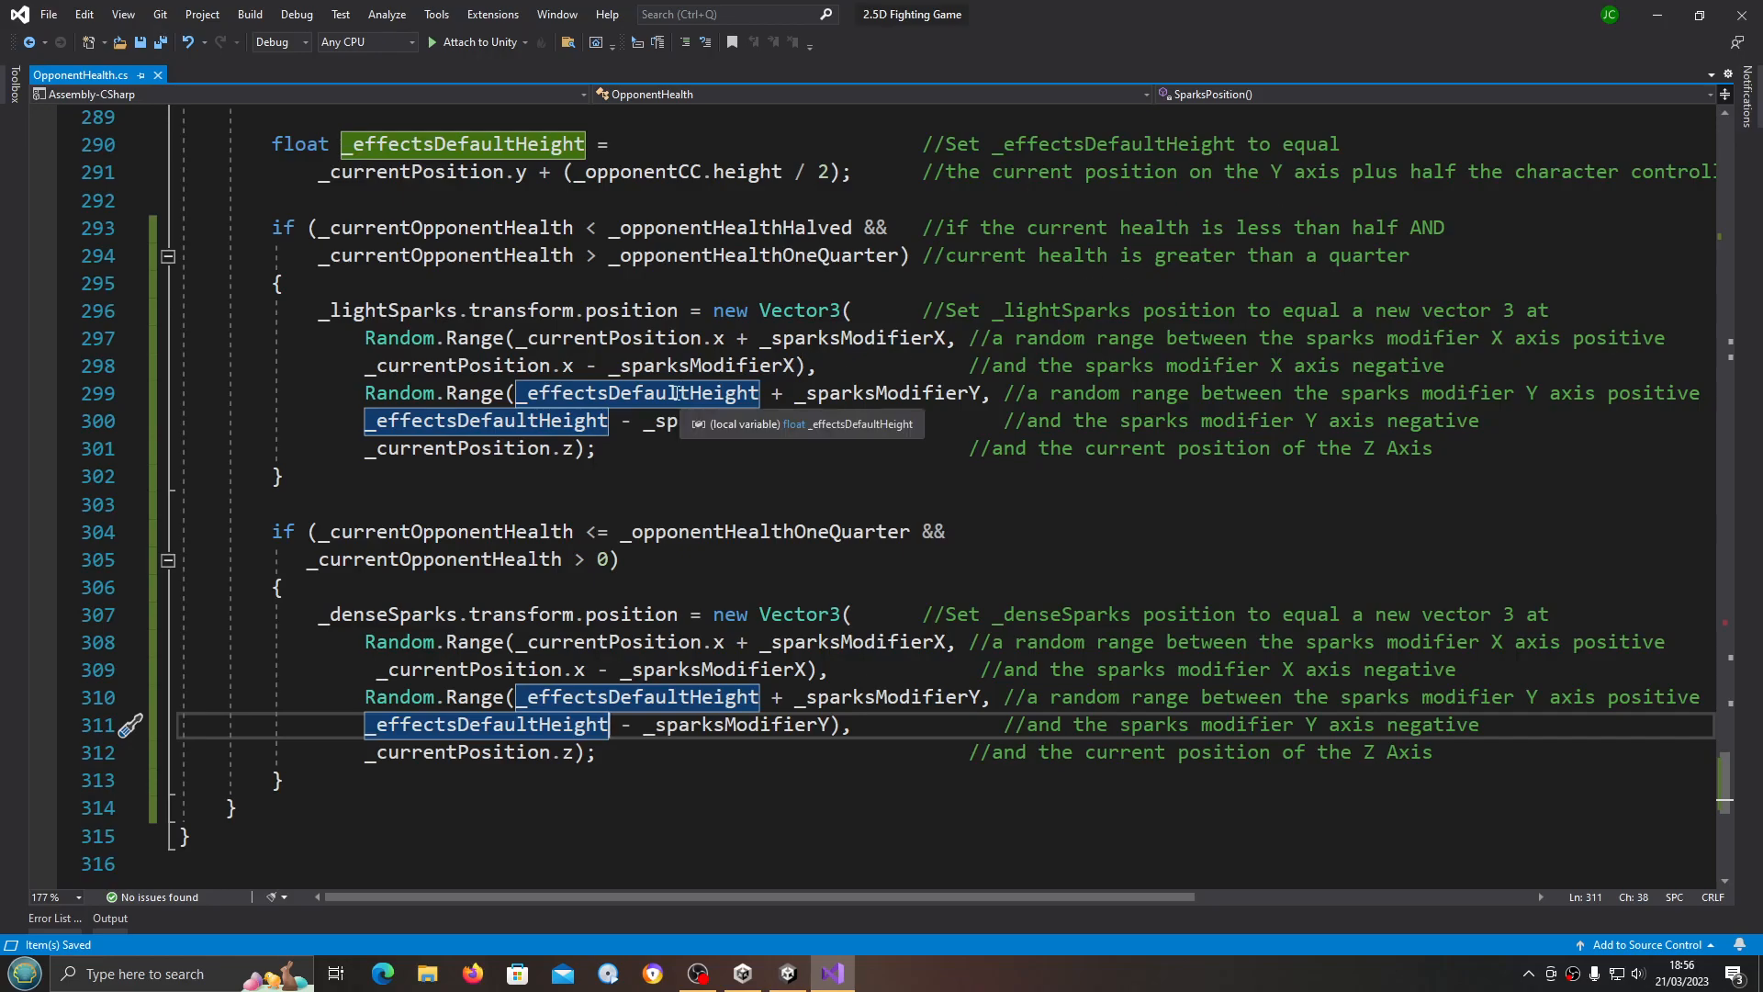
{"action": "scroll", "scroll_direction": "up", "scroll_amount": 3}
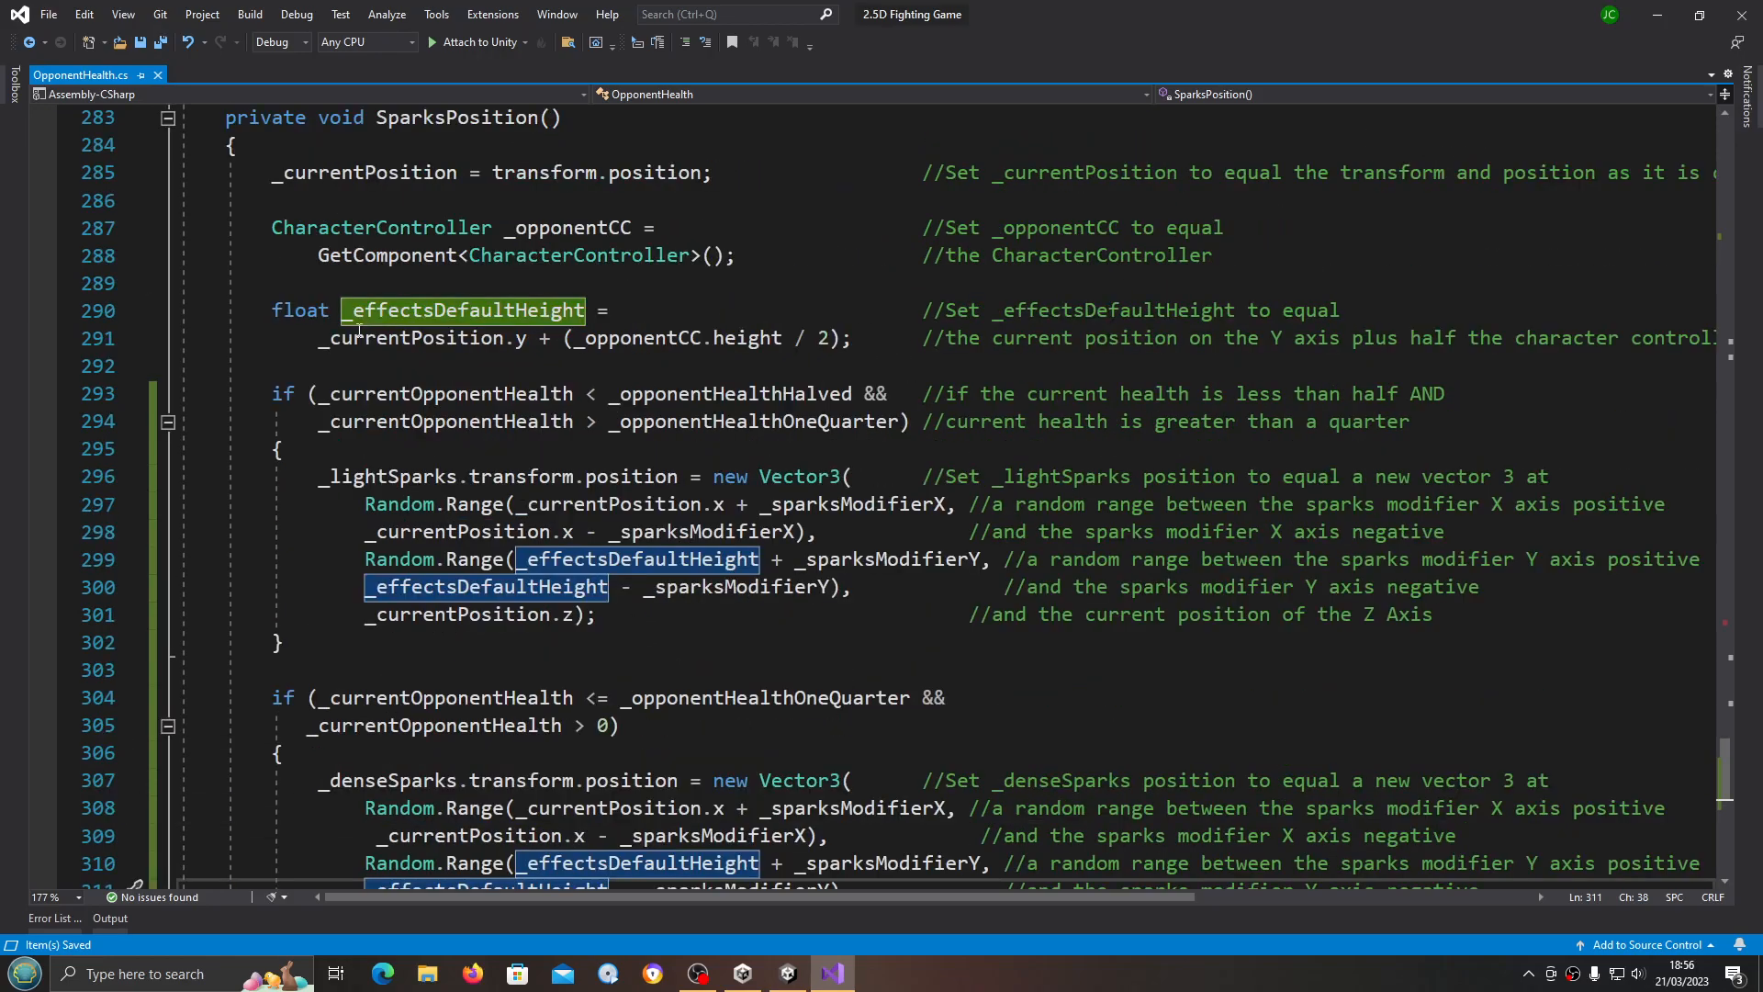
{"action": "left_click", "coordinate": [786, 973]}
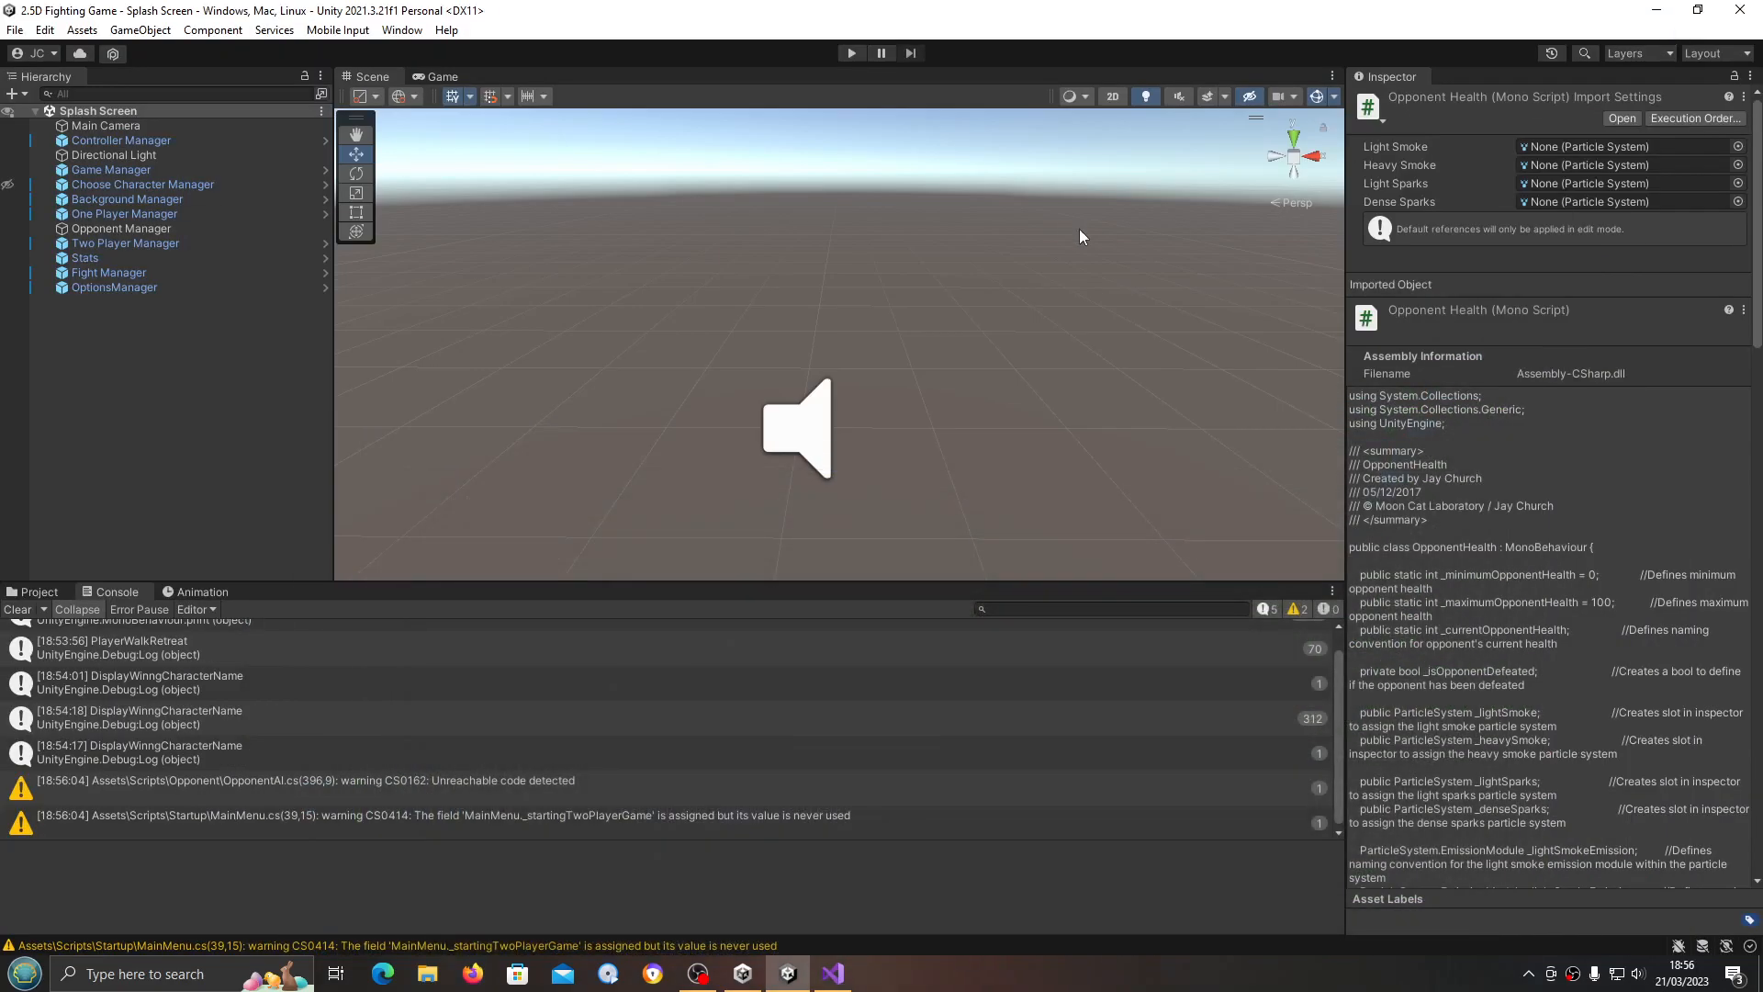
Step: Play-test a match, damage the opponent to see sparks at torso height, then stop the game
{"action": "left_click", "coordinate": [850, 53]}
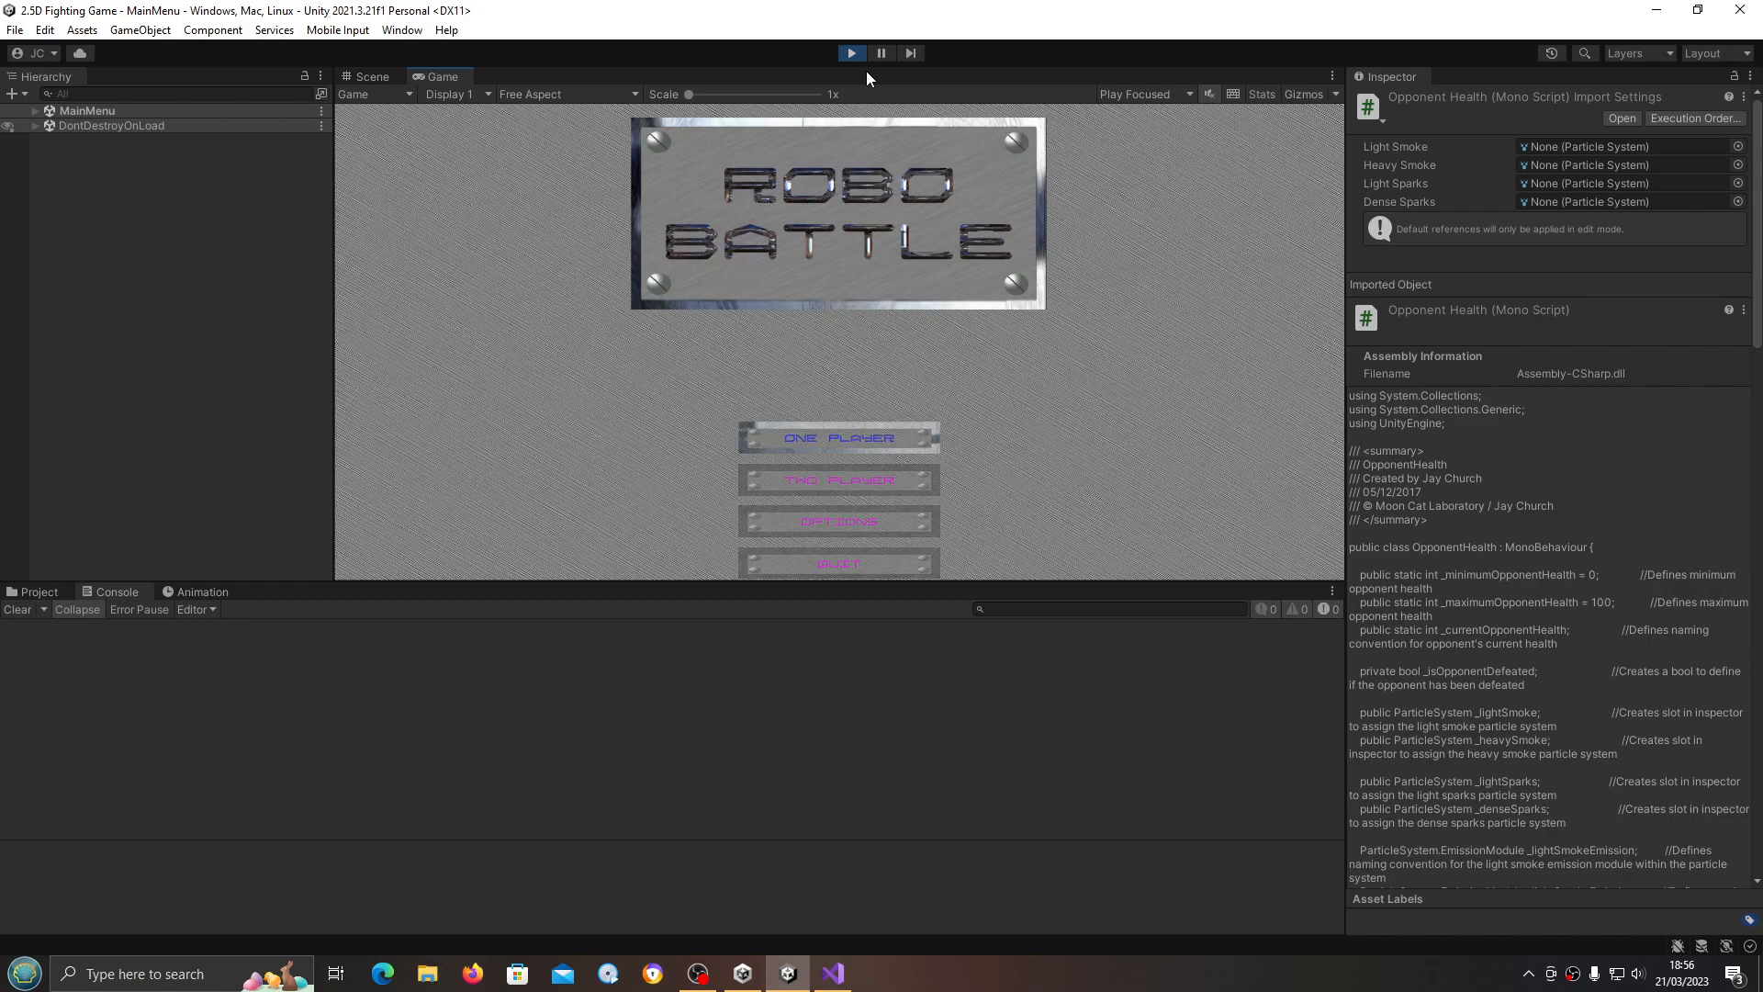
{"action": "left_click", "coordinate": [838, 437]}
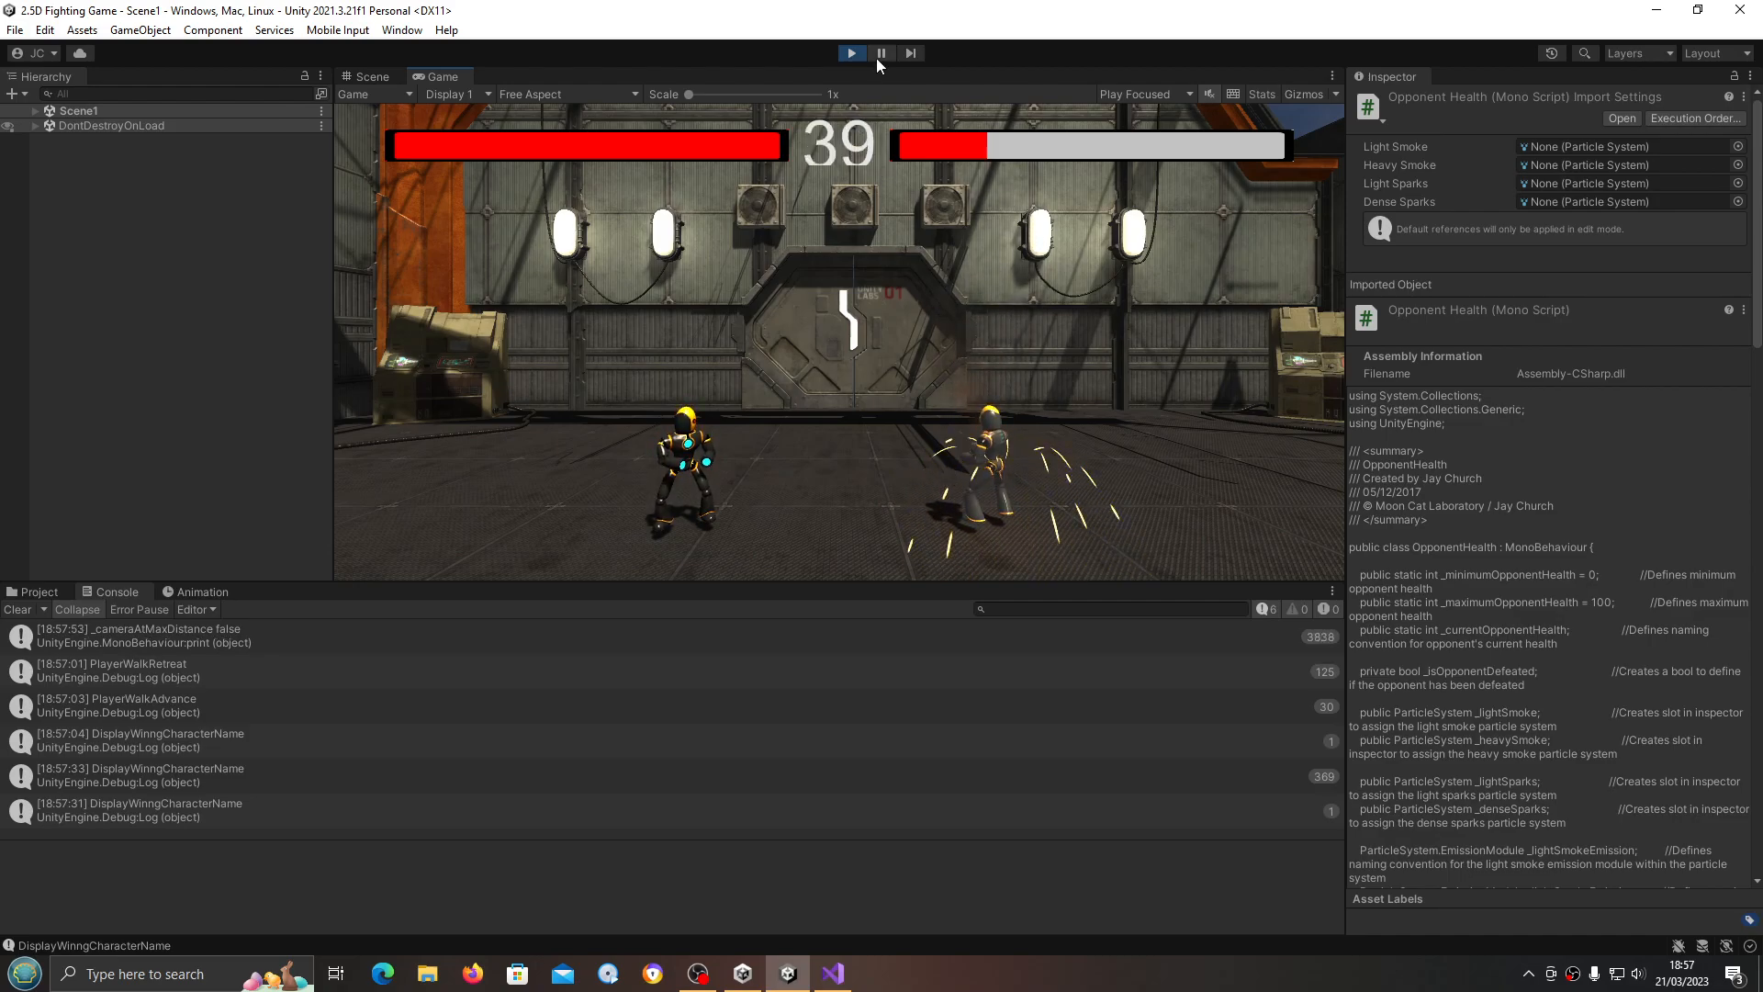
{"action": "left_click", "coordinate": [850, 53]}
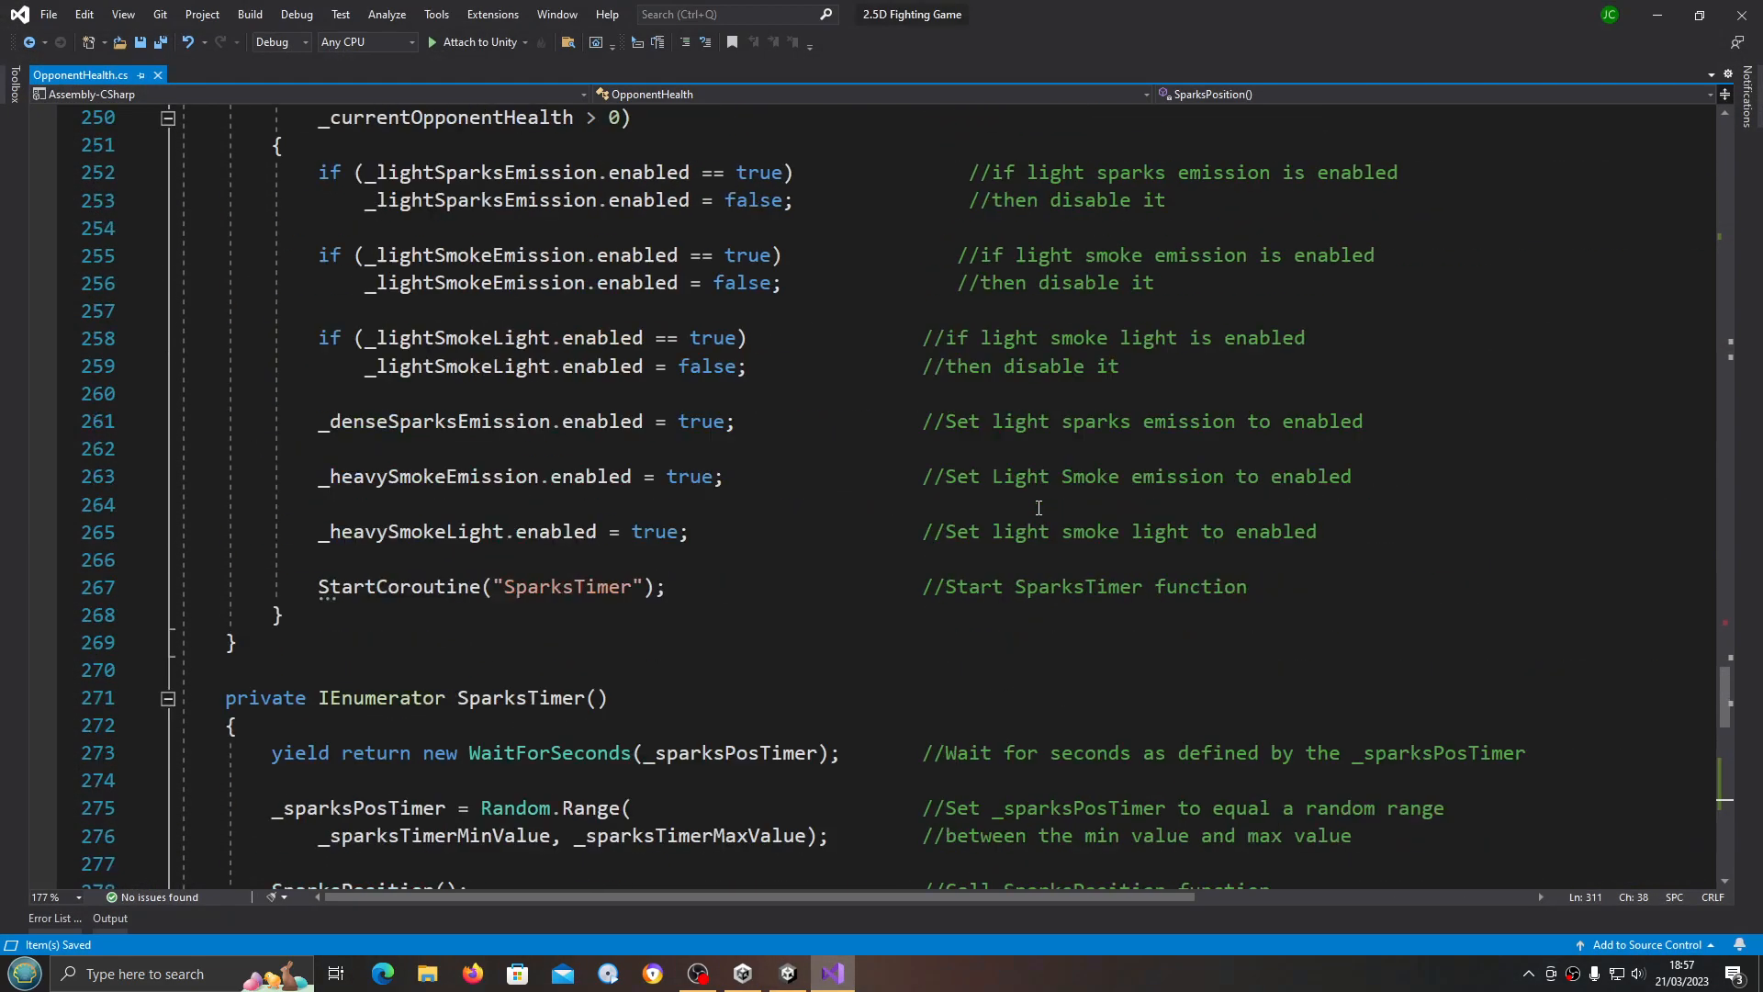
{"action": "scroll", "scroll_direction": "up", "scroll_amount": 3}
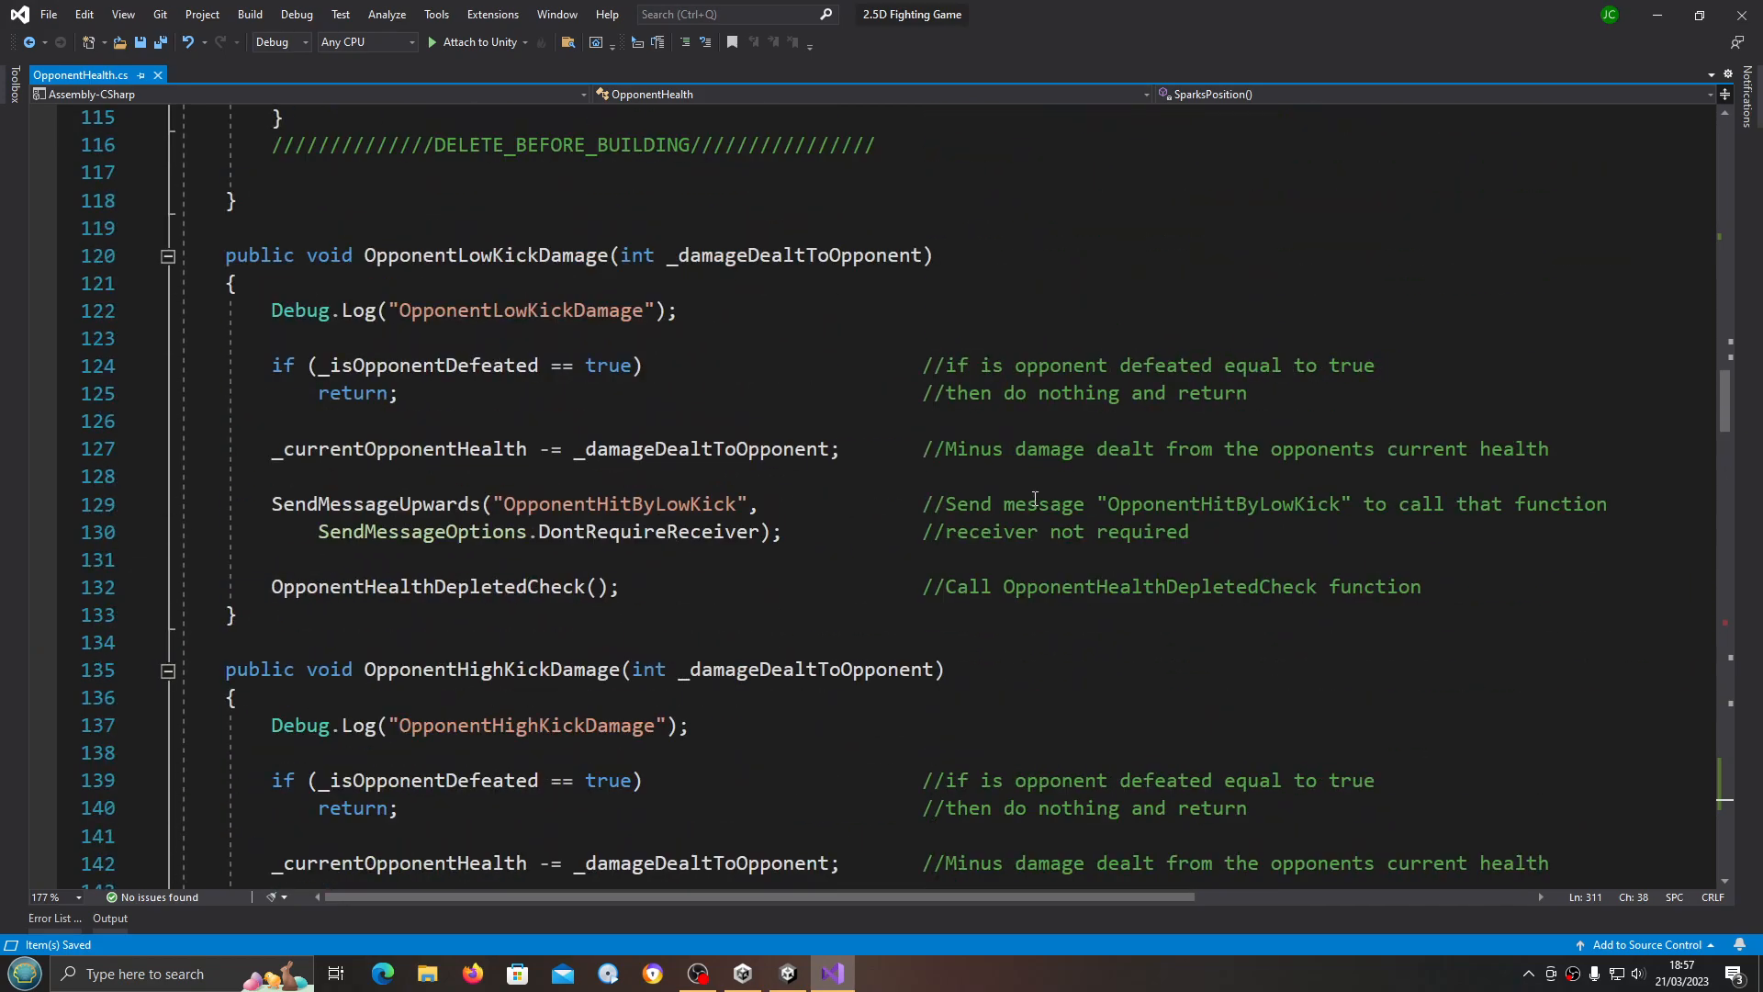
{"action": "scroll", "scroll_direction": "up", "scroll_amount": 3}
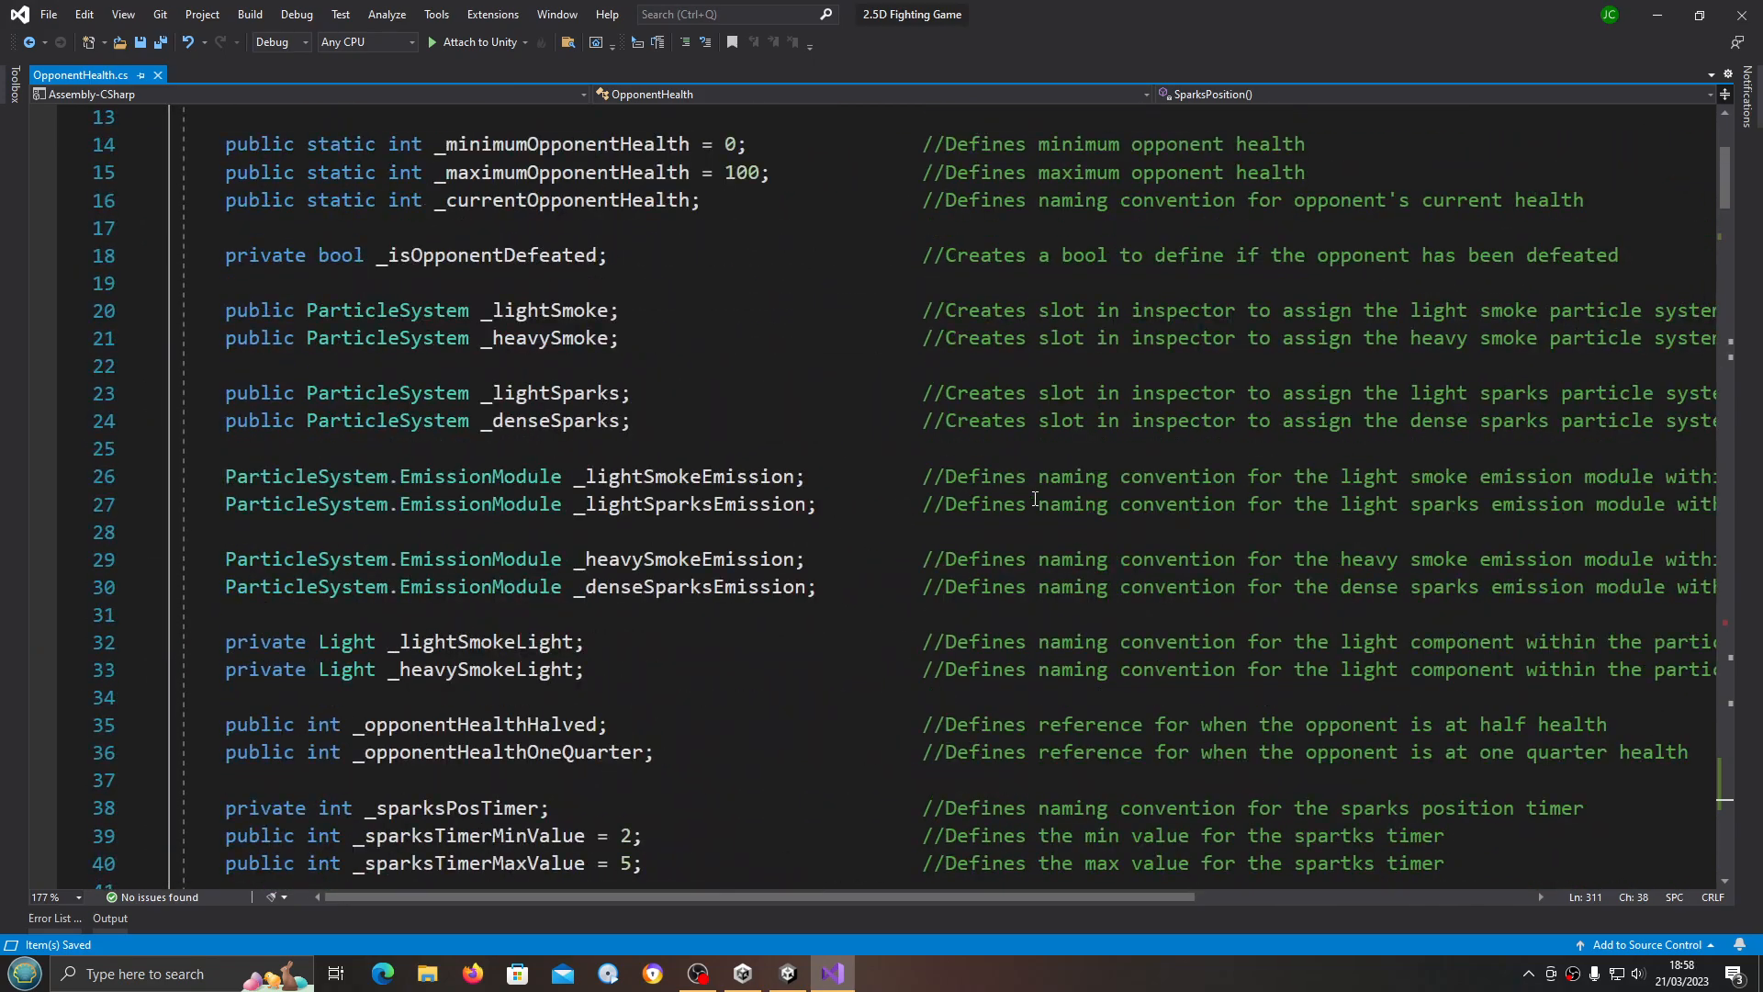
{"action": "scroll", "scroll_direction": "down", "scroll_amount": 3}
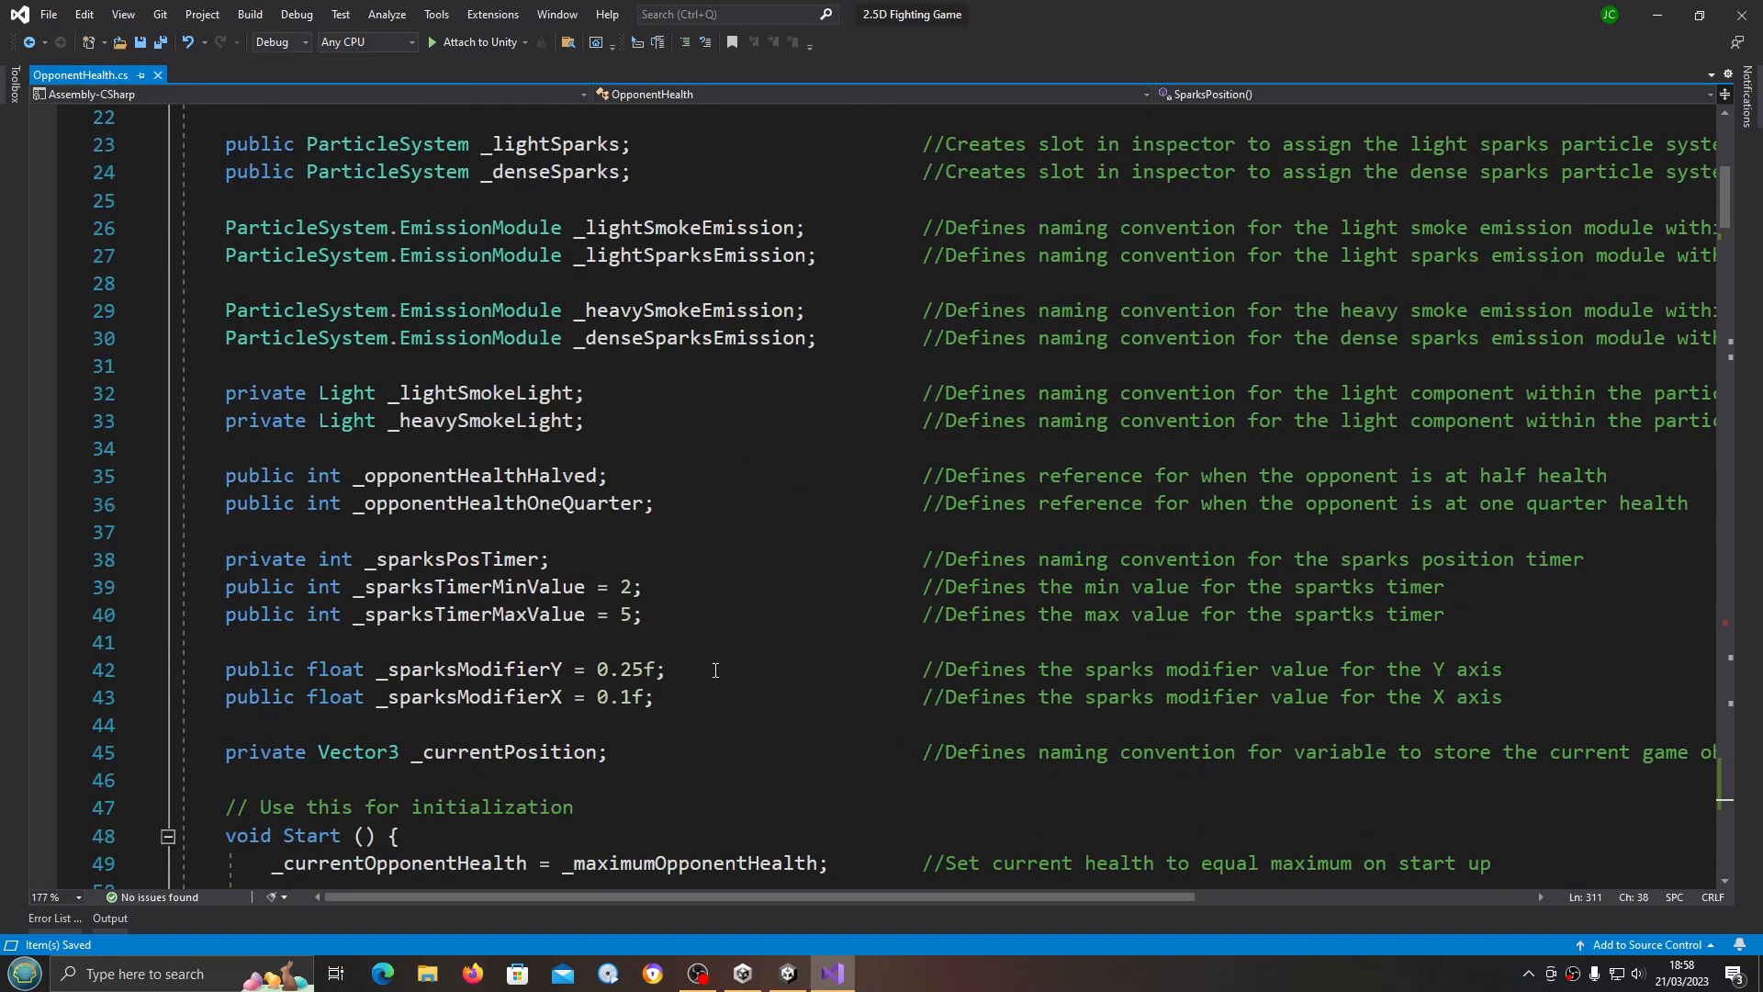